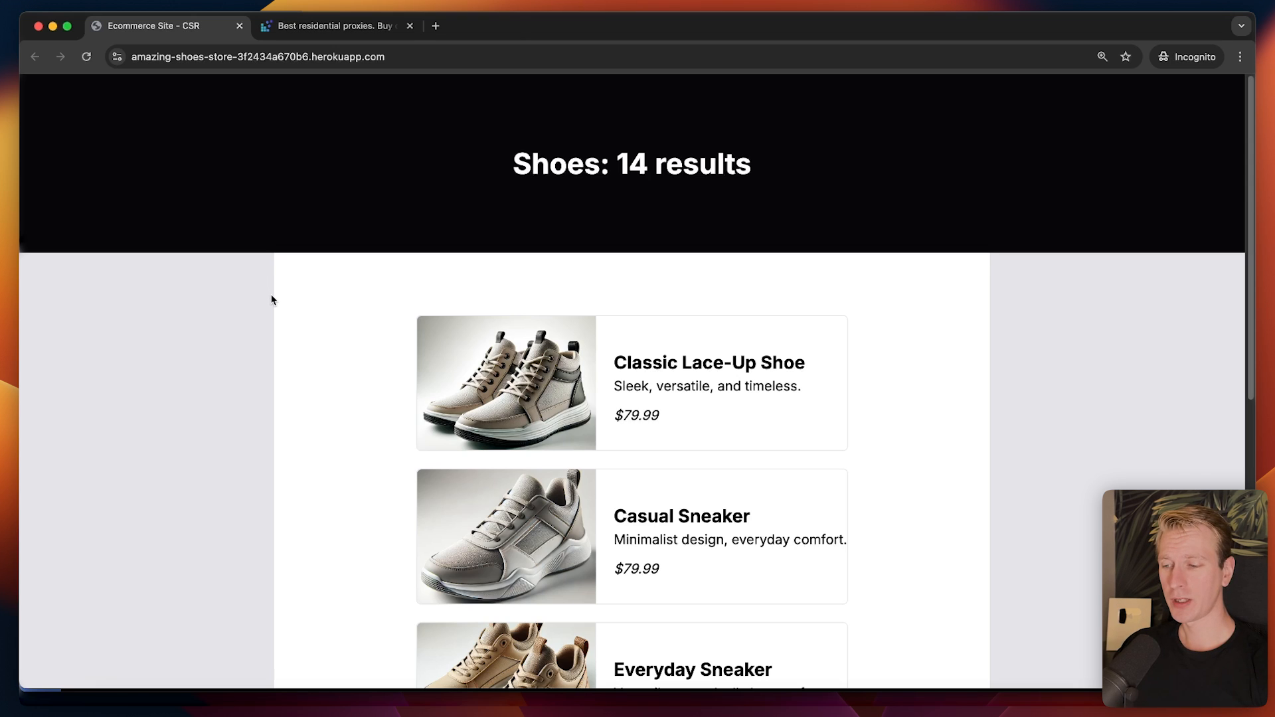
mouse_move(343, 350)
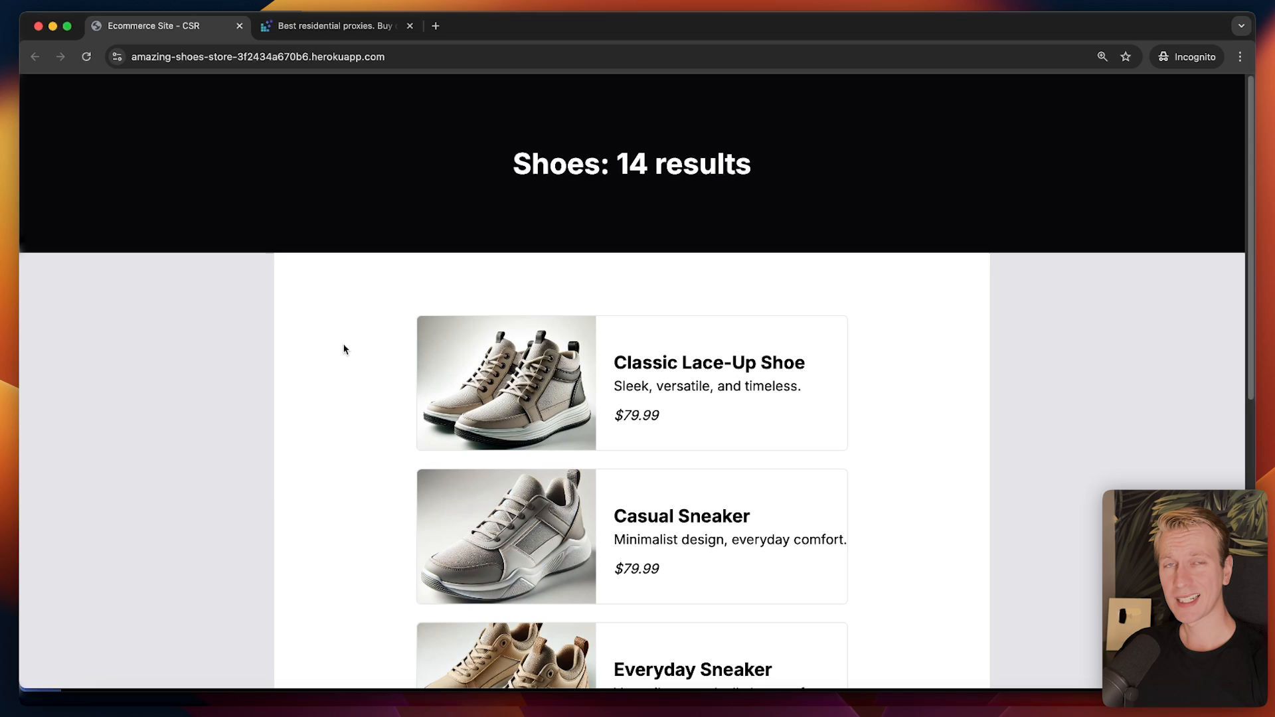
mouse_move(360, 342)
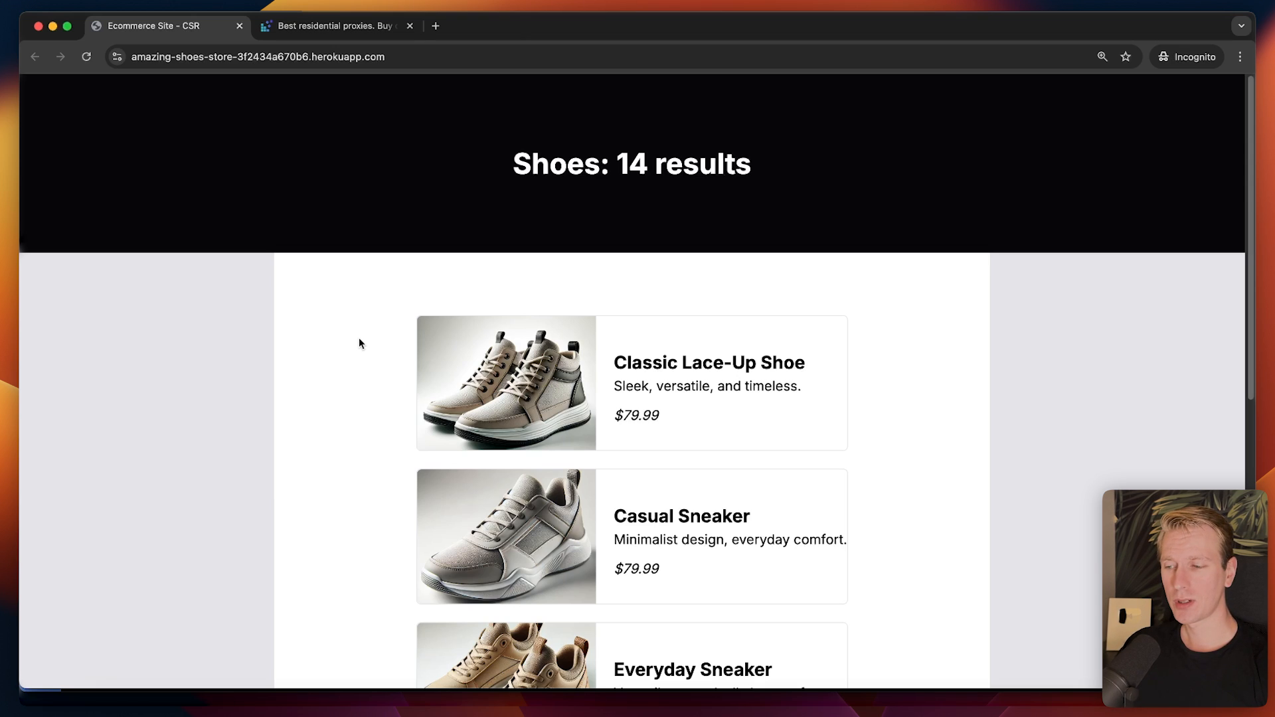
mouse_move(347, 301)
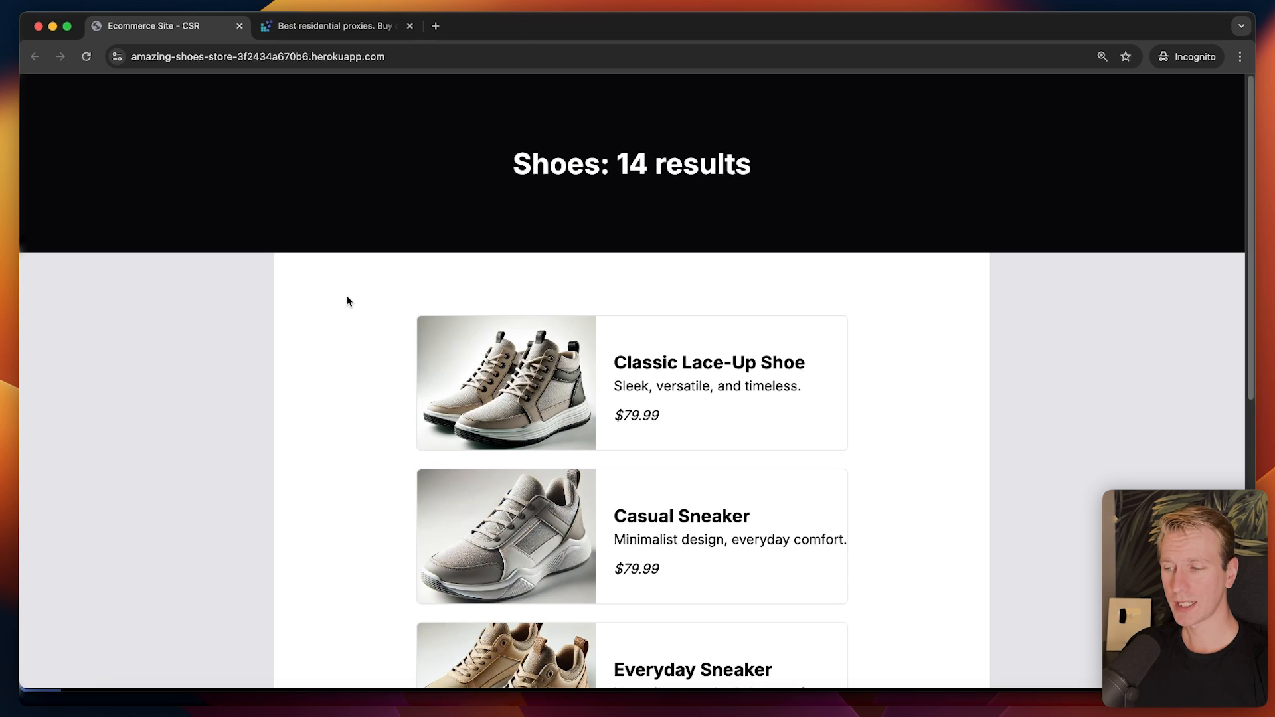
mouse_move(339, 292)
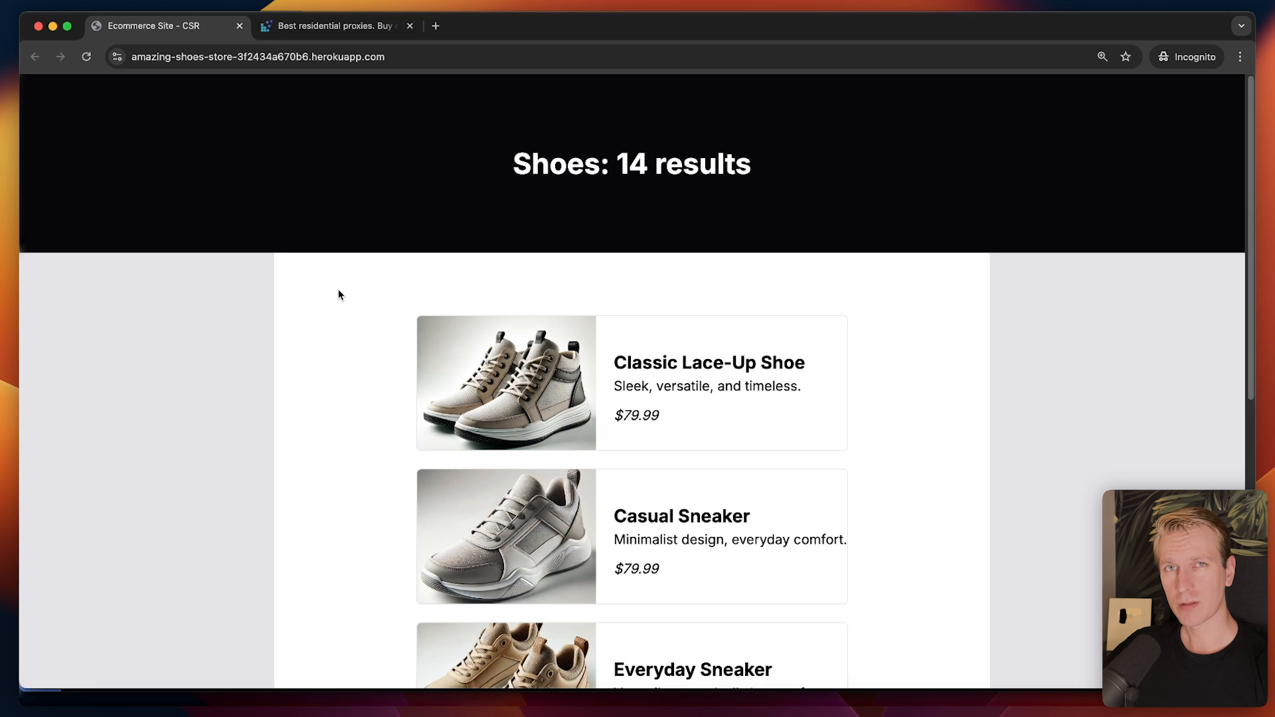
mouse_move(356, 293)
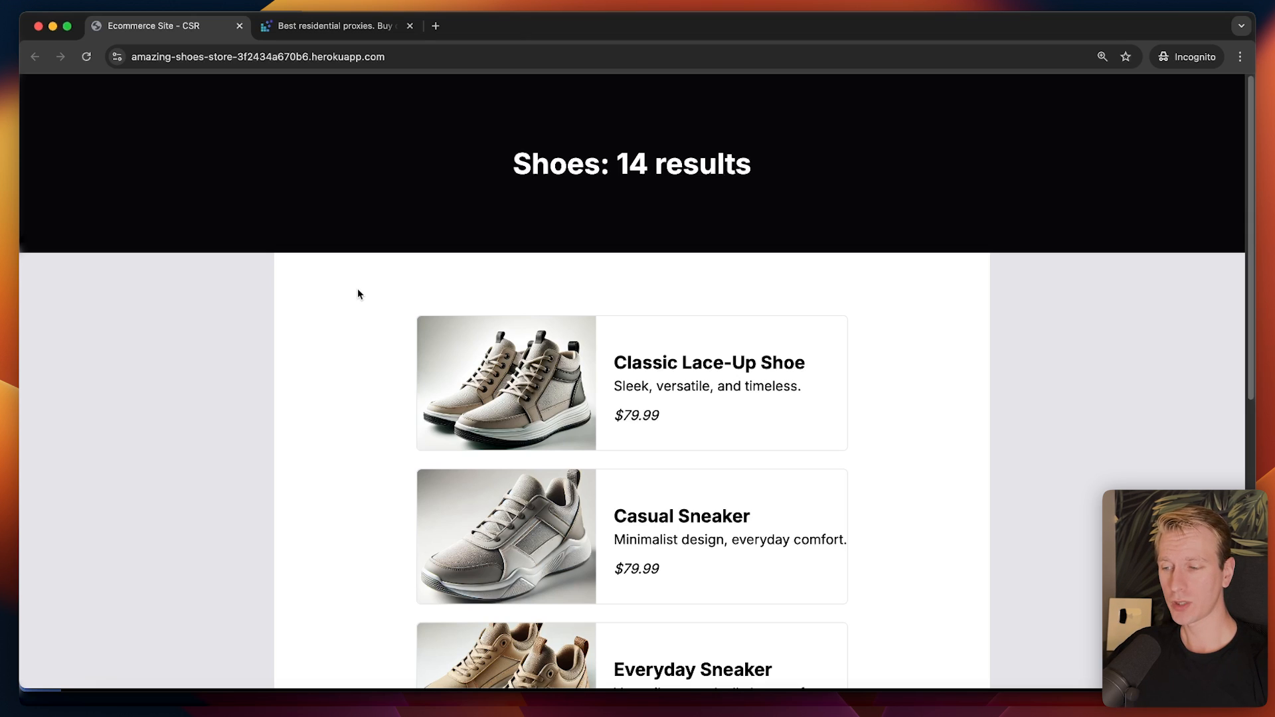
mouse_move(355, 291)
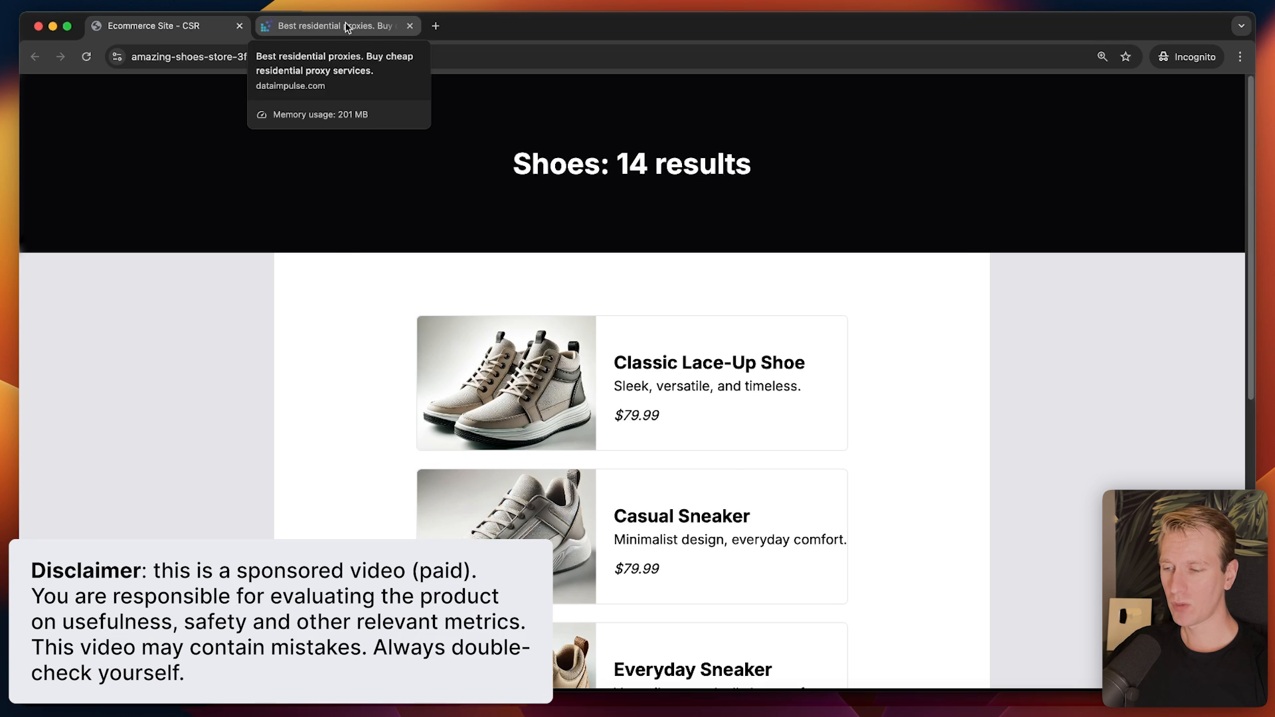
Step: Show the DataImpulse homepage with its $1-per-GB residential proxy offer
left_click(333, 25)
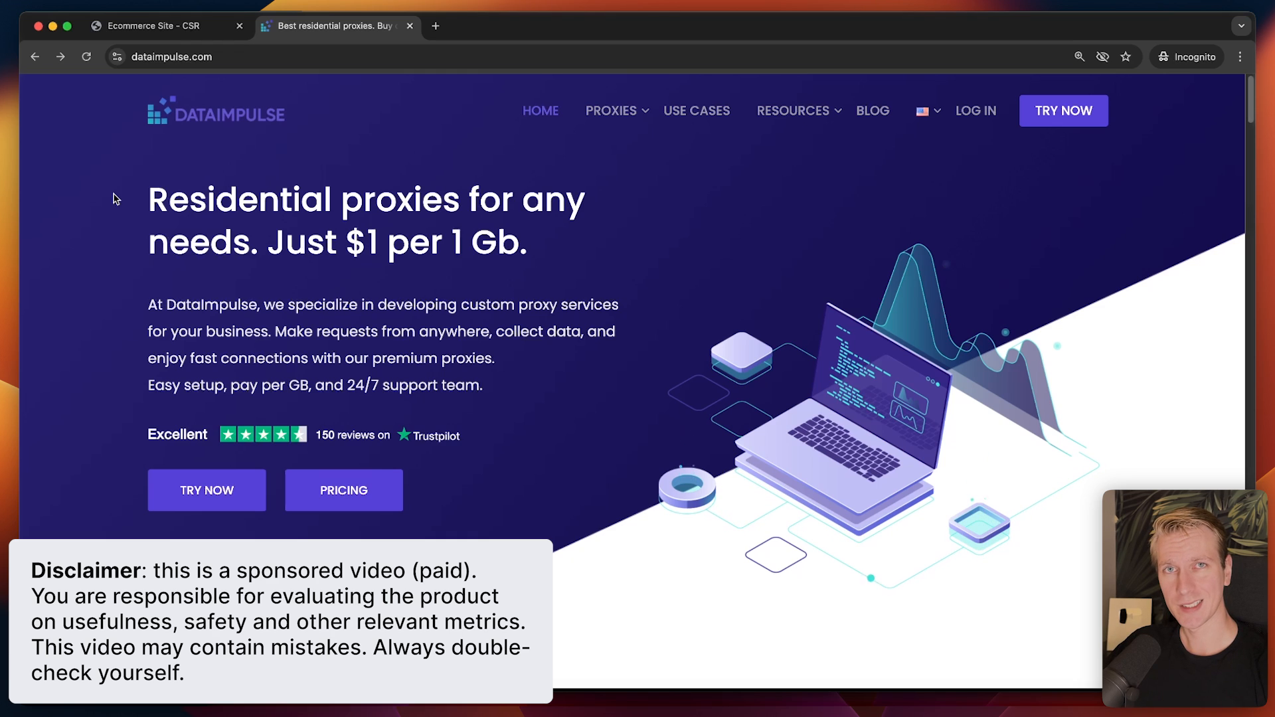
mouse_move(129, 195)
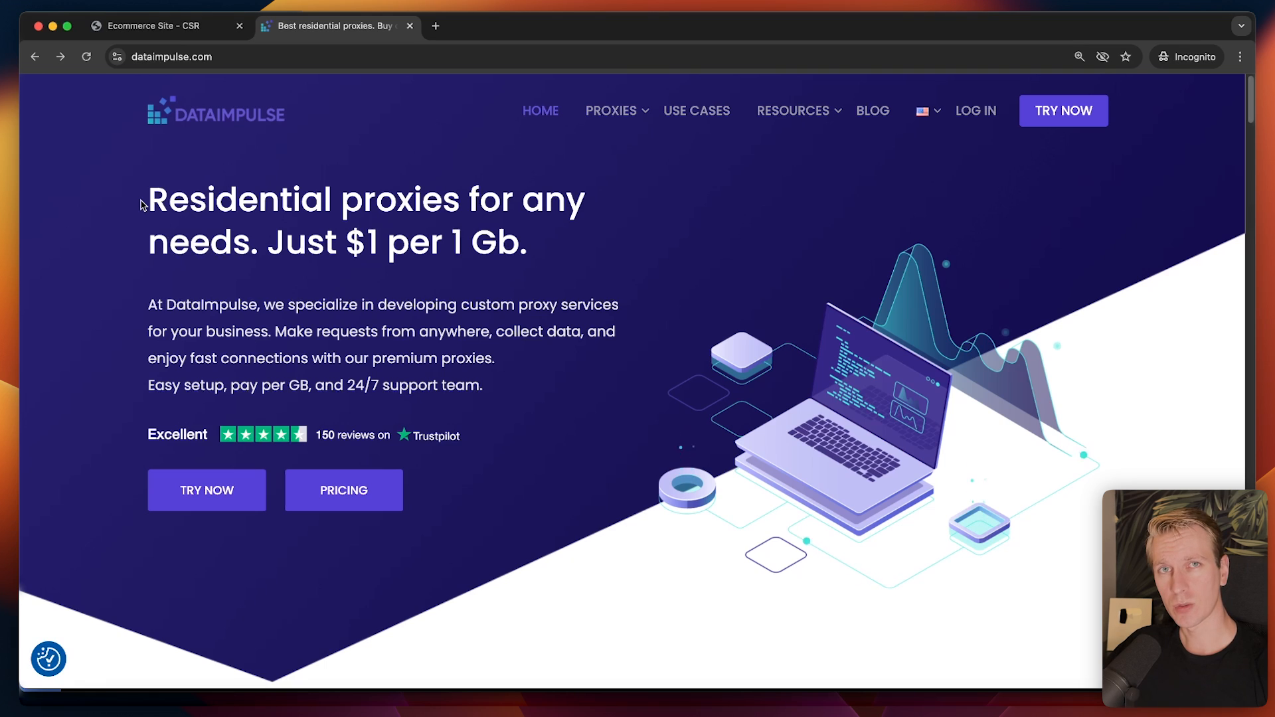
mouse_move(139, 181)
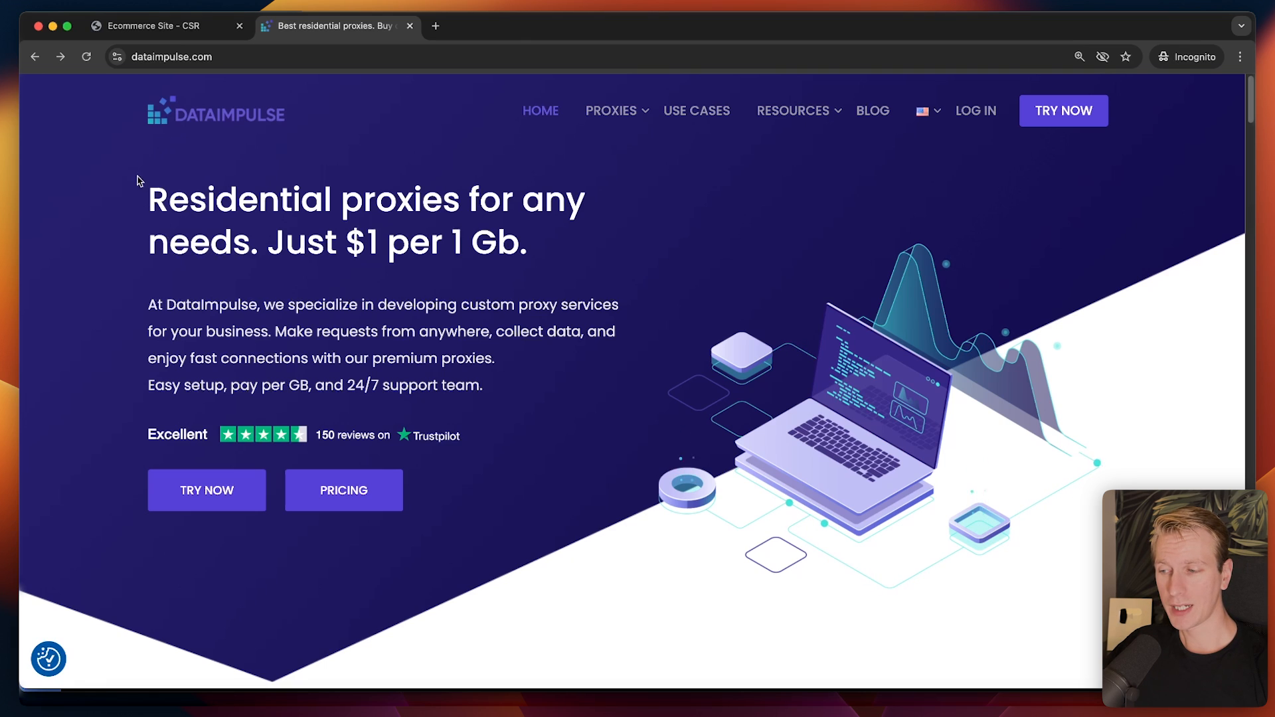
mouse_move(132, 197)
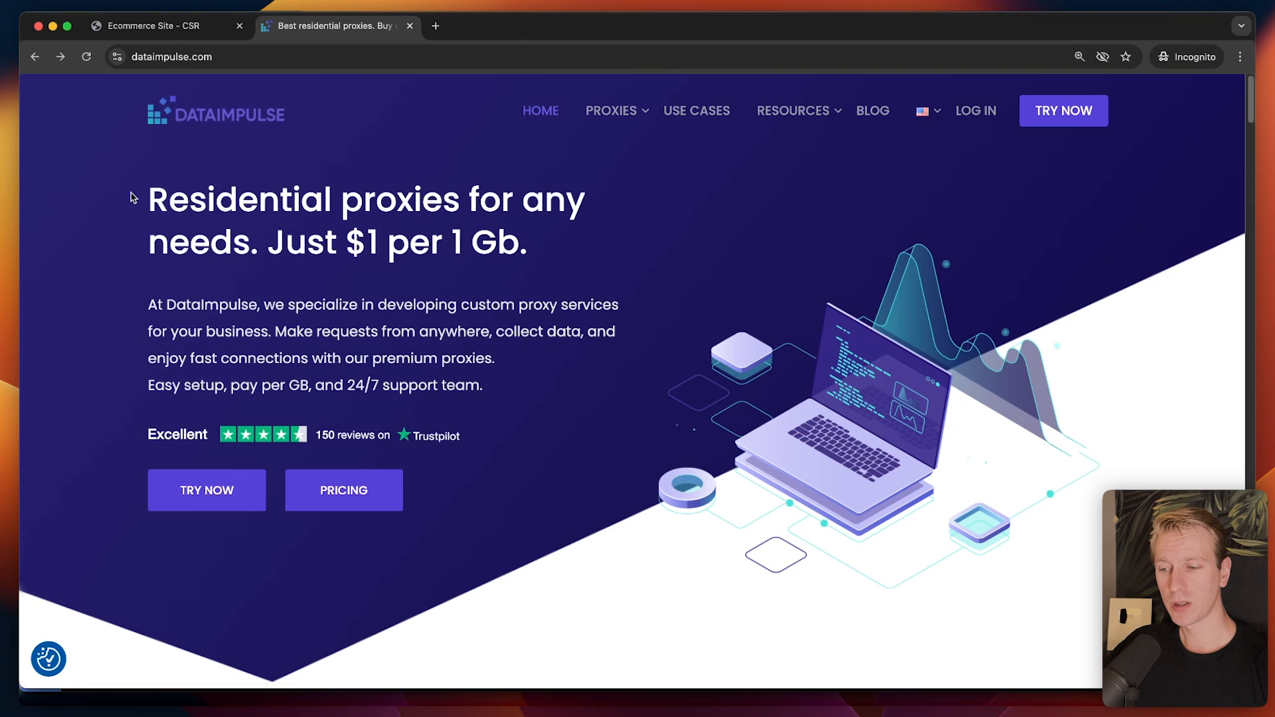
mouse_move(113, 202)
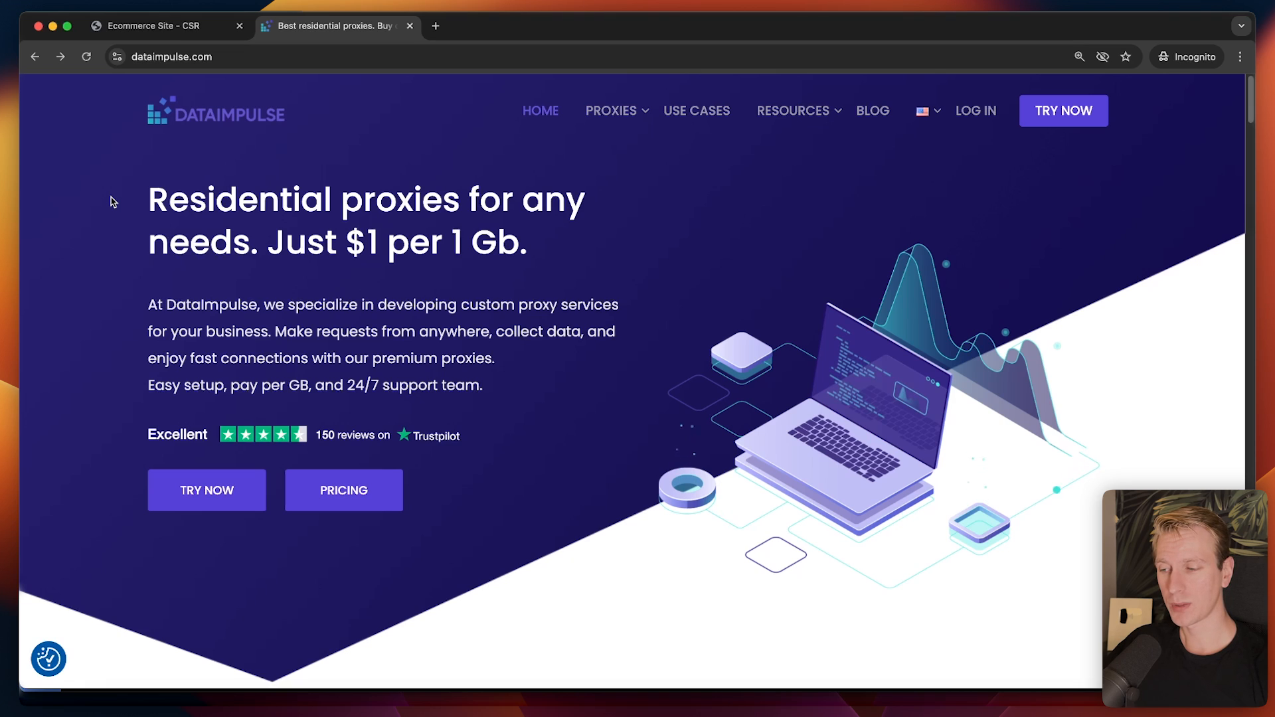
mouse_move(118, 225)
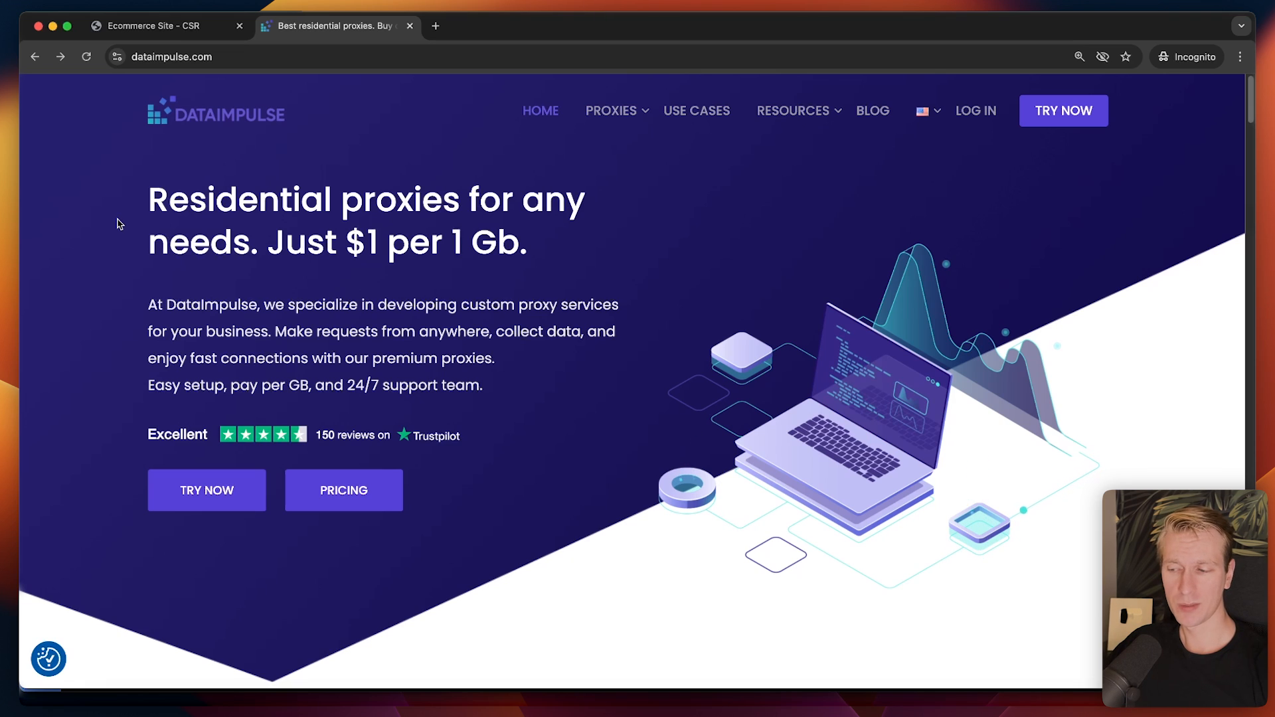
left_click_drag(346, 242, 530, 242)
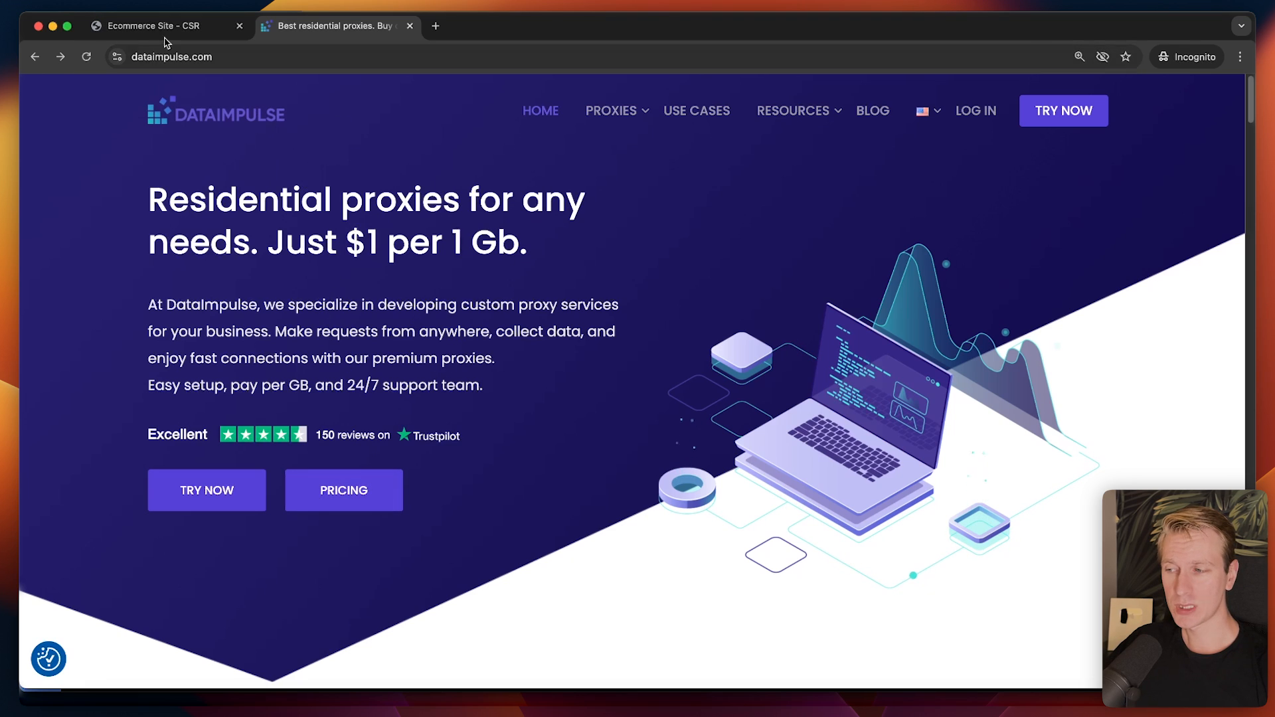
Step: Inspect the Classic Lace-Up Shoe heading in the Elements panel on the CSR shoe store
left_click(154, 25)
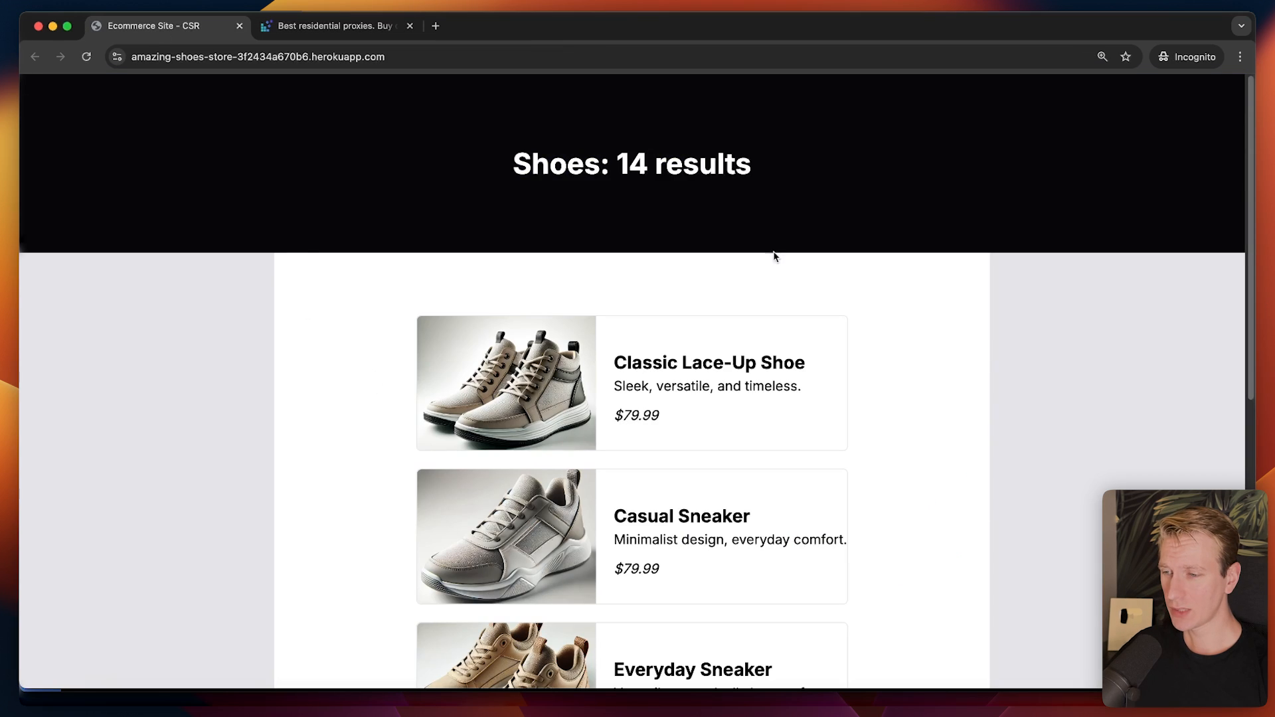
mouse_move(625, 210)
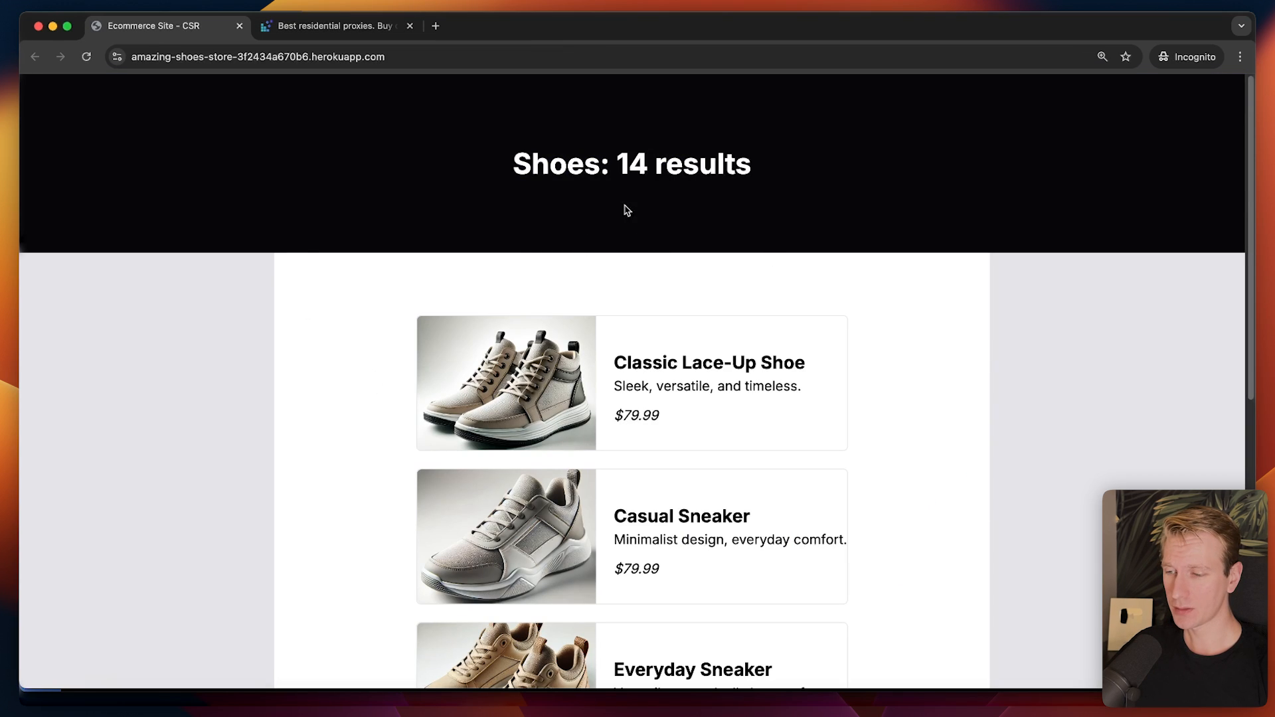
mouse_move(646, 559)
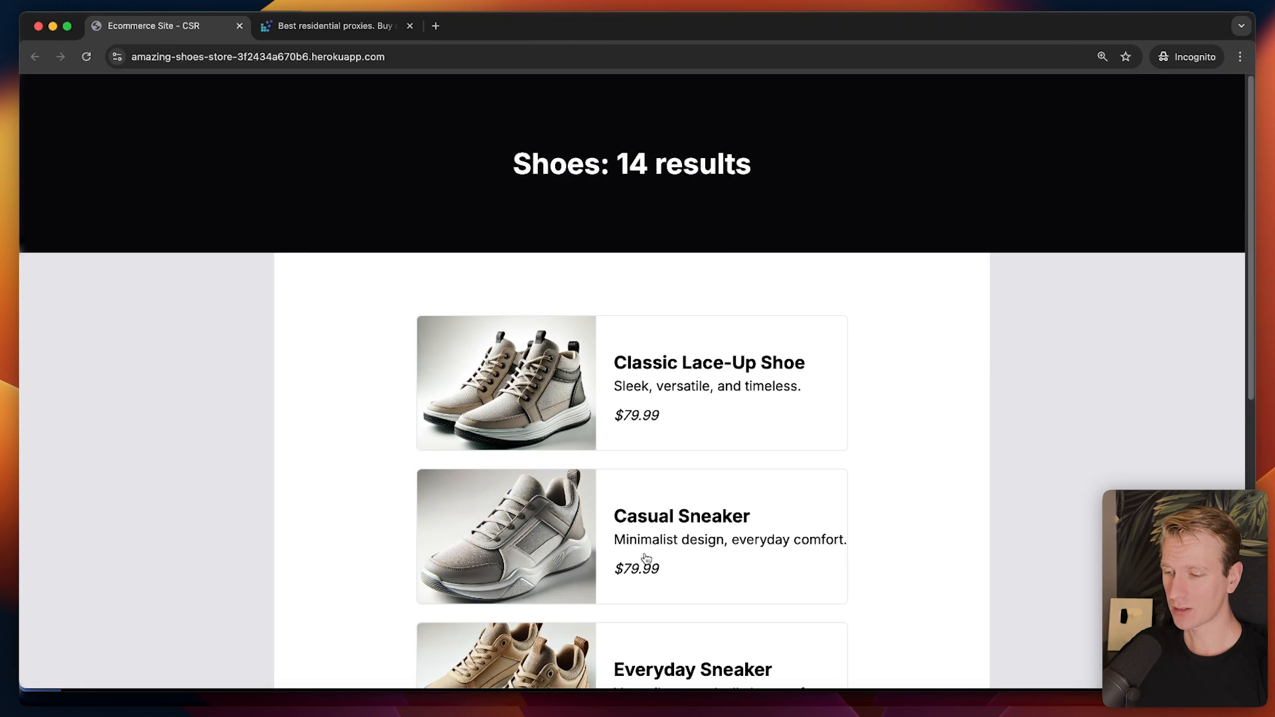
scroll("down", 3)
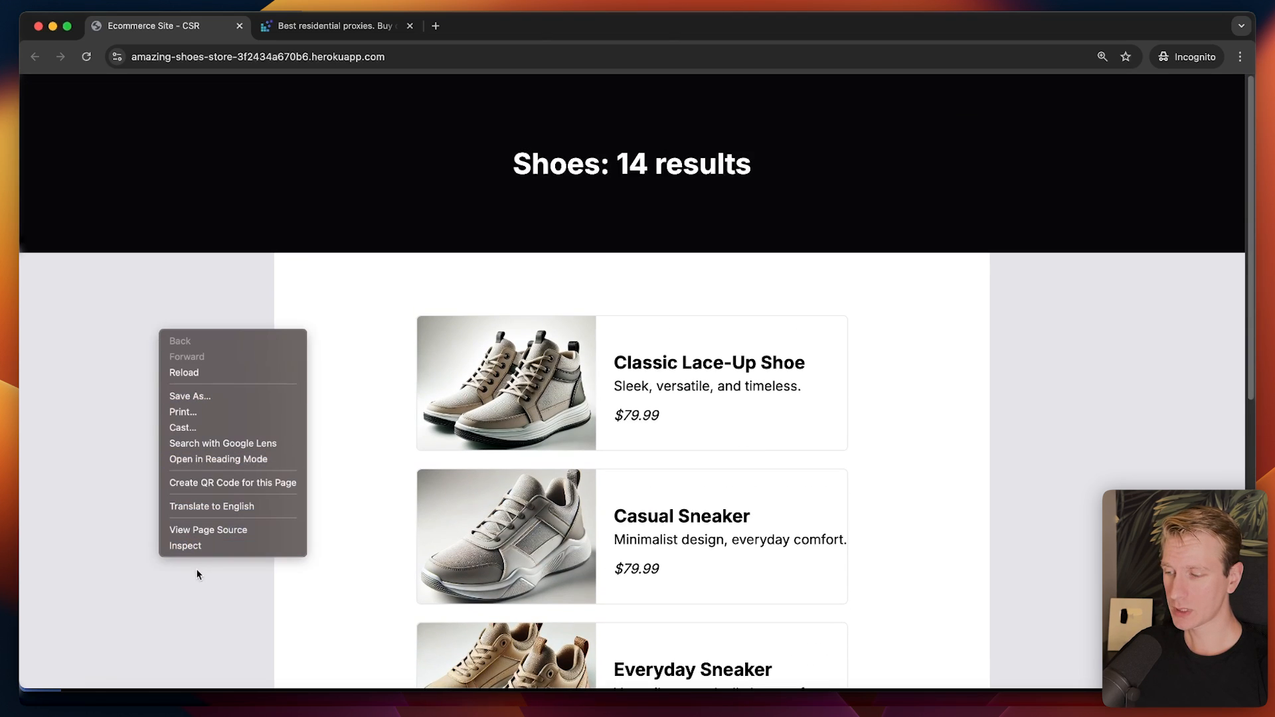
left_click(185, 546)
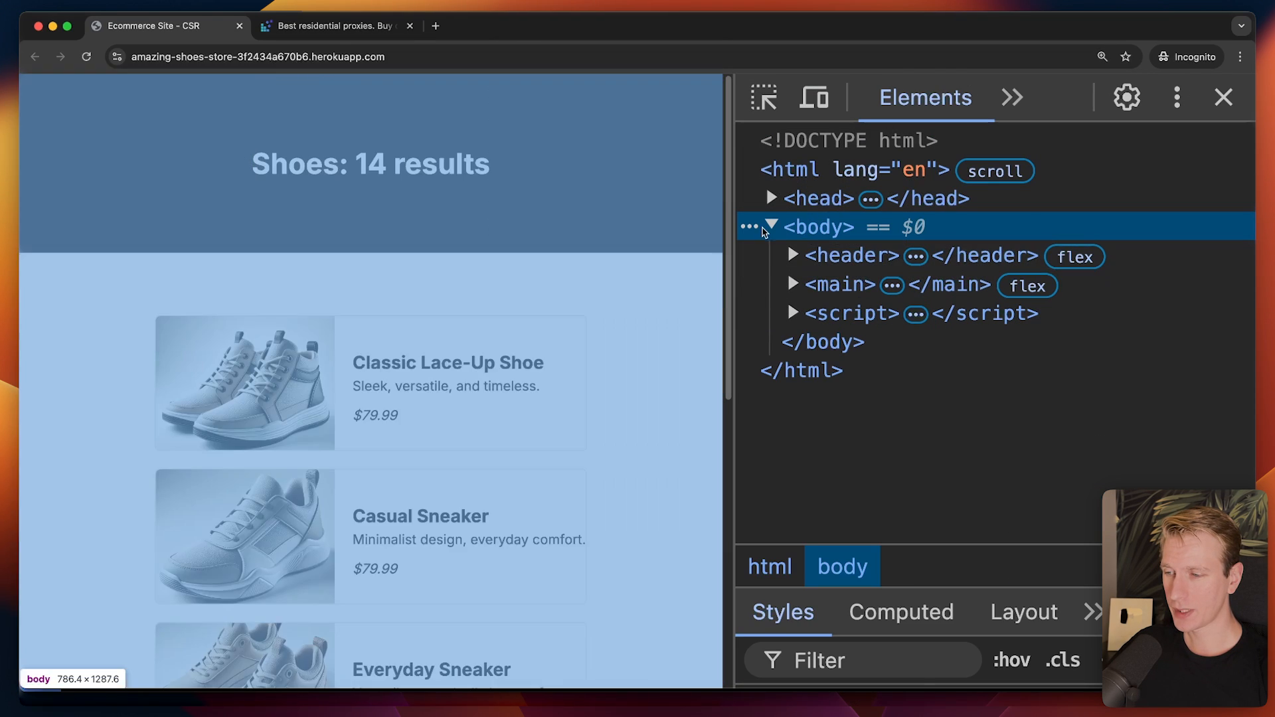
right_click(448, 361)
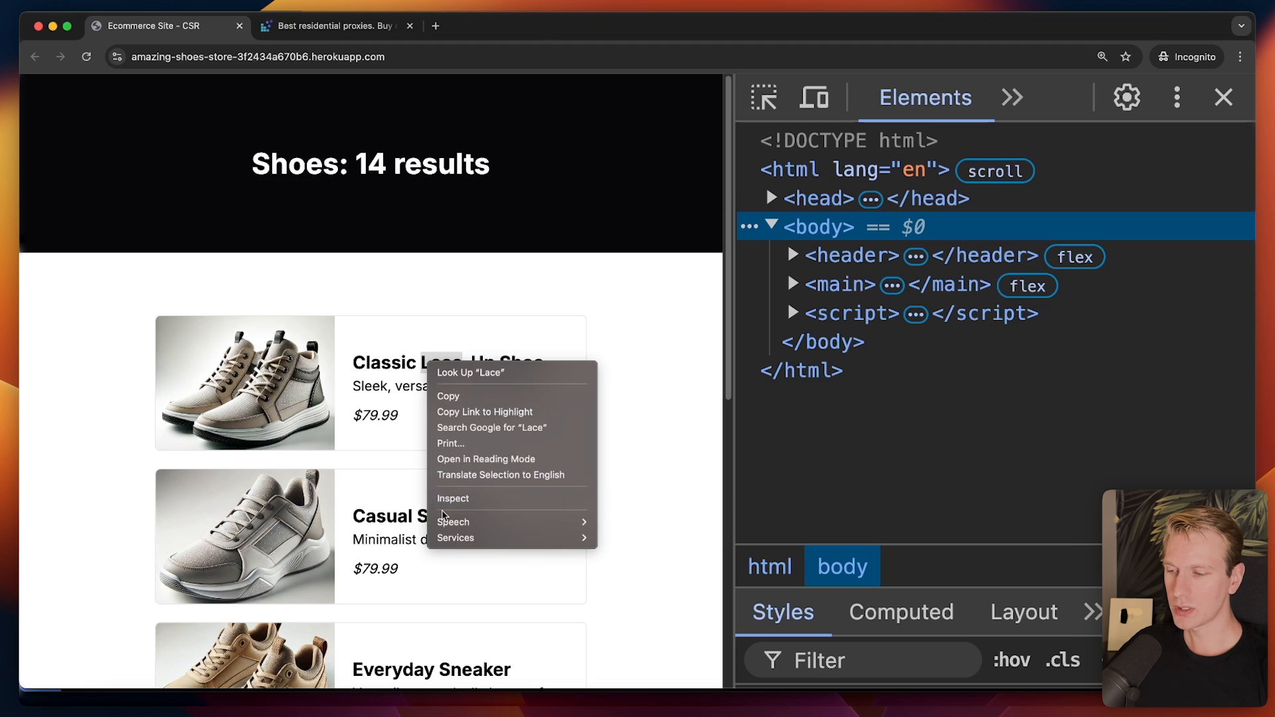
left_click(453, 498)
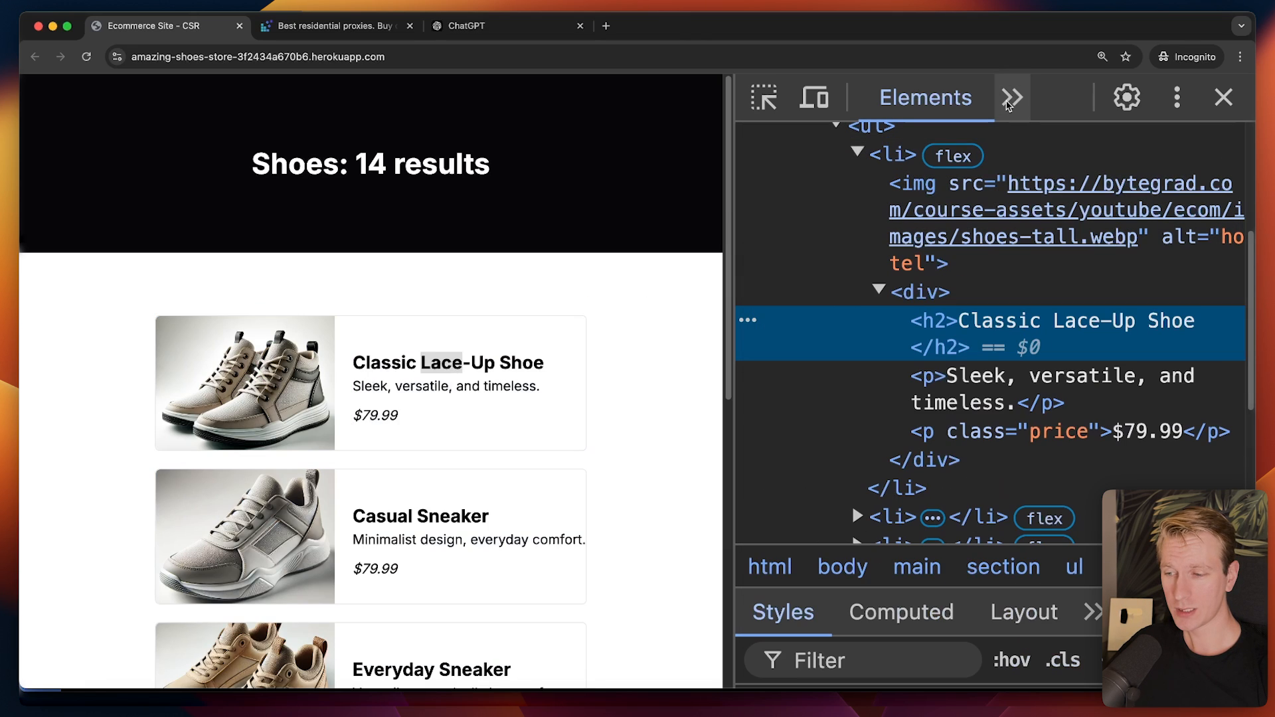
Step: Capture the ecom-data fetch request with status 200 in the Network panel filtered to Fetch/XHR
left_click(1012, 97)
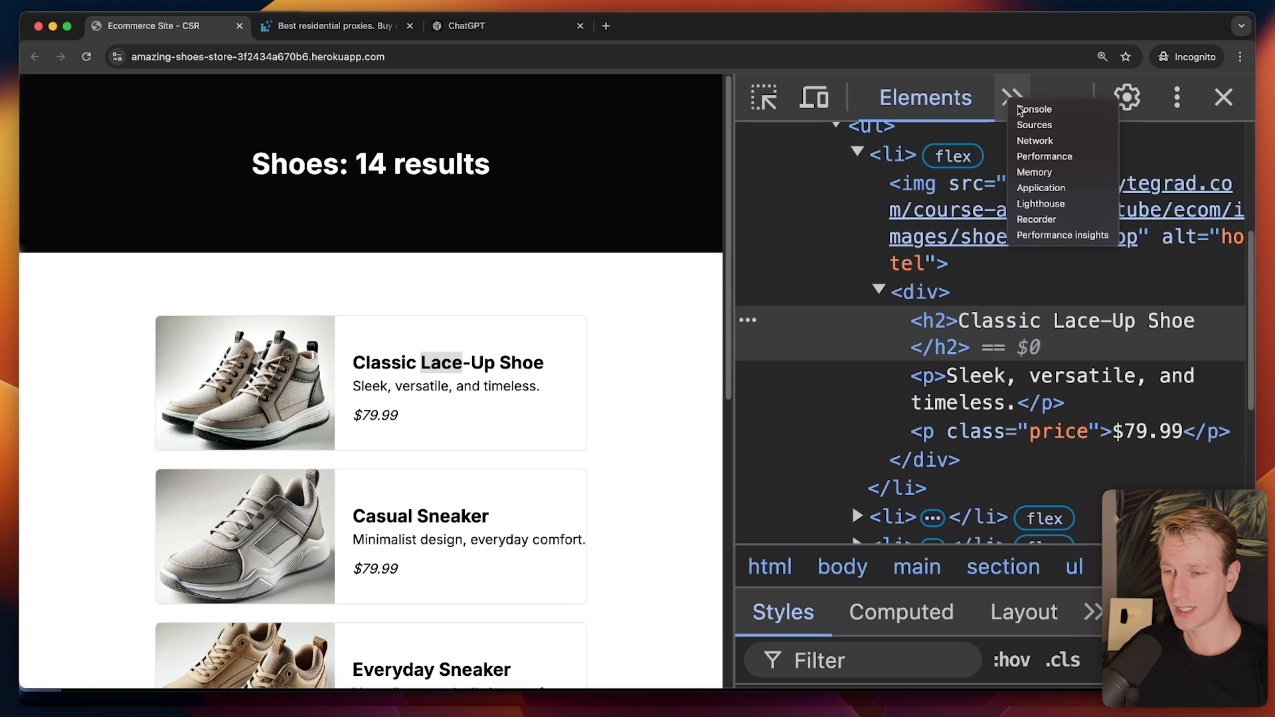
left_click(1035, 141)
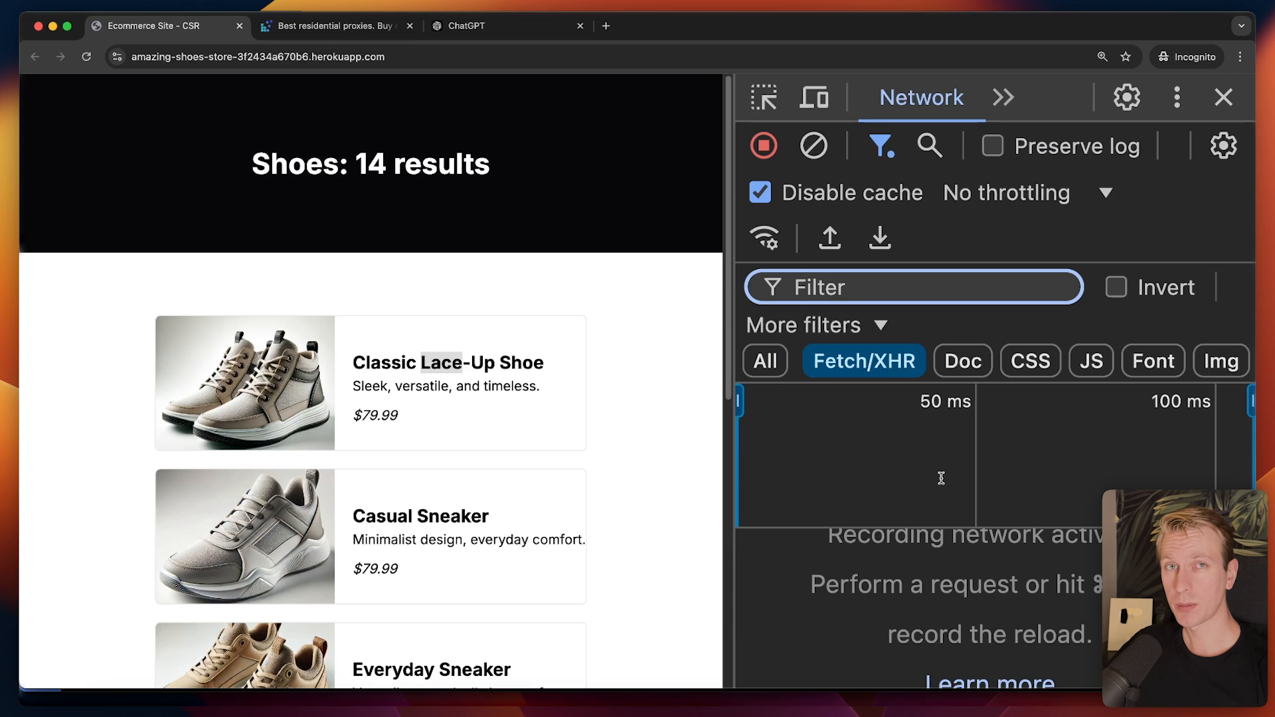
mouse_move(150, 128)
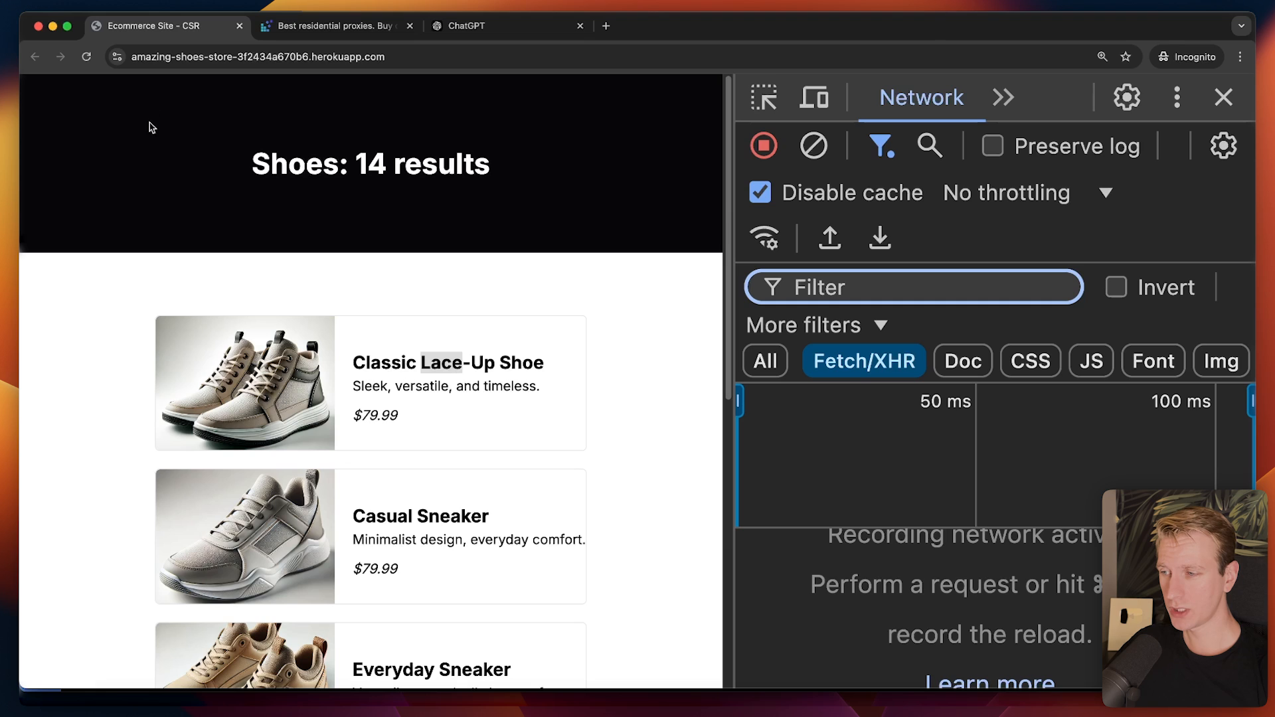
left_click(86, 57)
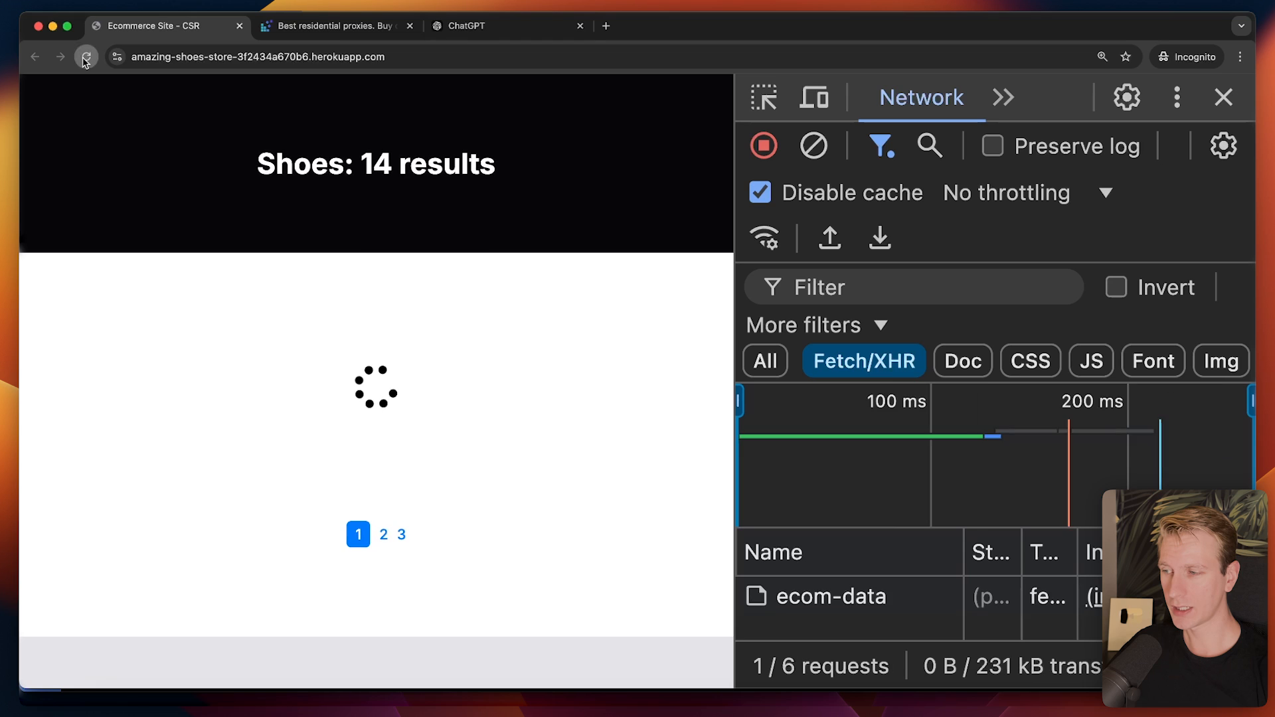
left_click(85, 57)
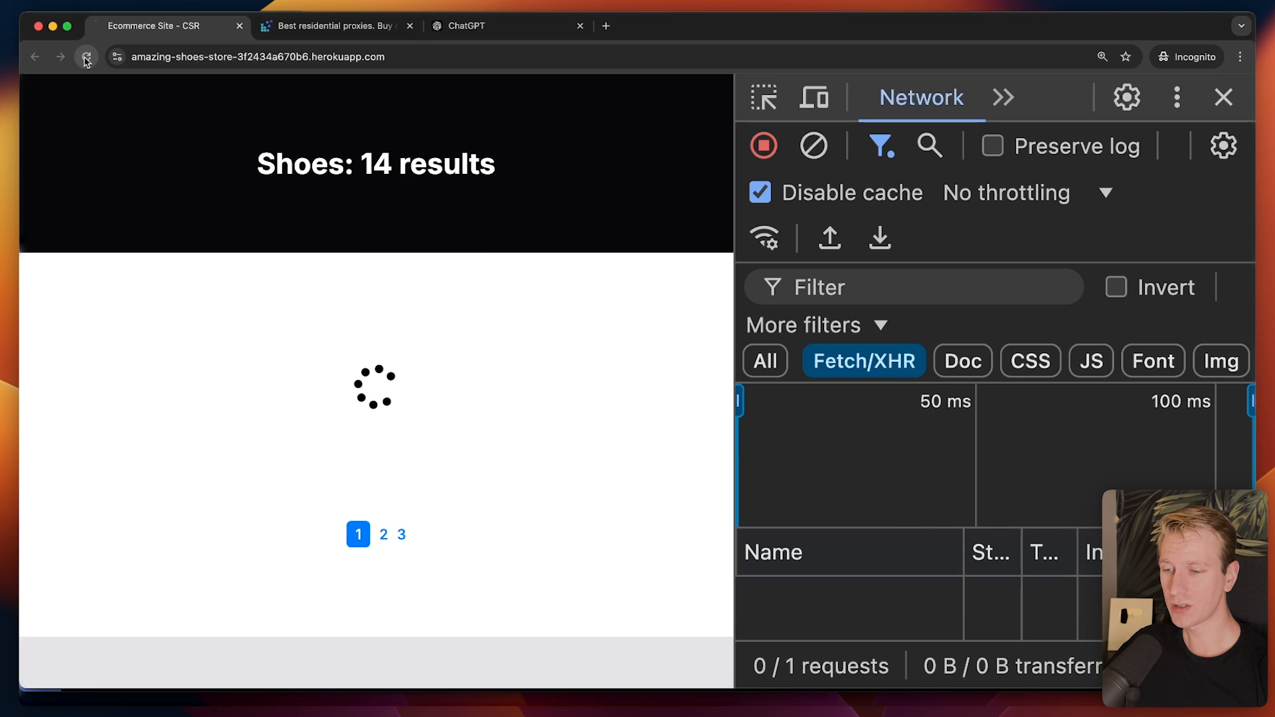
left_click(85, 57)
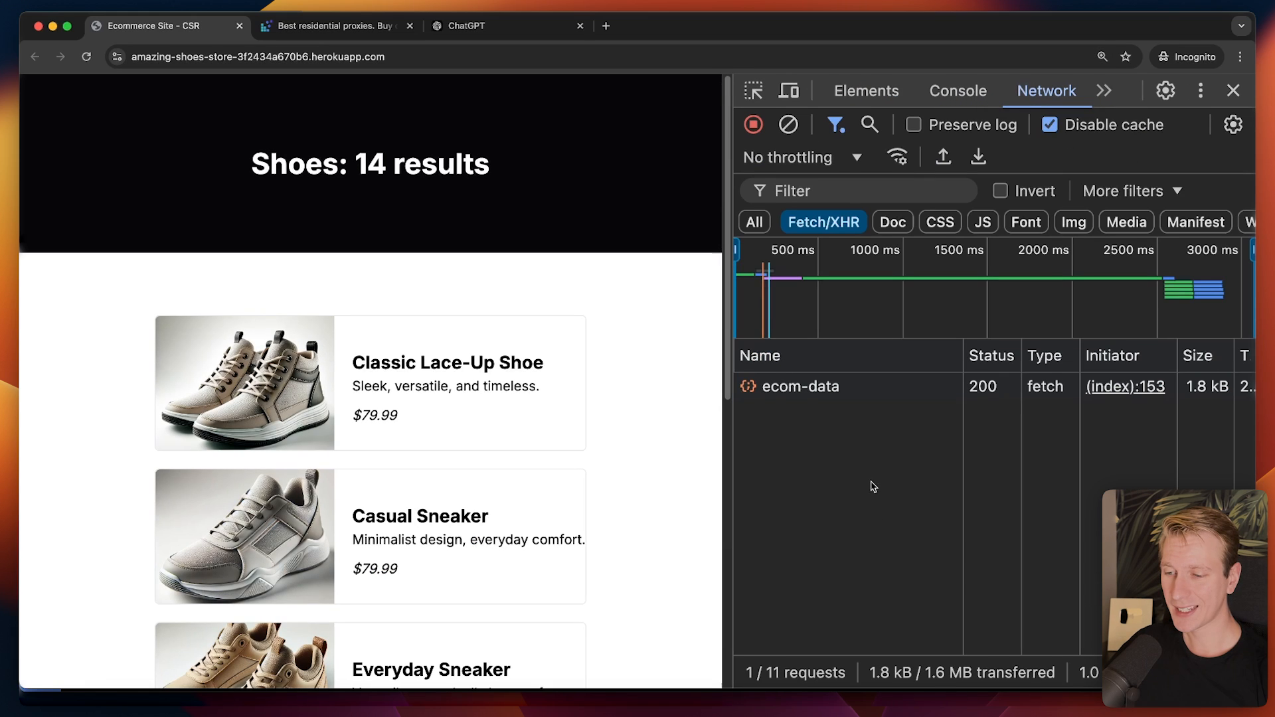
mouse_move(525, 364)
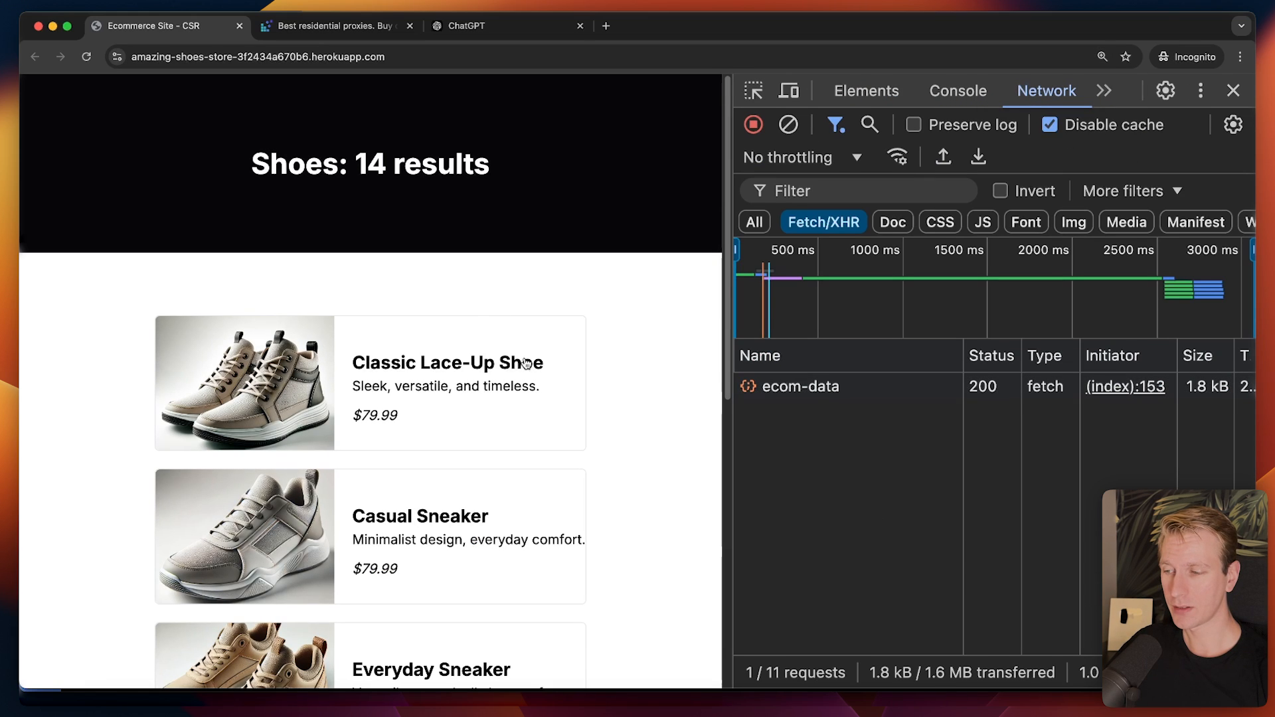
left_click(86, 57)
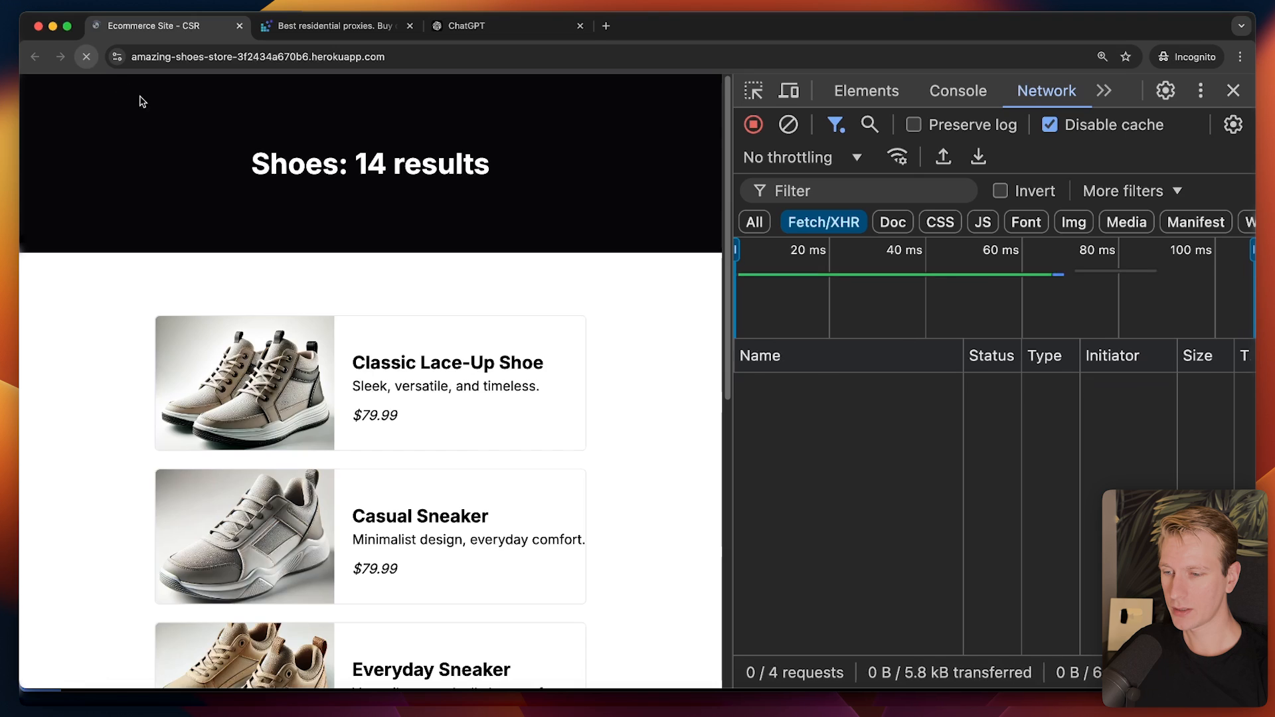
left_click(85, 57)
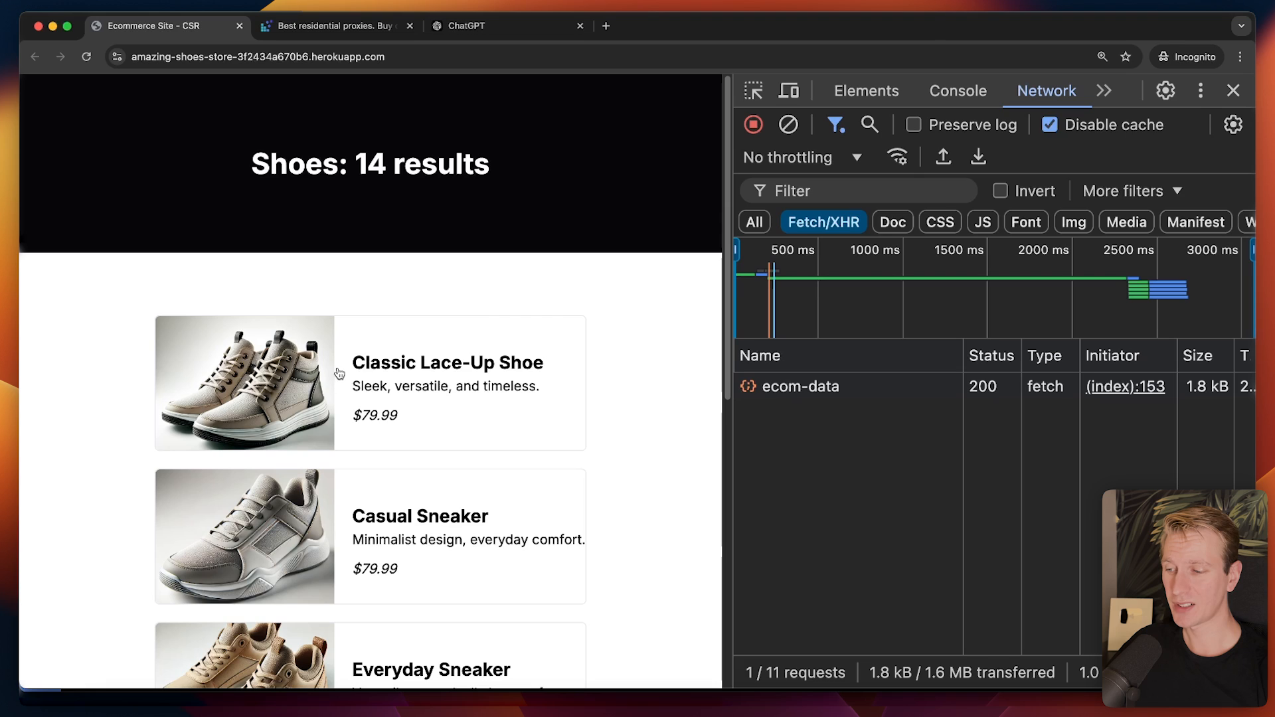
mouse_move(840, 416)
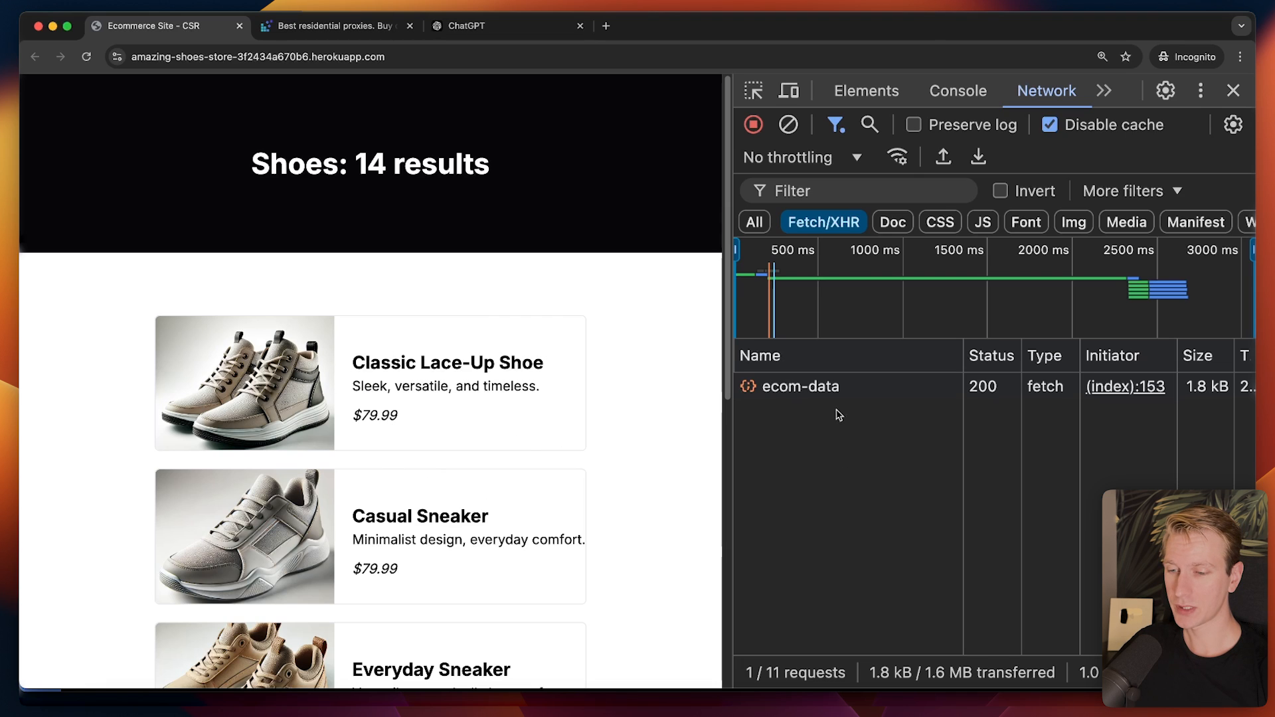
Step: View the ecom-data request's headers, its JSON product response, and its bytegrad.com Request URL
left_click(801, 386)
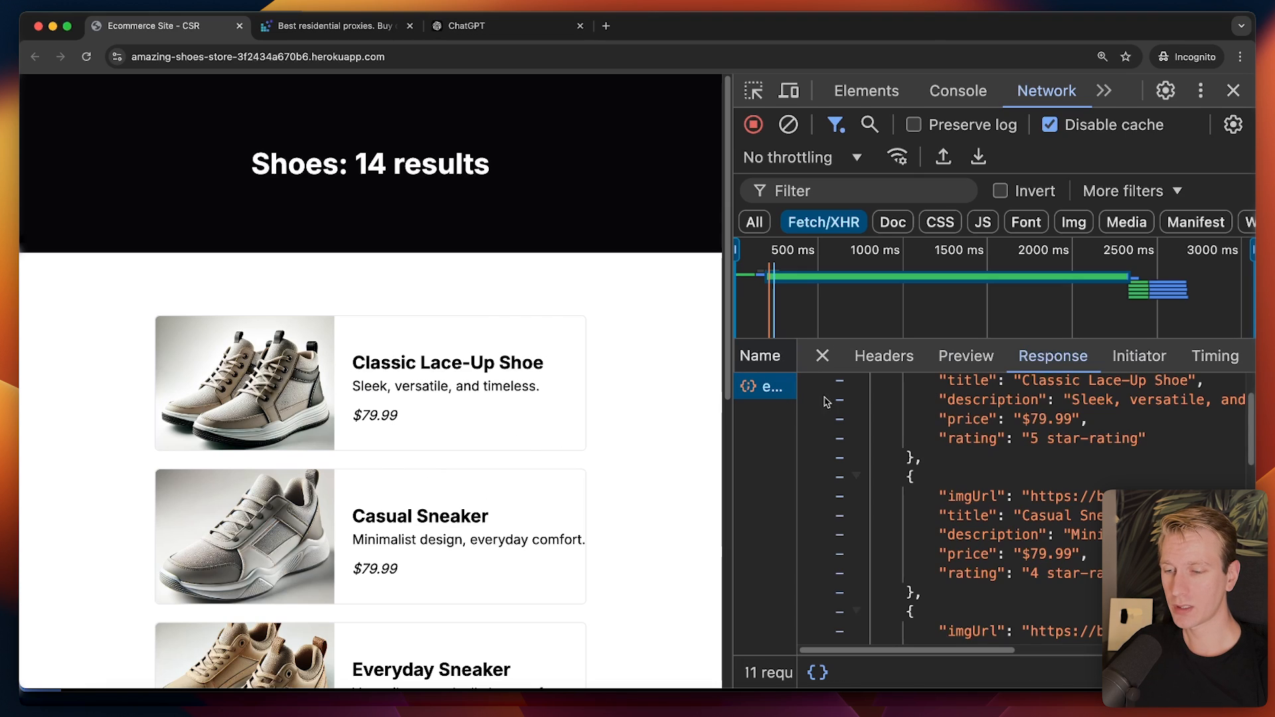
left_click(884, 356)
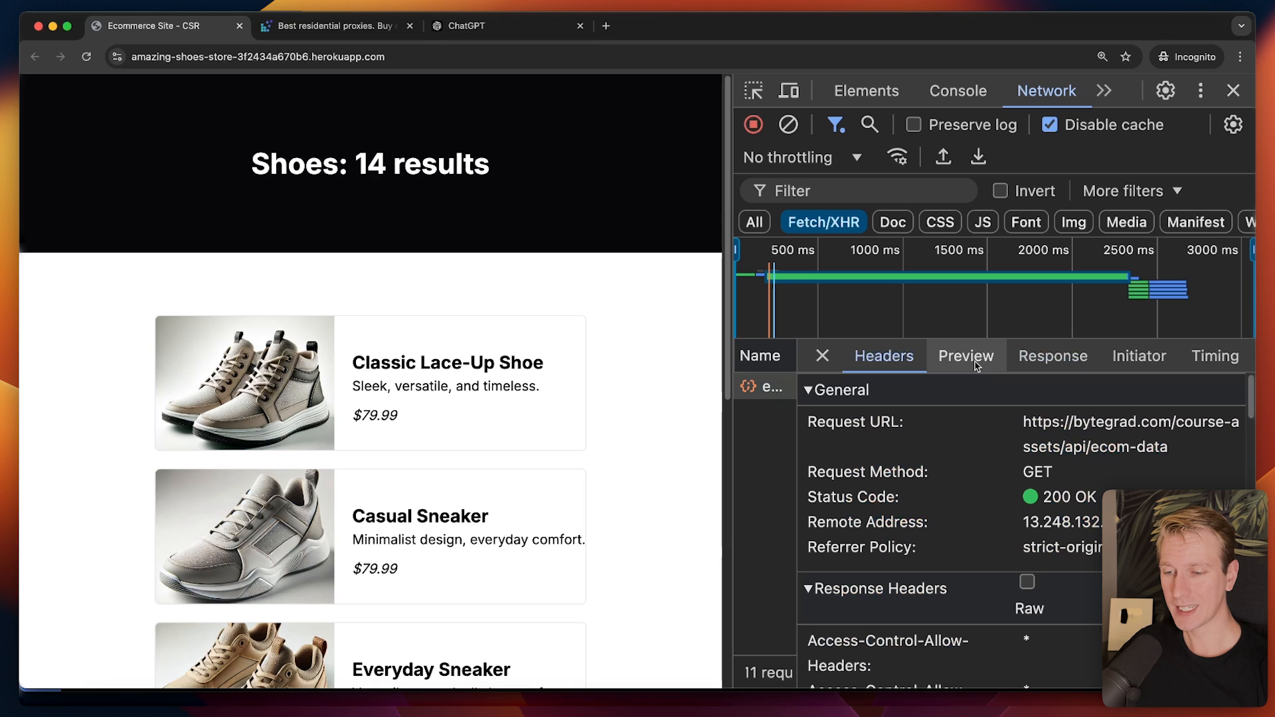
left_click(1052, 356)
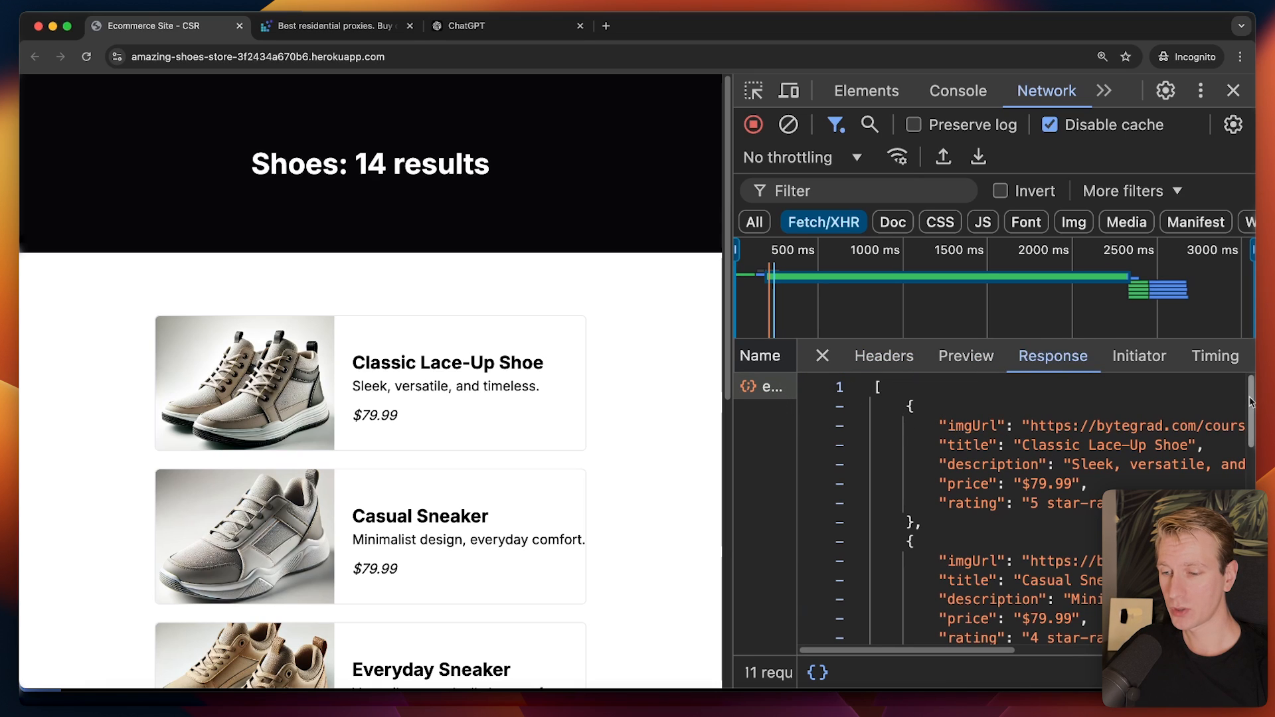
scroll("down", 3)
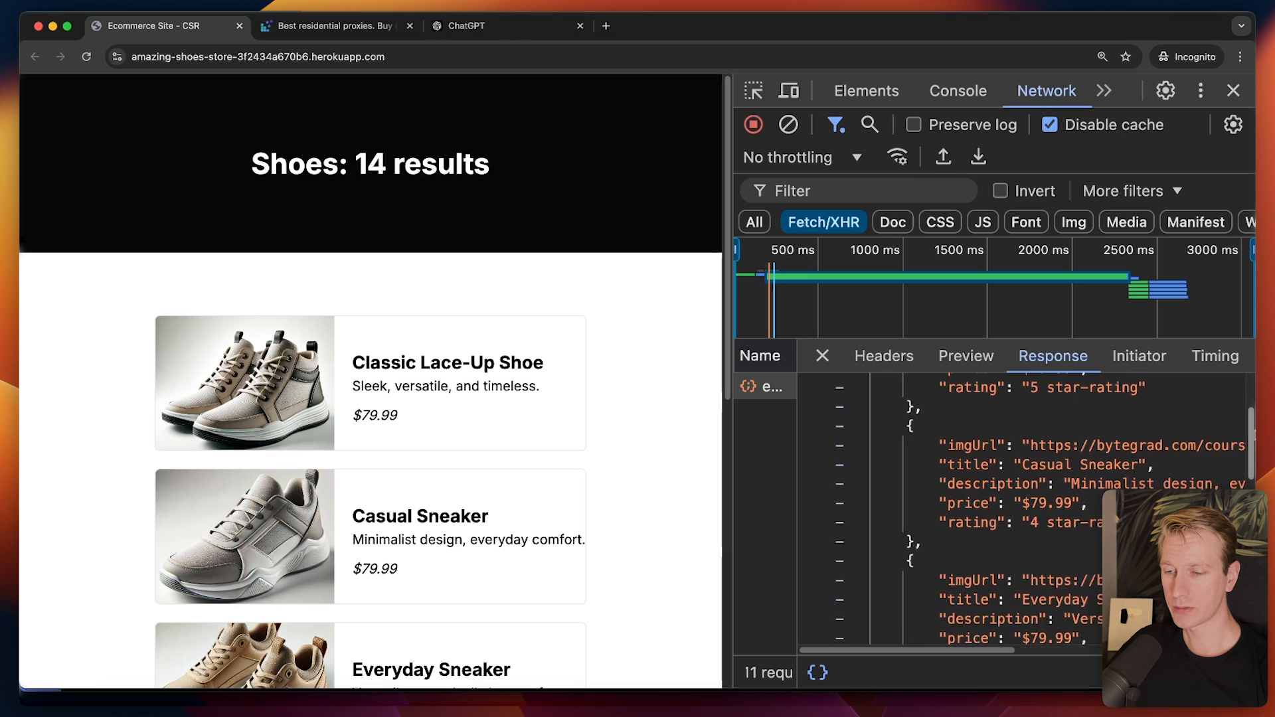
left_click(885, 356)
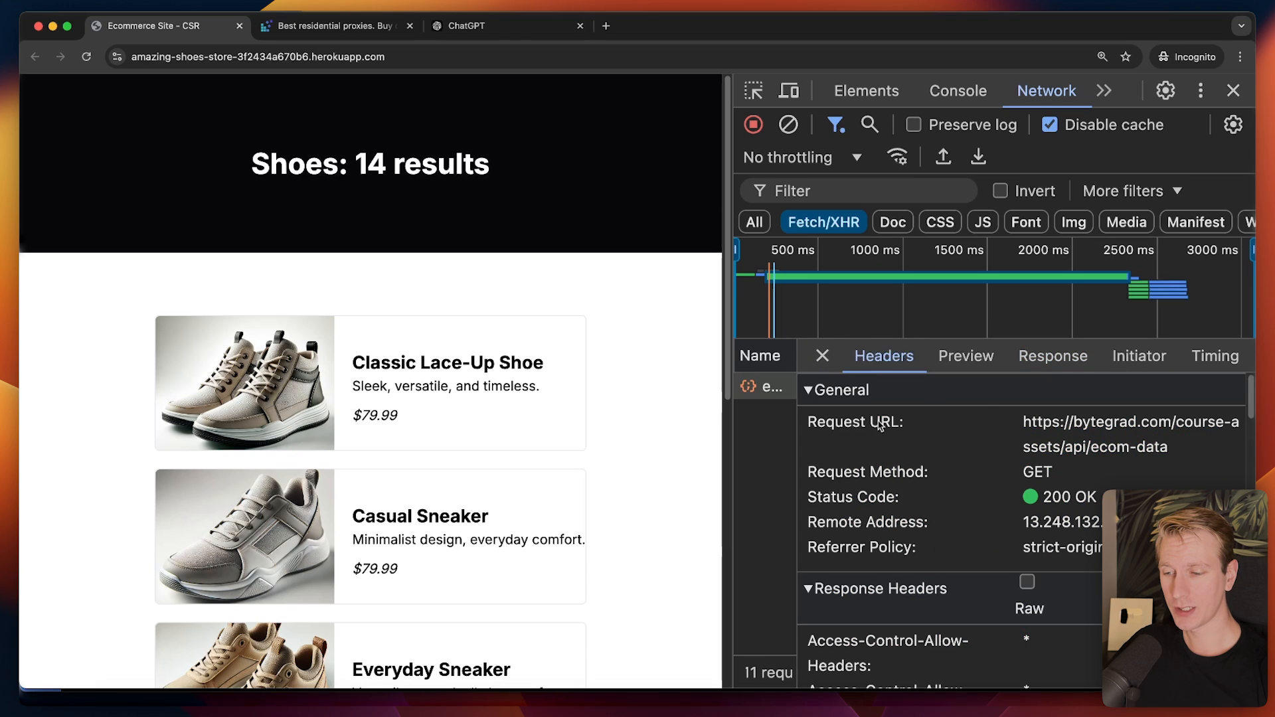
mouse_move(973, 429)
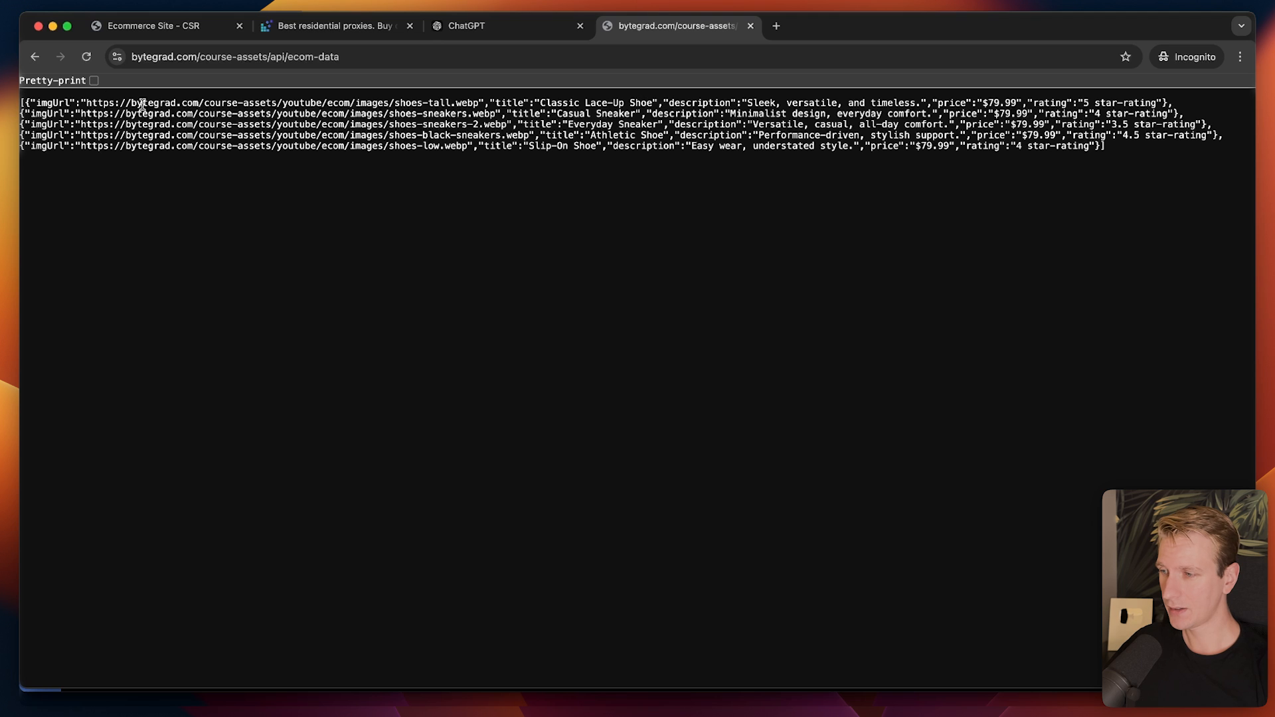
Step: Return to the CSR shop tab's ecom-data request details before moving to scraper.js
left_click(132, 84)
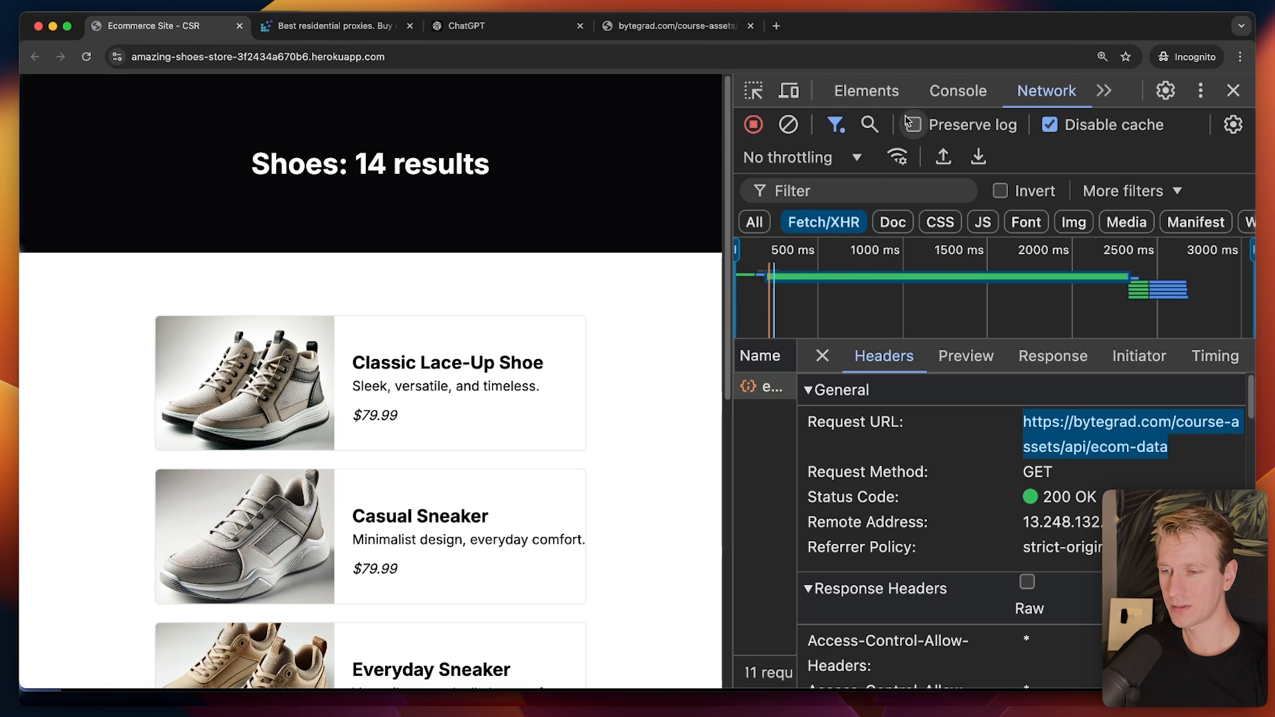
left_click(865, 90)
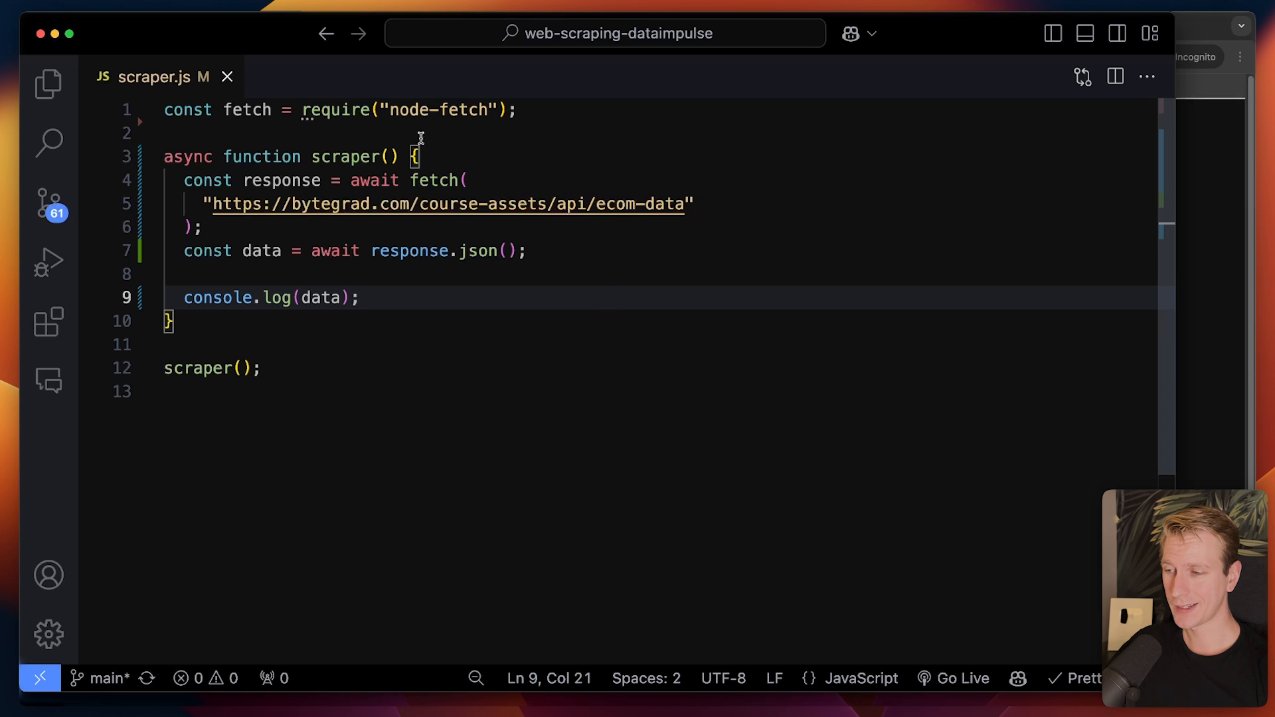
left_click(415, 156)
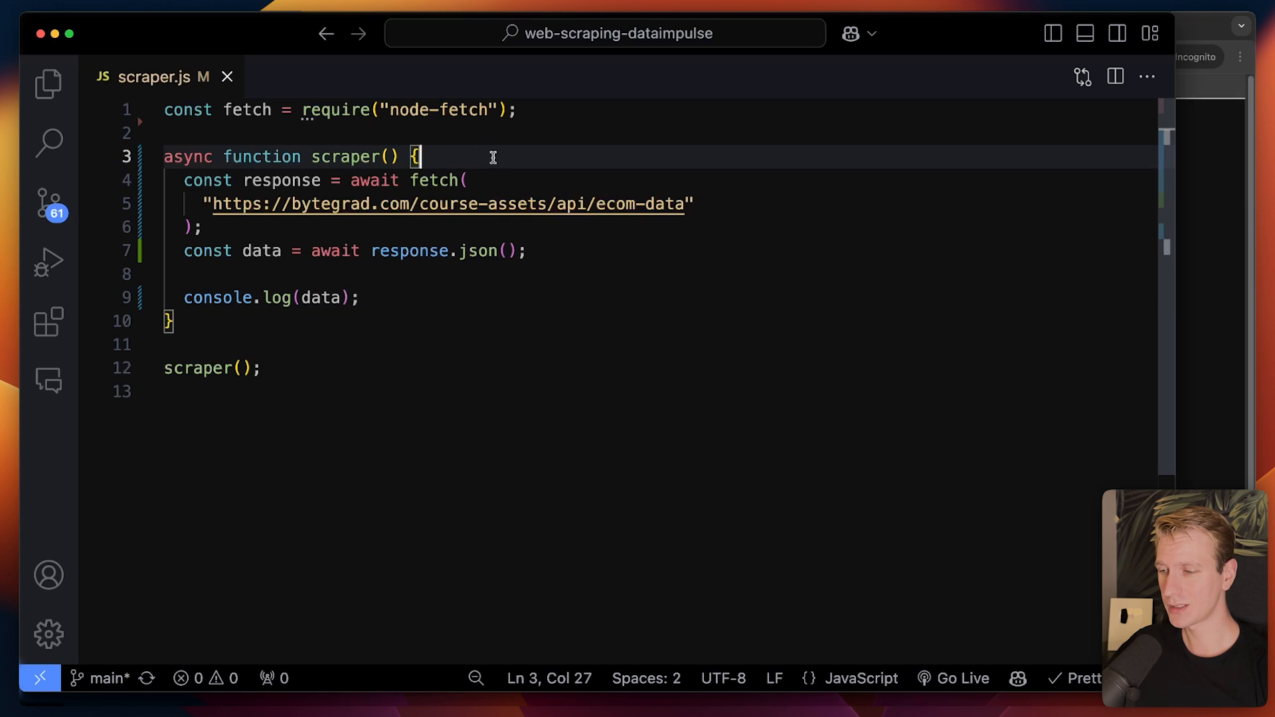
mouse_move(597, 178)
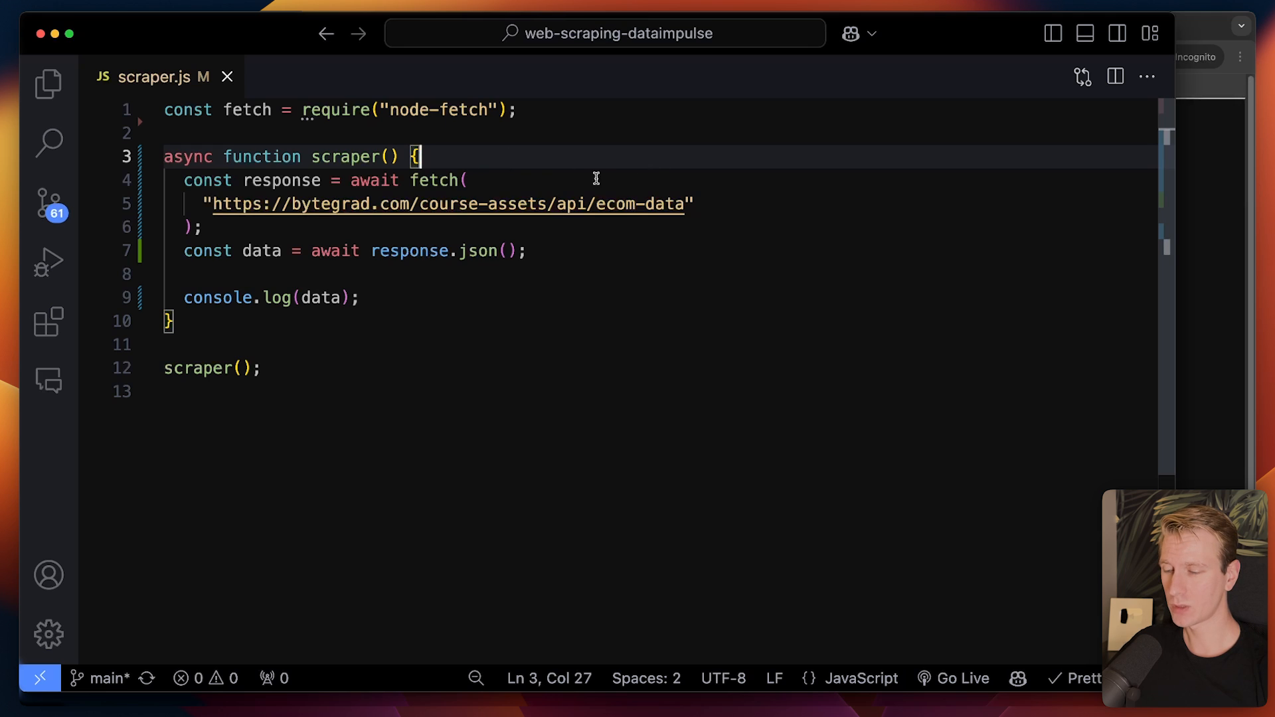
left_click(462, 180)
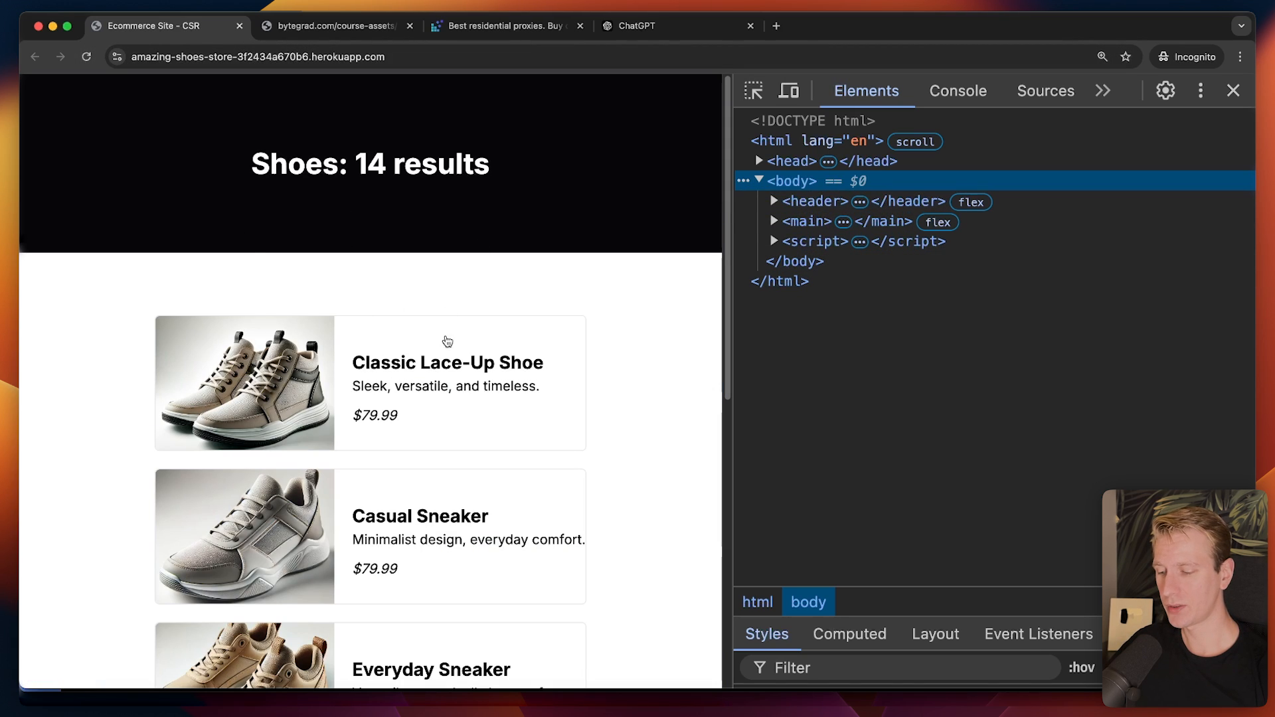
mouse_move(82, 51)
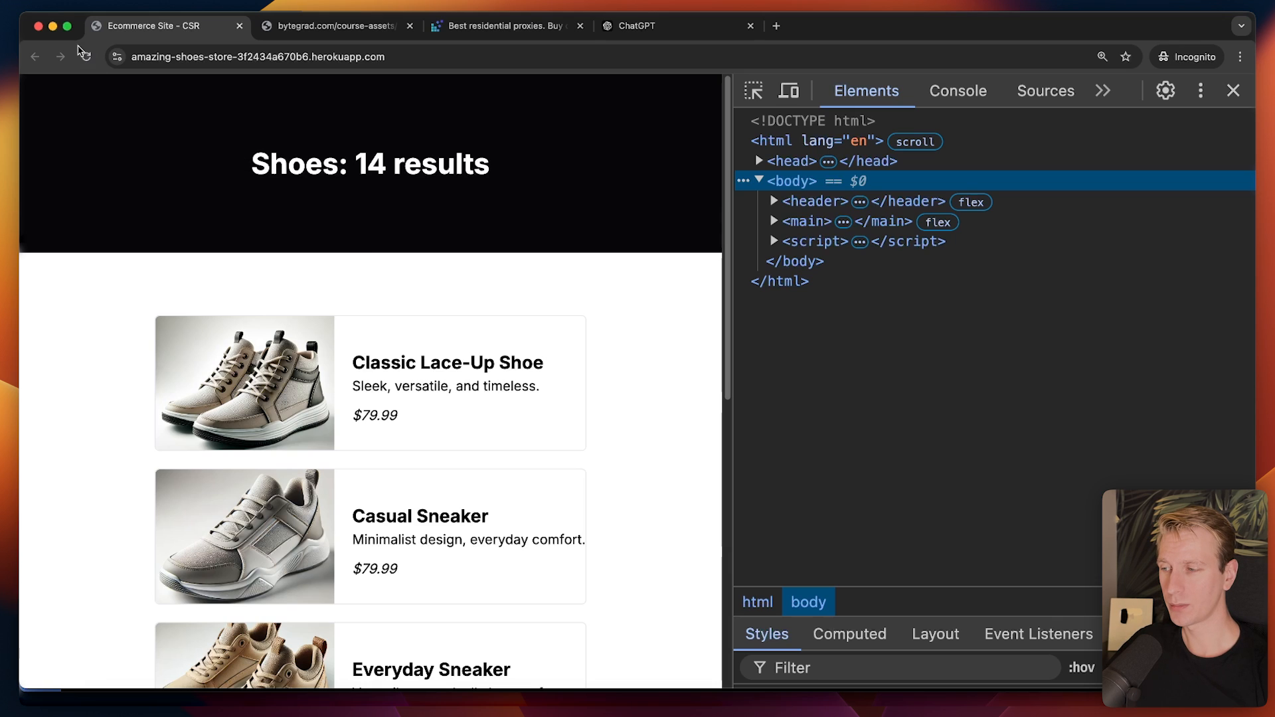
Step: Reload the CSR shoe store so its 14 products render again after the spinner
left_click(85, 58)
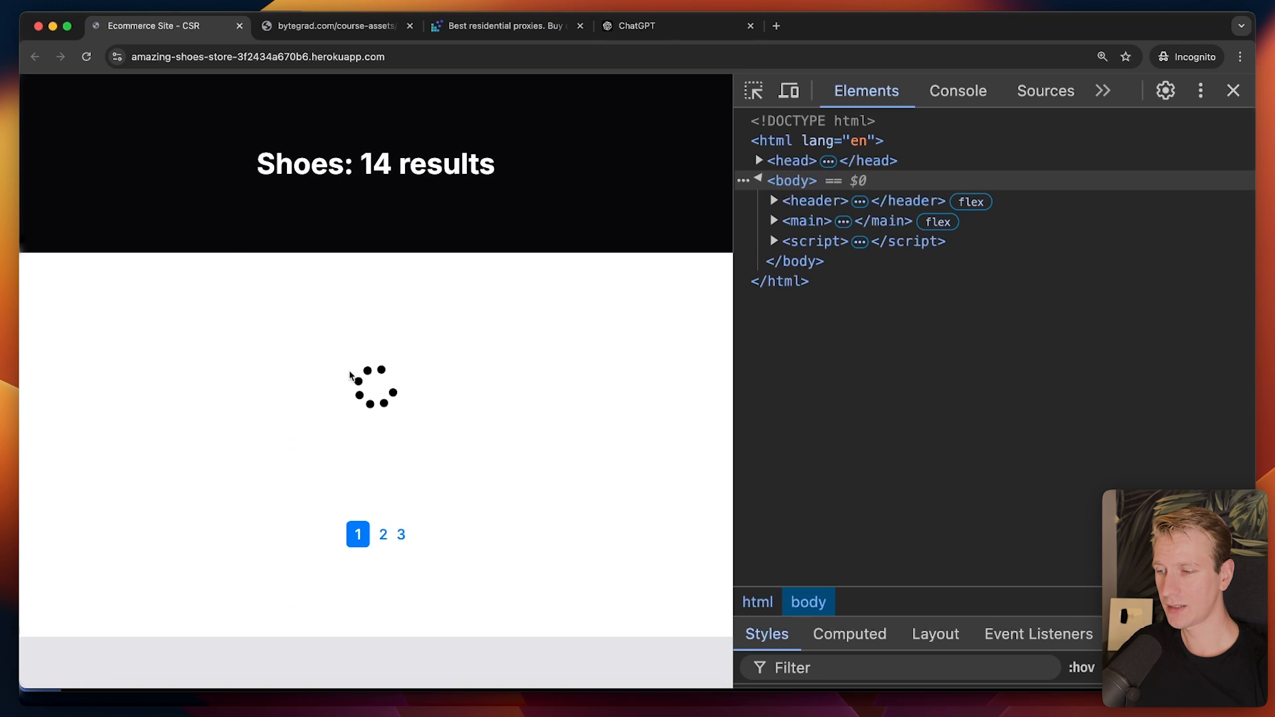
left_click(87, 55)
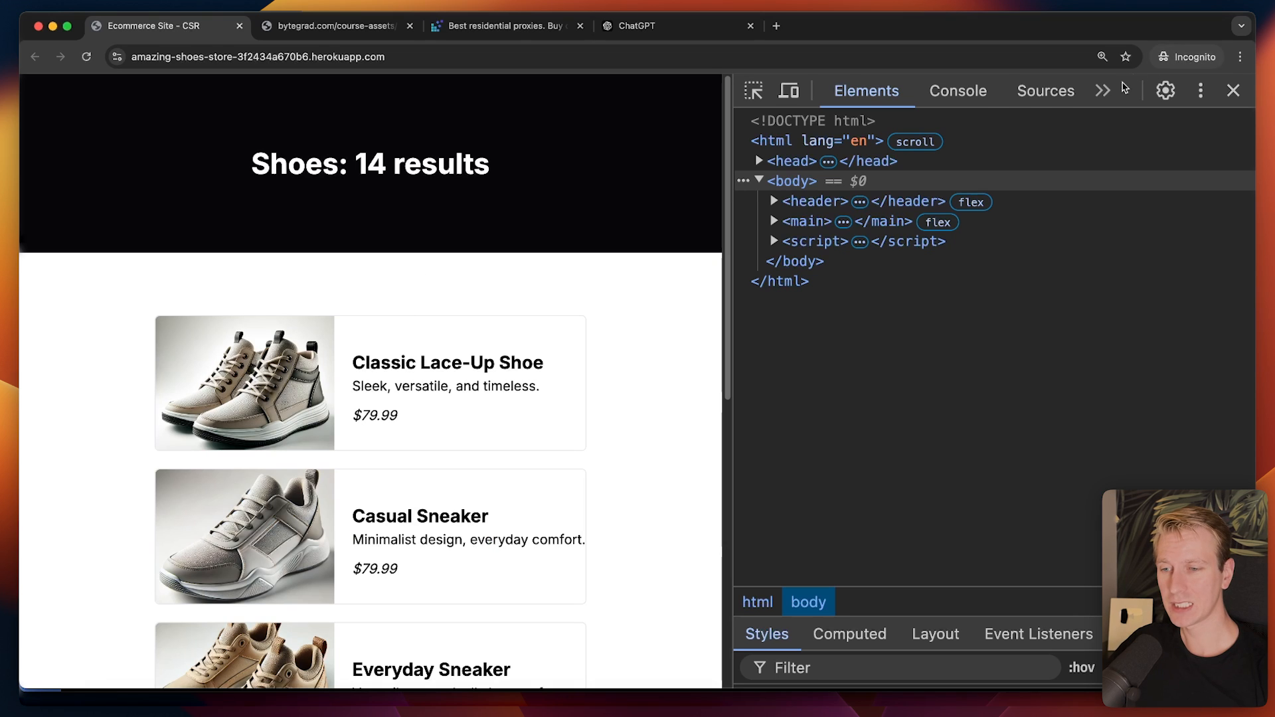
Step: View the ecom-data product JSON pretty-printed, then return to the CSR shop tab
left_click(1047, 90)
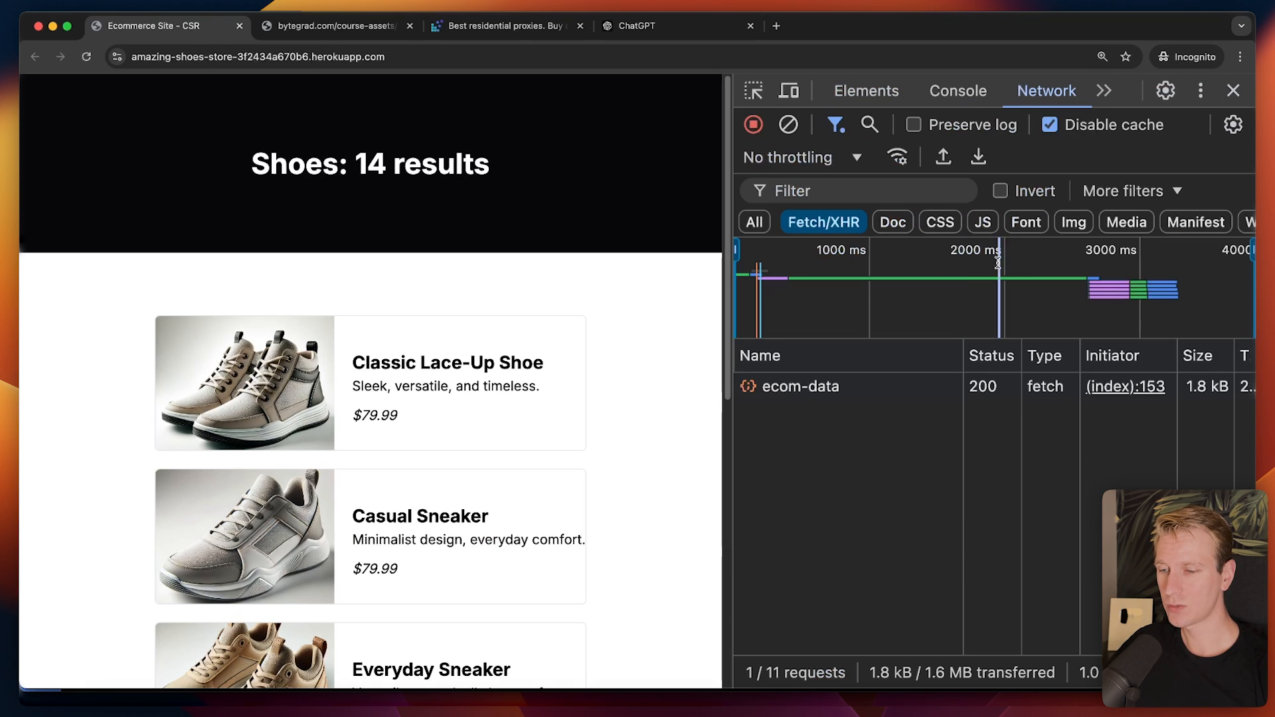
mouse_move(798, 387)
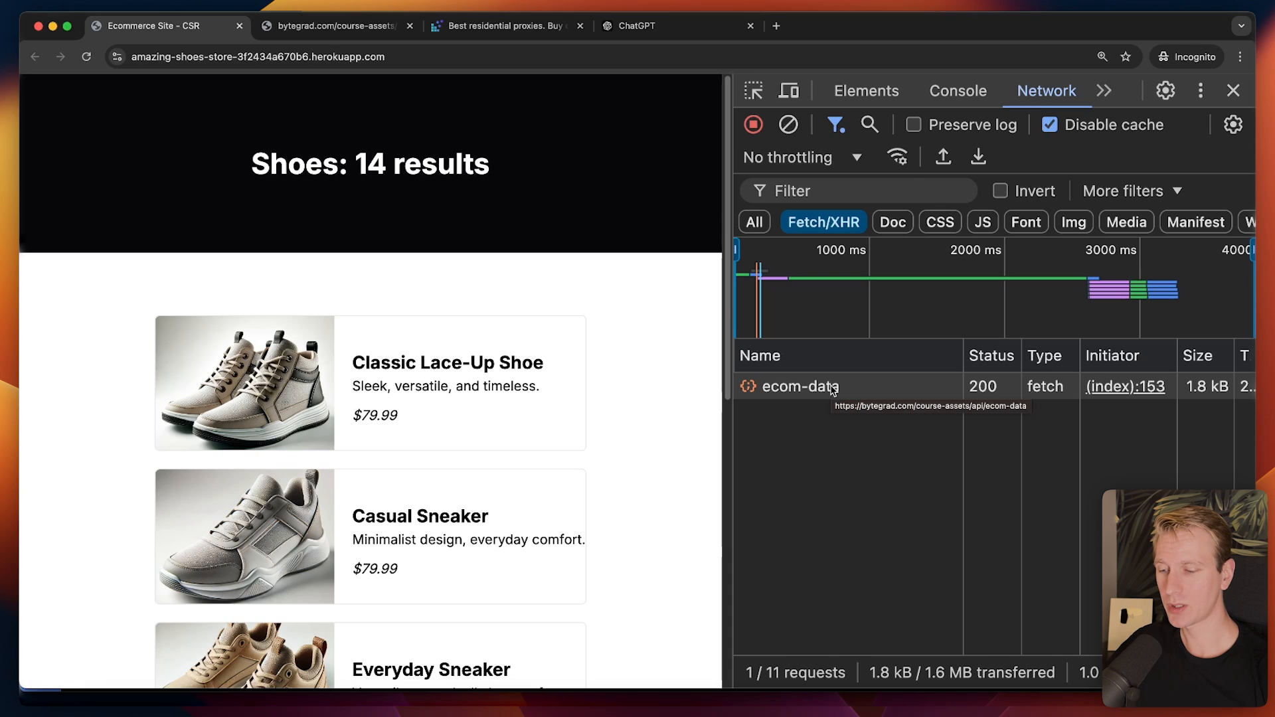
left_click(802, 386)
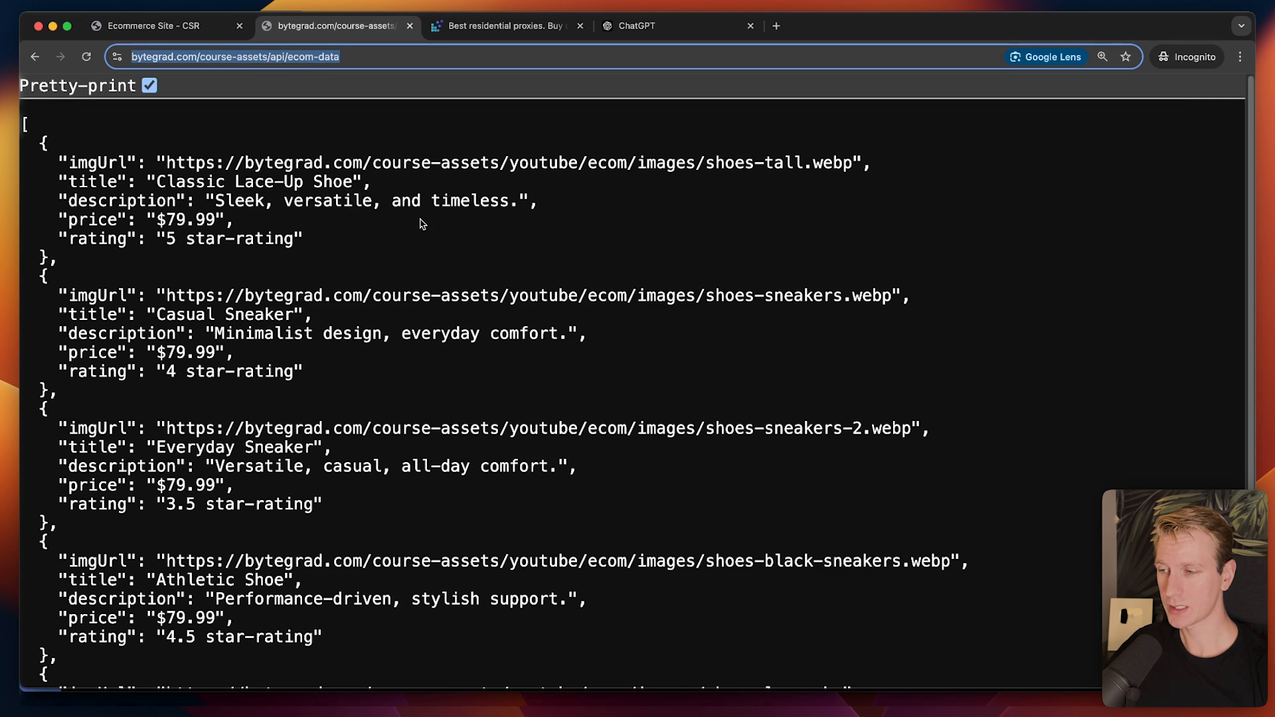
left_click(154, 25)
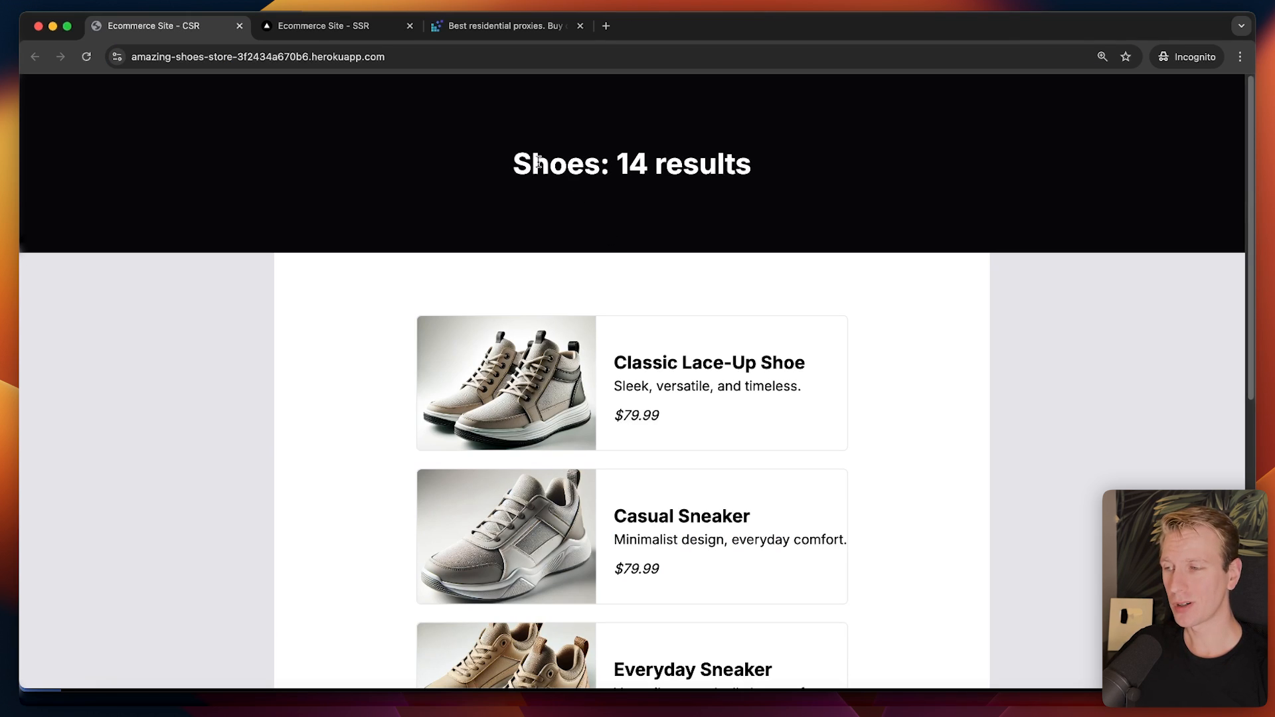
mouse_move(334, 25)
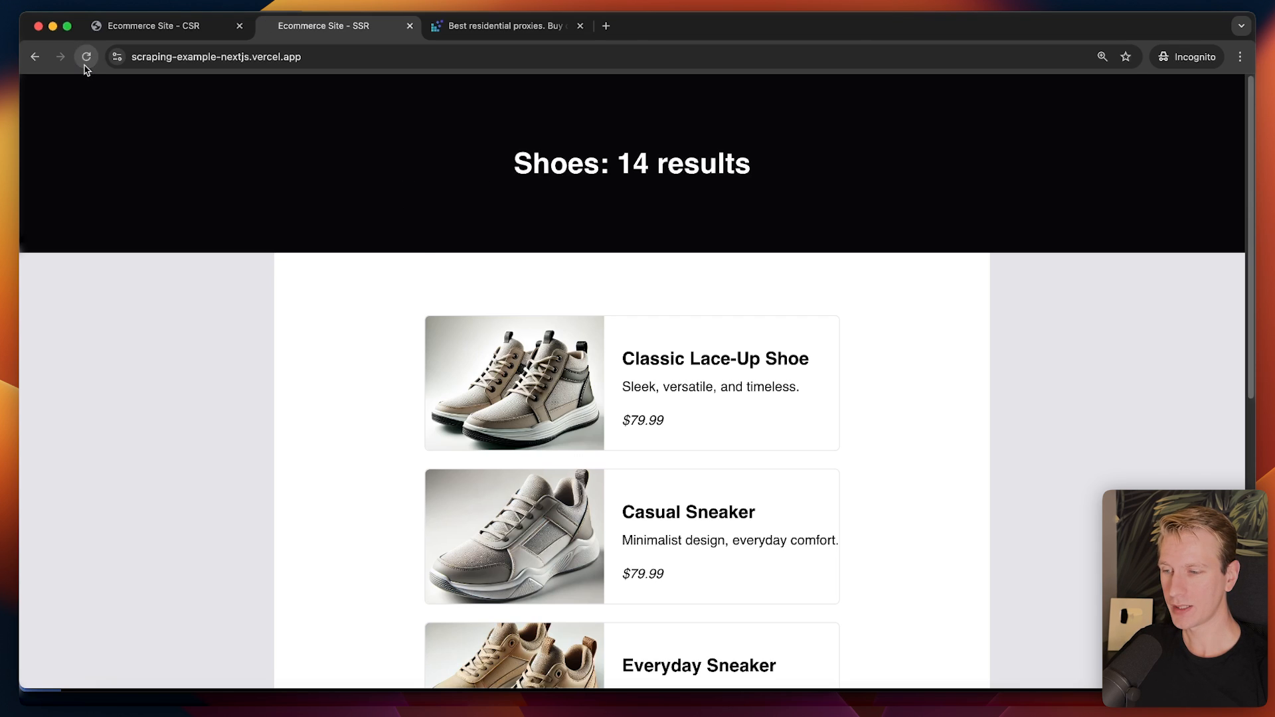
Step: Reload the SSR and CSR shoe stores to compare their 14-result listings
left_click(87, 57)
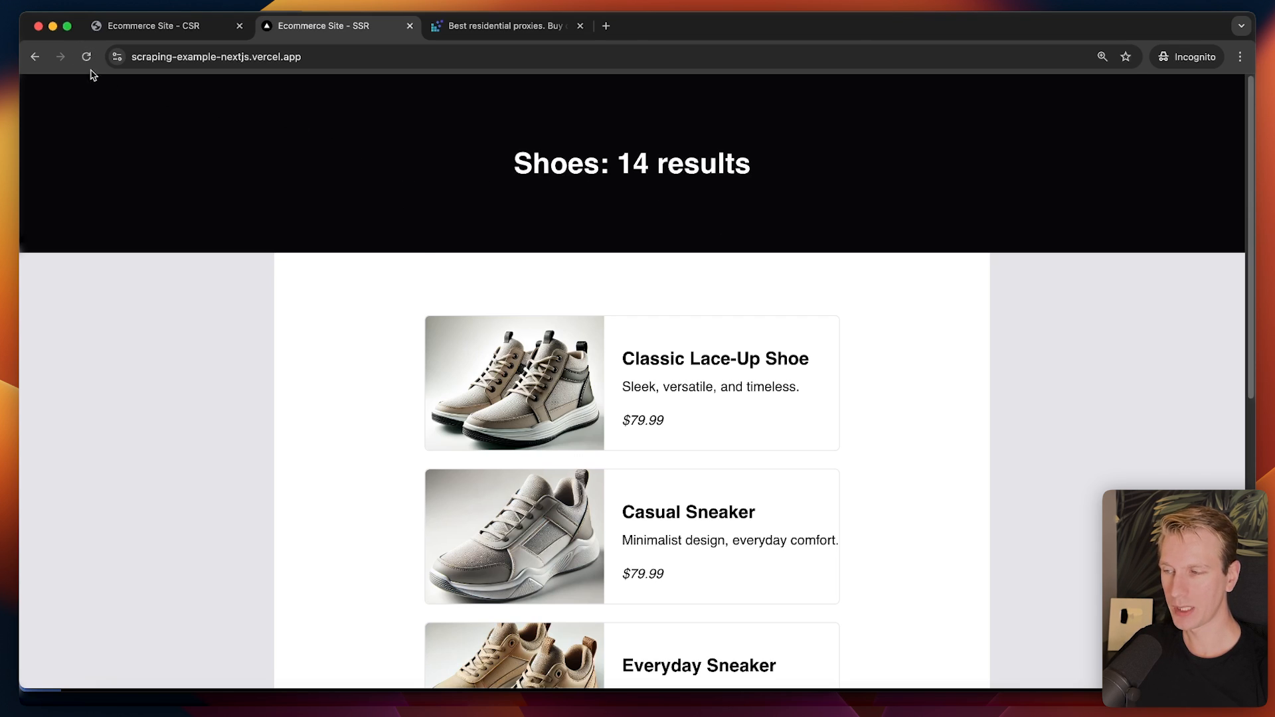
mouse_move(590, 241)
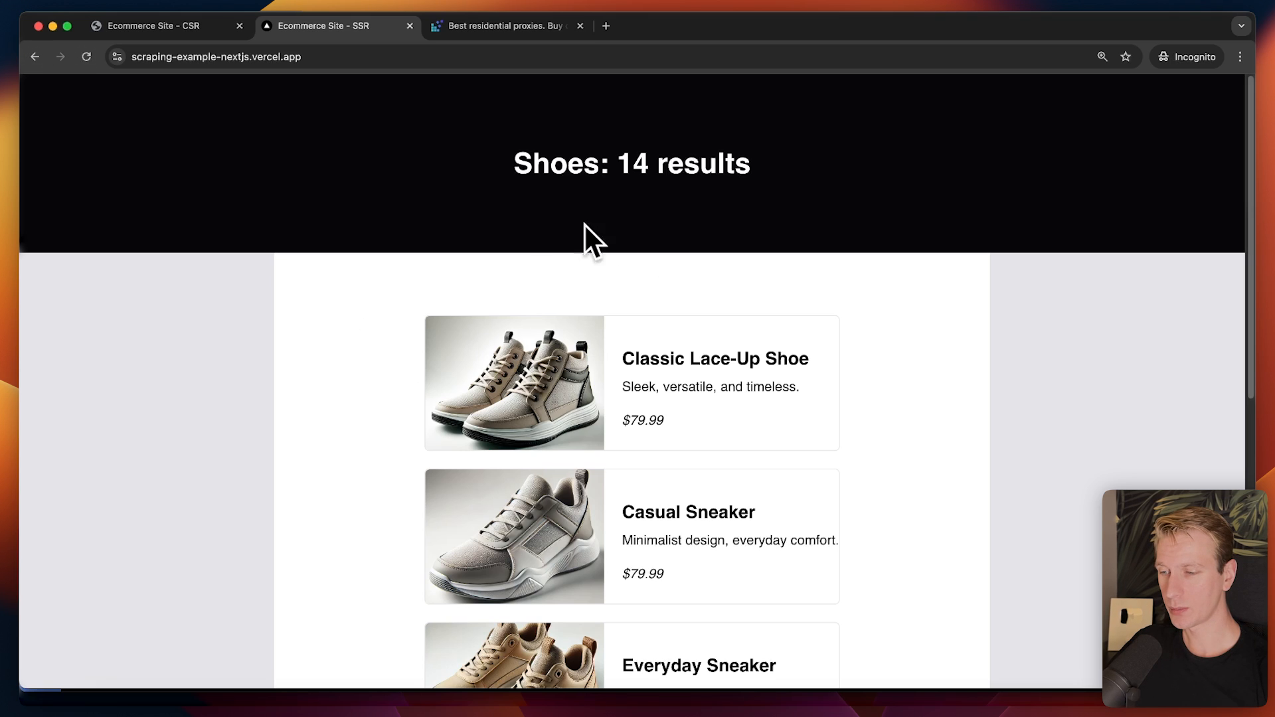
left_click(162, 25)
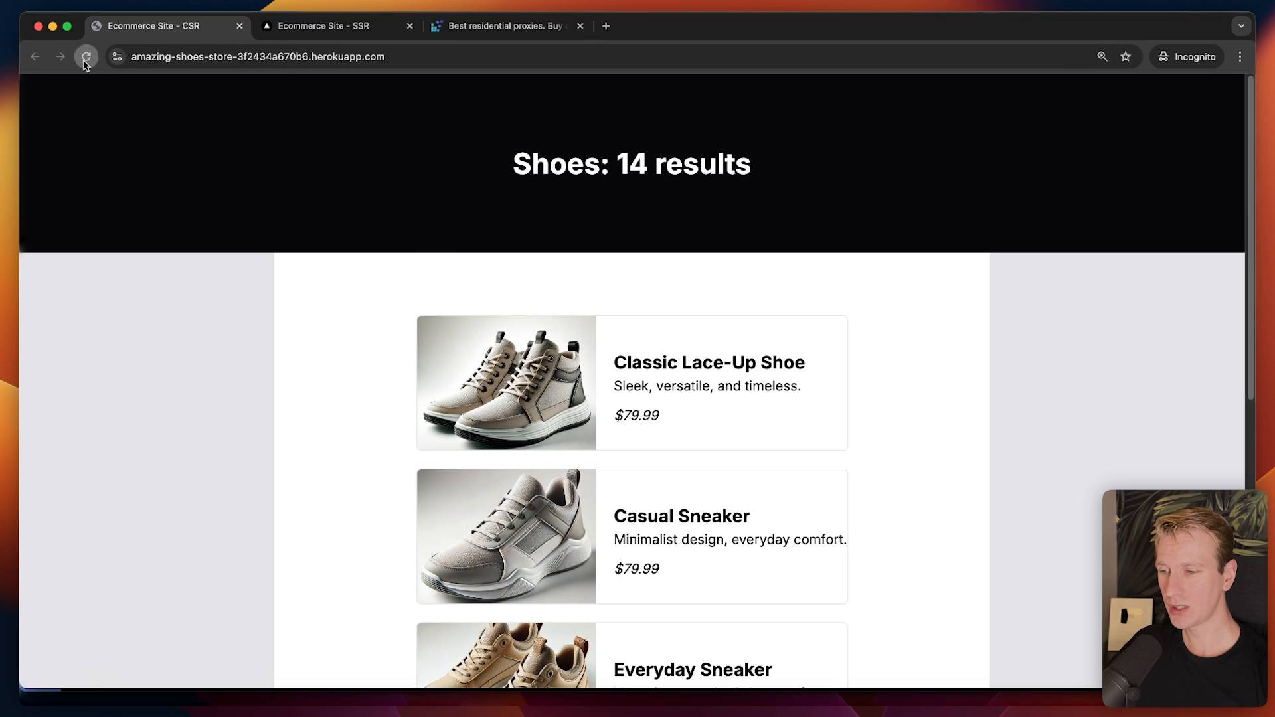
left_click(85, 57)
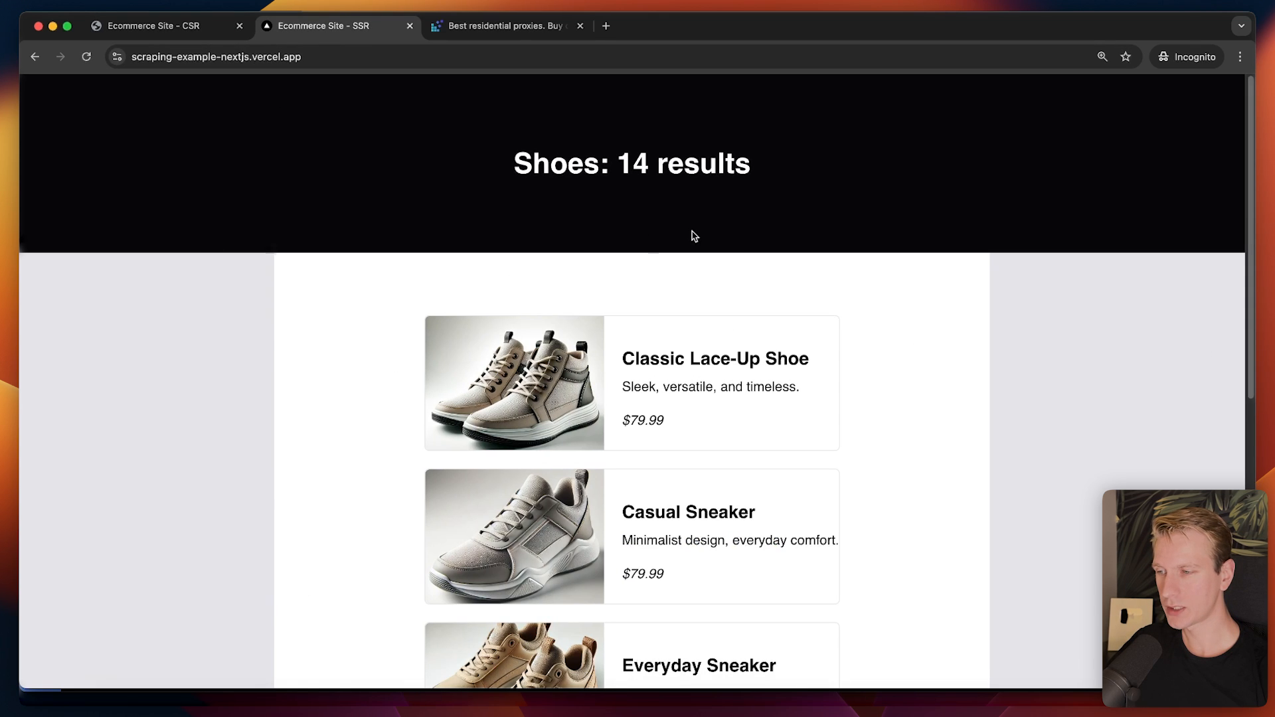
Step: Check the SSR page's Network panel and return to its element tree
left_click(1100, 91)
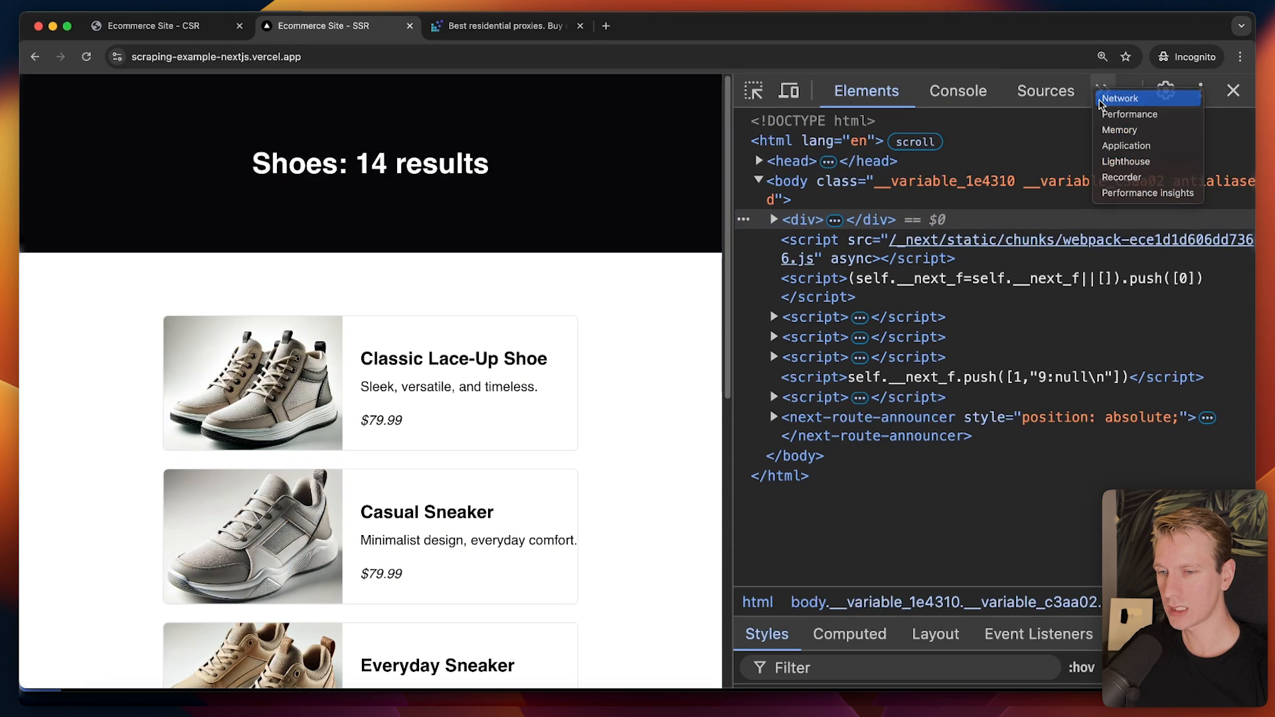
left_click(1122, 97)
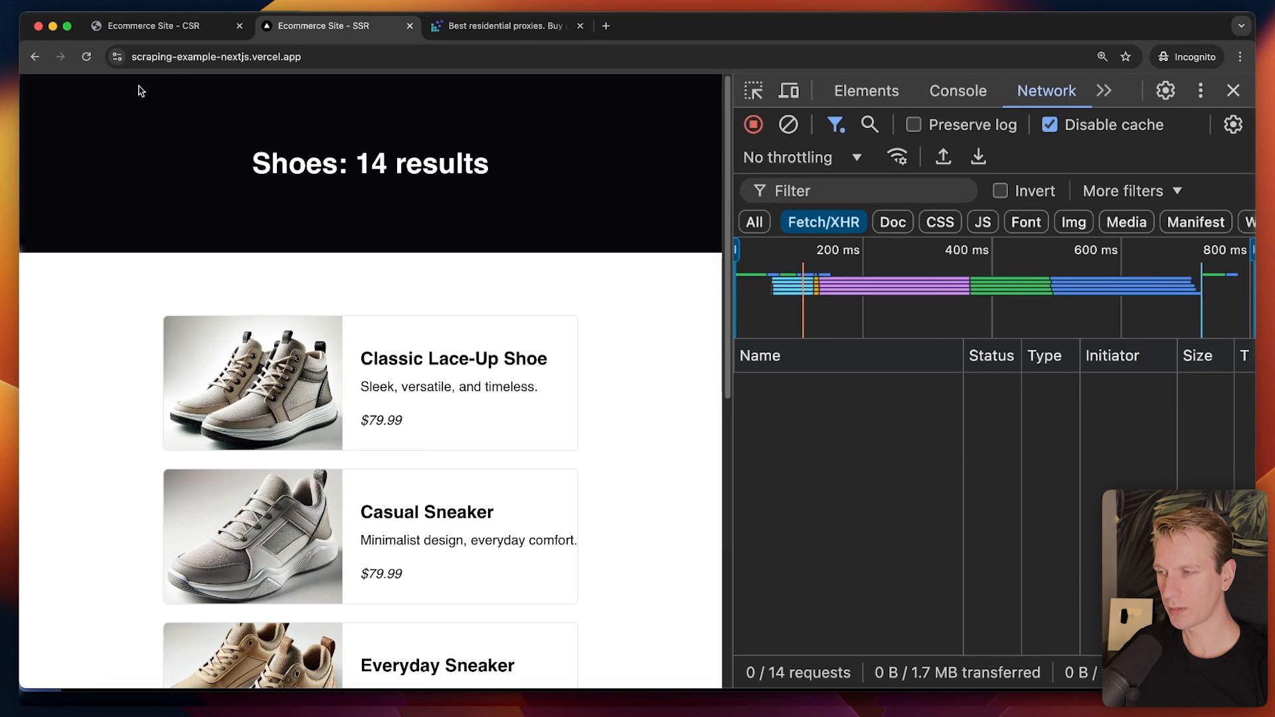
left_click(865, 90)
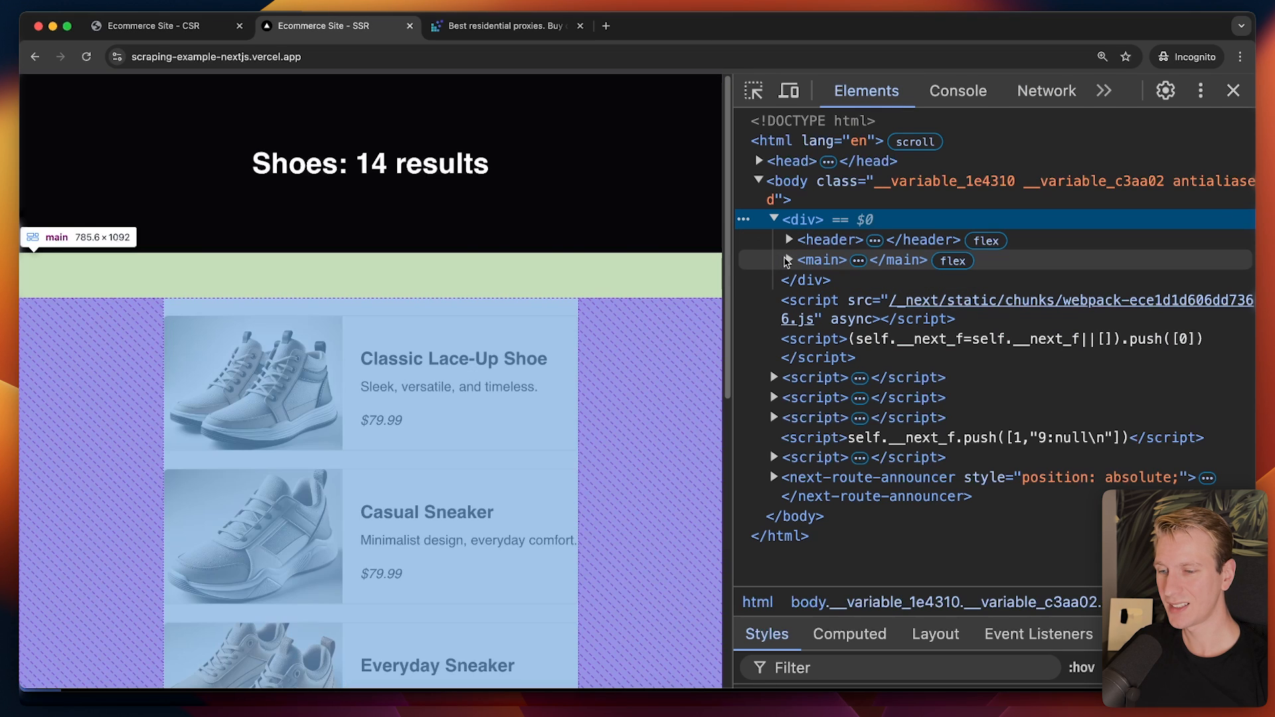
Step: Expand main > section > ul down to the first product li, then close DevTools
left_click(788, 260)
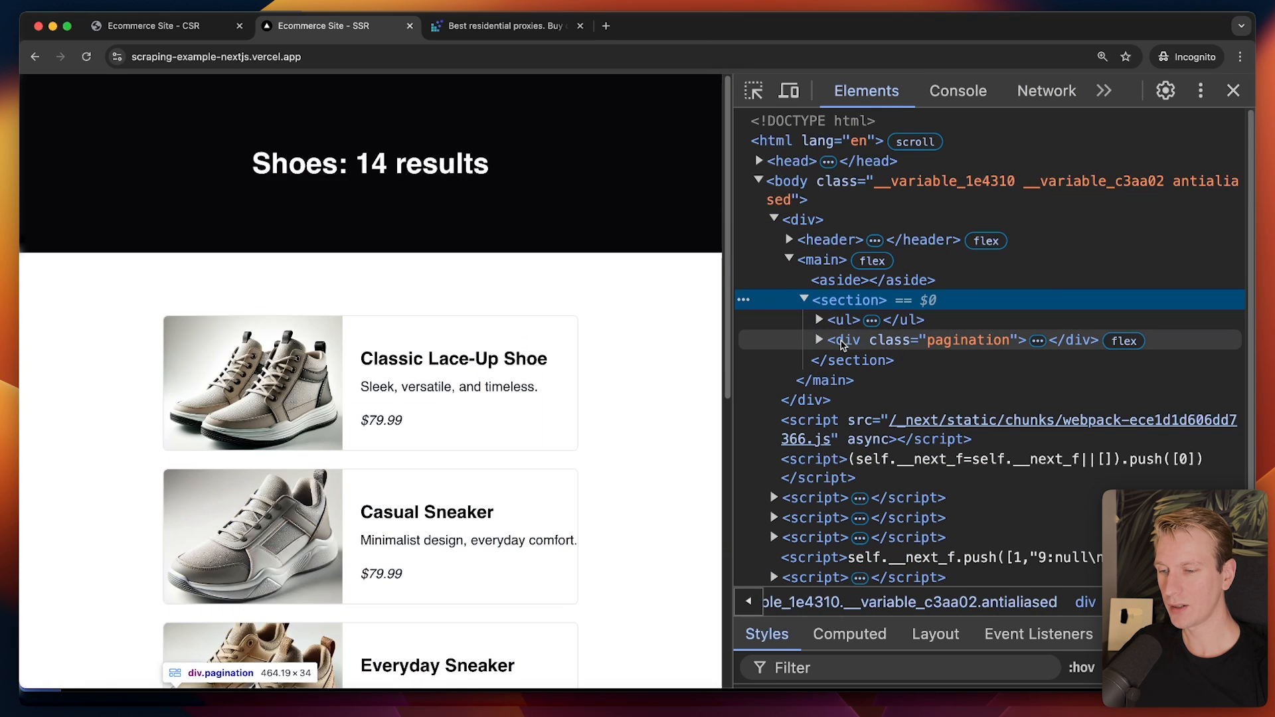
left_click(820, 320)
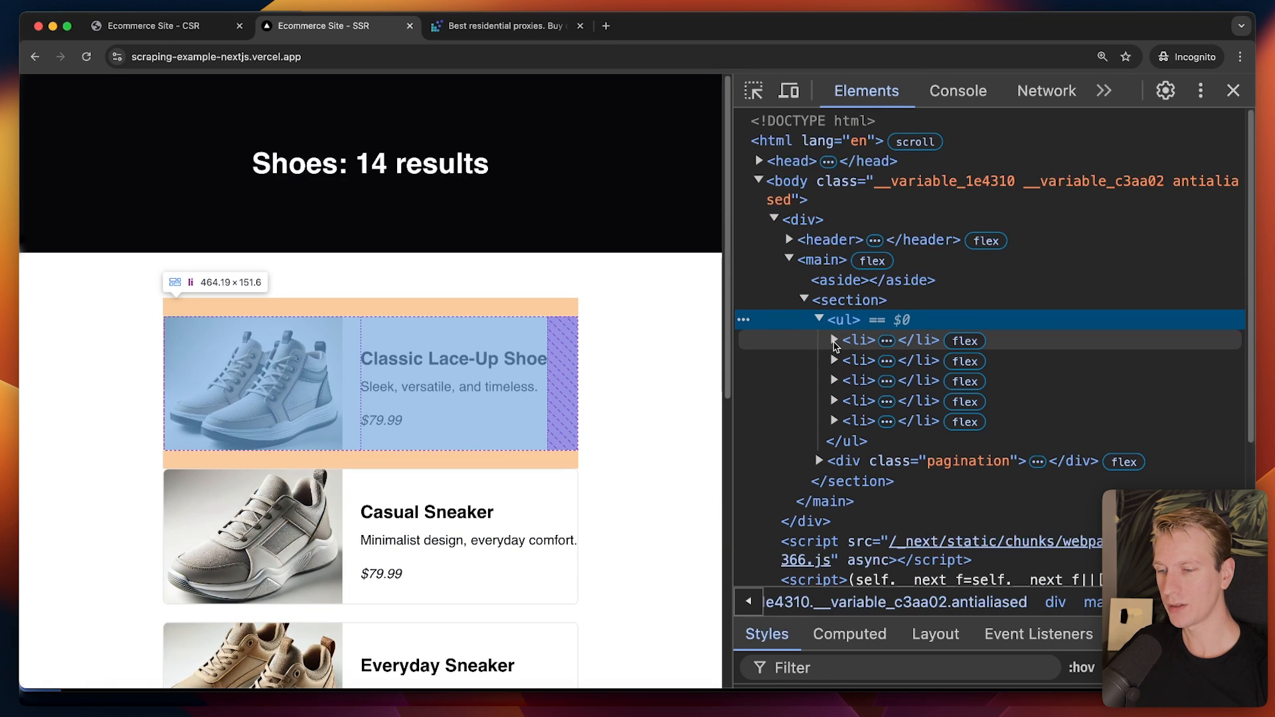
left_click(834, 340)
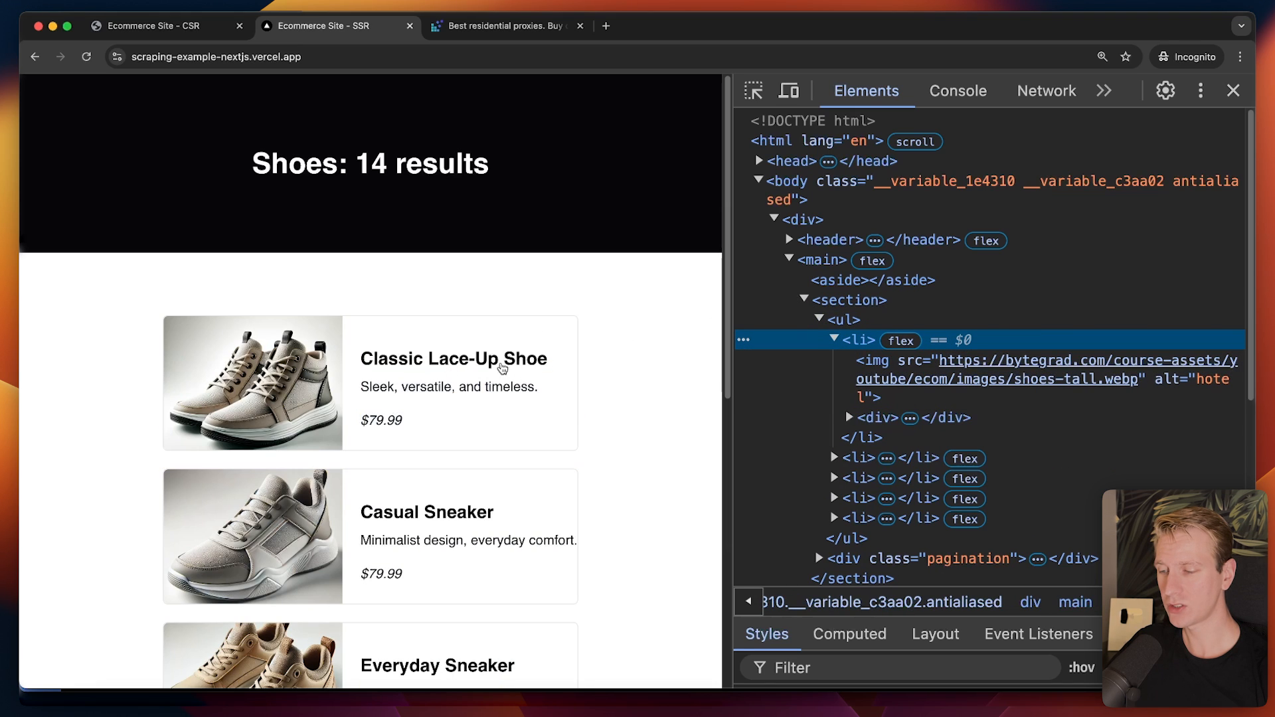
left_click(162, 25)
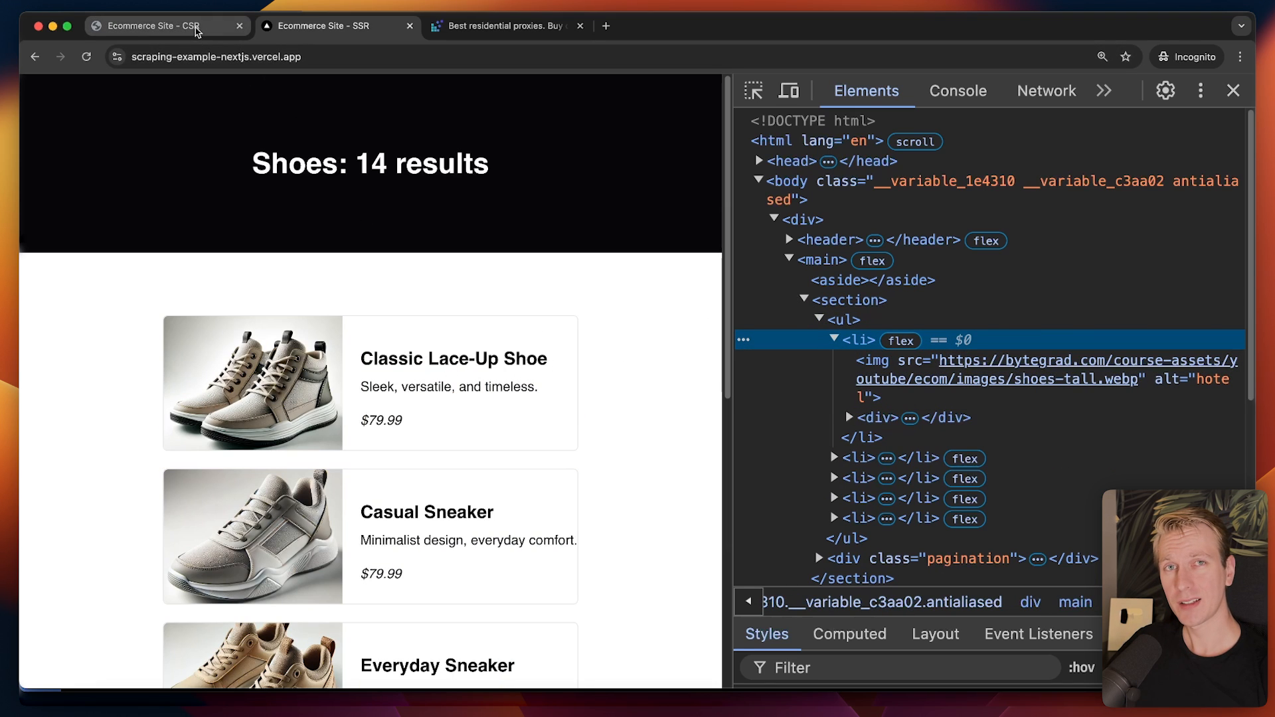
mouse_move(167, 26)
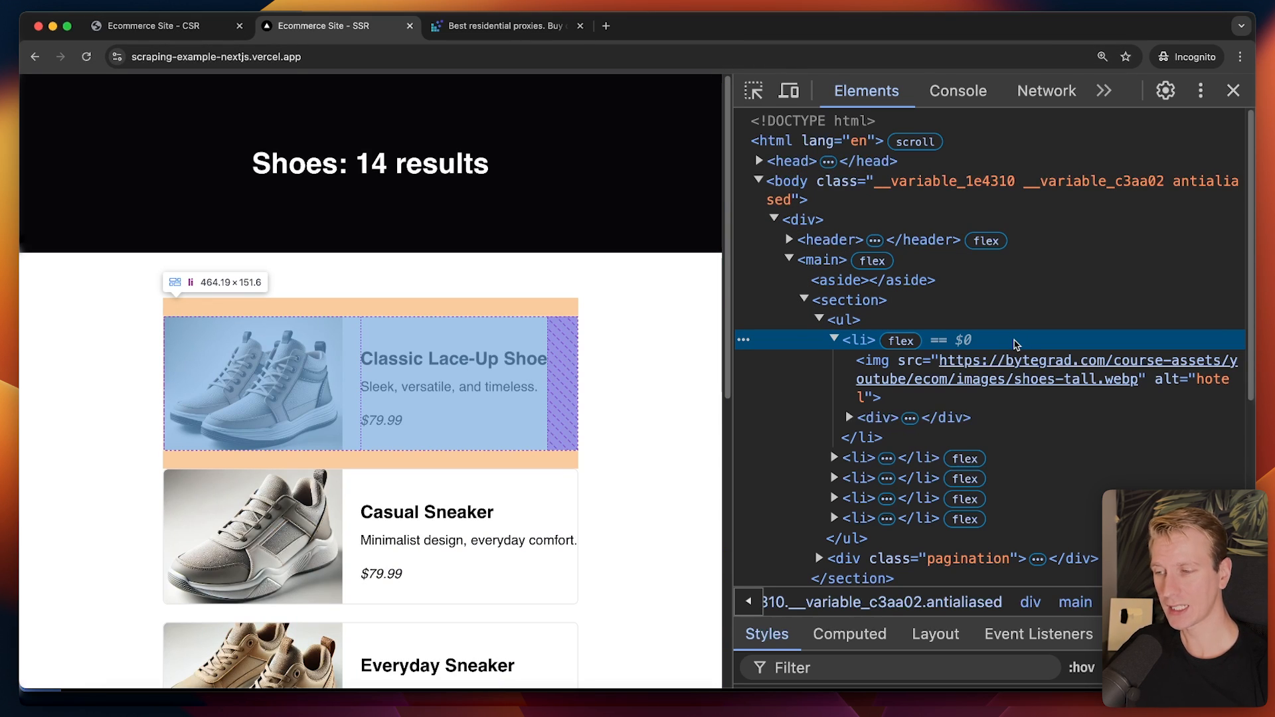
mouse_move(492, 132)
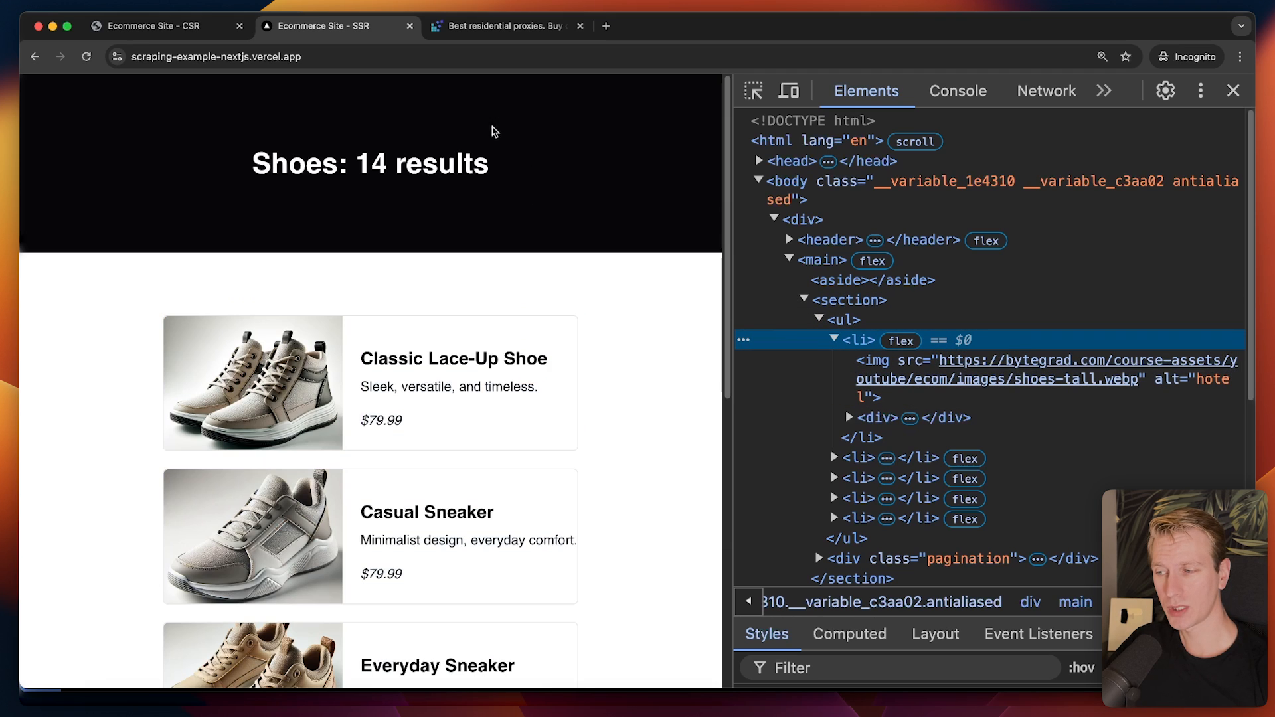
mouse_move(845, 280)
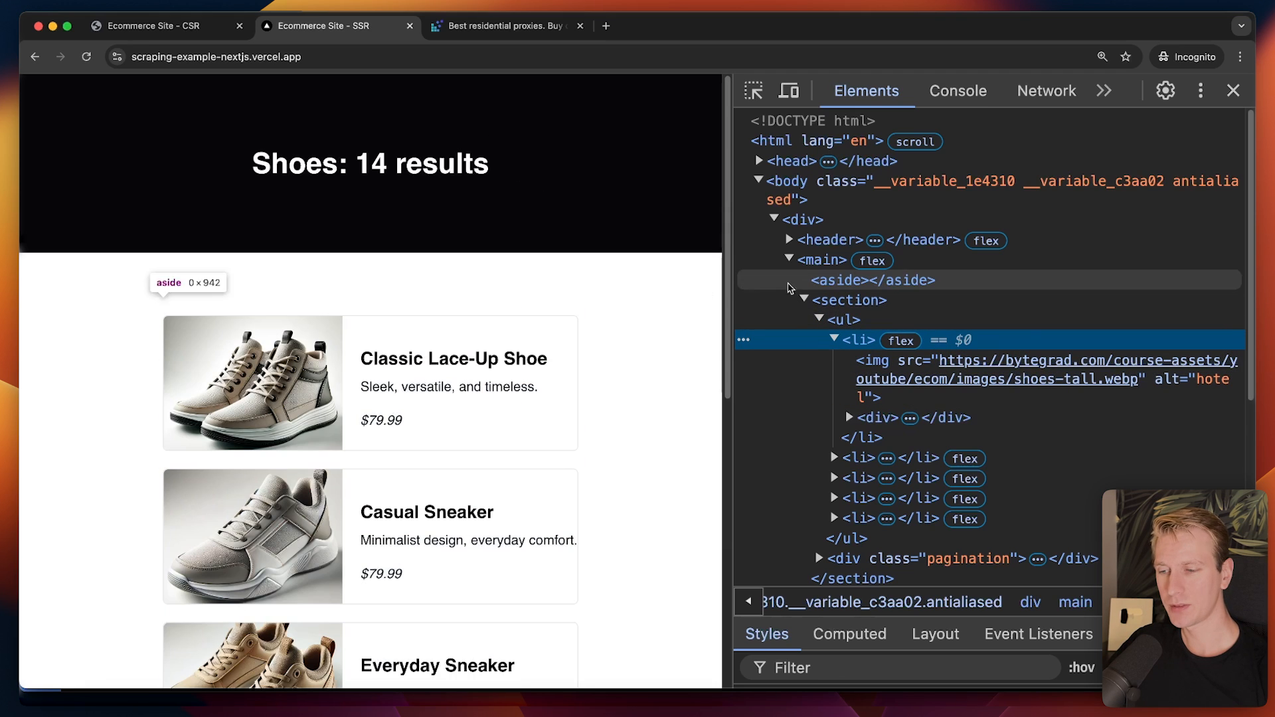
left_click(1233, 91)
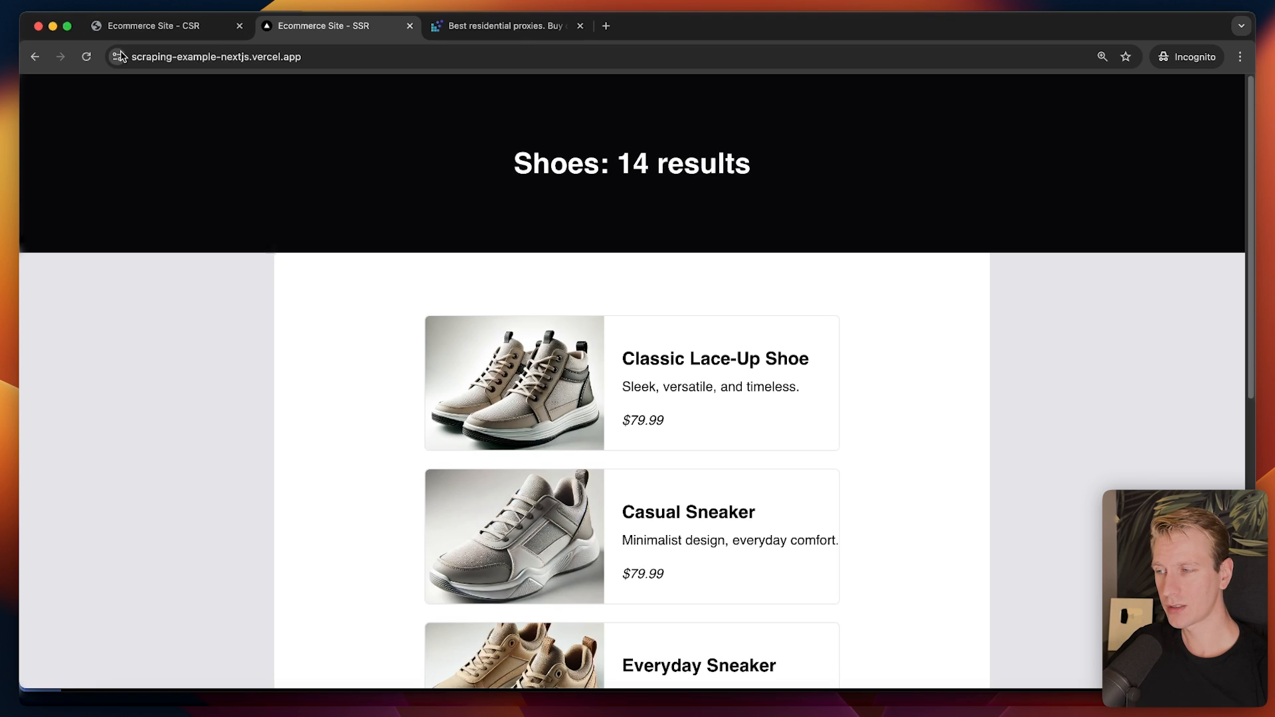
Step: Compare the CSR and SSR shop tabs, then reopen DevTools on the SSR page
left_click(86, 57)
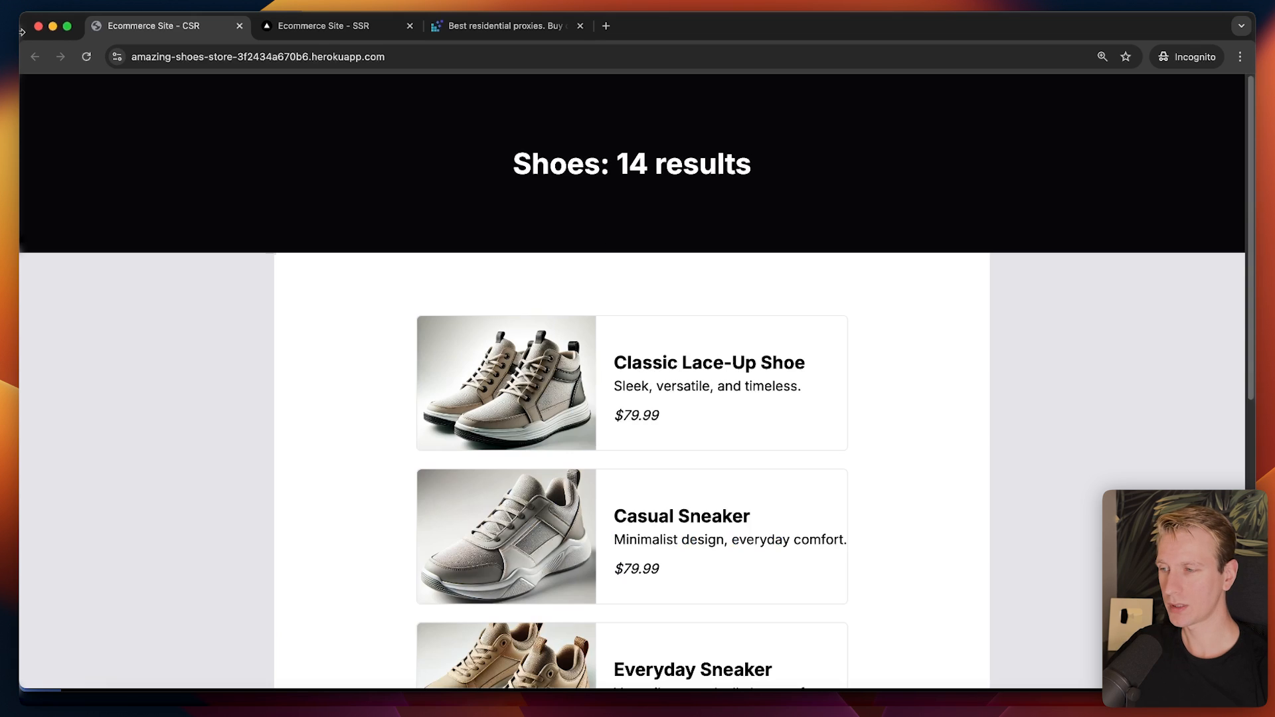
left_click(333, 26)
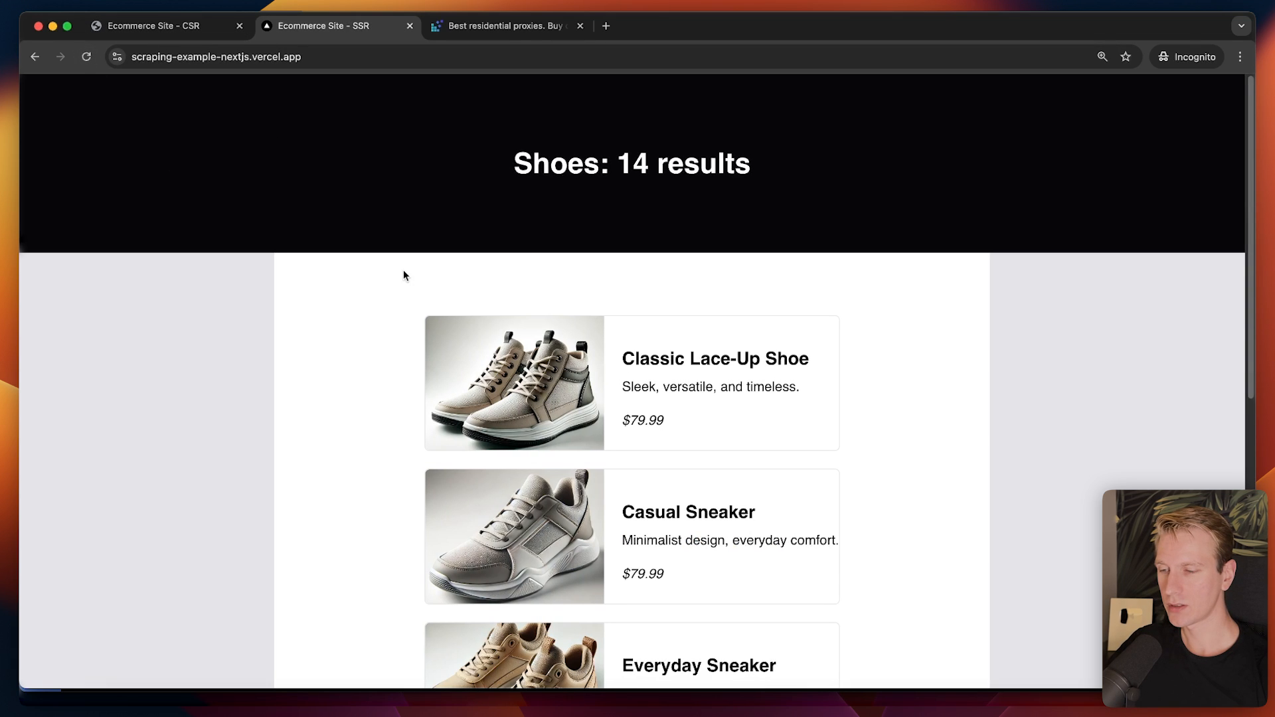
mouse_move(612, 288)
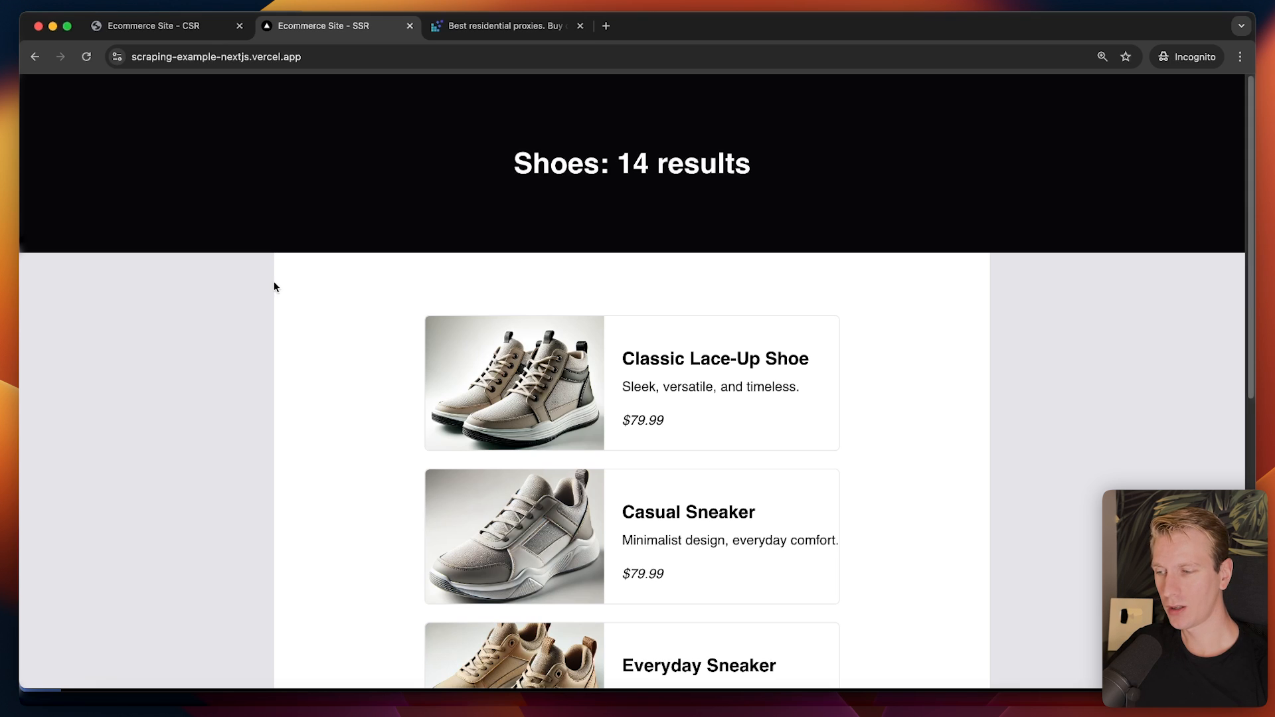
key("F12")
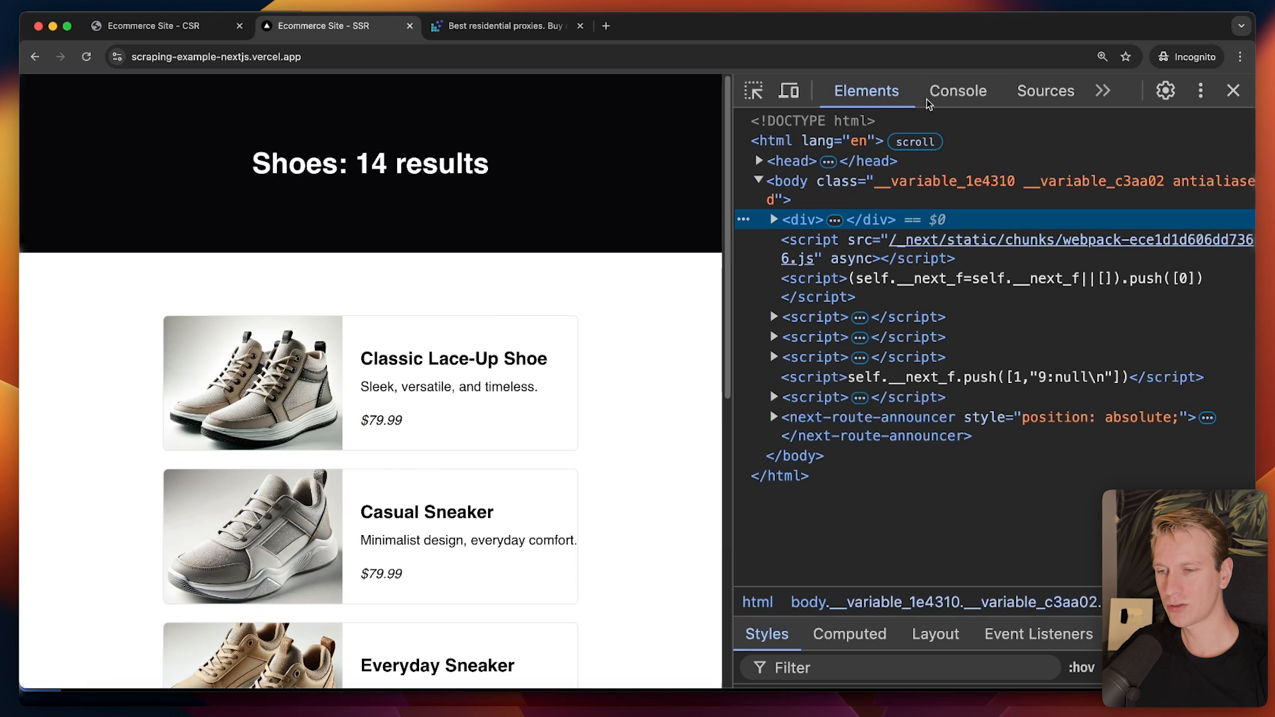
Step: Check the Network panel's Fetch/XHR filter shows no requests while scrolling the shoe list to the pagination
left_click(1048, 91)
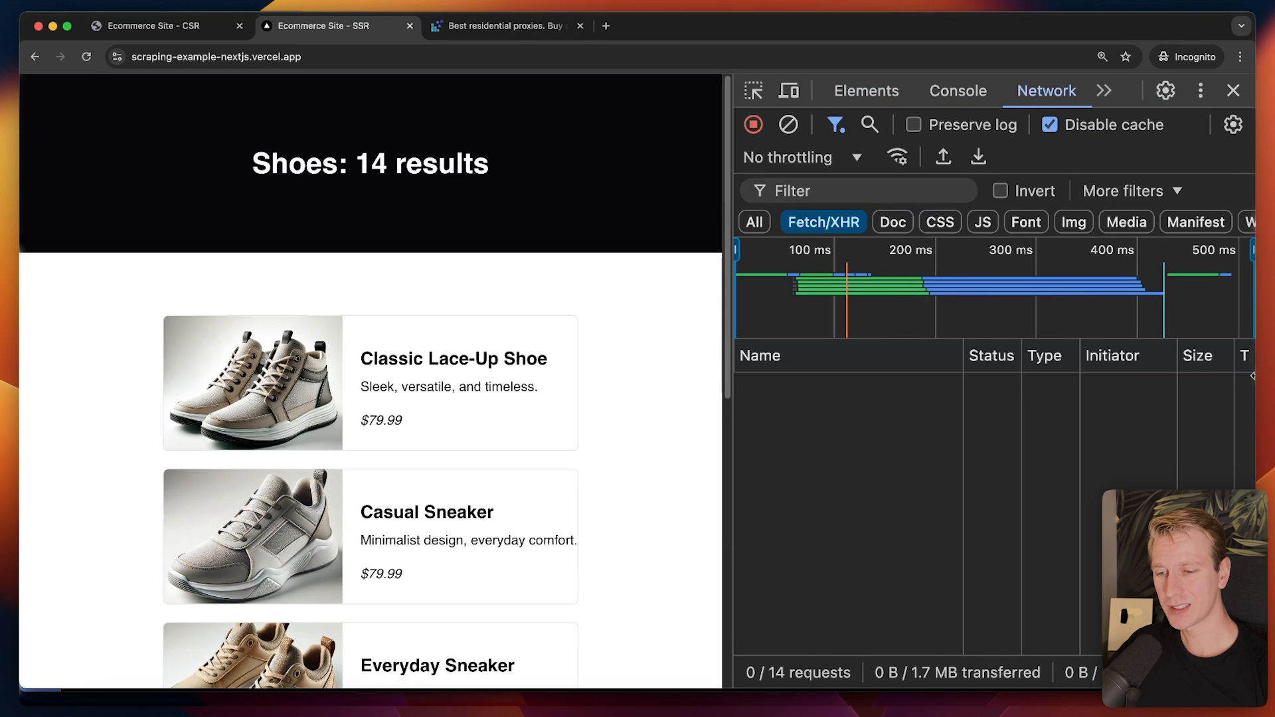
scroll("down", 3)
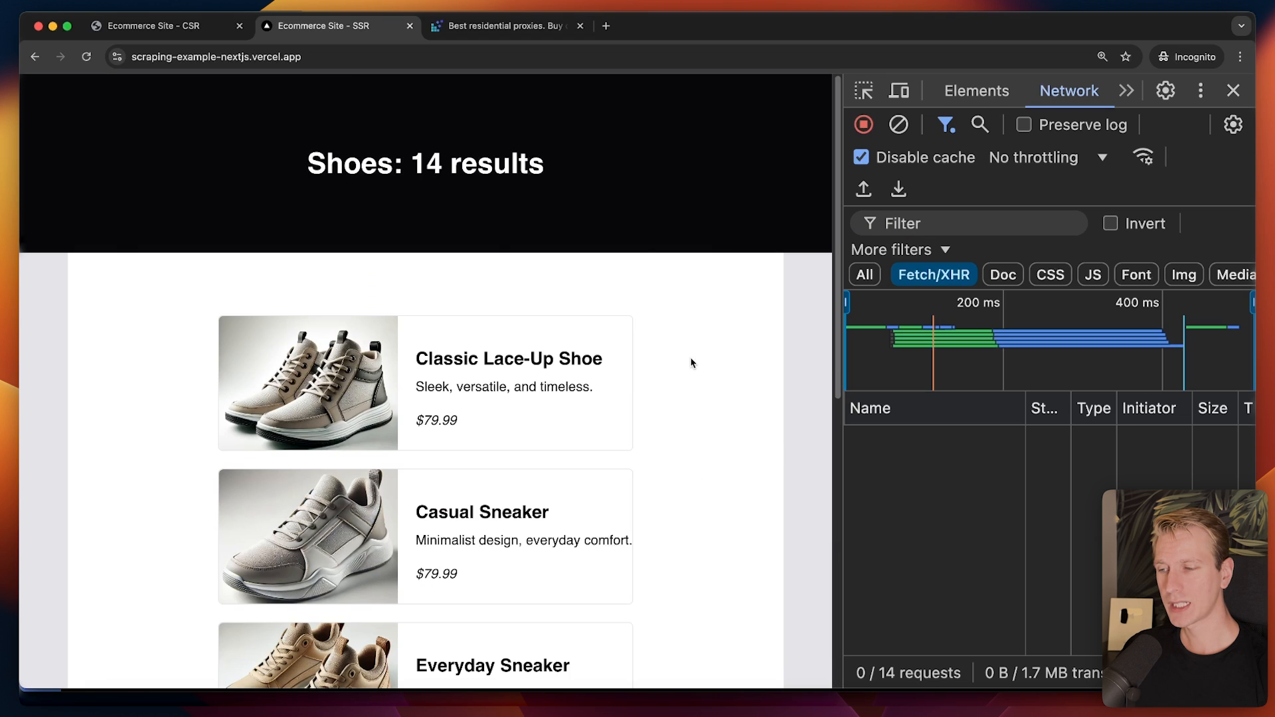
scroll("down", 3)
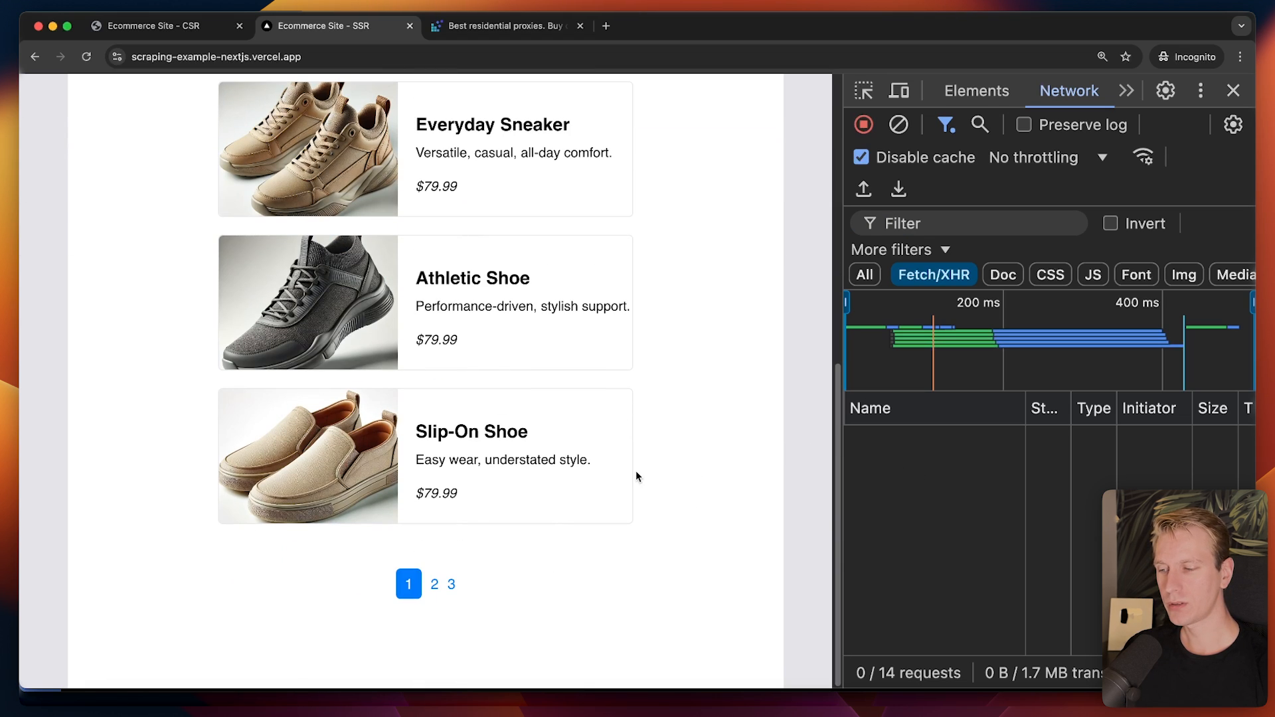
mouse_move(420, 540)
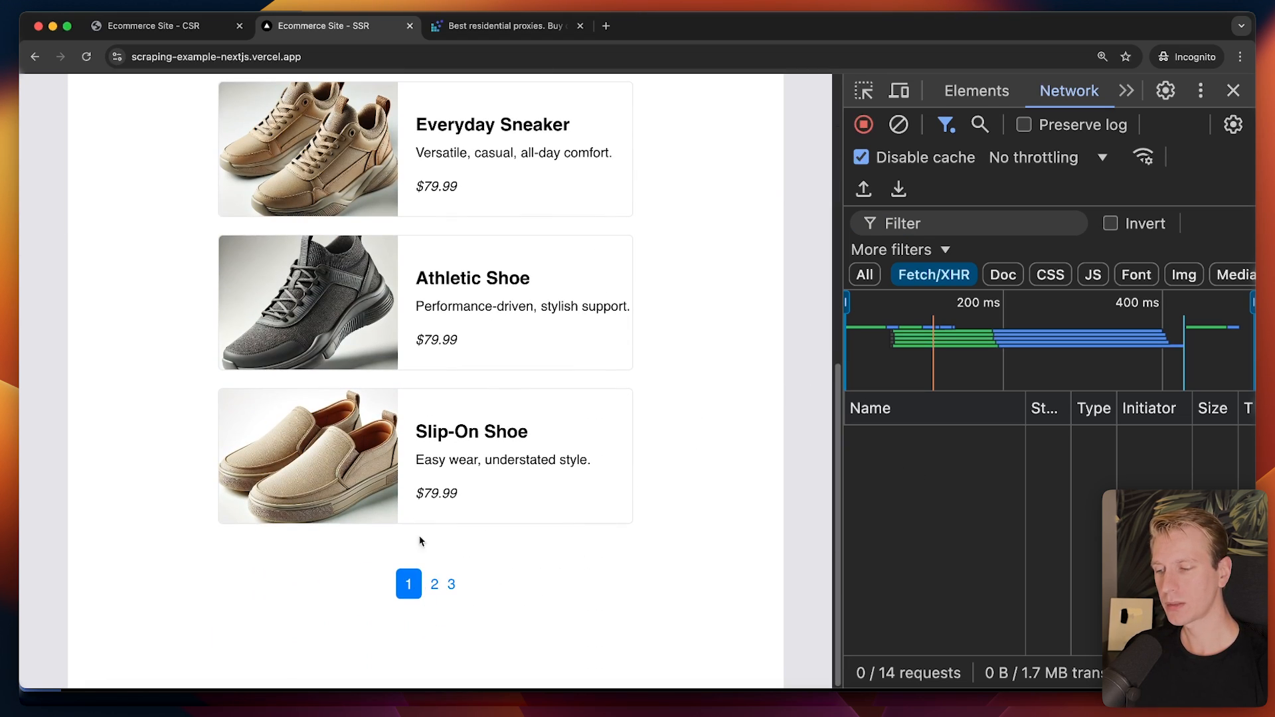
mouse_move(237, 534)
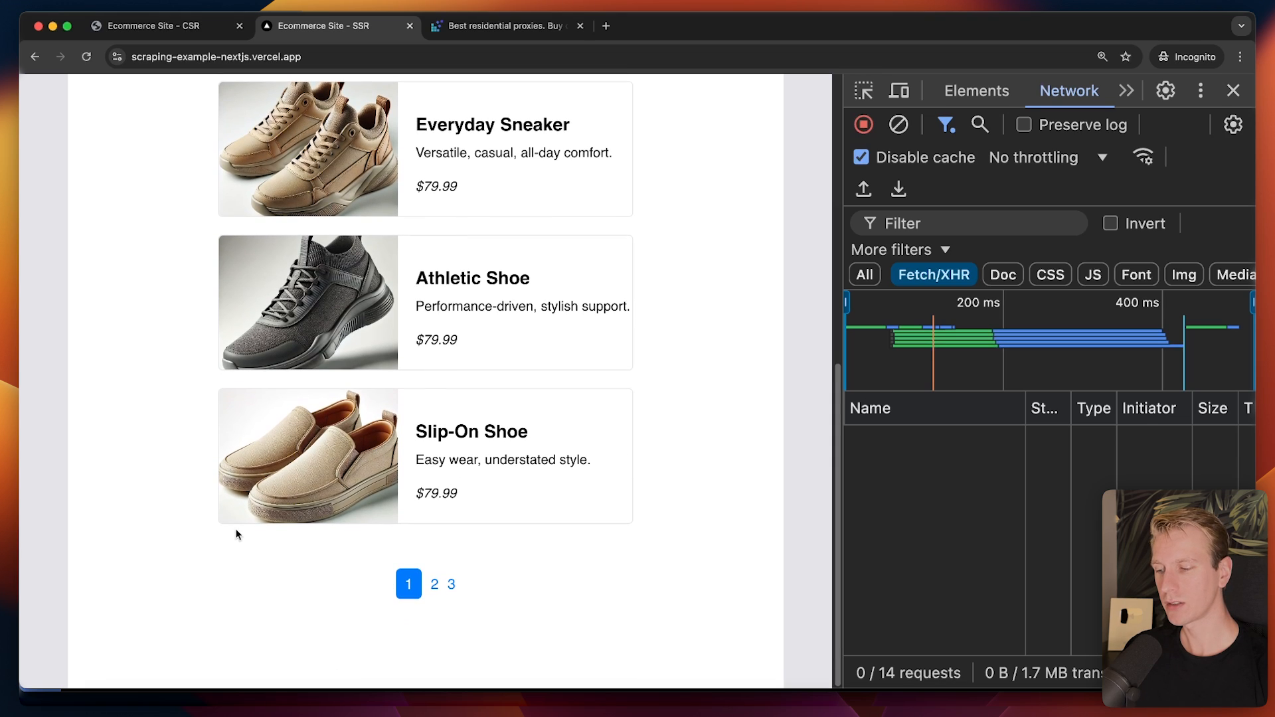
mouse_move(877, 477)
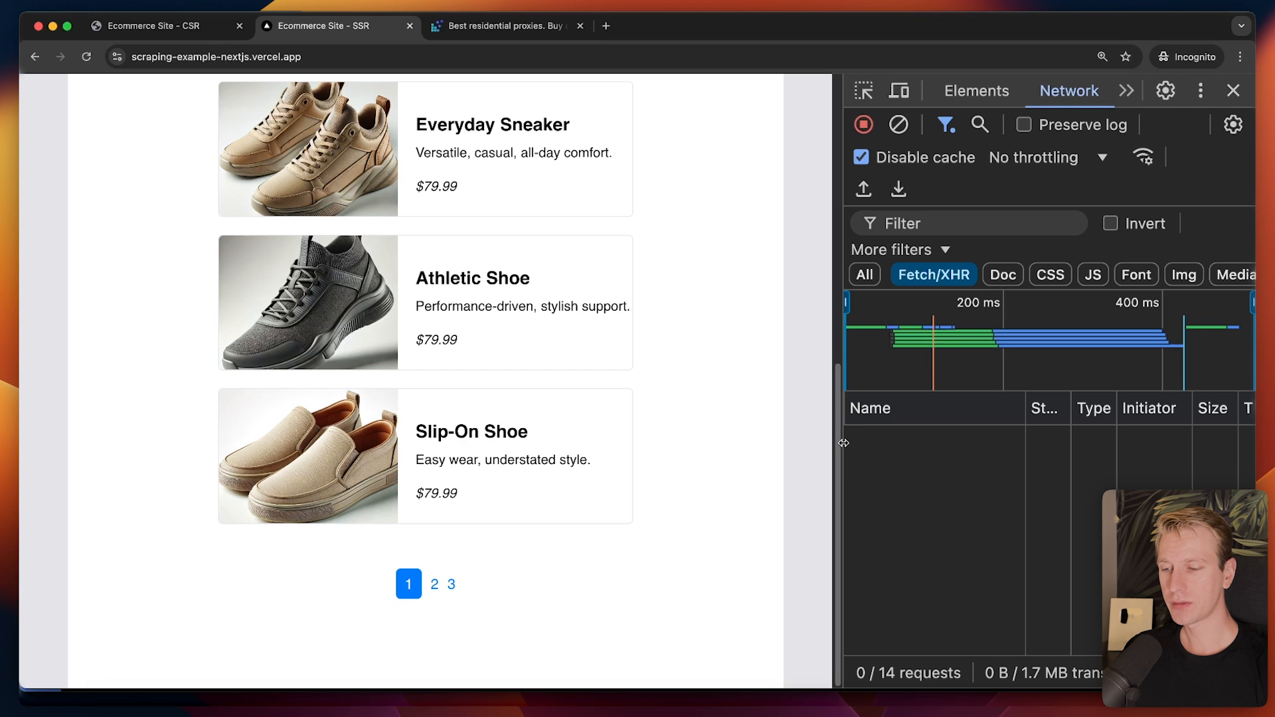
mouse_move(977, 431)
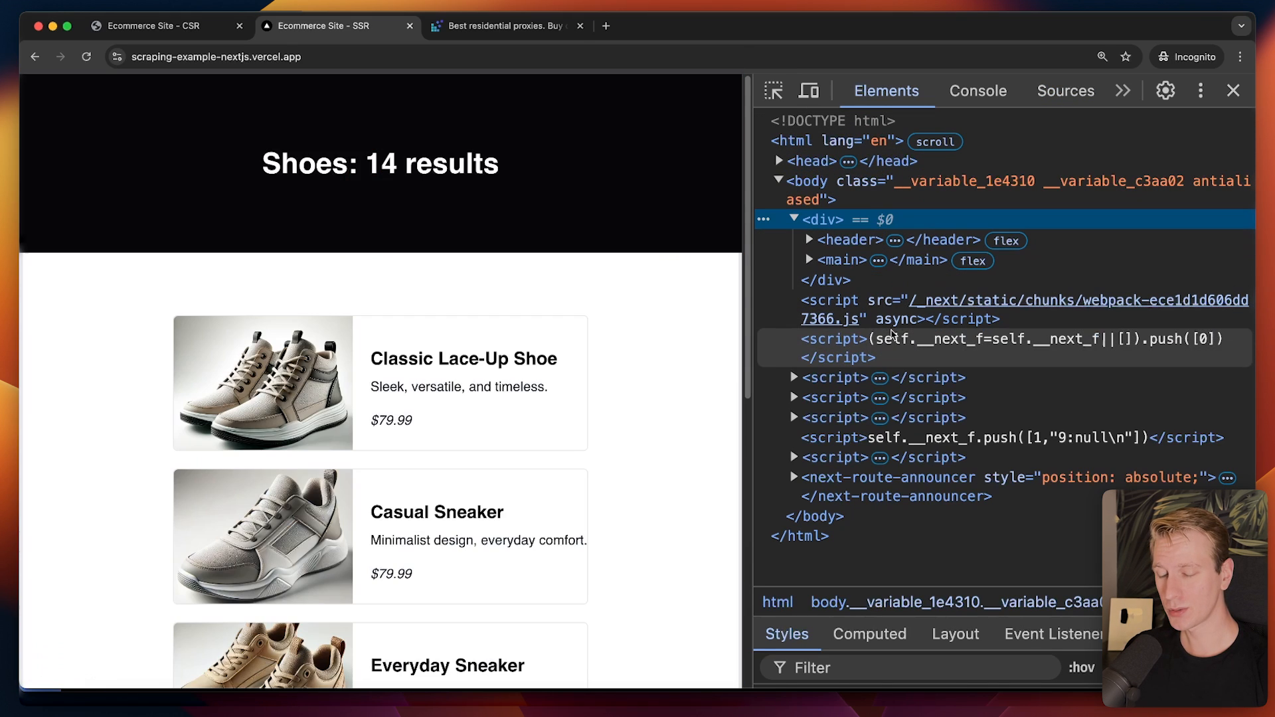
Step: Re-expand the top-level div and expand the last script tag to reveal its embedded product data
left_click(793, 219)
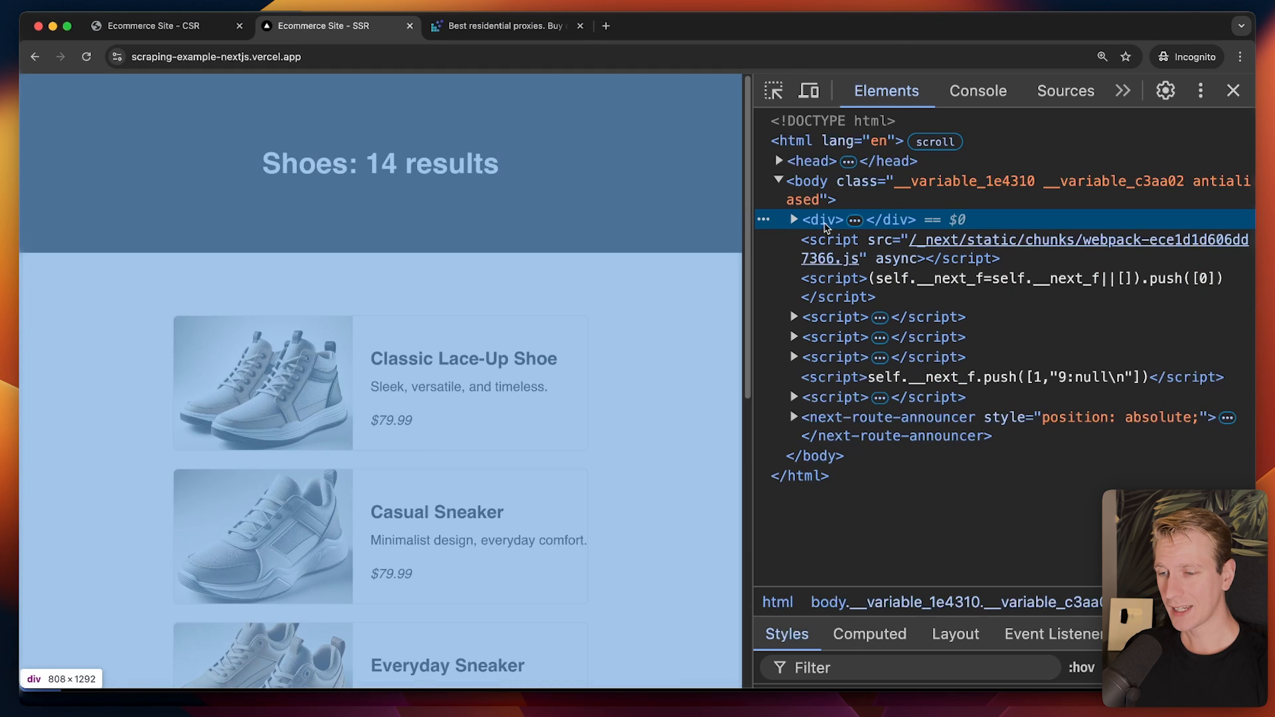
left_click(793, 220)
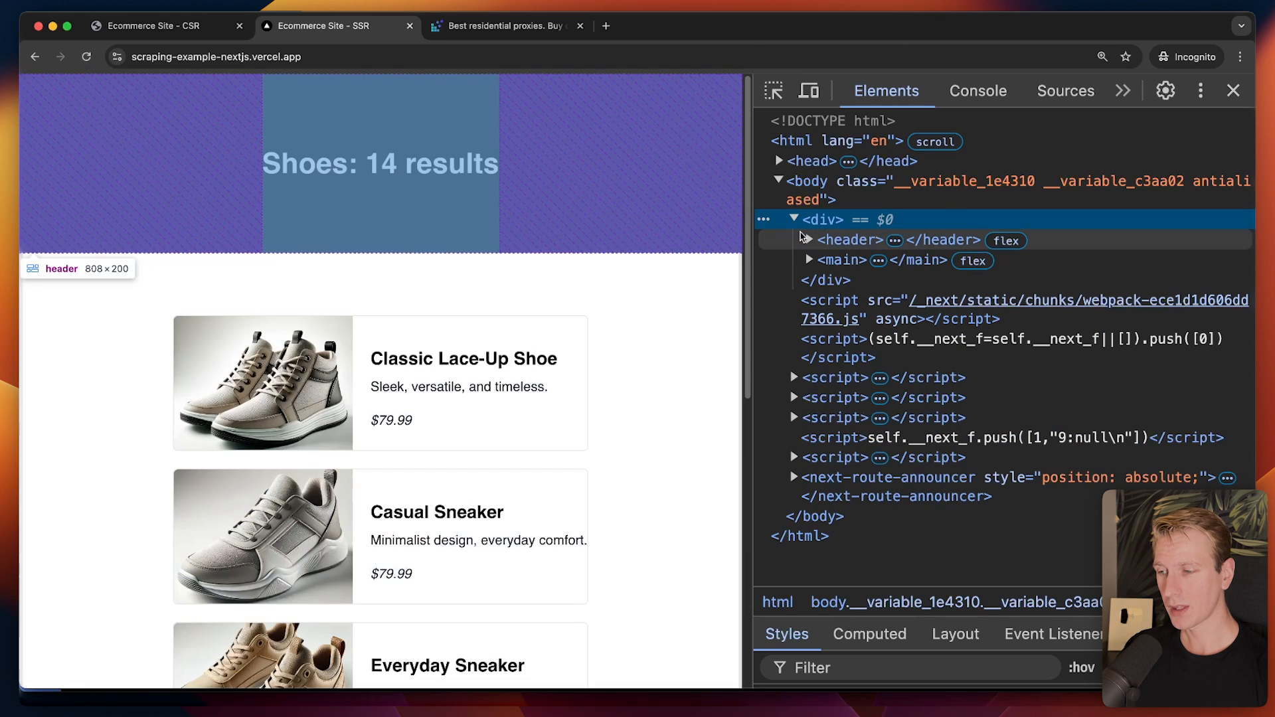
mouse_move(809, 181)
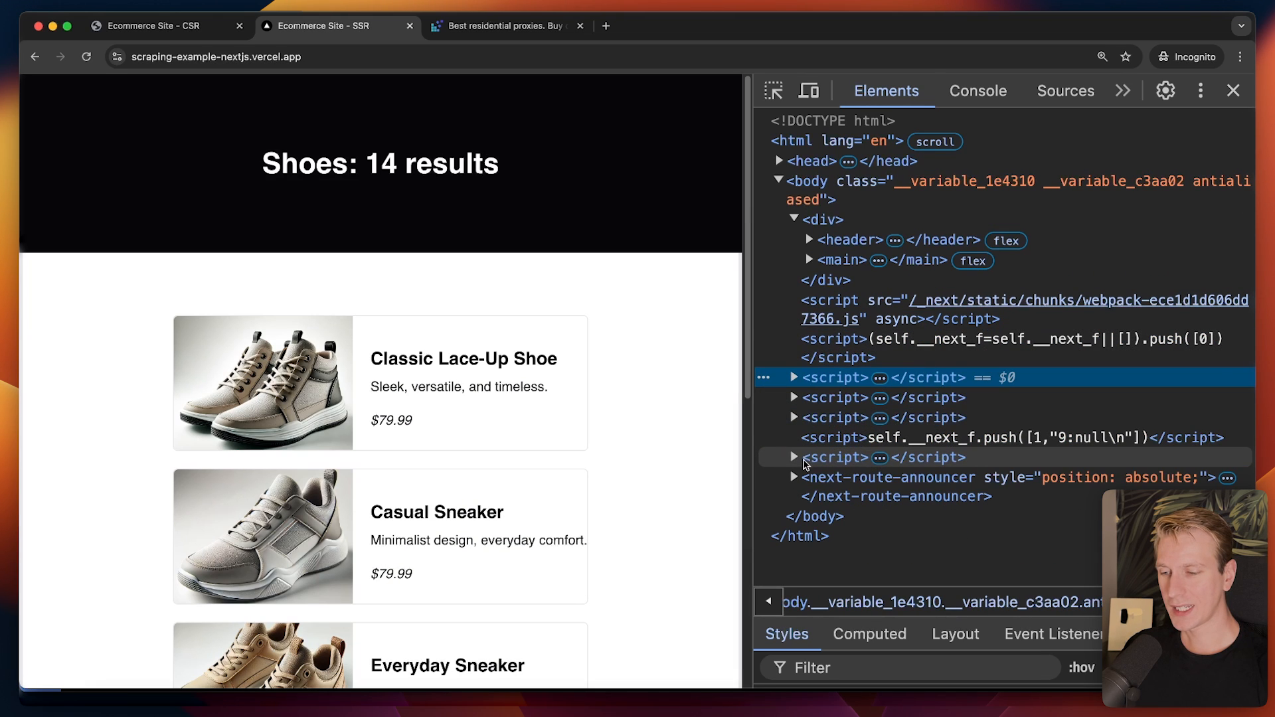
left_click(795, 457)
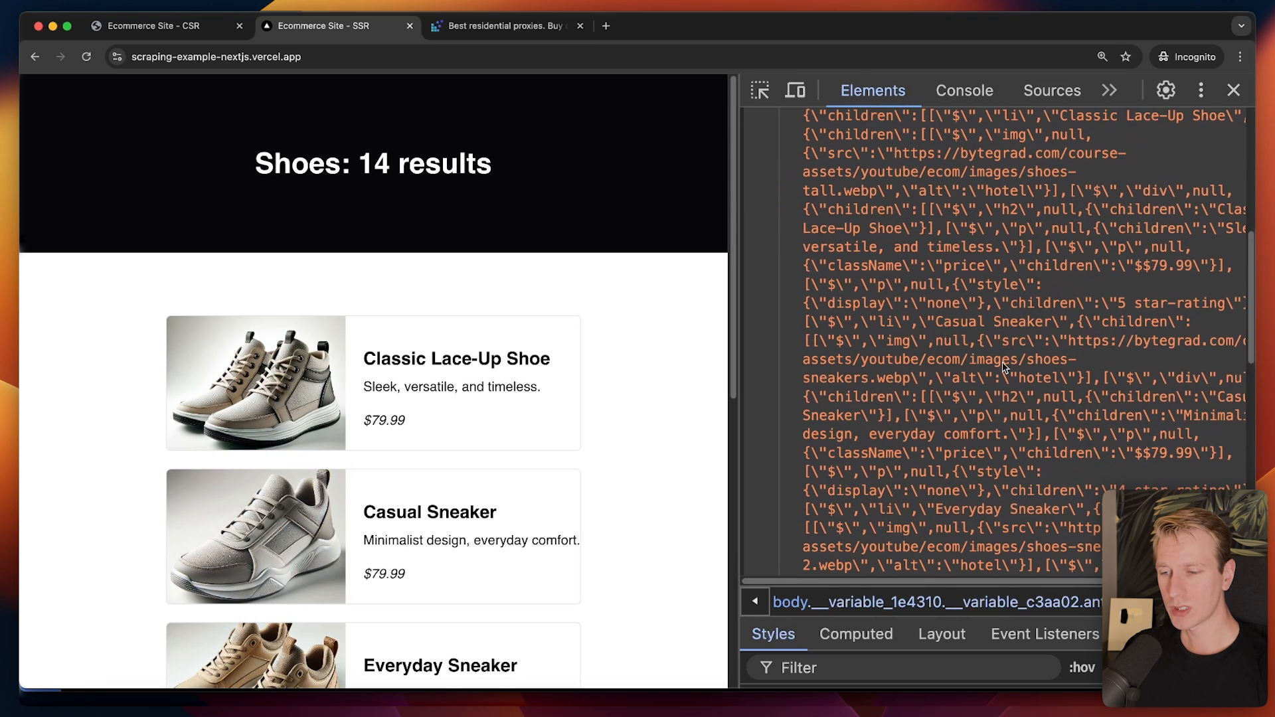
scroll("down", 3)
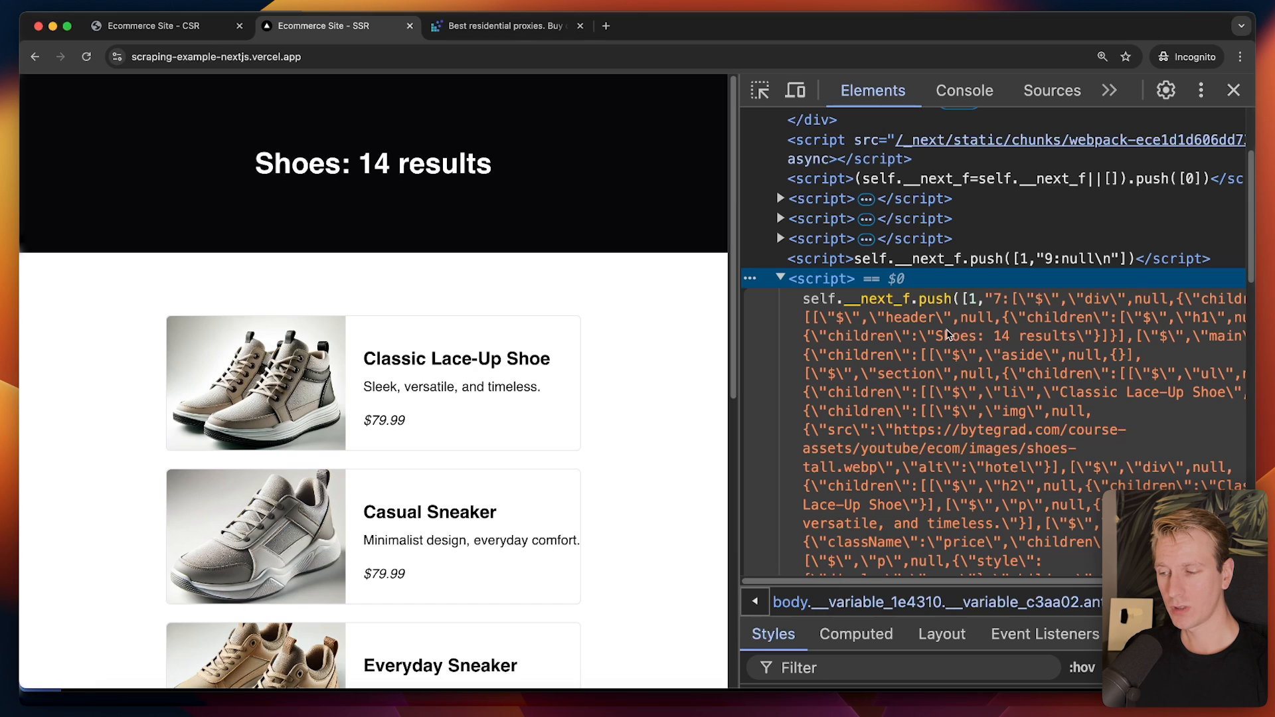
mouse_move(877, 539)
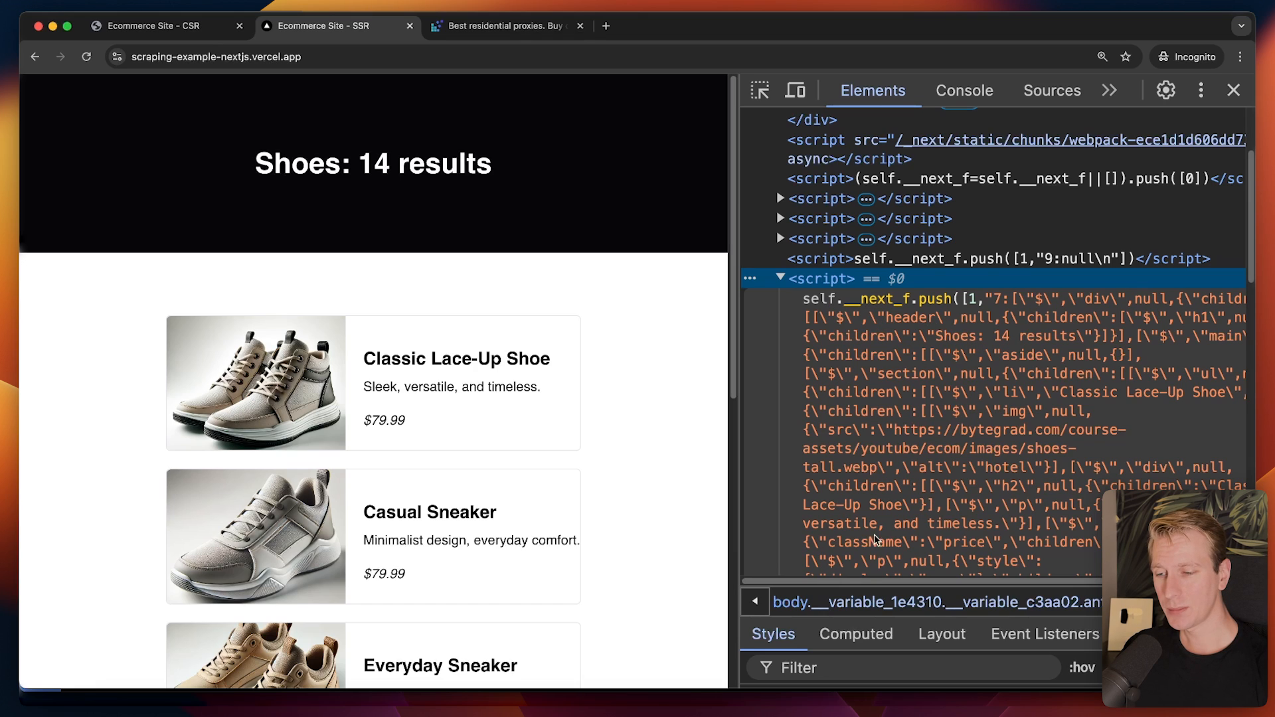
mouse_move(981, 330)
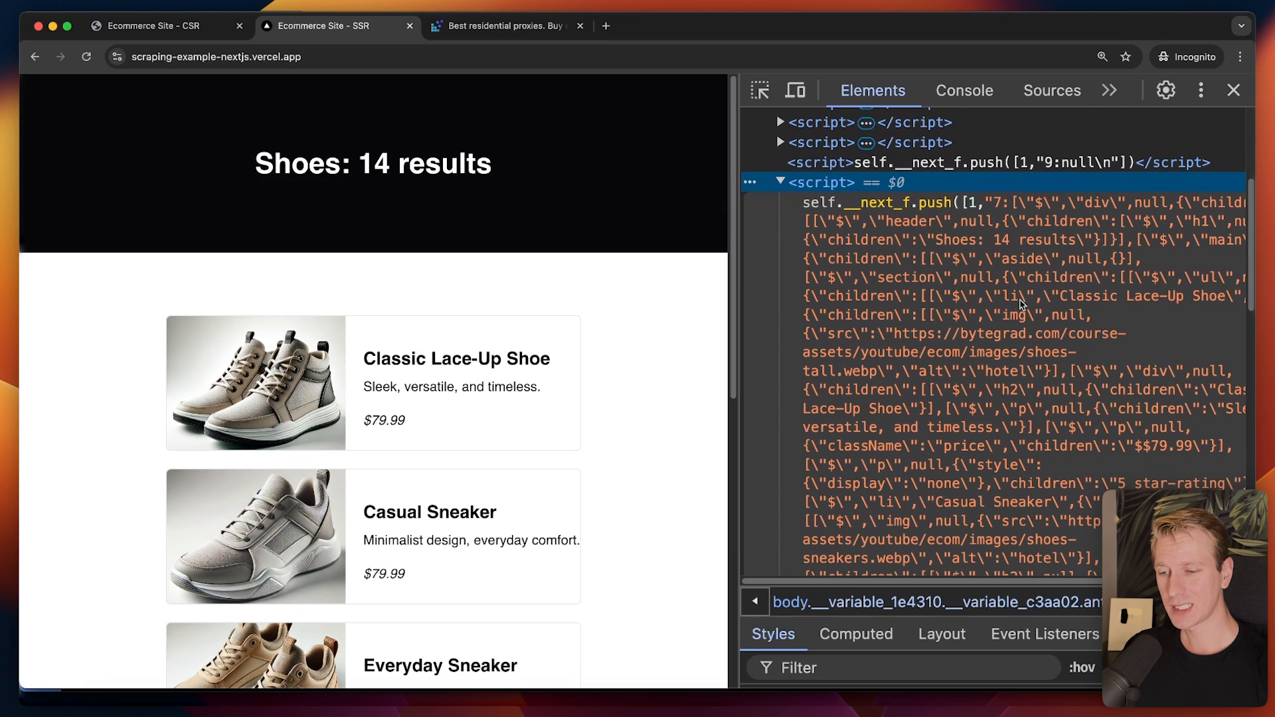
Step: Copy the last script element with its data via the Elements context menu
right_click(1020, 306)
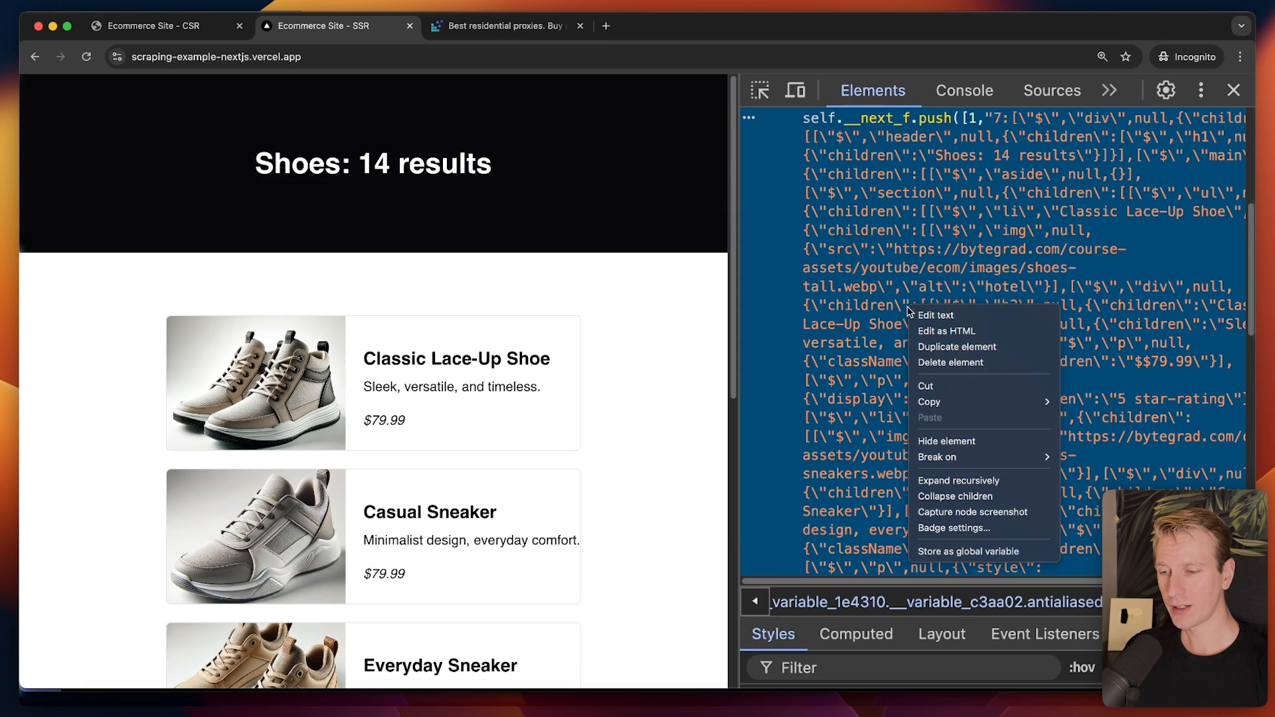
left_click(679, 26)
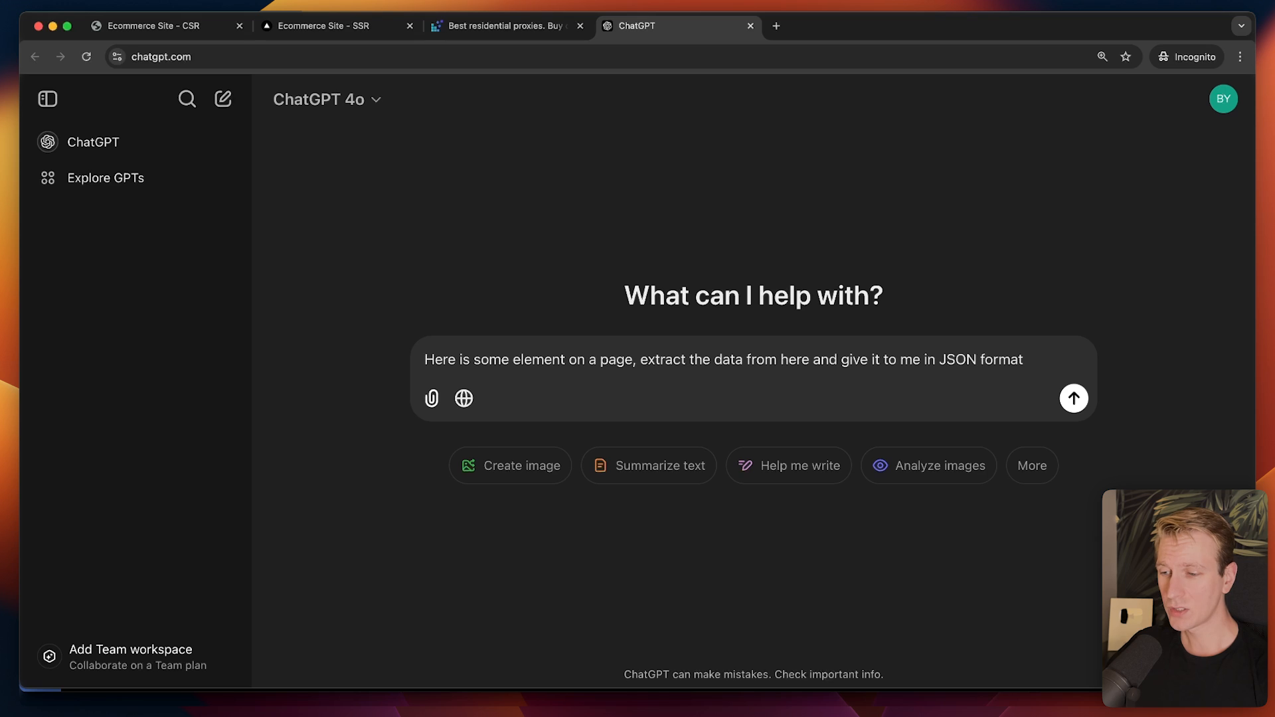
Step: Send ChatGPT the extraction prompt with the pasted script content ending in the $79.99 price entry
type(":")
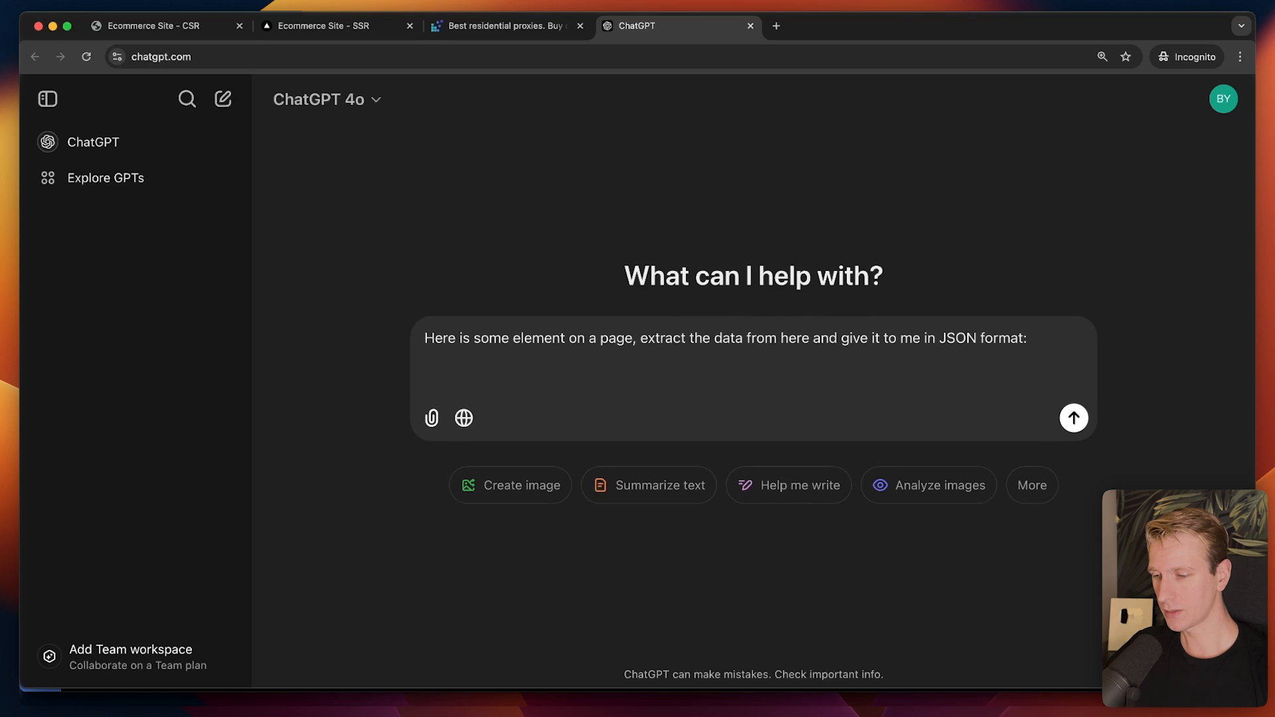
type("{\"className\":\"price\",\"children\":\"$79.99\"}...")
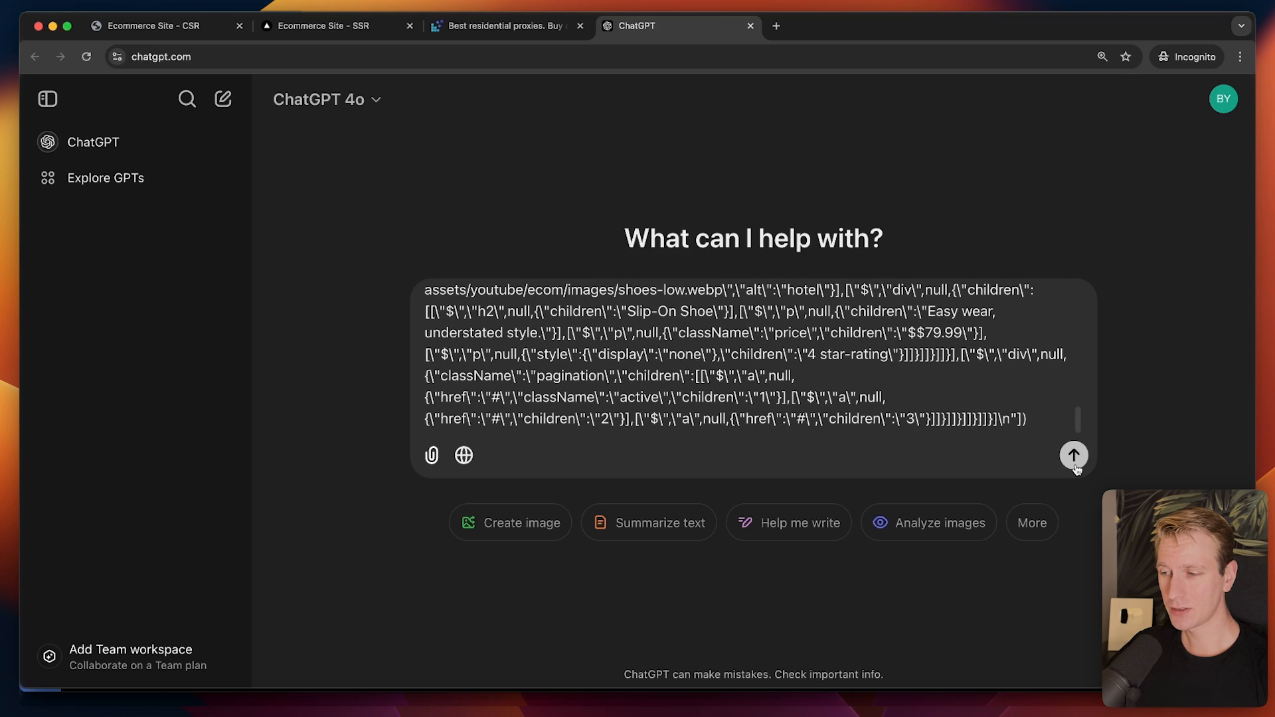
left_click(1073, 455)
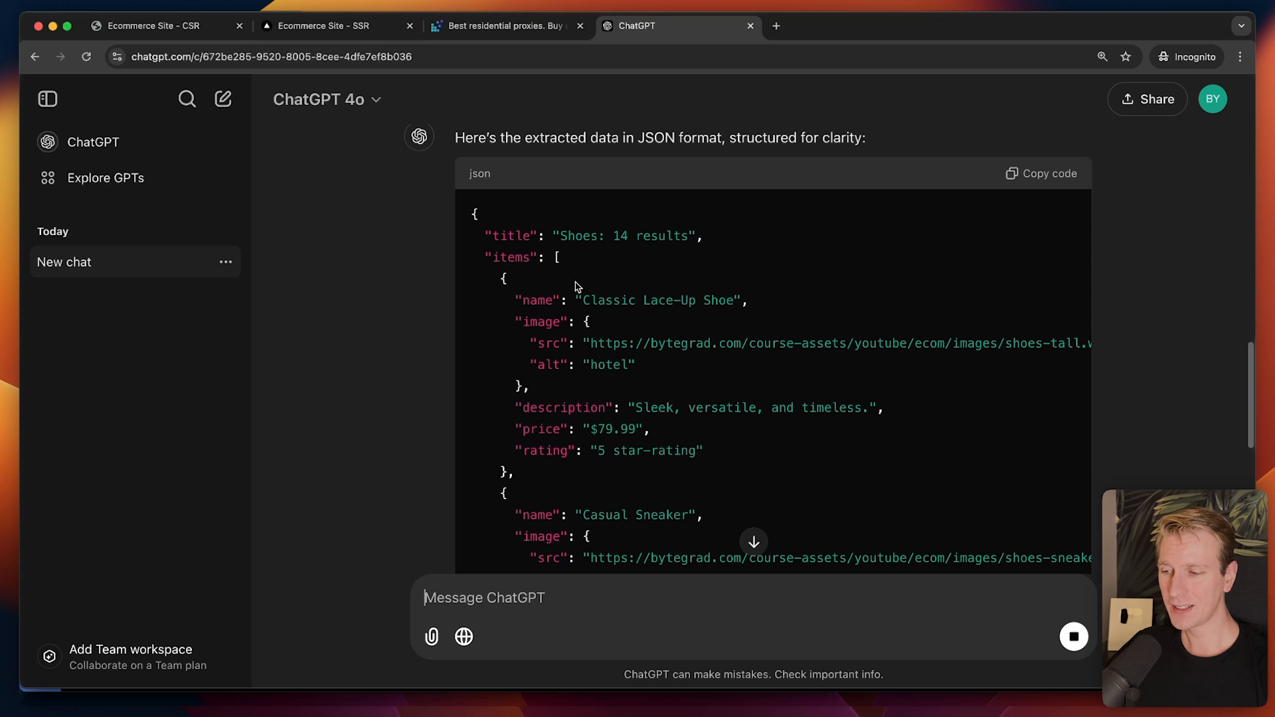
scroll("down", 3)
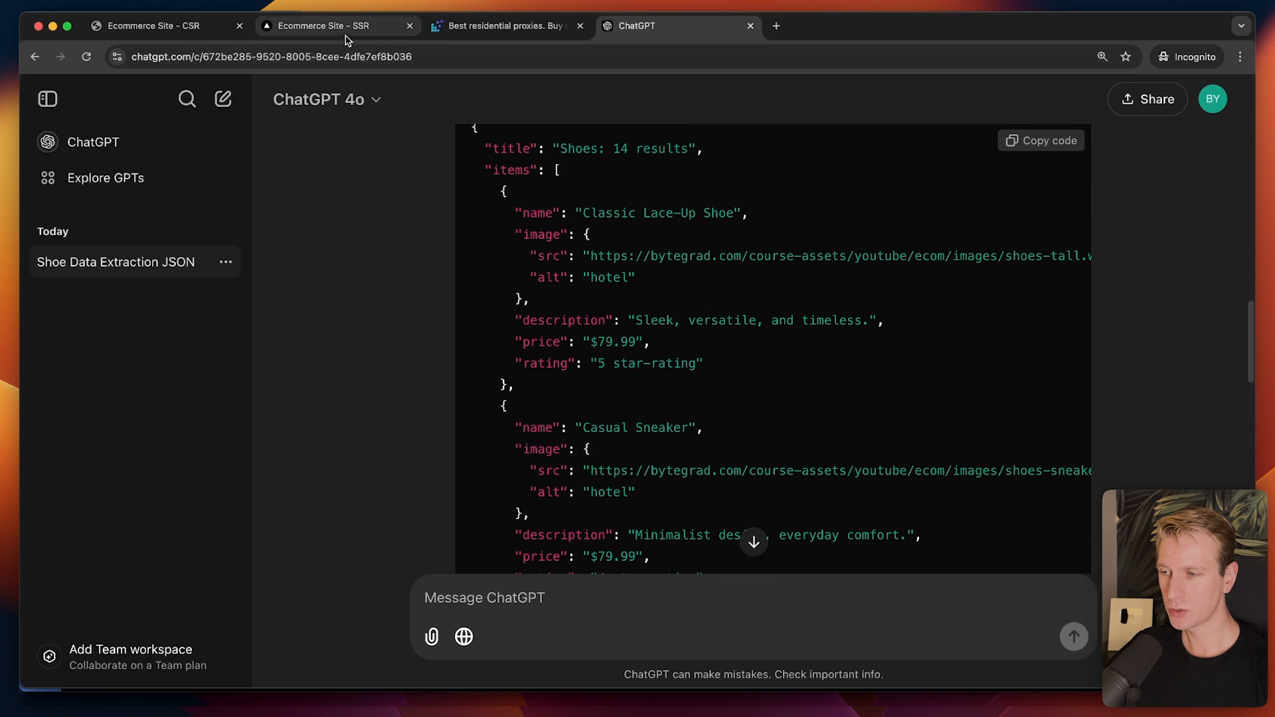
Step: Compare ChatGPT's returned shoe JSON against the SSR page's embedded script data
left_click(333, 25)
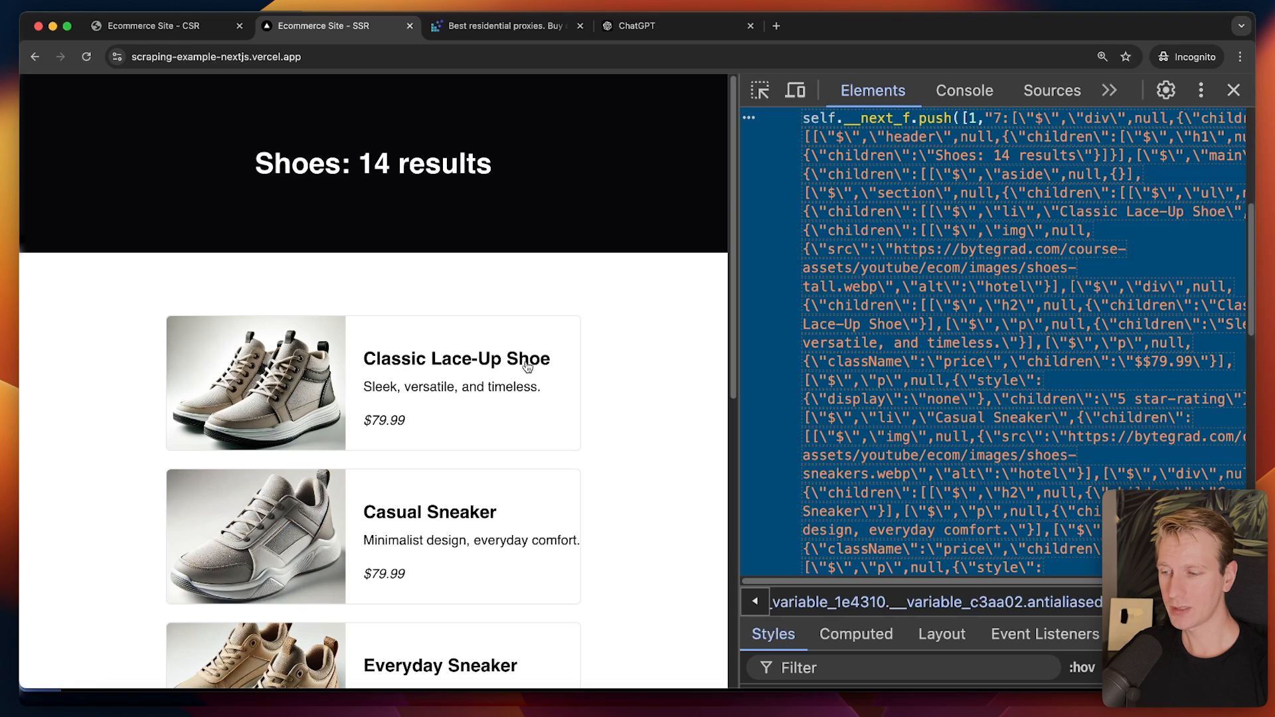
left_click(649, 25)
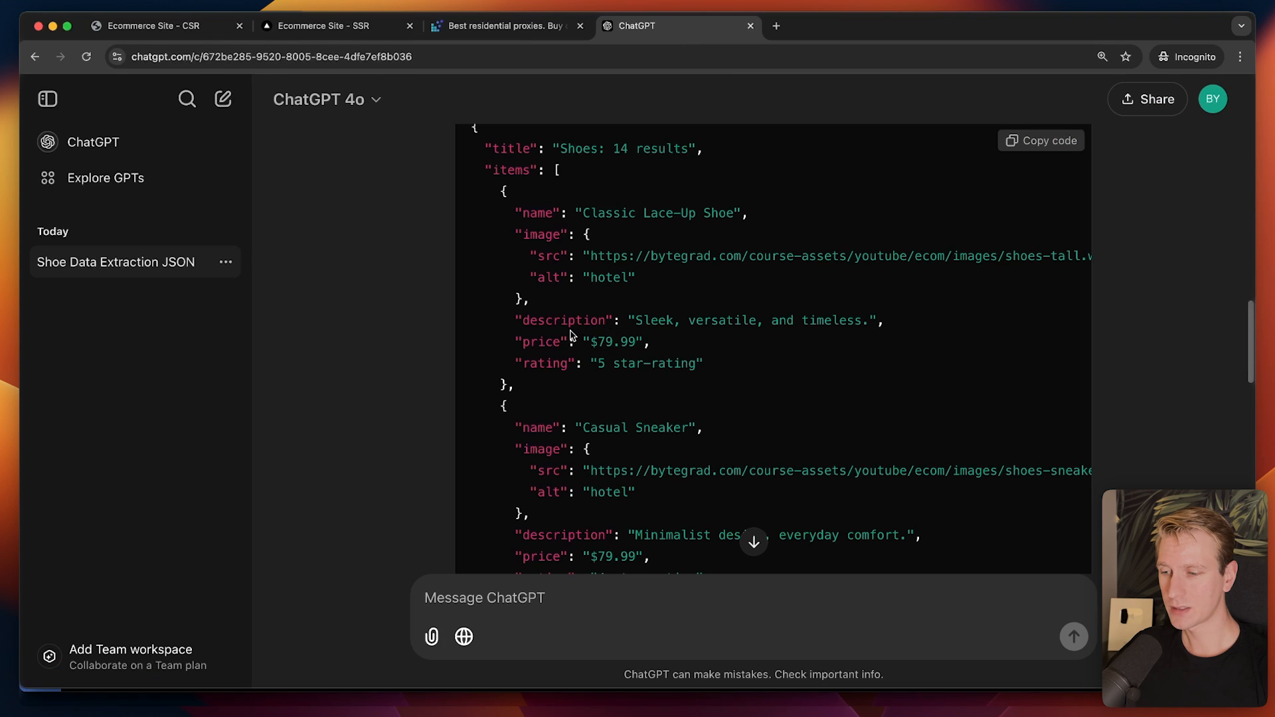
left_click(334, 26)
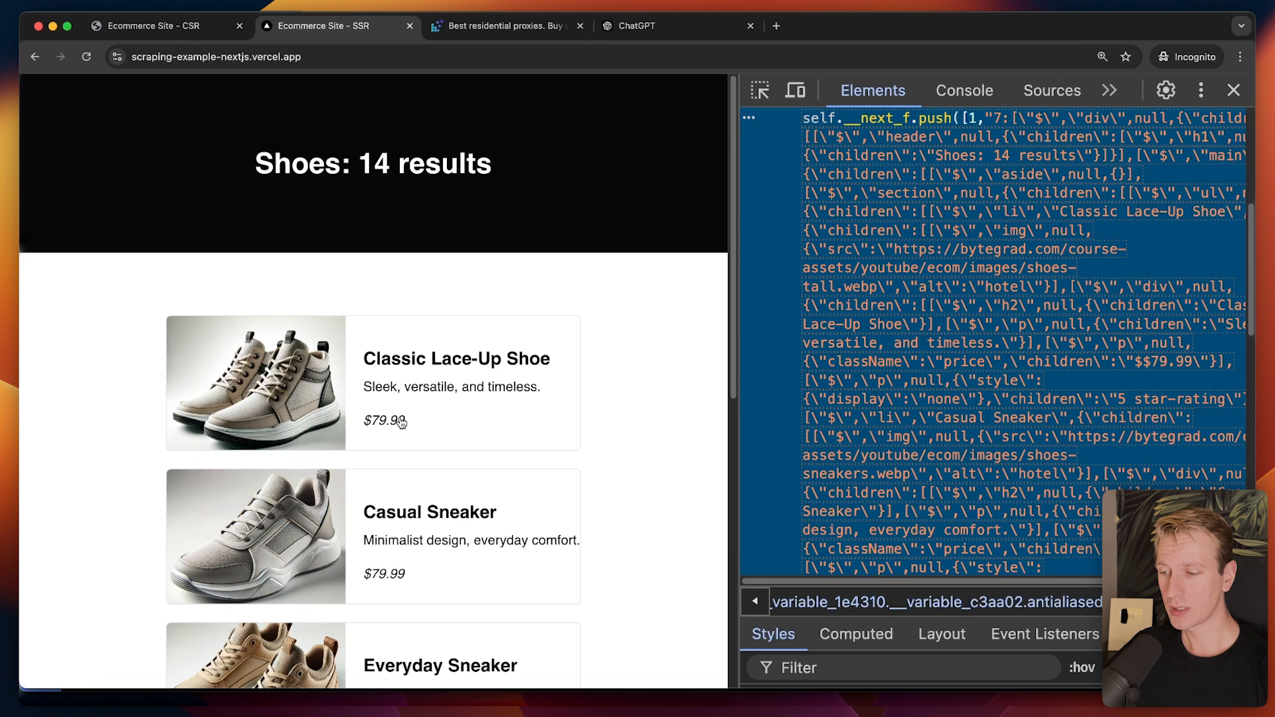
left_click(651, 25)
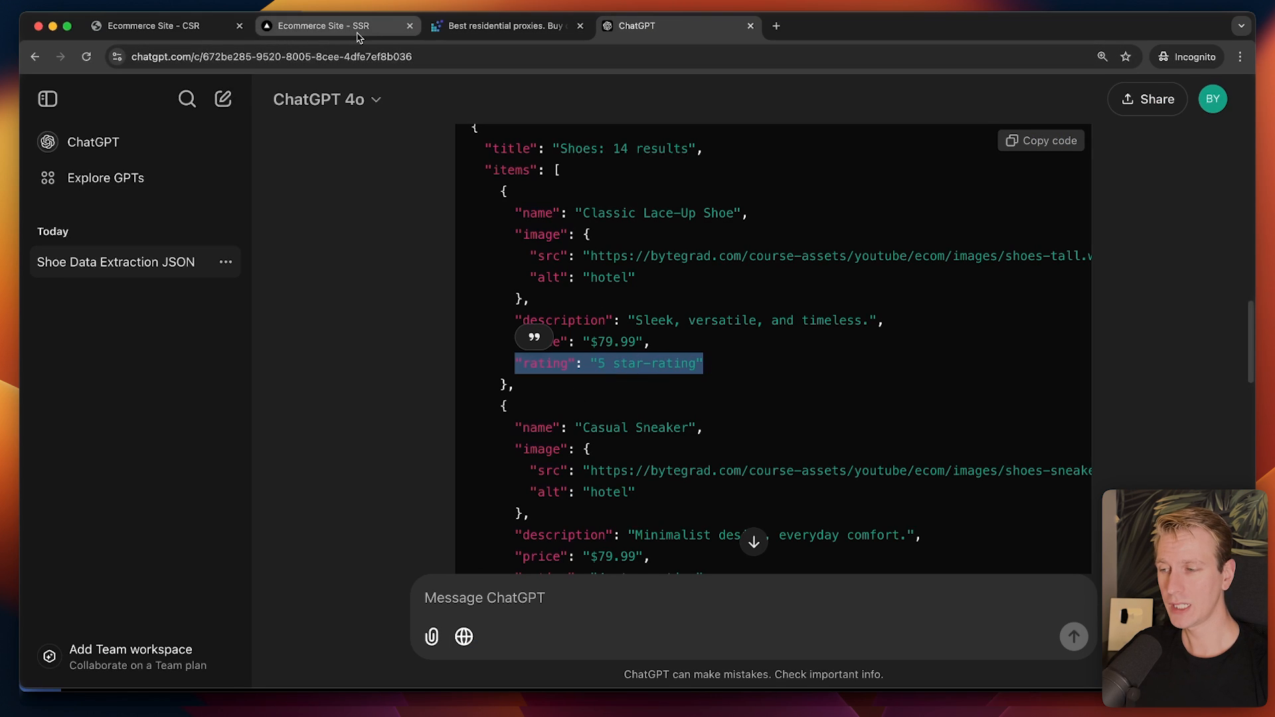
left_click(333, 26)
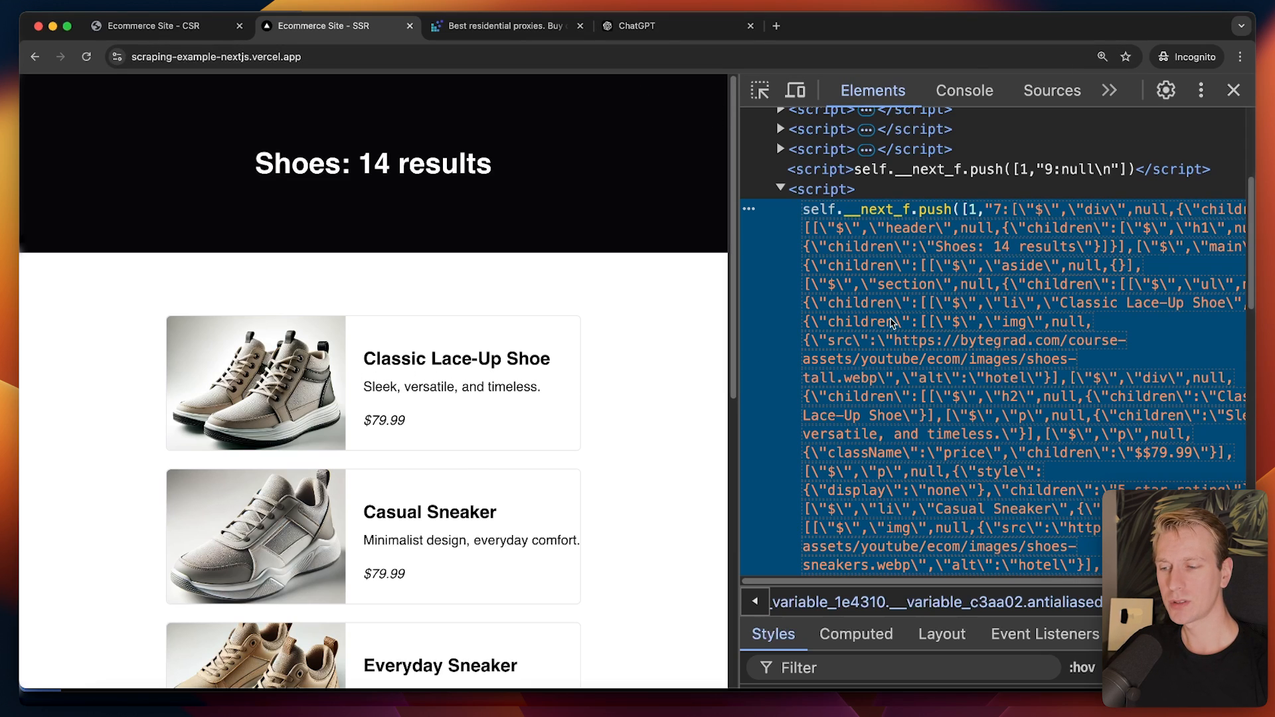
mouse_move(871, 245)
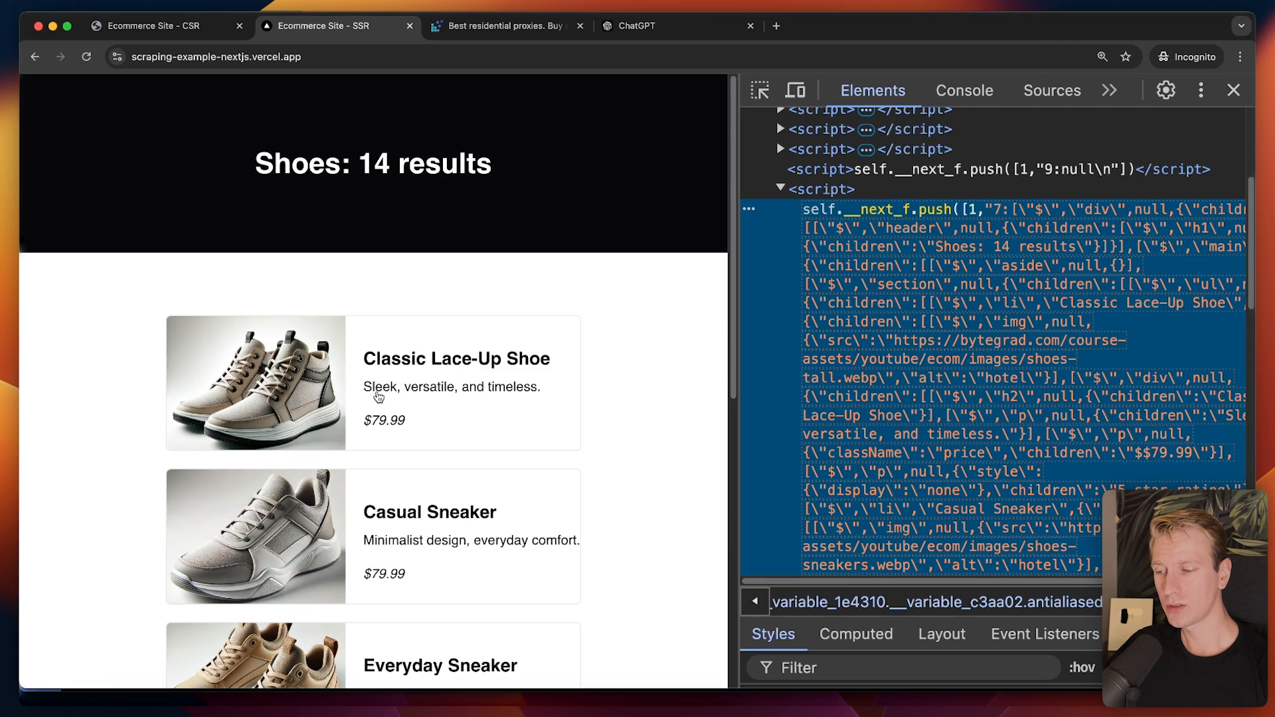
mouse_move(594, 396)
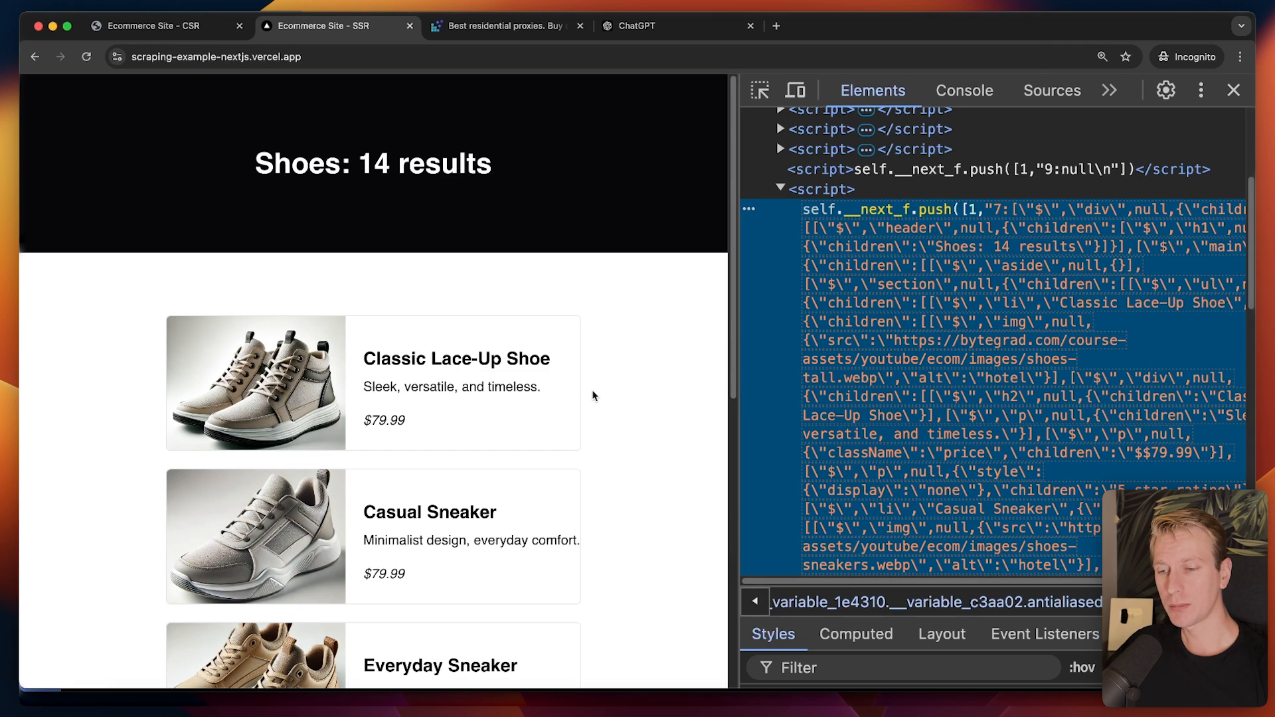
mouse_move(409, 455)
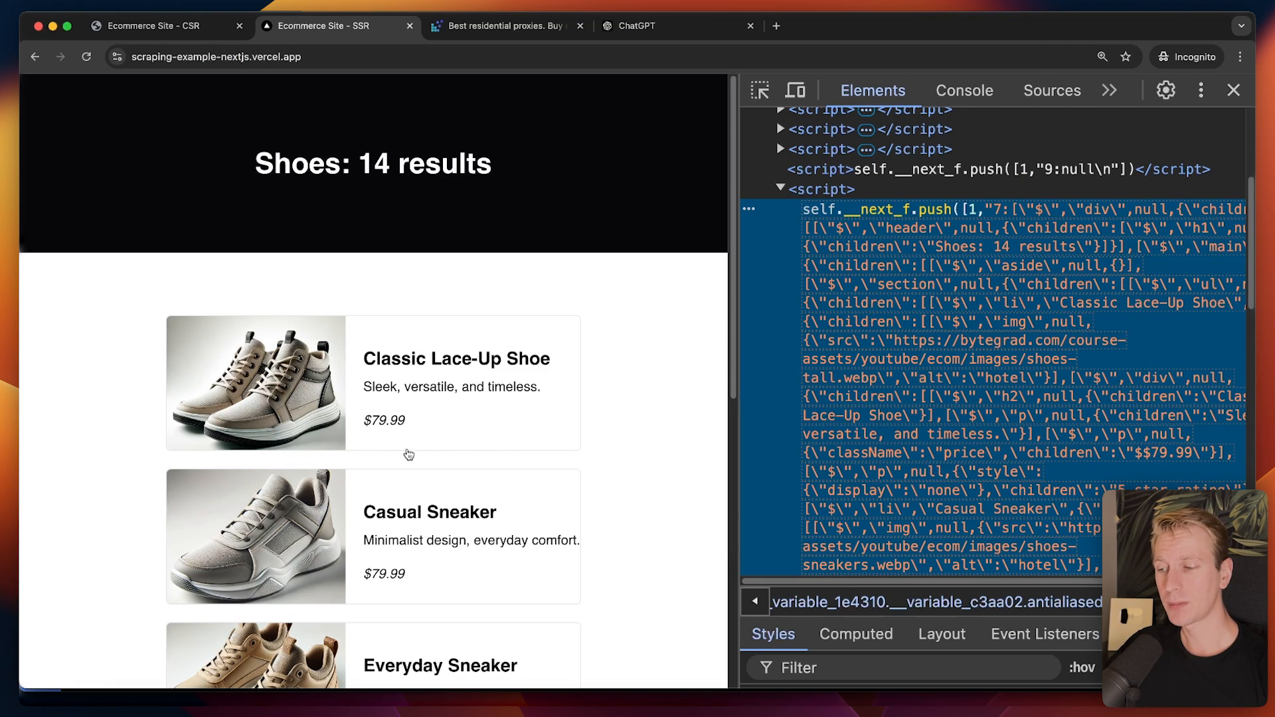
mouse_move(988, 391)
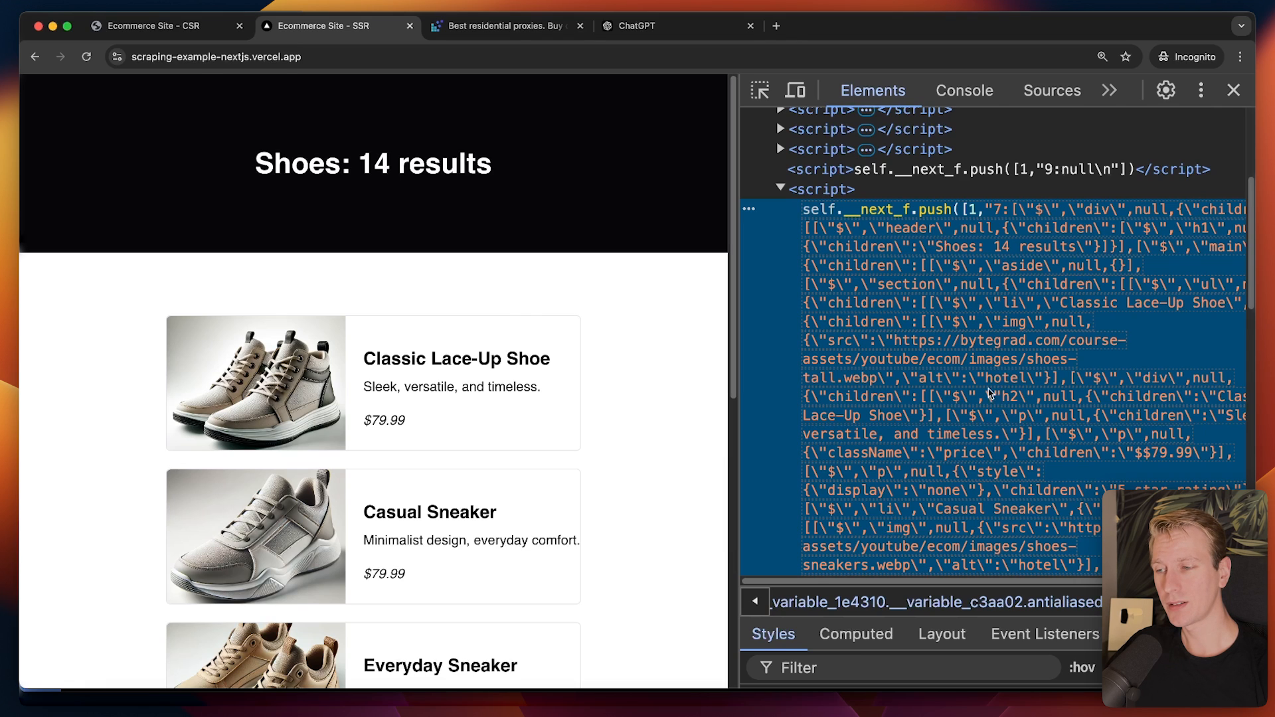
mouse_move(1044, 328)
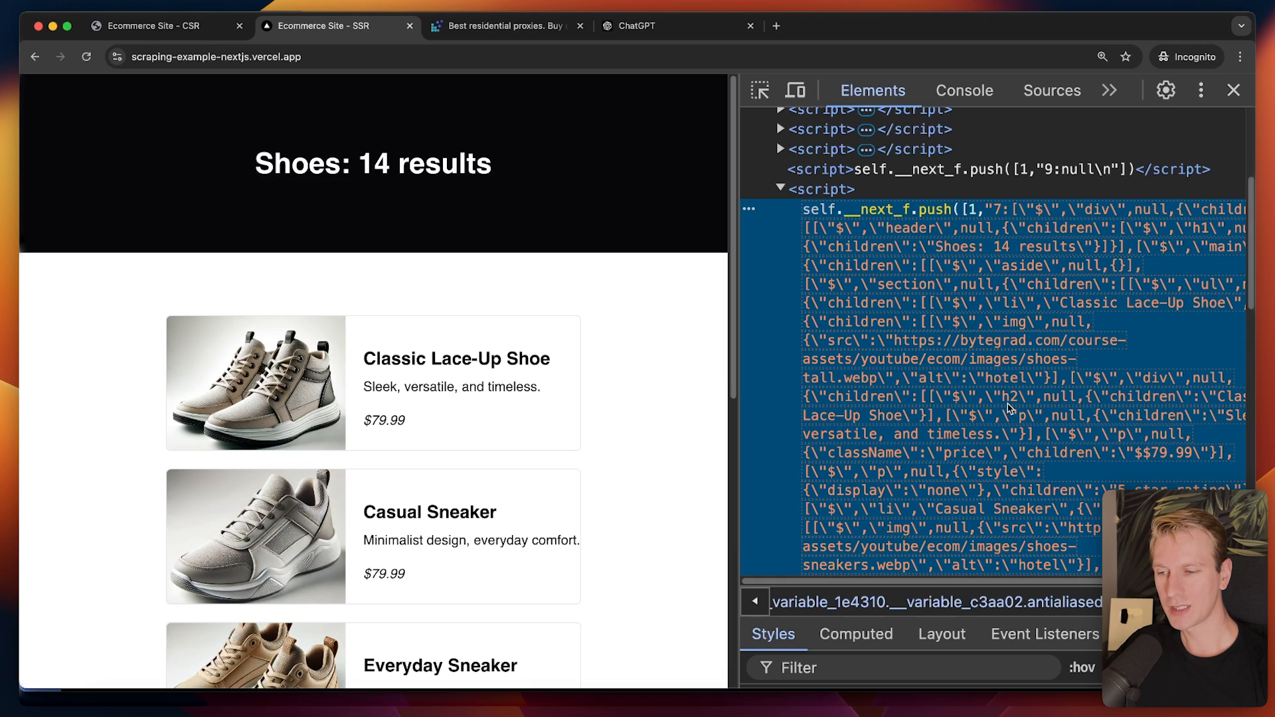
left_click(659, 26)
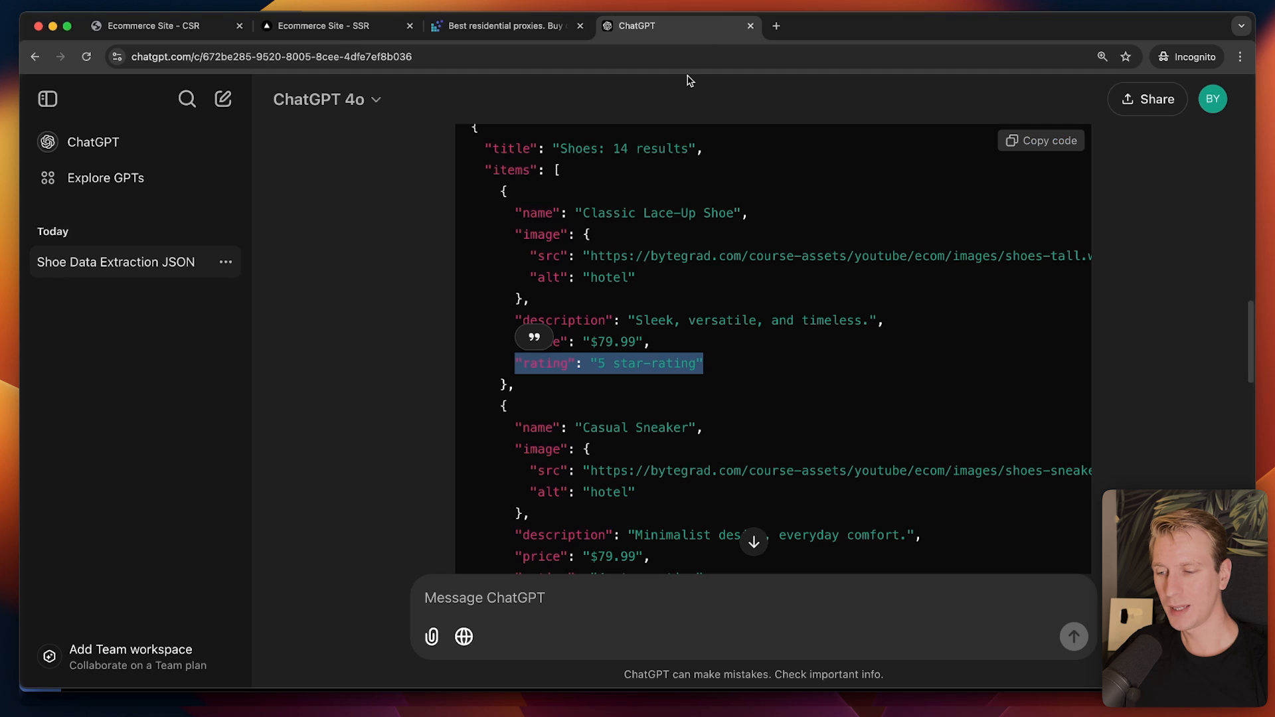
left_click(328, 25)
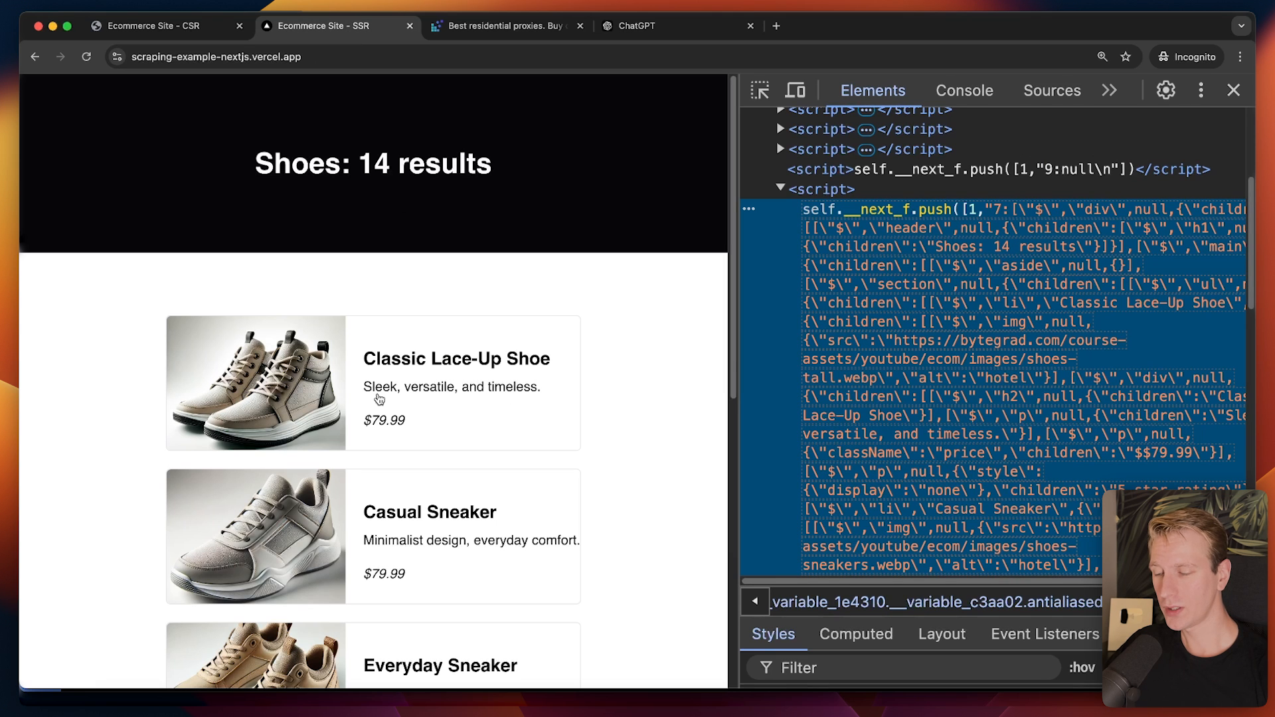
left_click(646, 25)
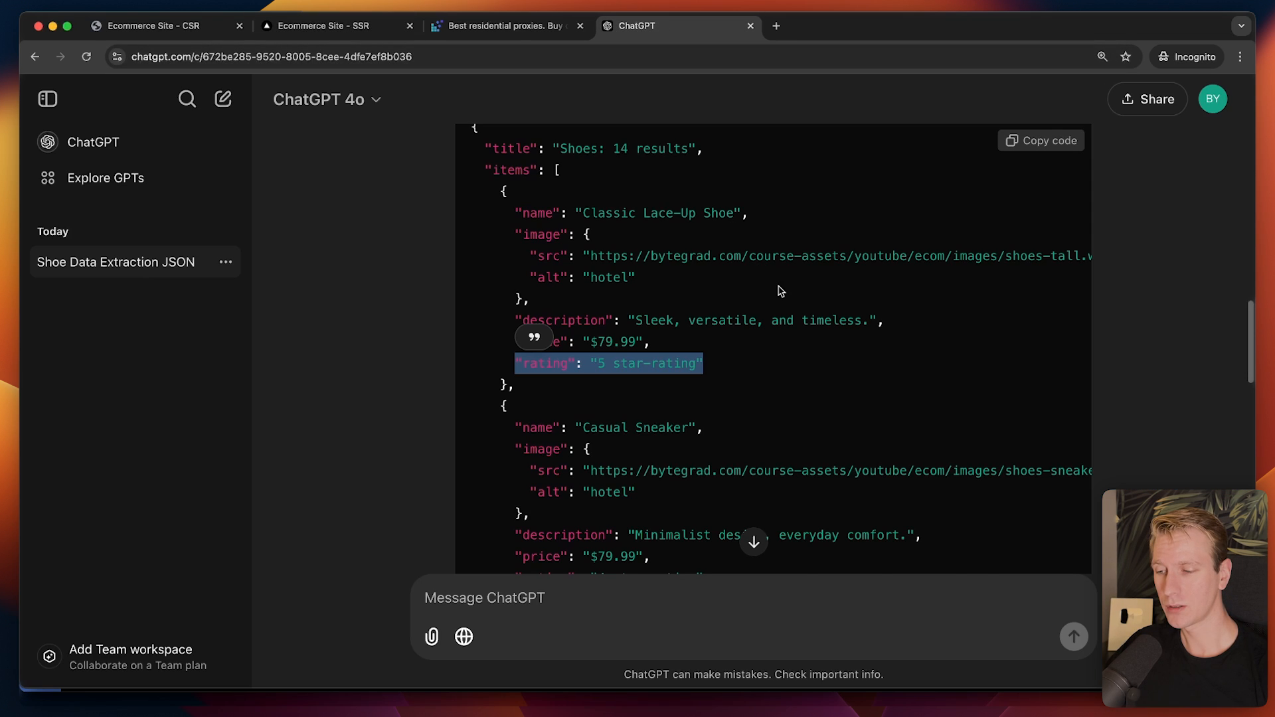
left_click(330, 25)
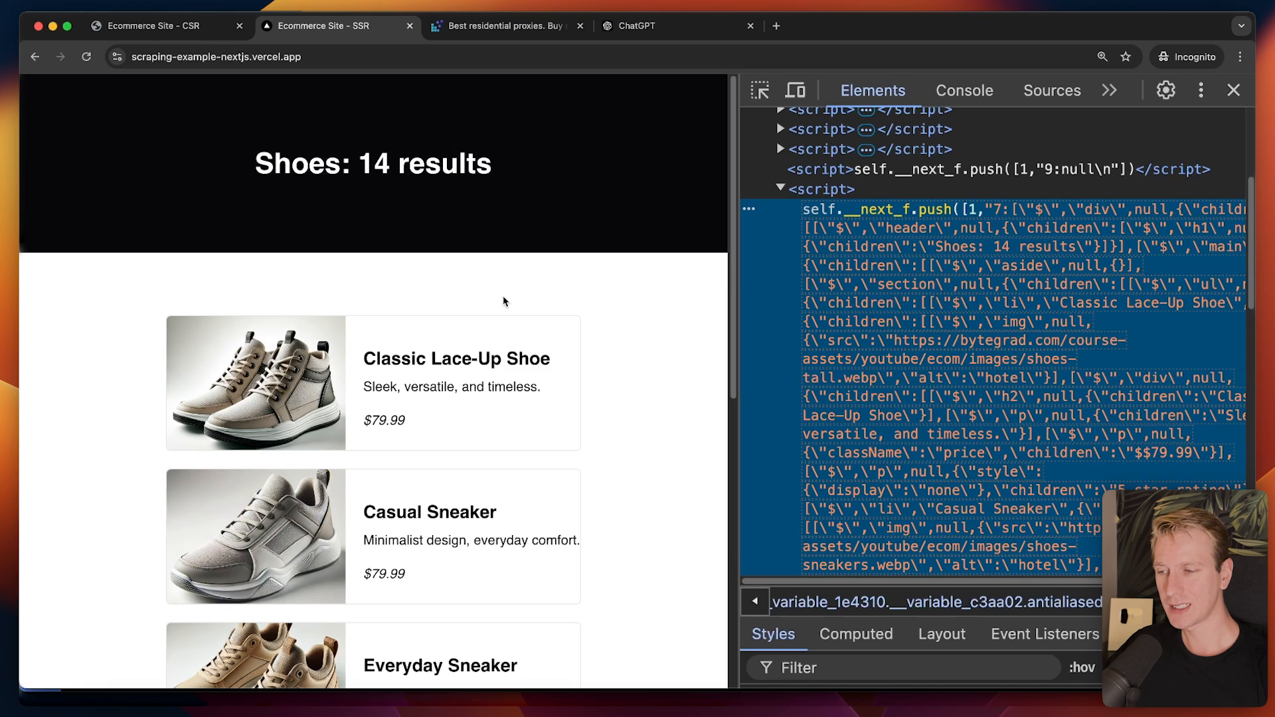
mouse_move(900, 222)
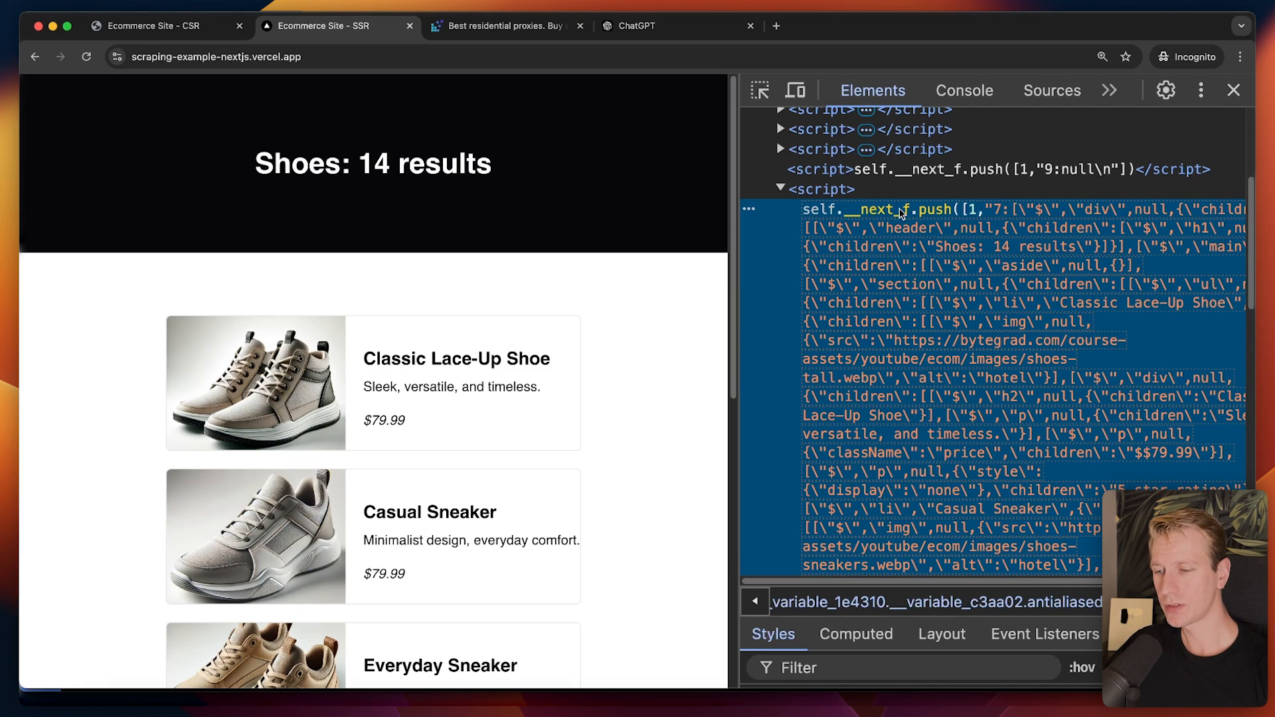
mouse_move(845, 218)
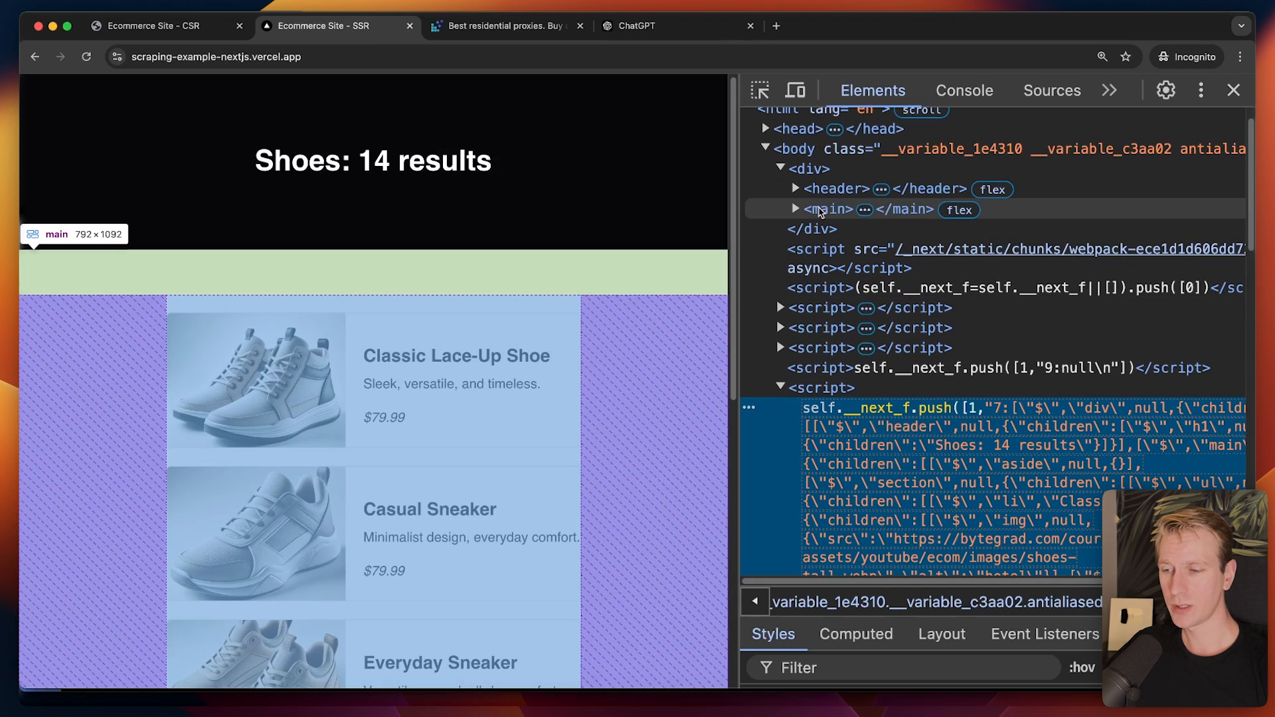
left_click(828, 209)
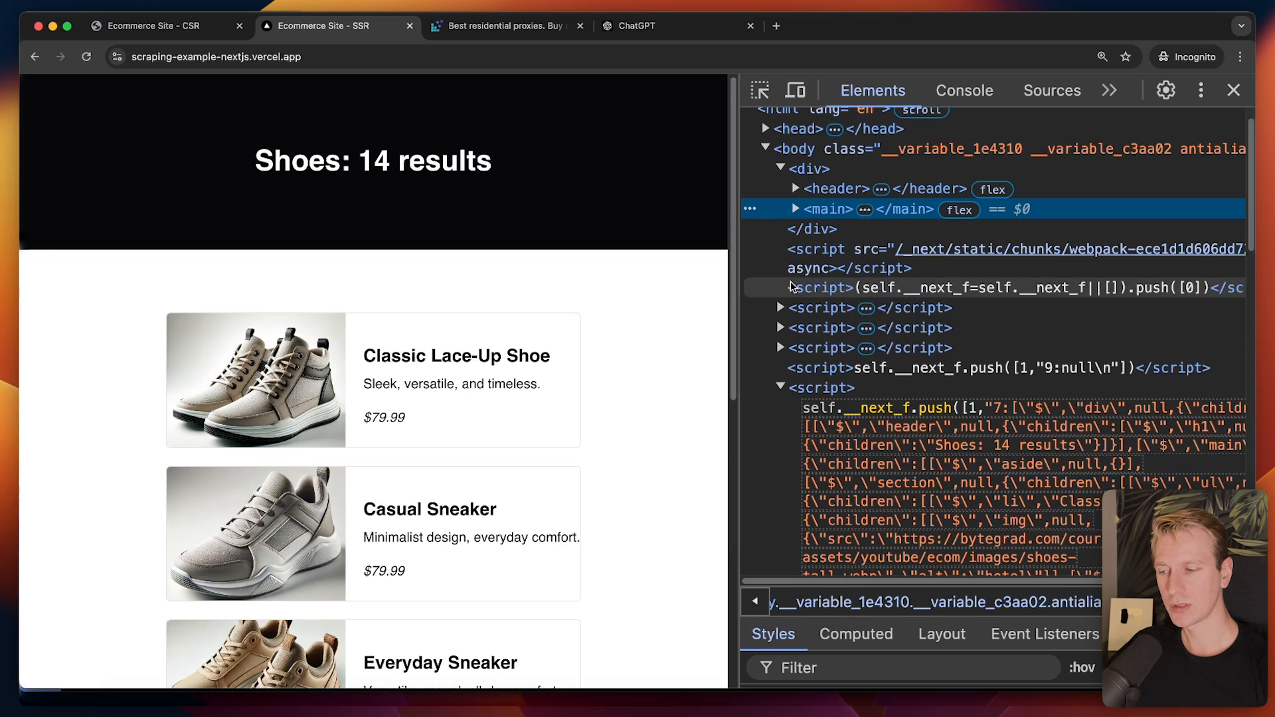
mouse_move(835, 191)
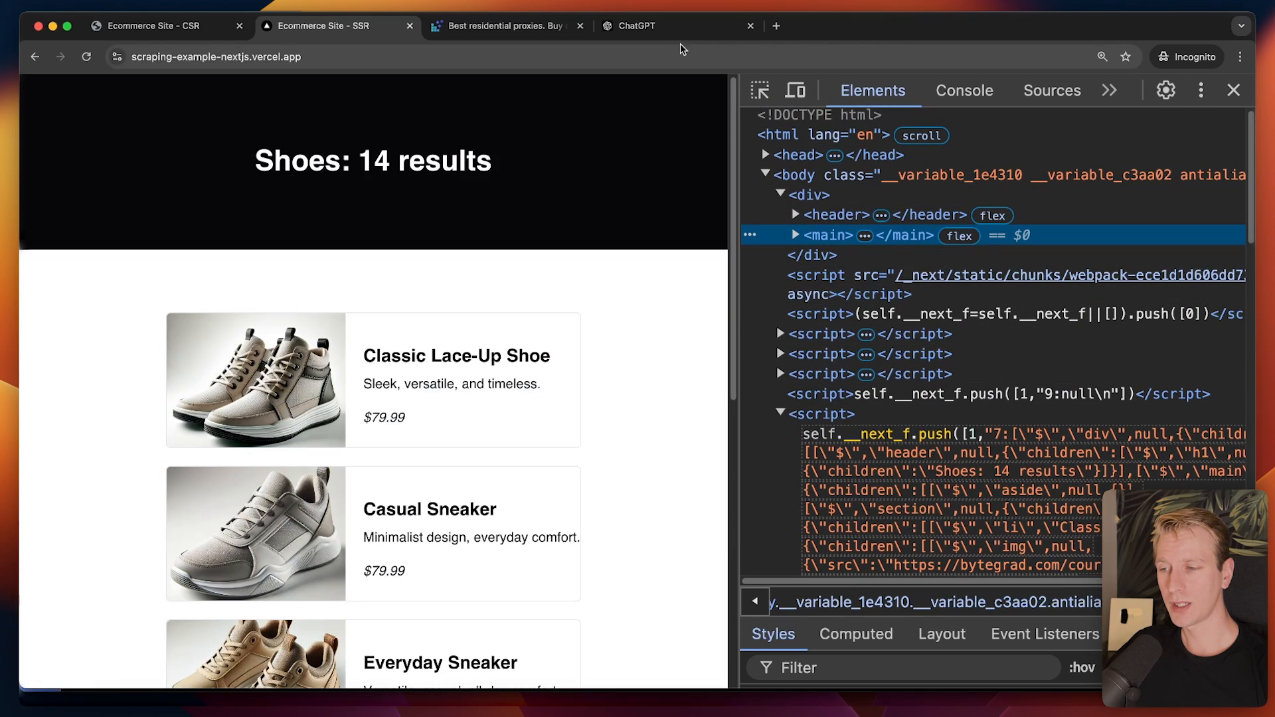
left_click(643, 26)
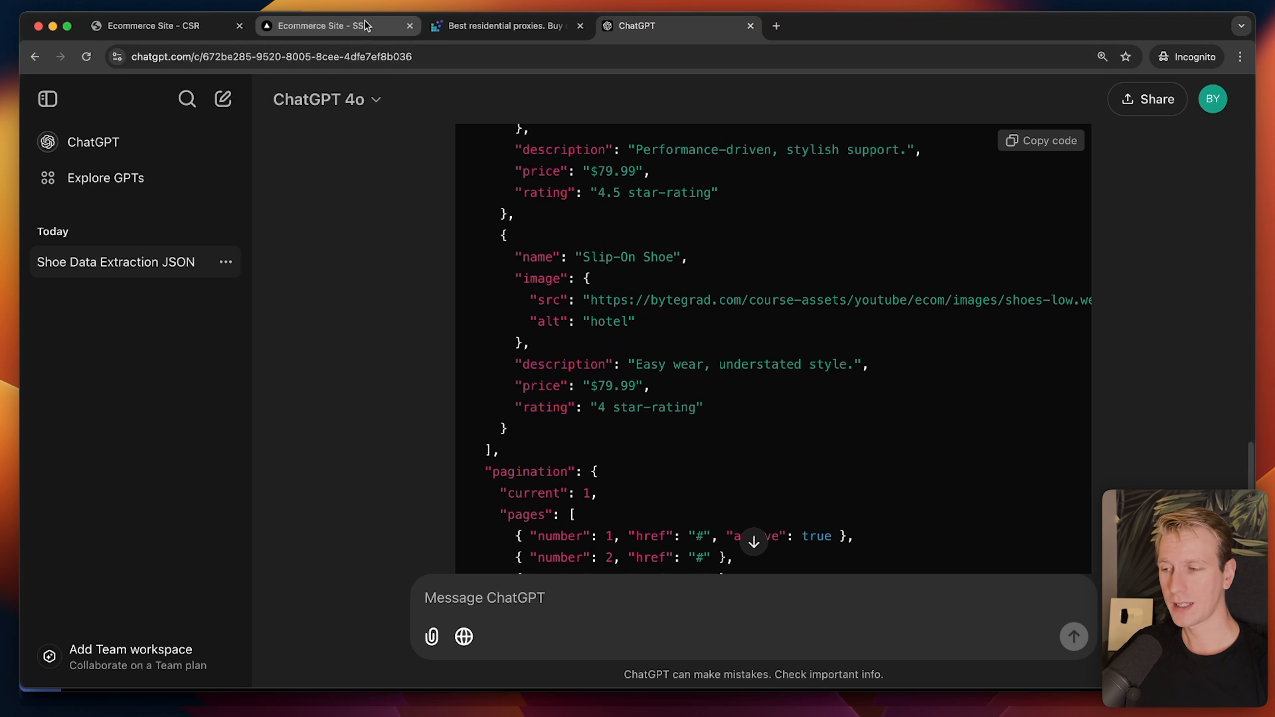
left_click(326, 25)
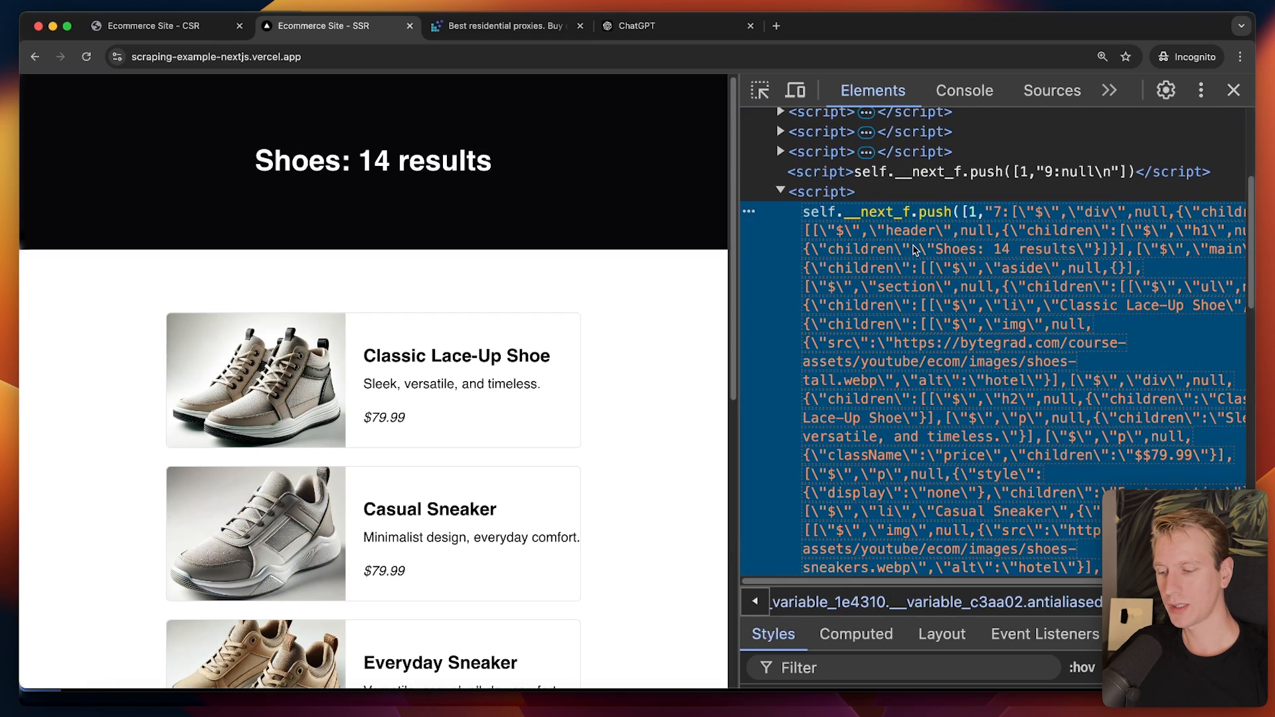
mouse_move(951, 287)
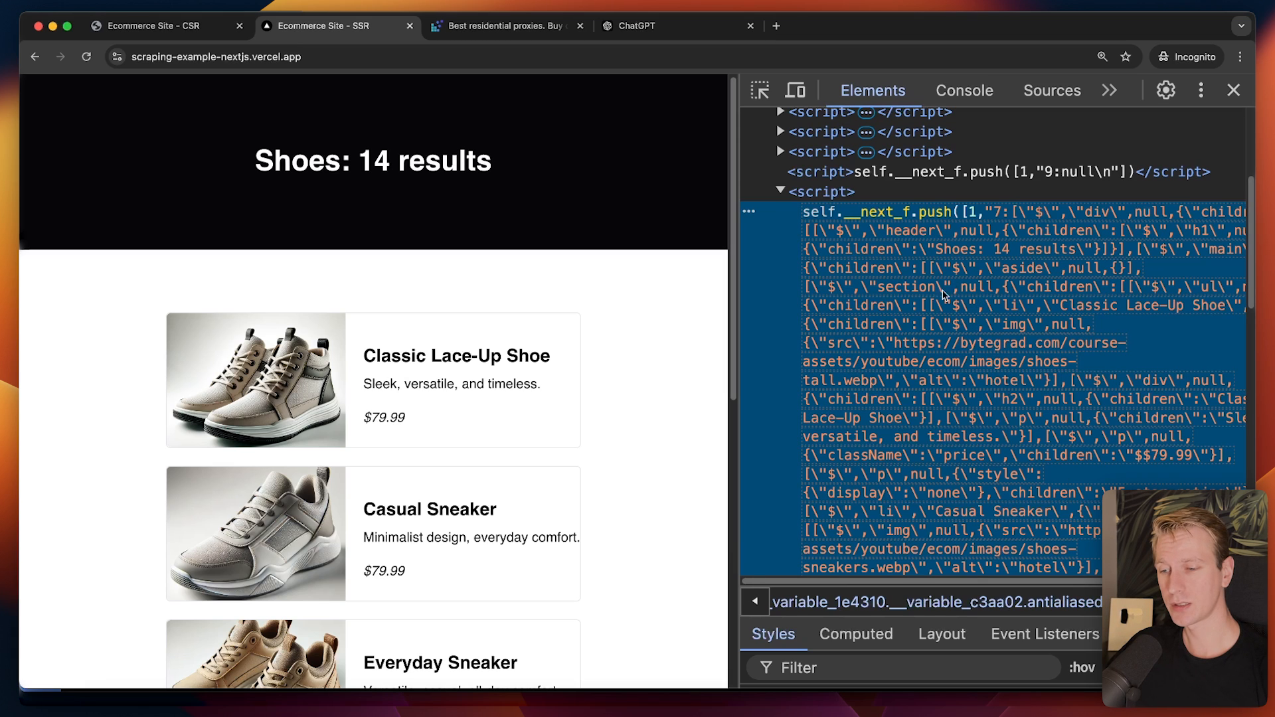
scroll("down", 3)
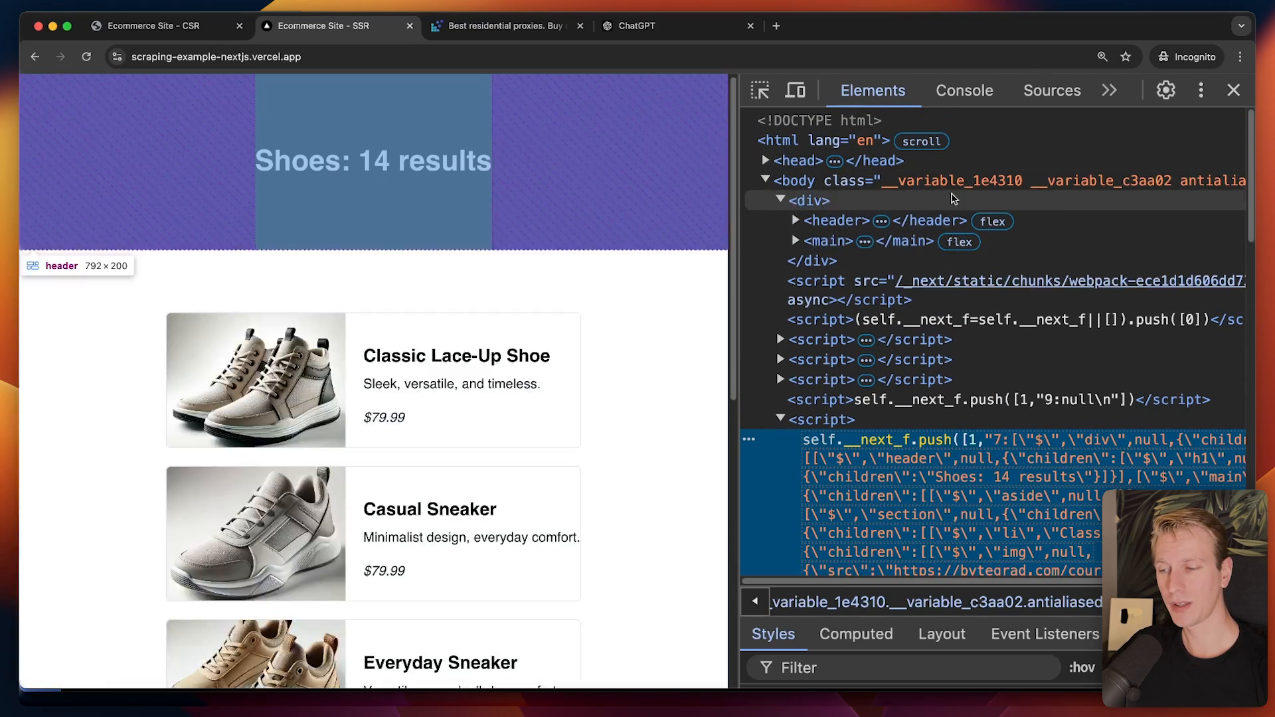
scroll("down", 3)
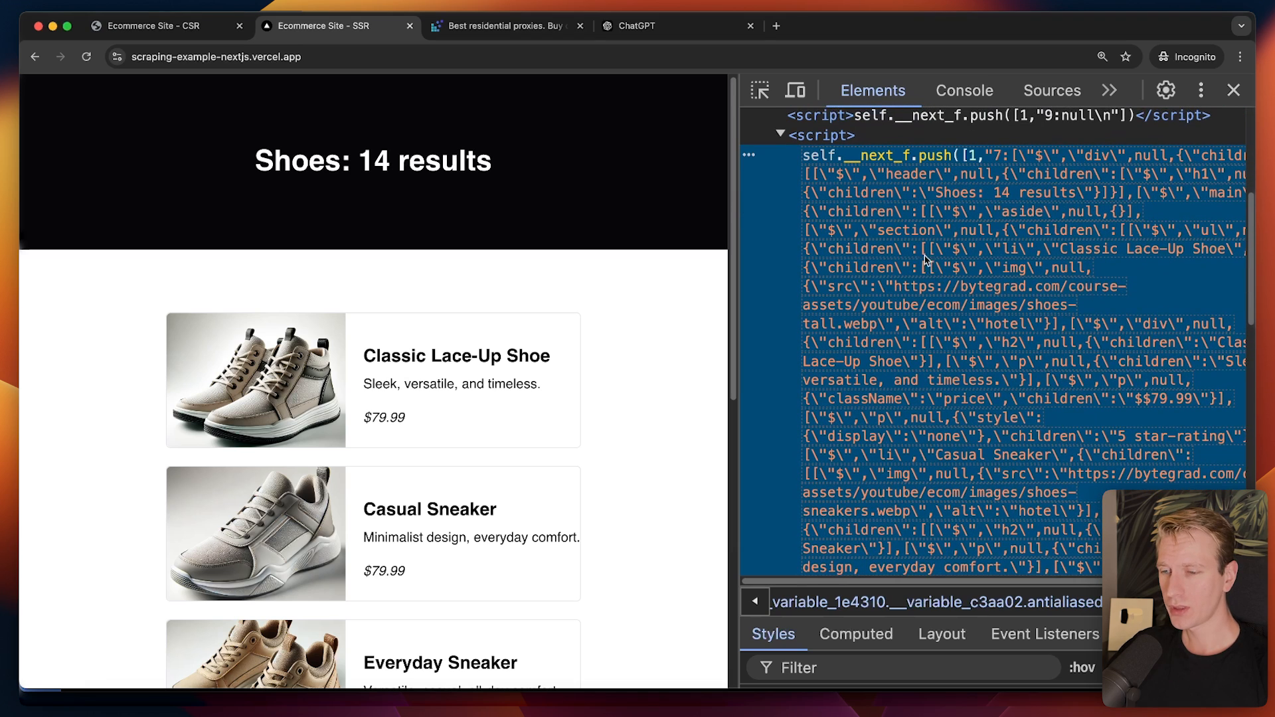
mouse_move(660, 205)
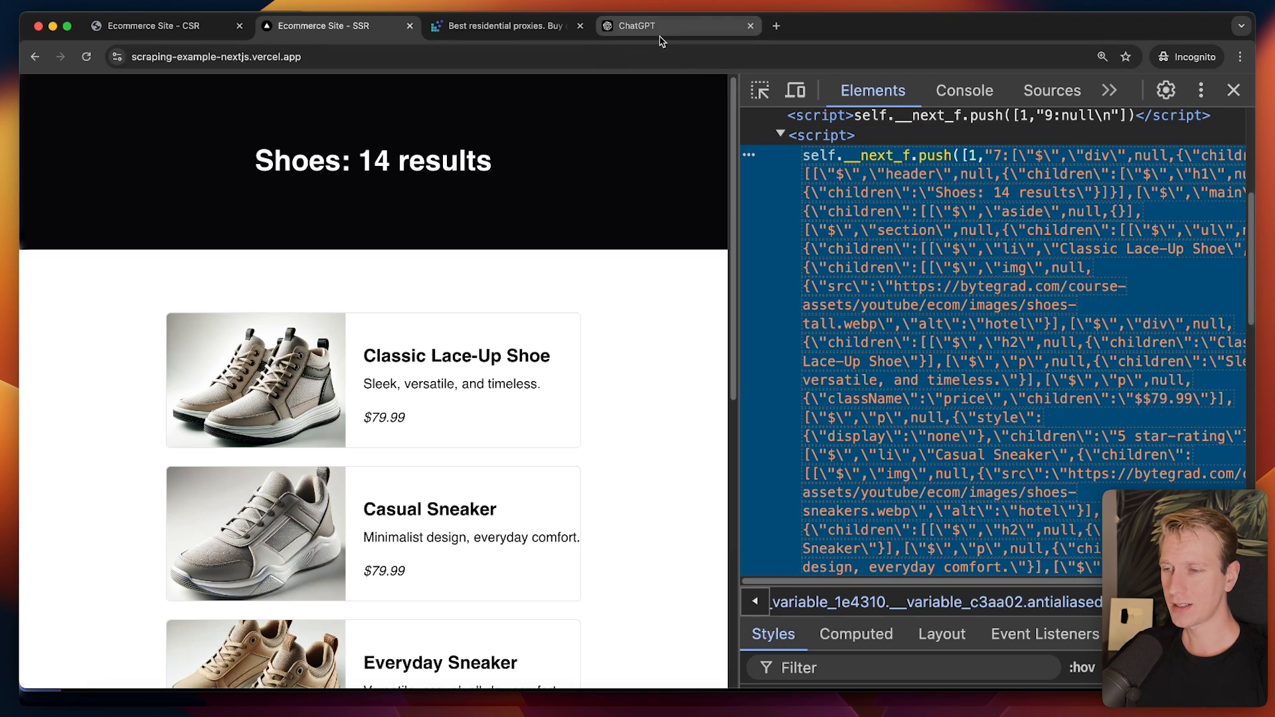
Step: Go from the DataImpulse website to its Residential Proxy / Plan 1 dashboard with host, port and login
left_click(504, 25)
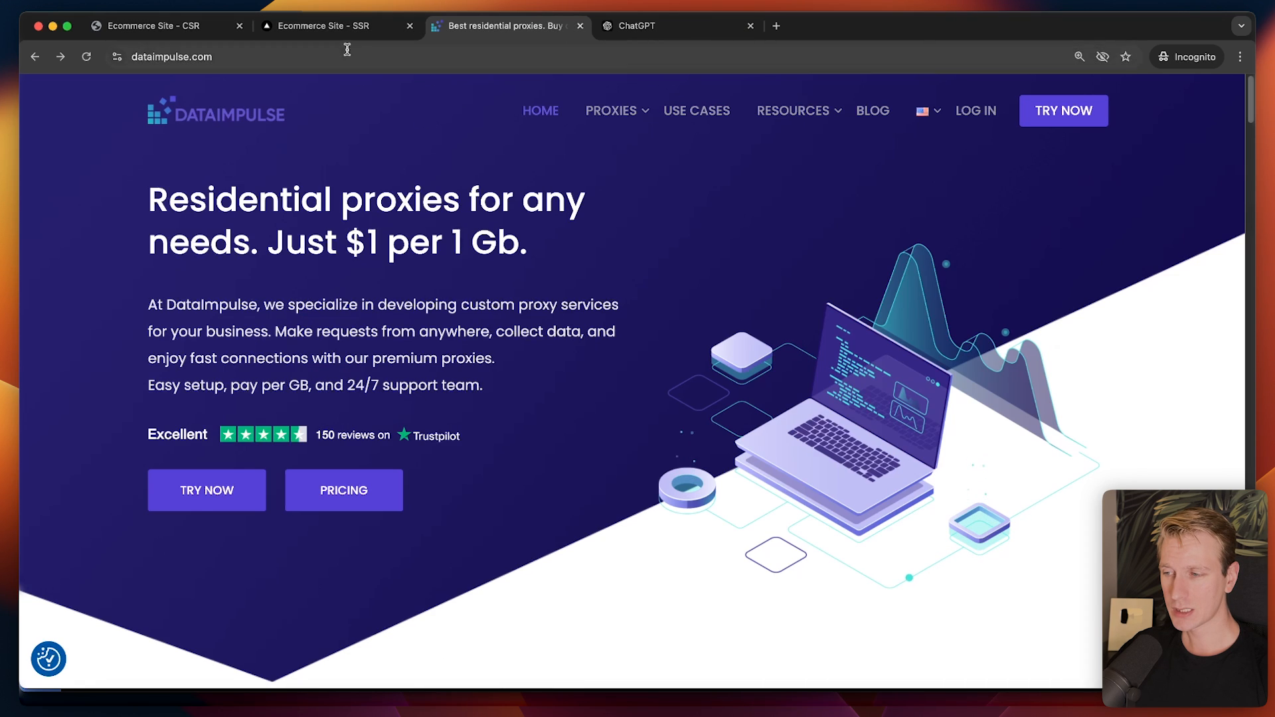
left_click(326, 25)
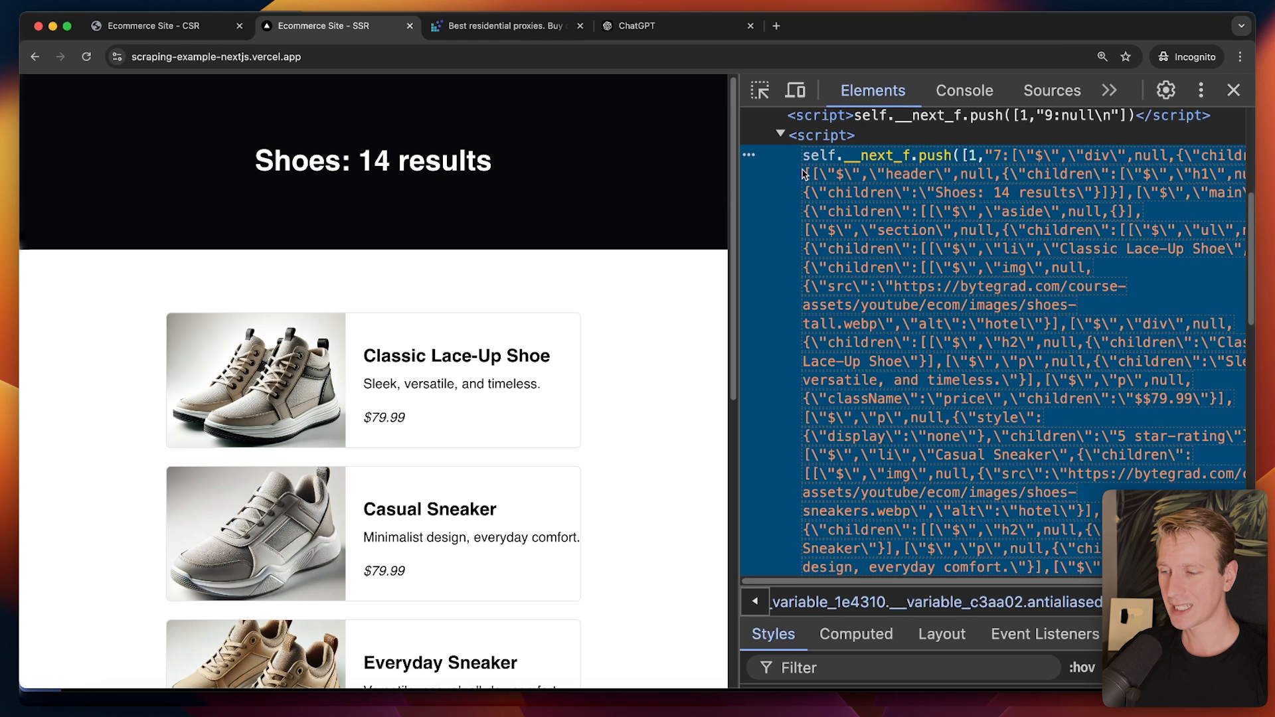
left_click(505, 25)
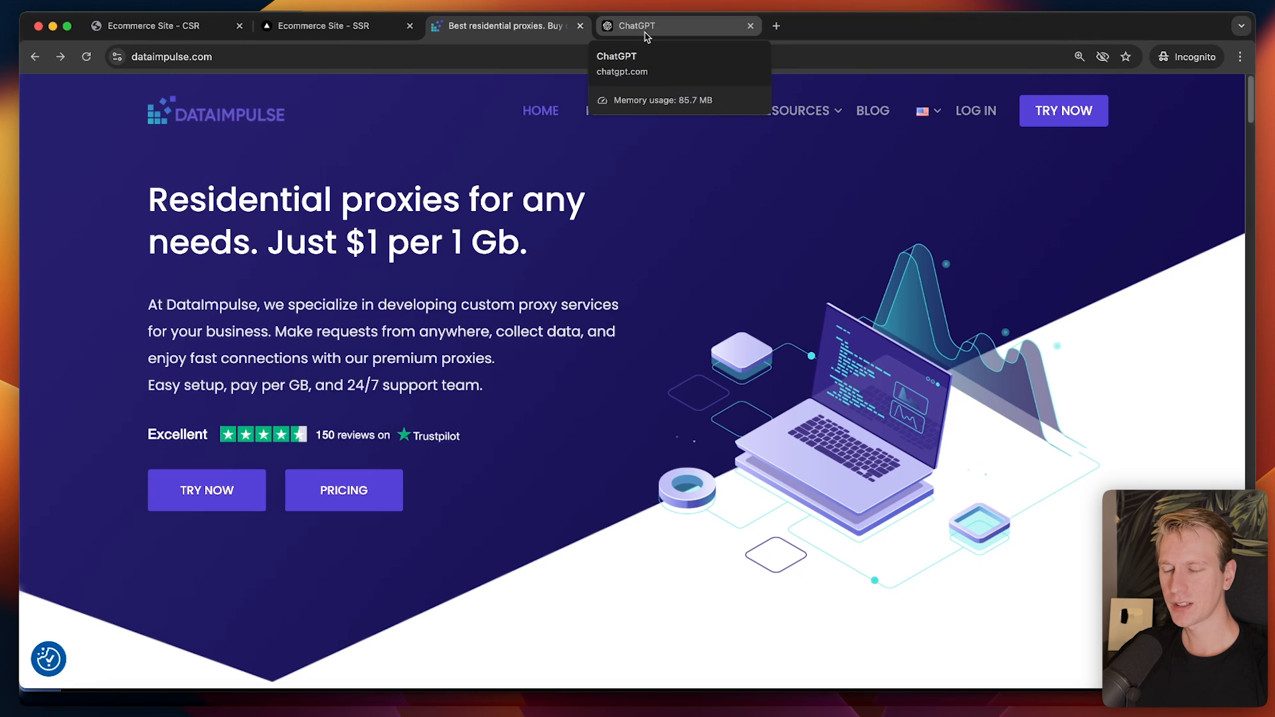
left_click(326, 26)
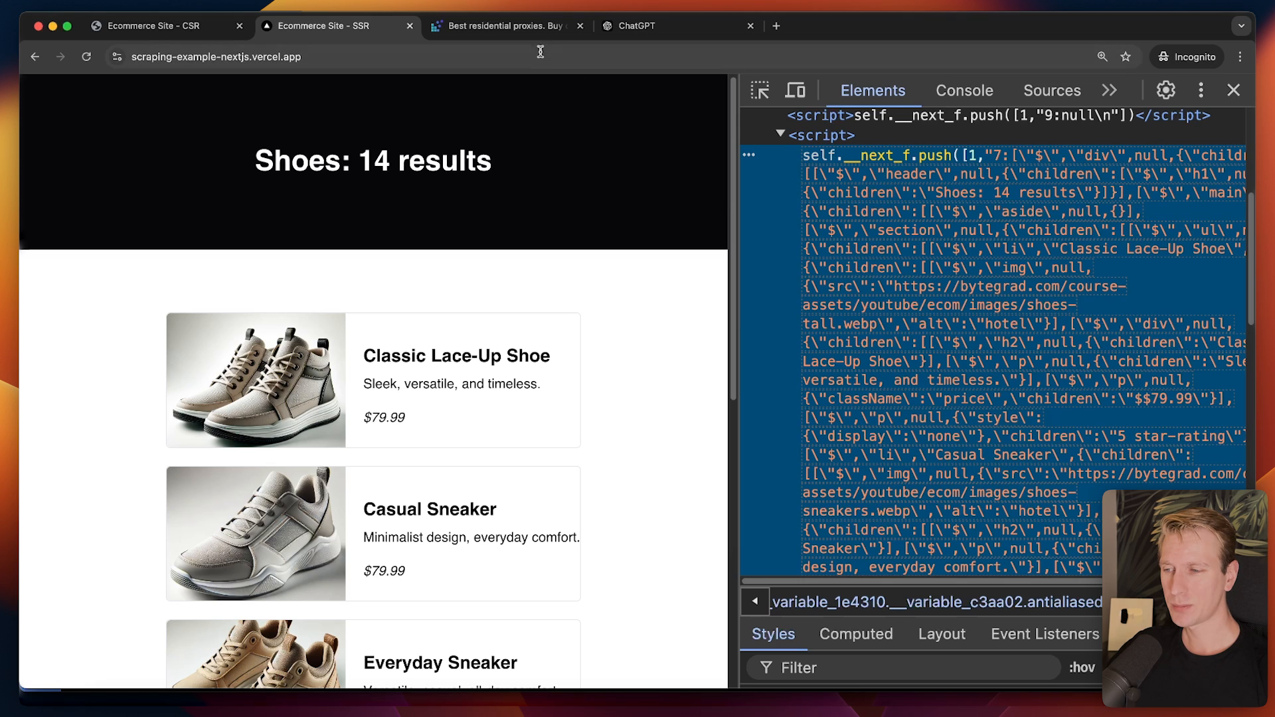
left_click(505, 25)
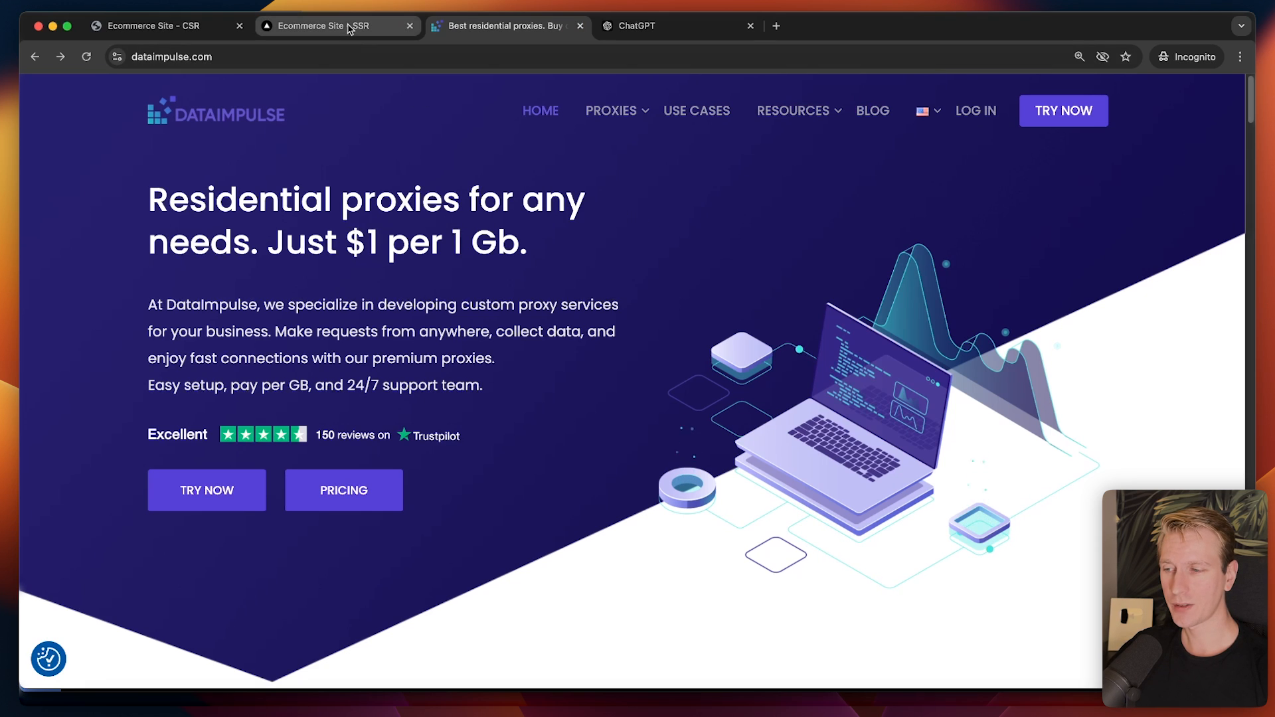
left_click(334, 25)
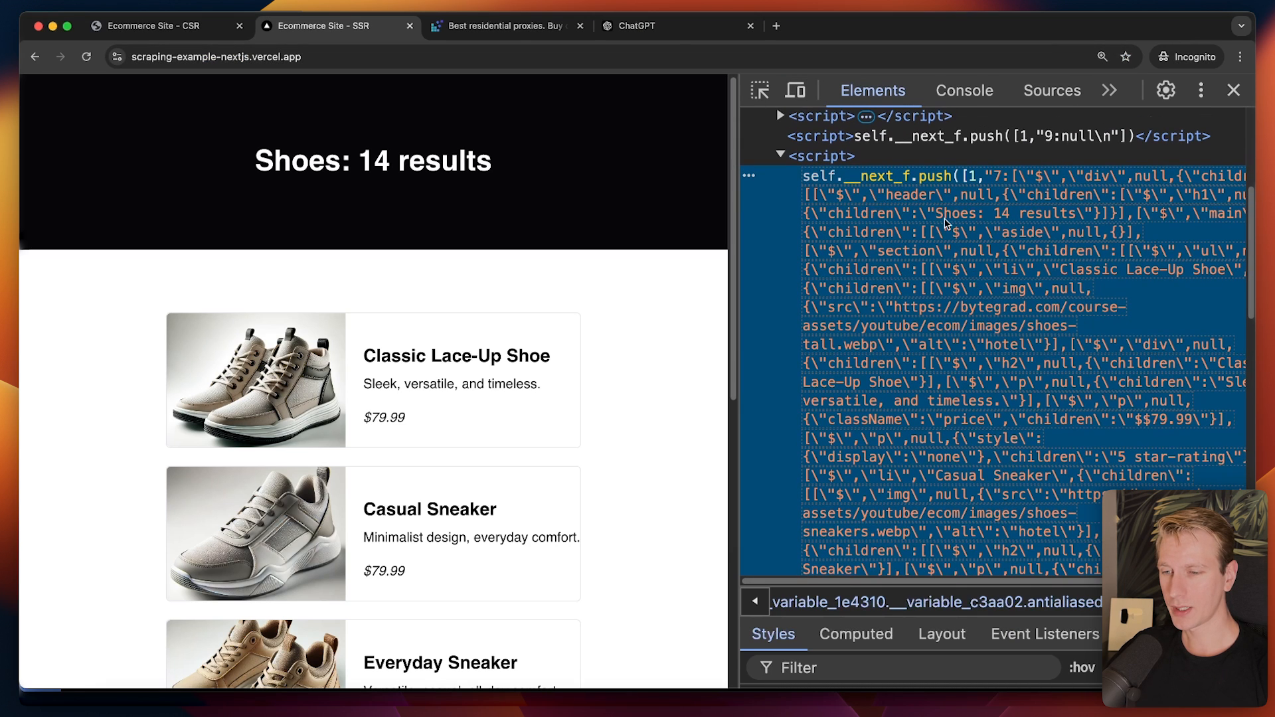
left_click(216, 57)
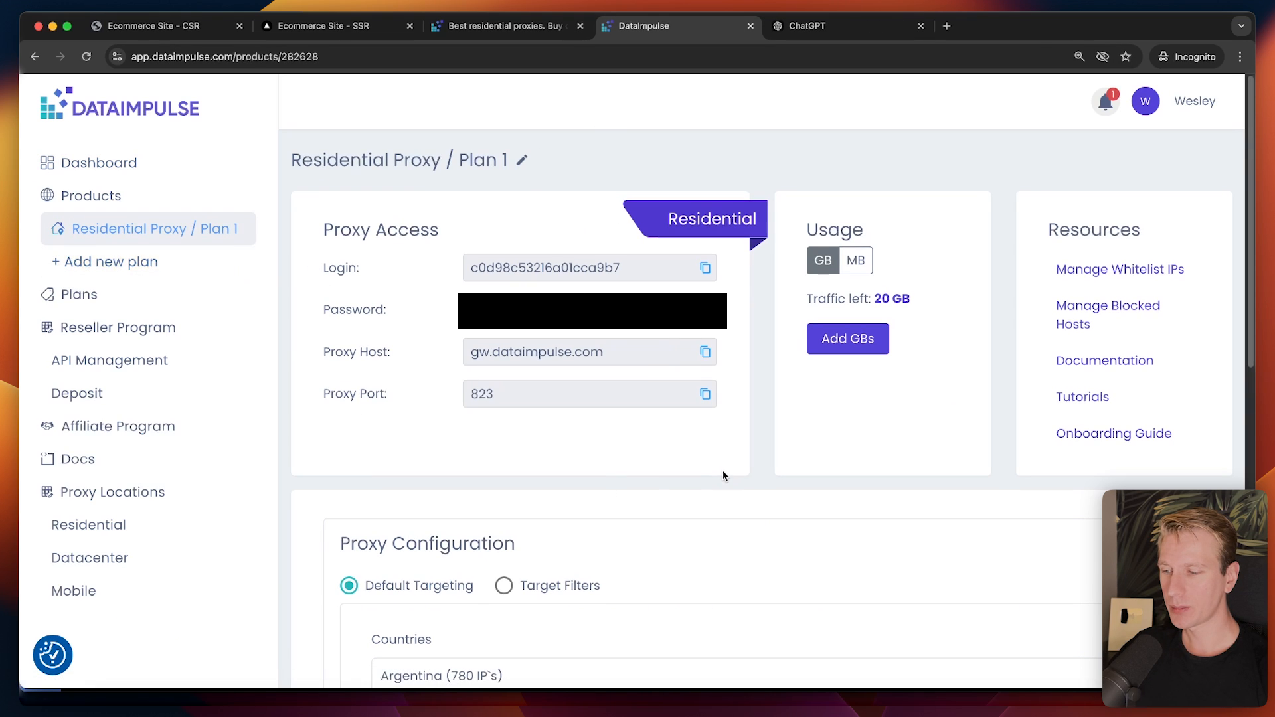
Step: Add Austria to the targeted countries and review the rotation interval and proxy list in Proxy Configuration
scroll("down", 3)
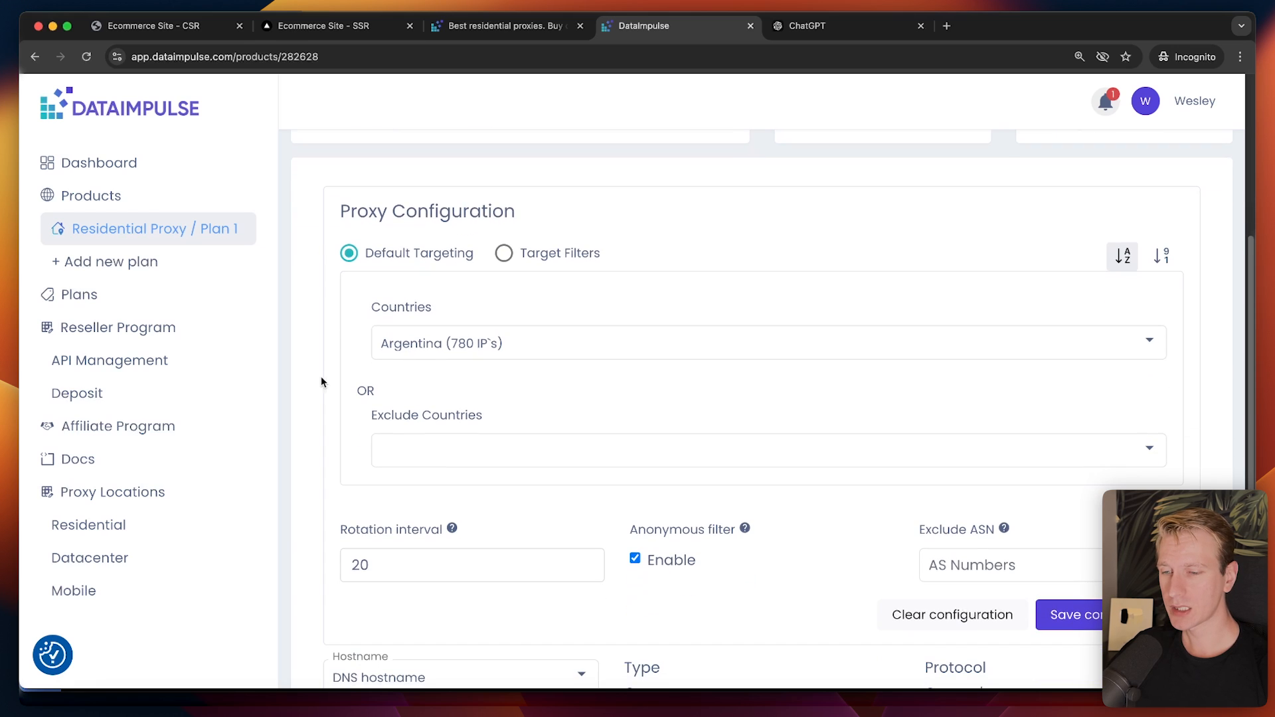
left_click(767, 343)
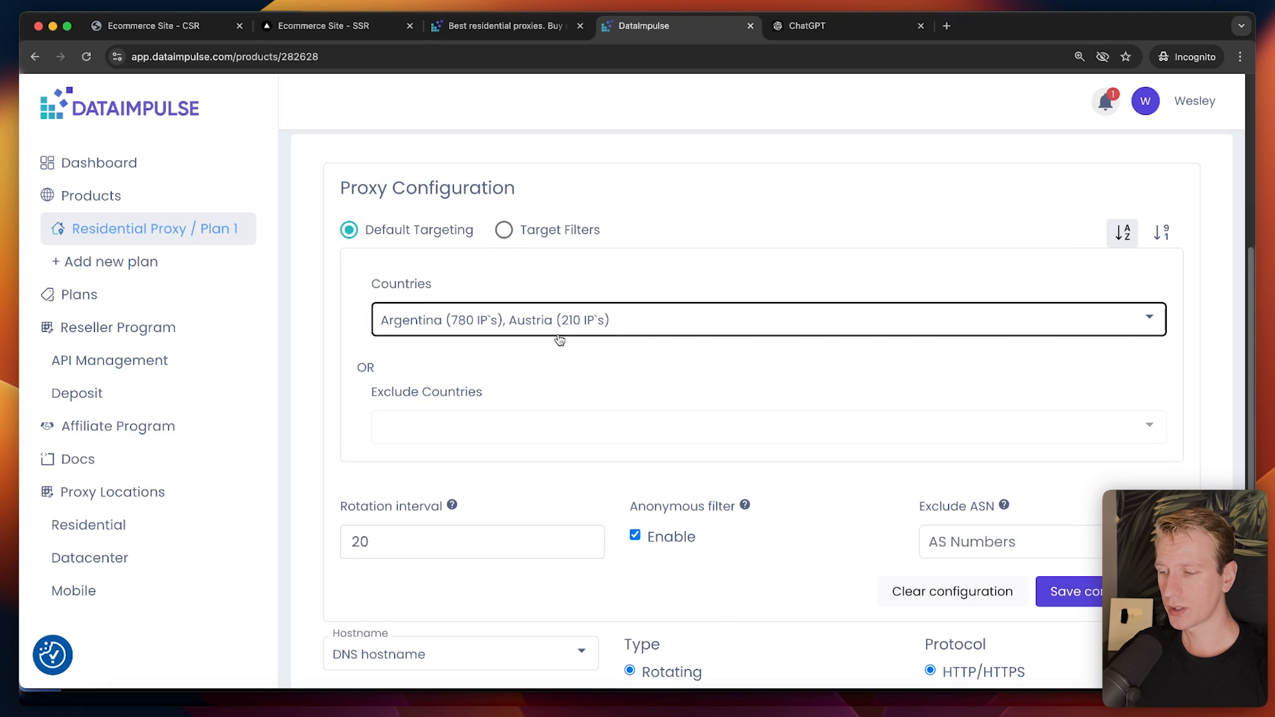
scroll("down", 3)
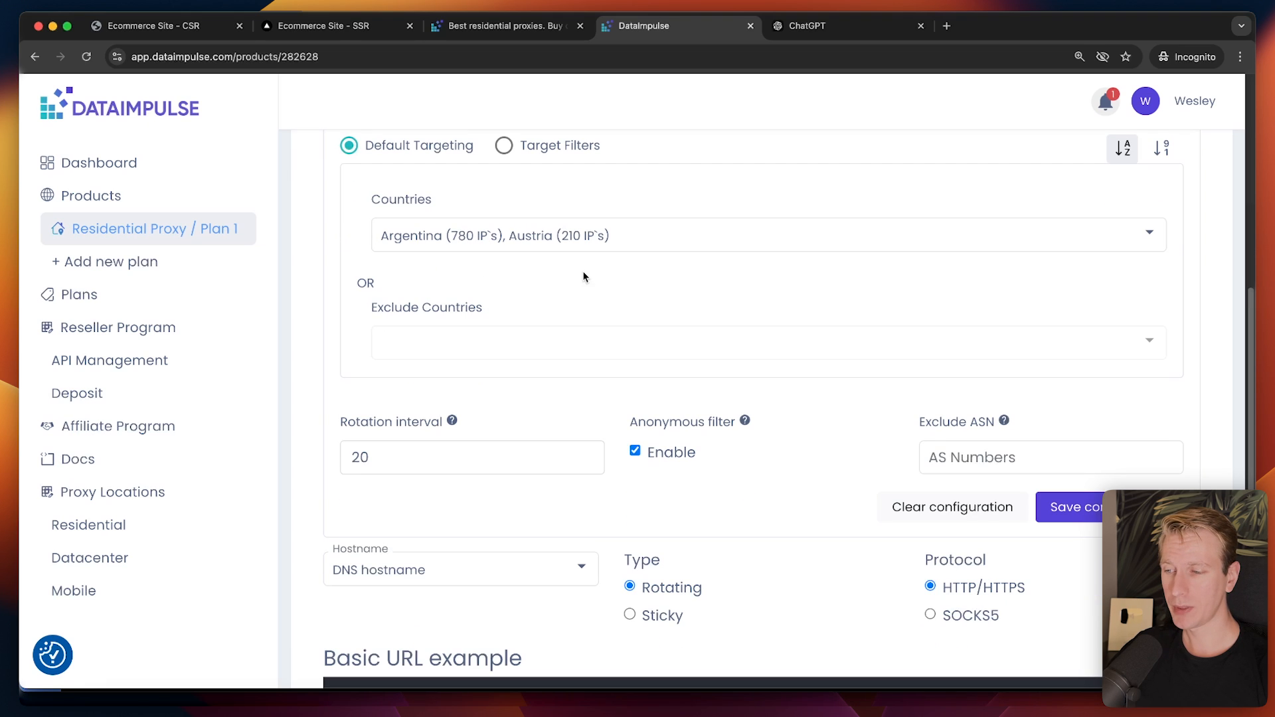
left_click(471, 457)
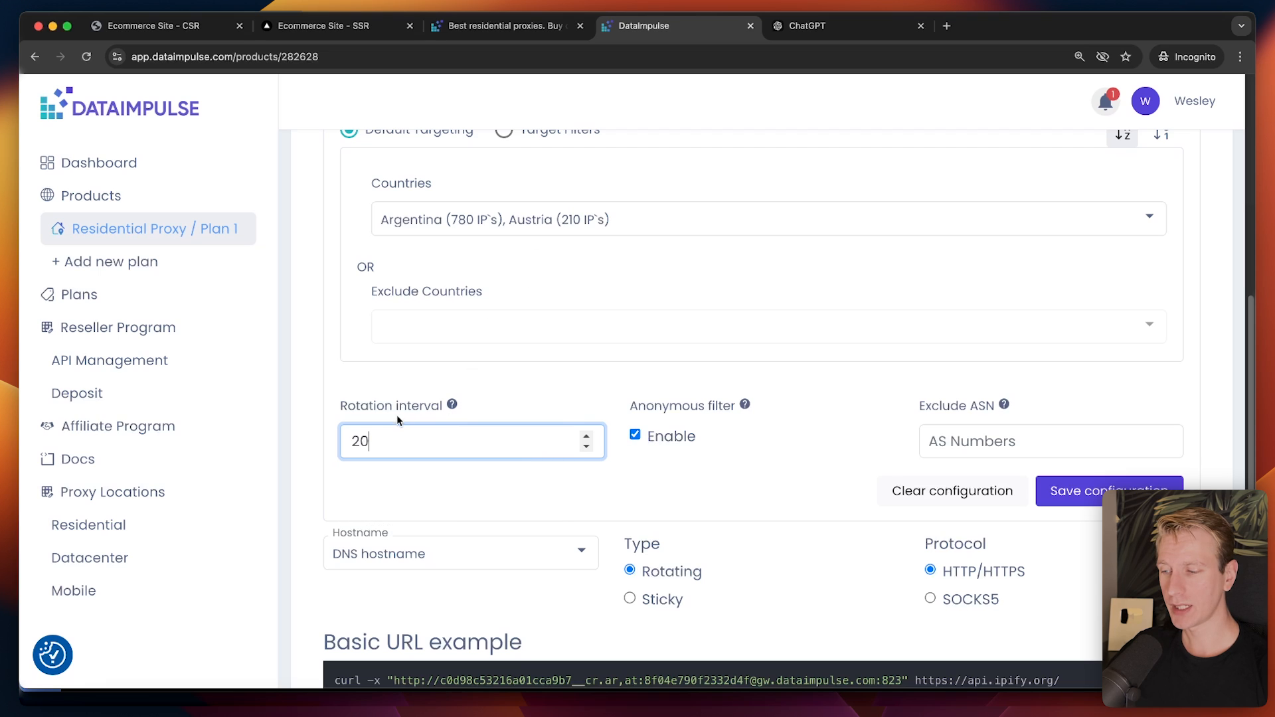
mouse_move(451, 397)
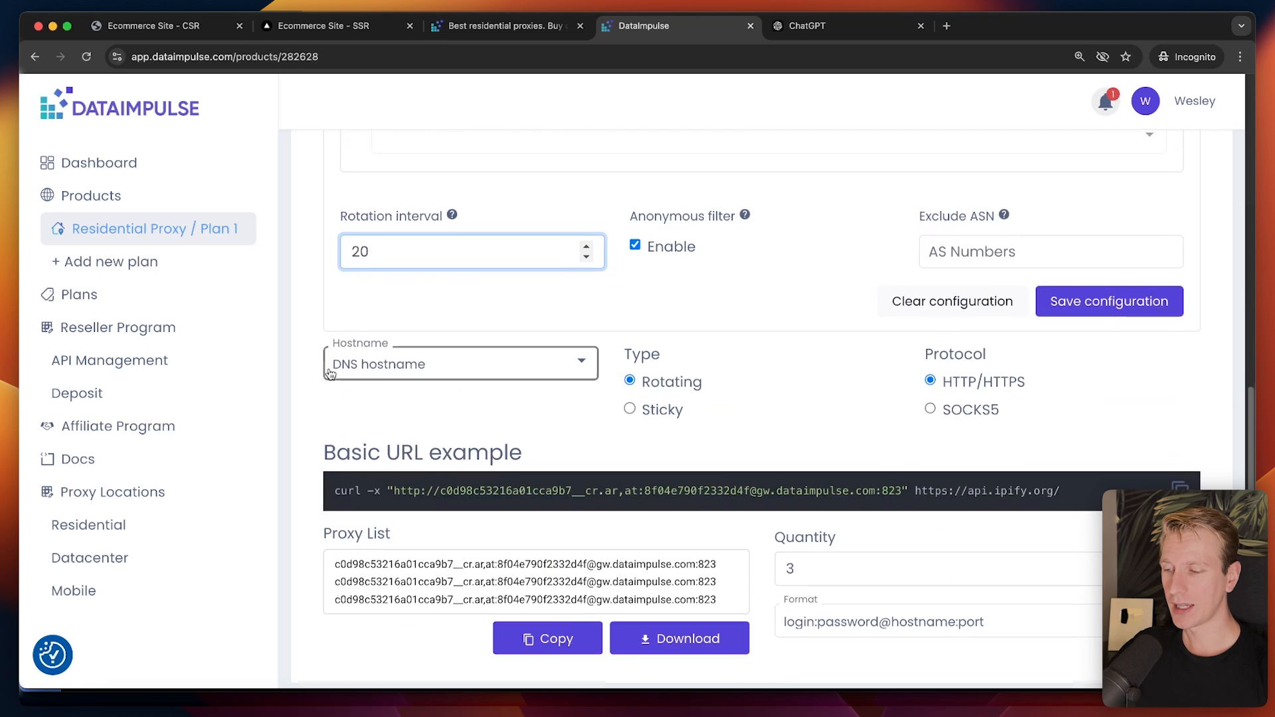
scroll("down", 3)
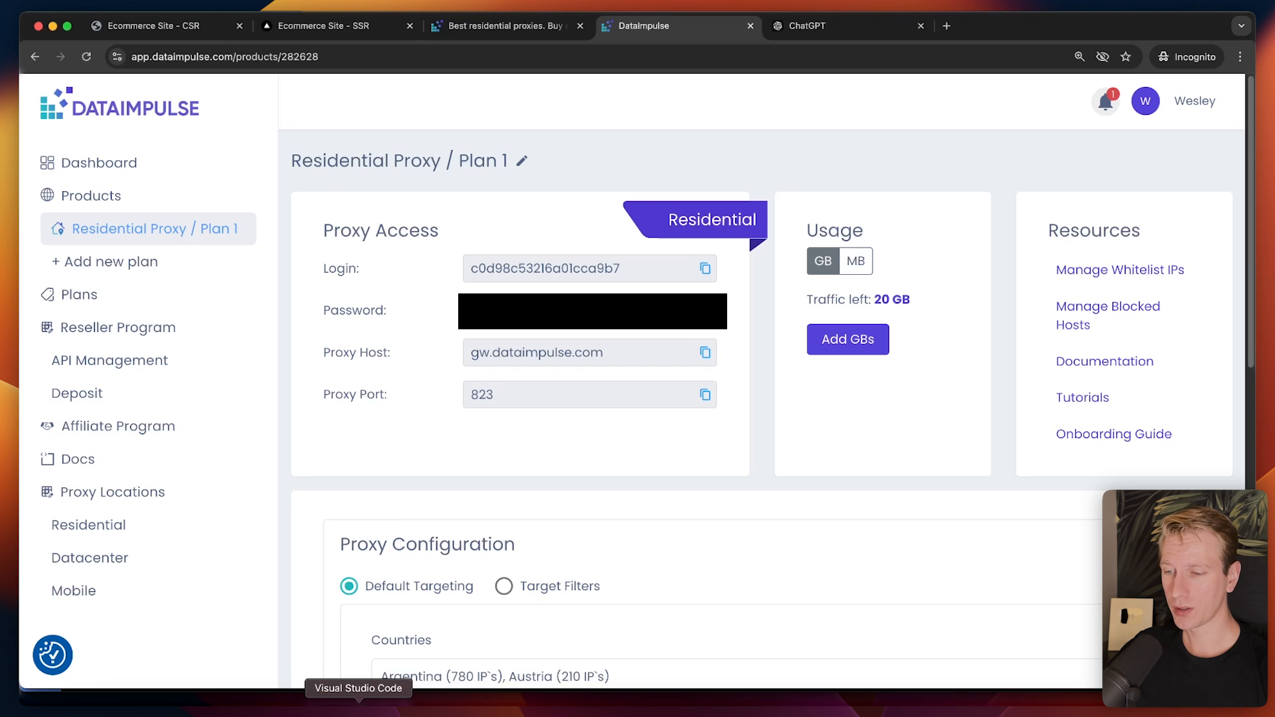
mouse_move(495, 455)
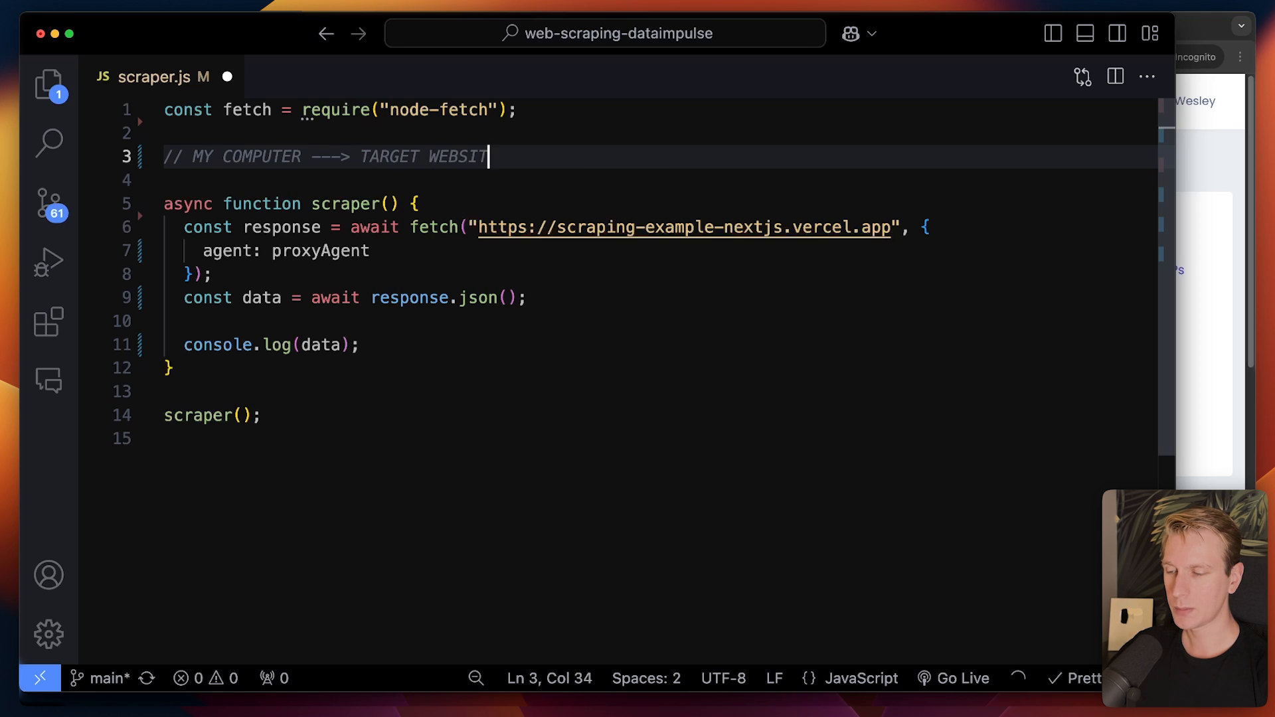
Step: Finish the diagram comment showing the request routed through the PROXY to the site
type("E")
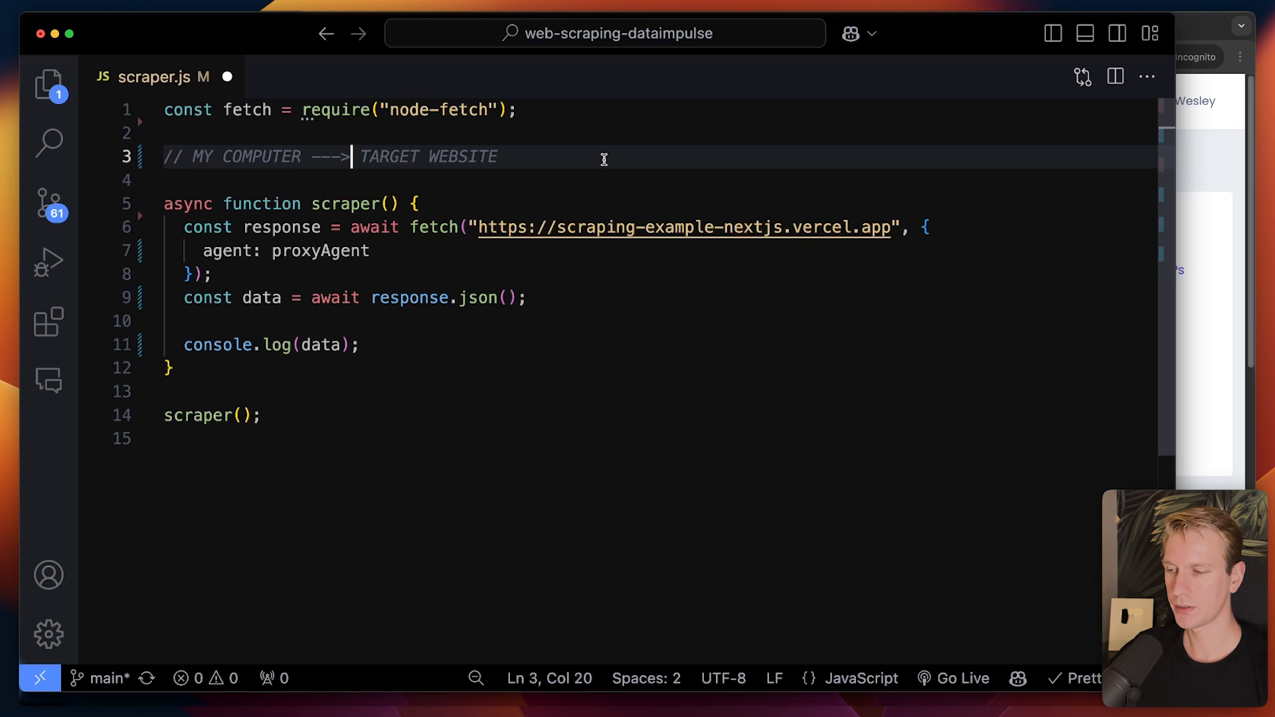
type("PROXY")
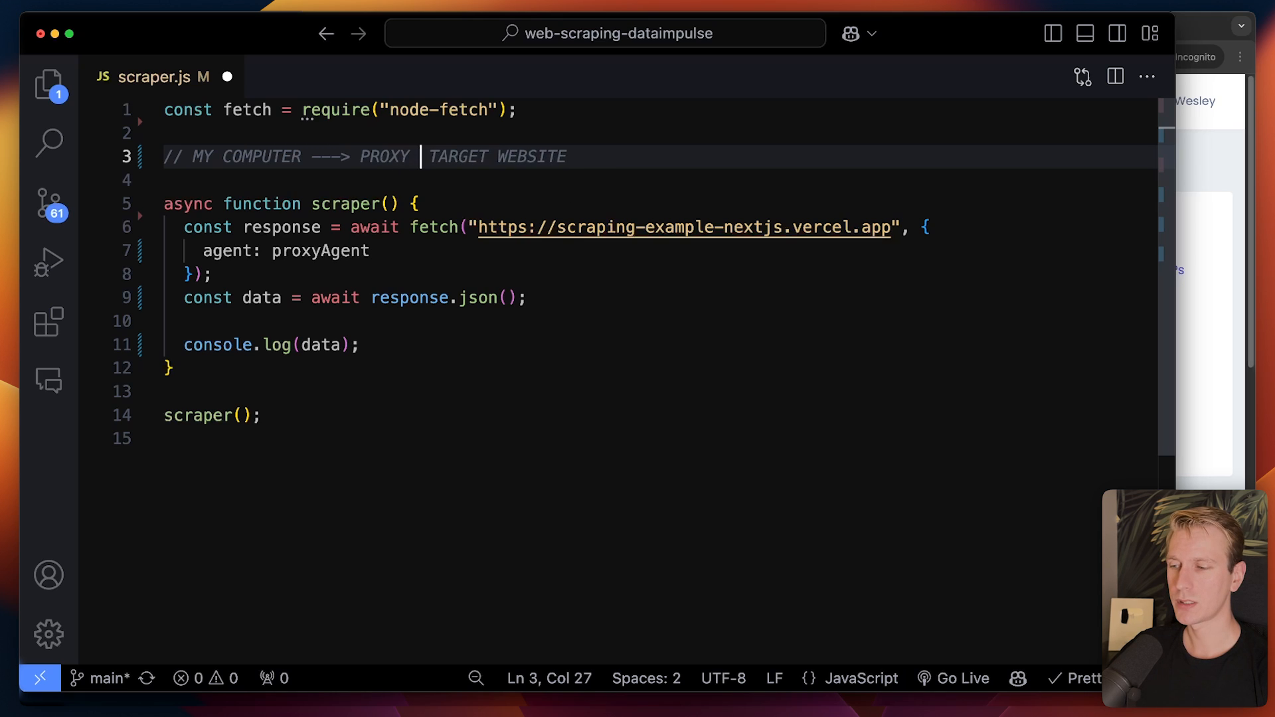
type("--->")
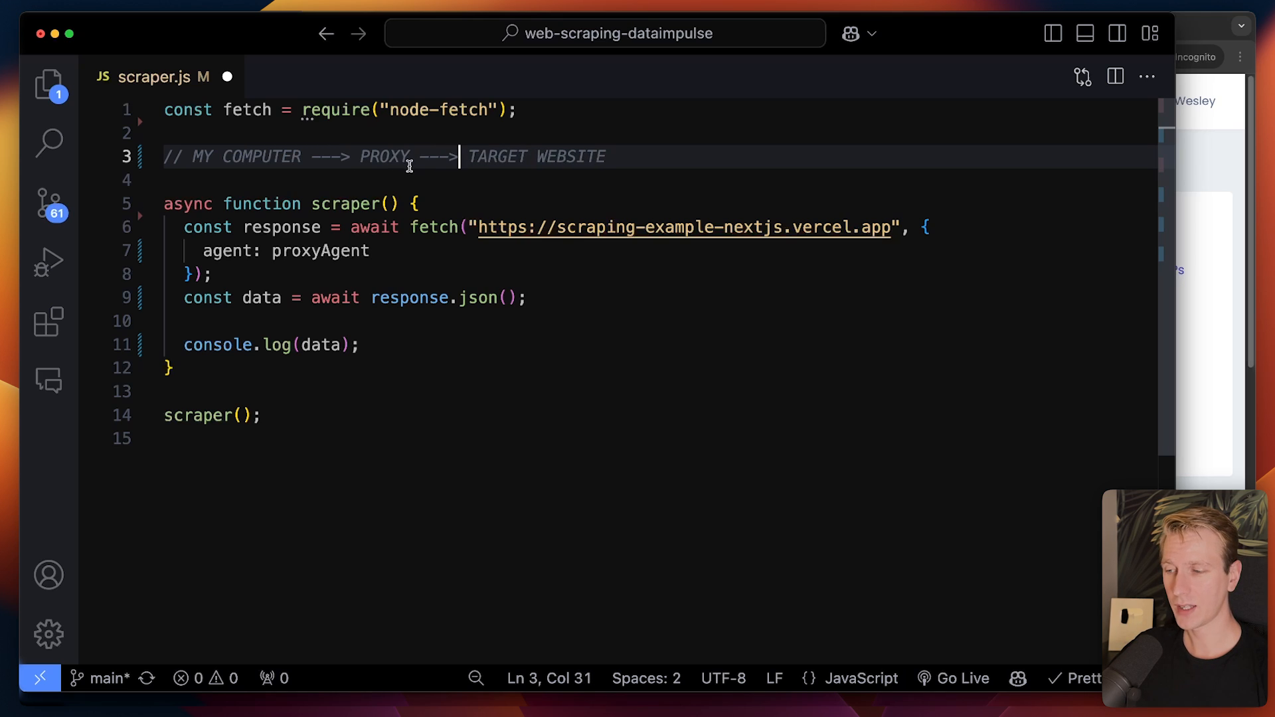
mouse_move(398, 239)
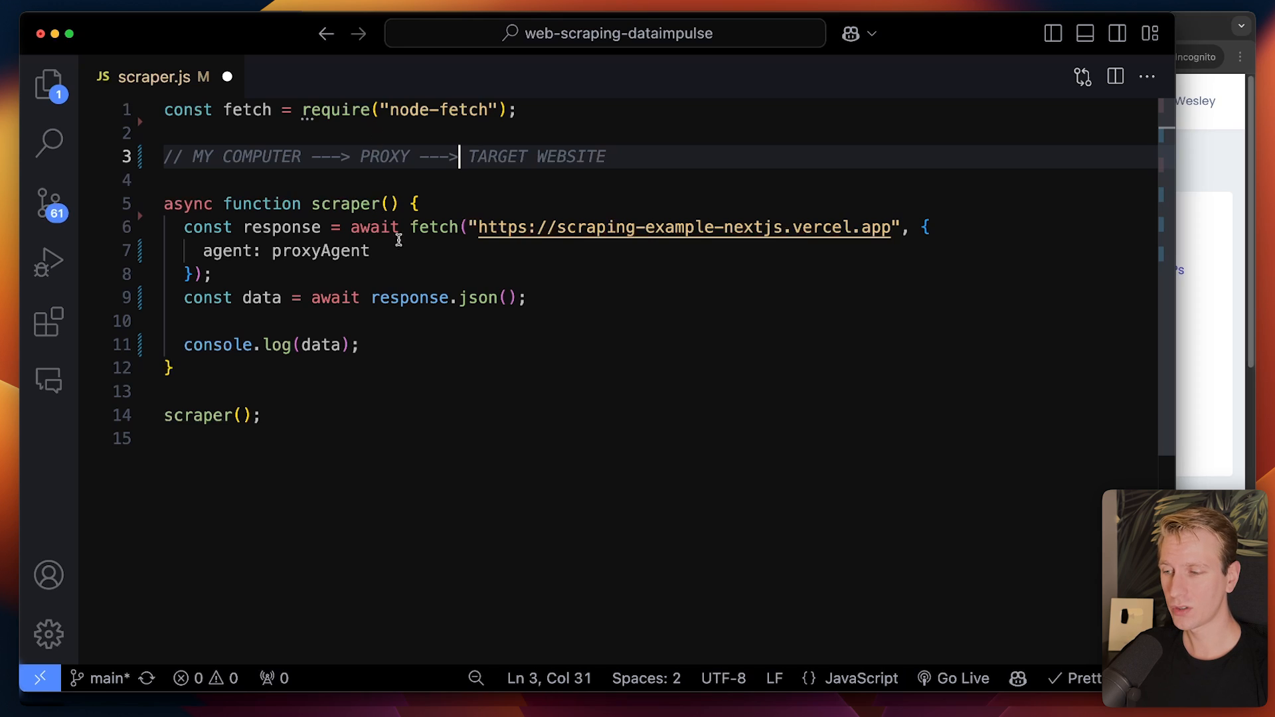
left_click(601, 156)
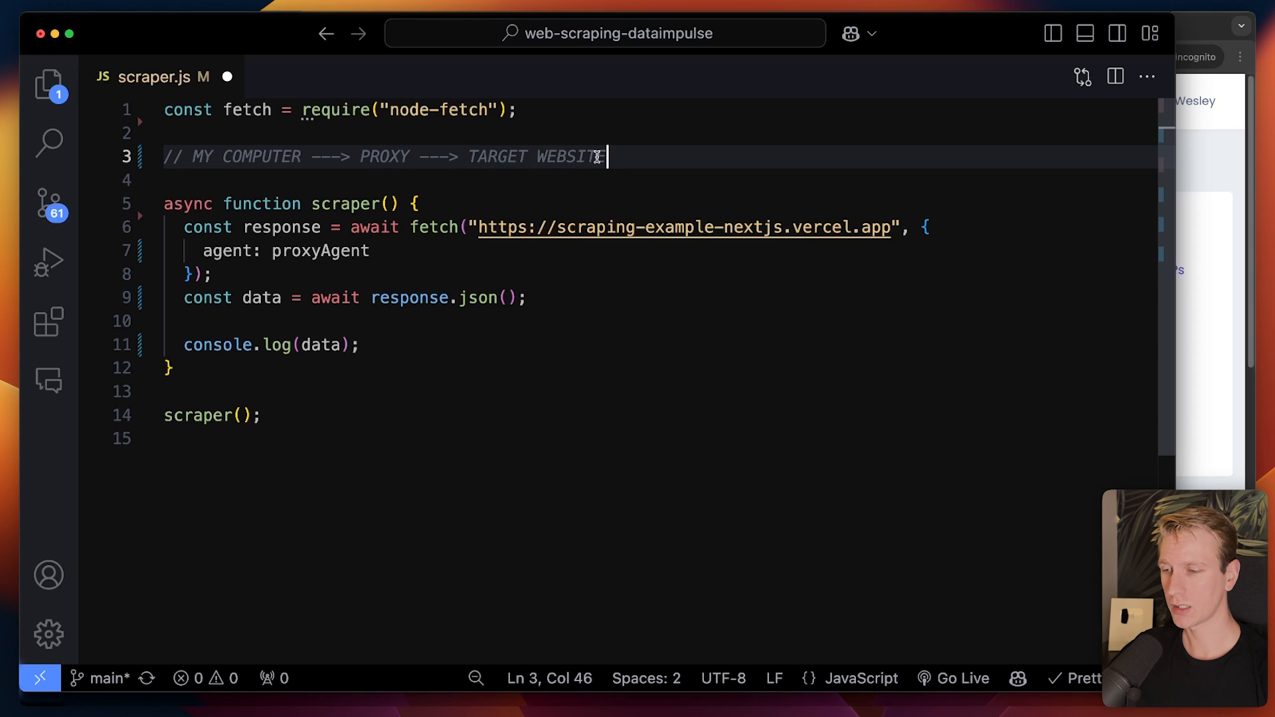
left_click(401, 157)
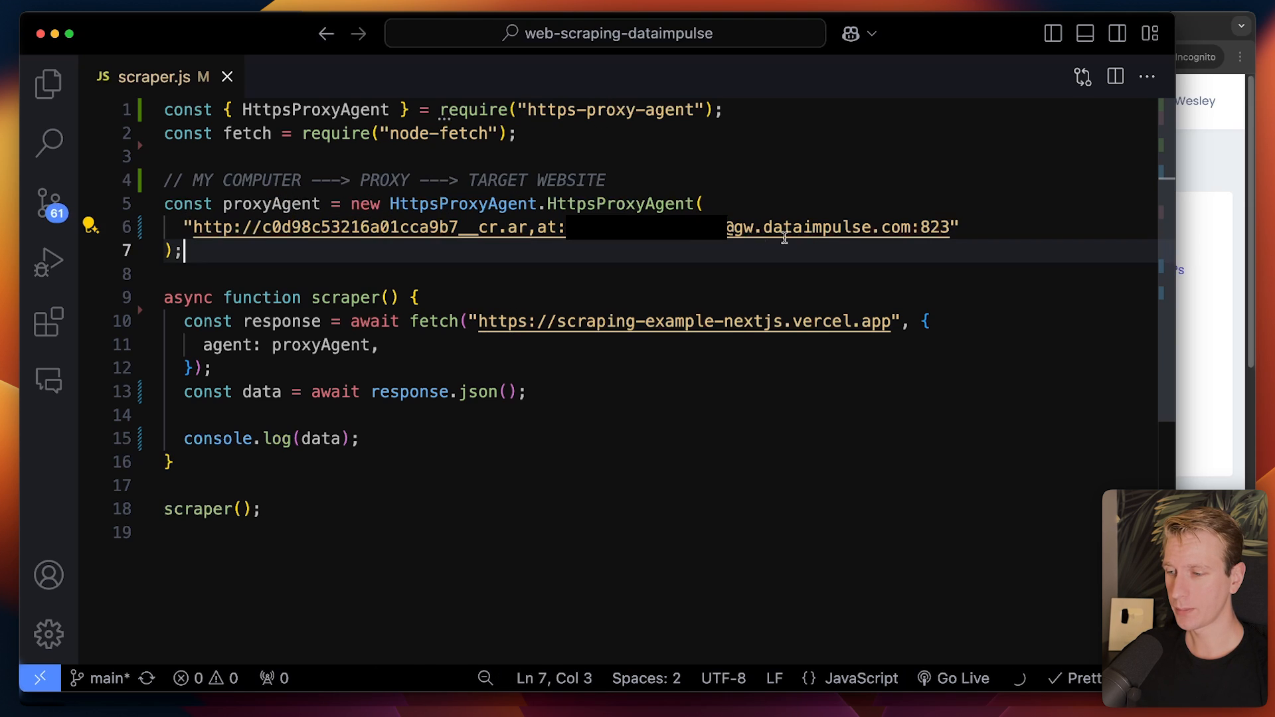
Step: Adjust the proxy URL, read response.text() and store the result in a variable named html
double_click(520, 227)
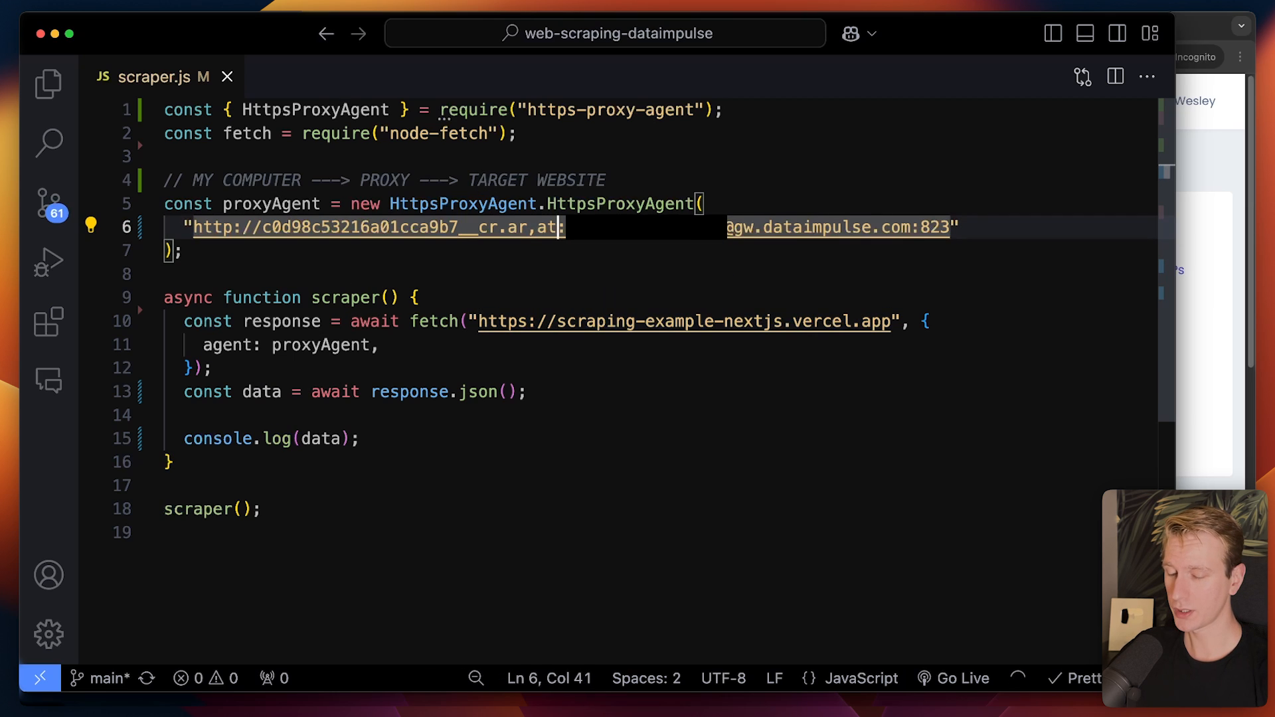
type("be")
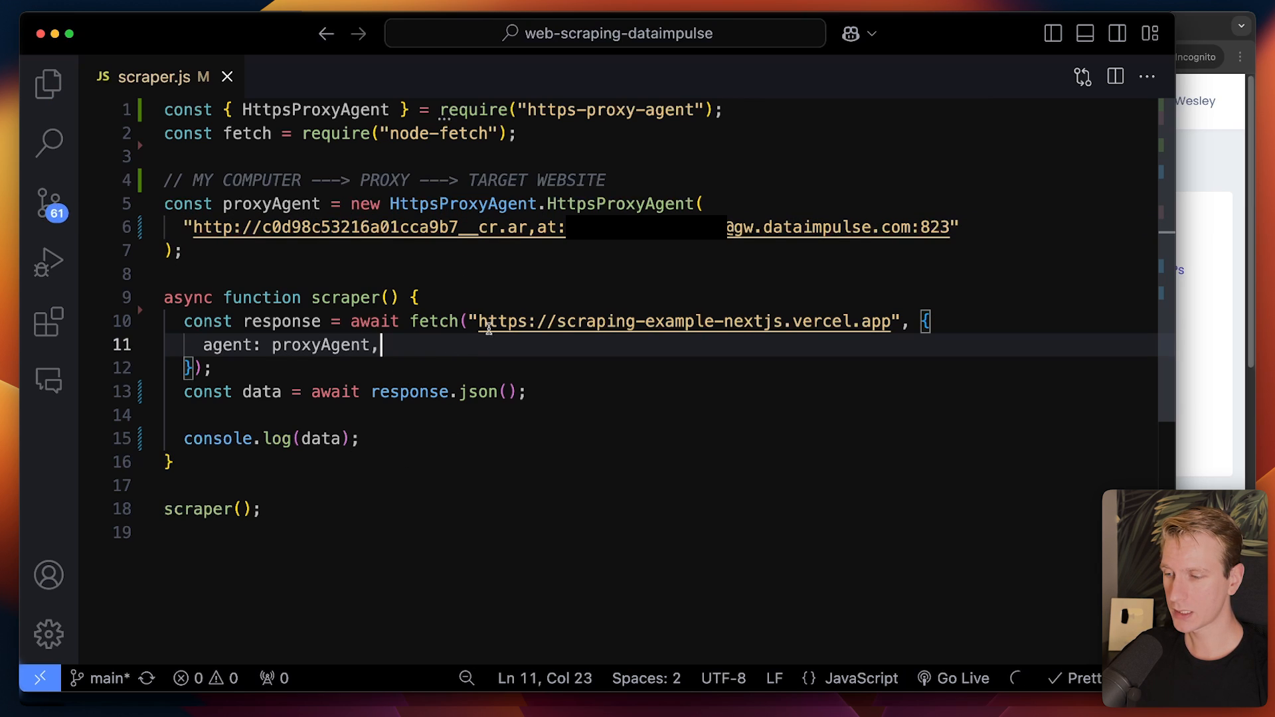
type("text")
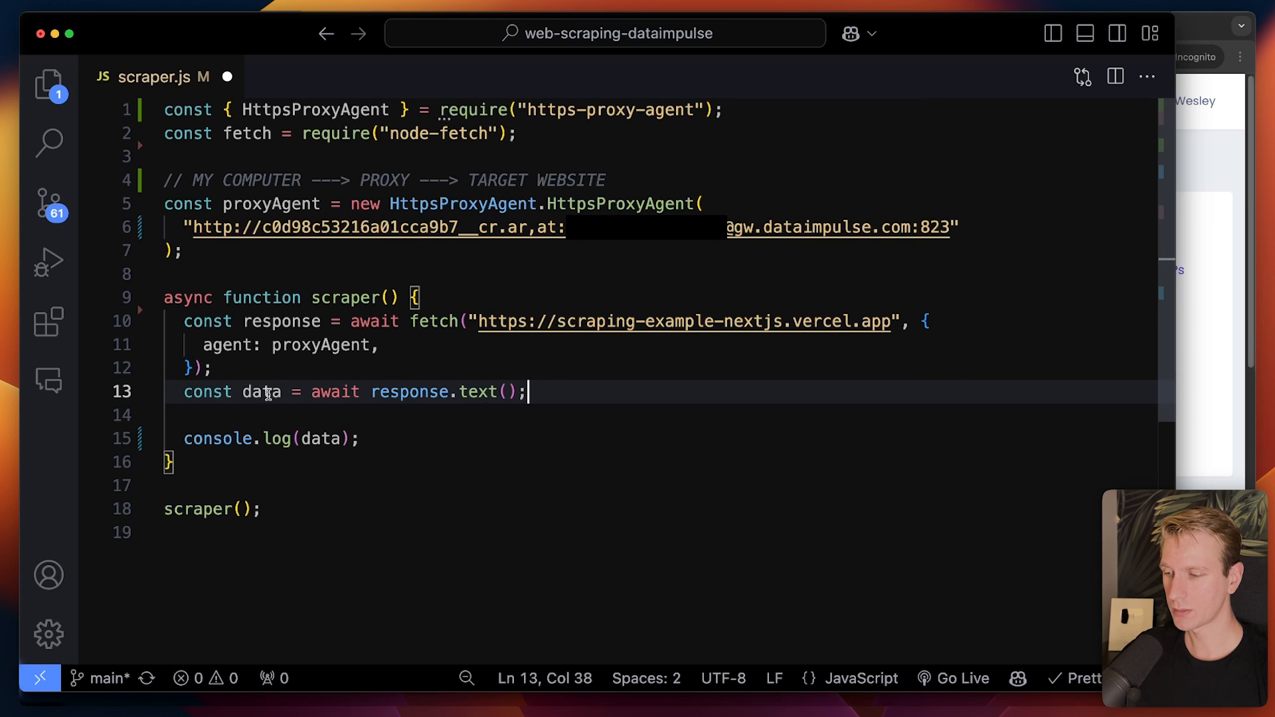
type("html")
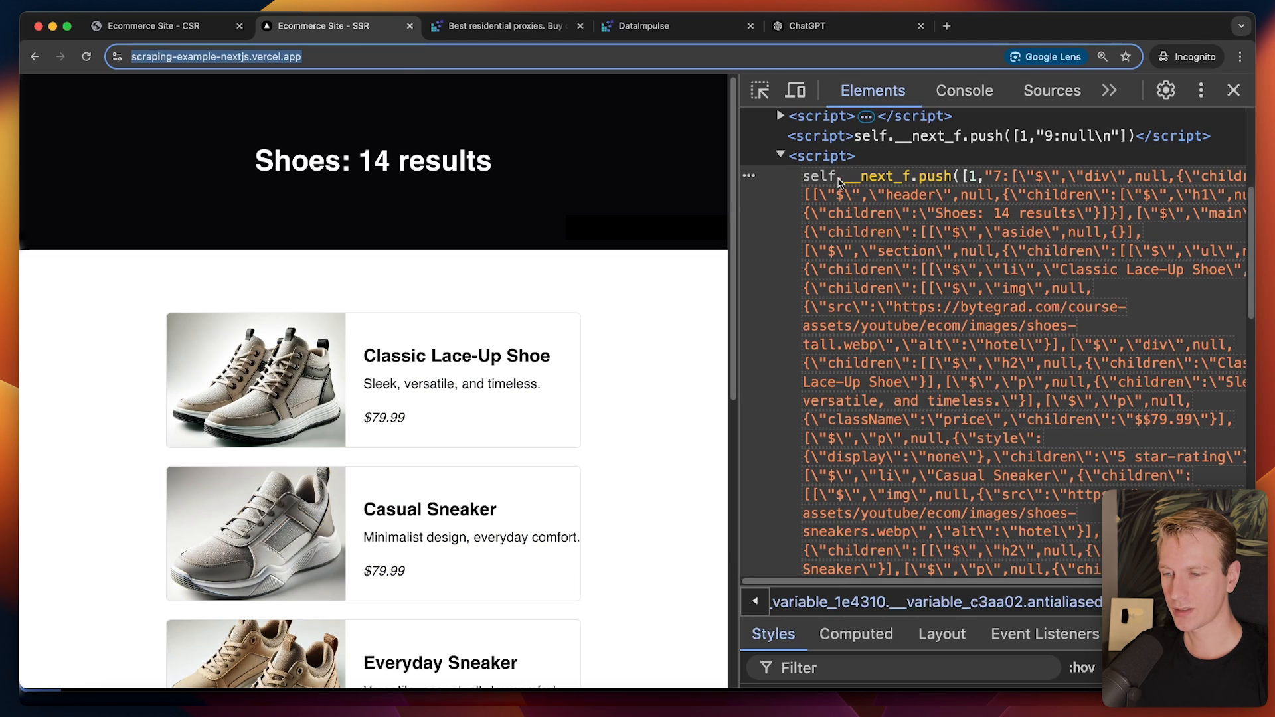
mouse_move(927, 179)
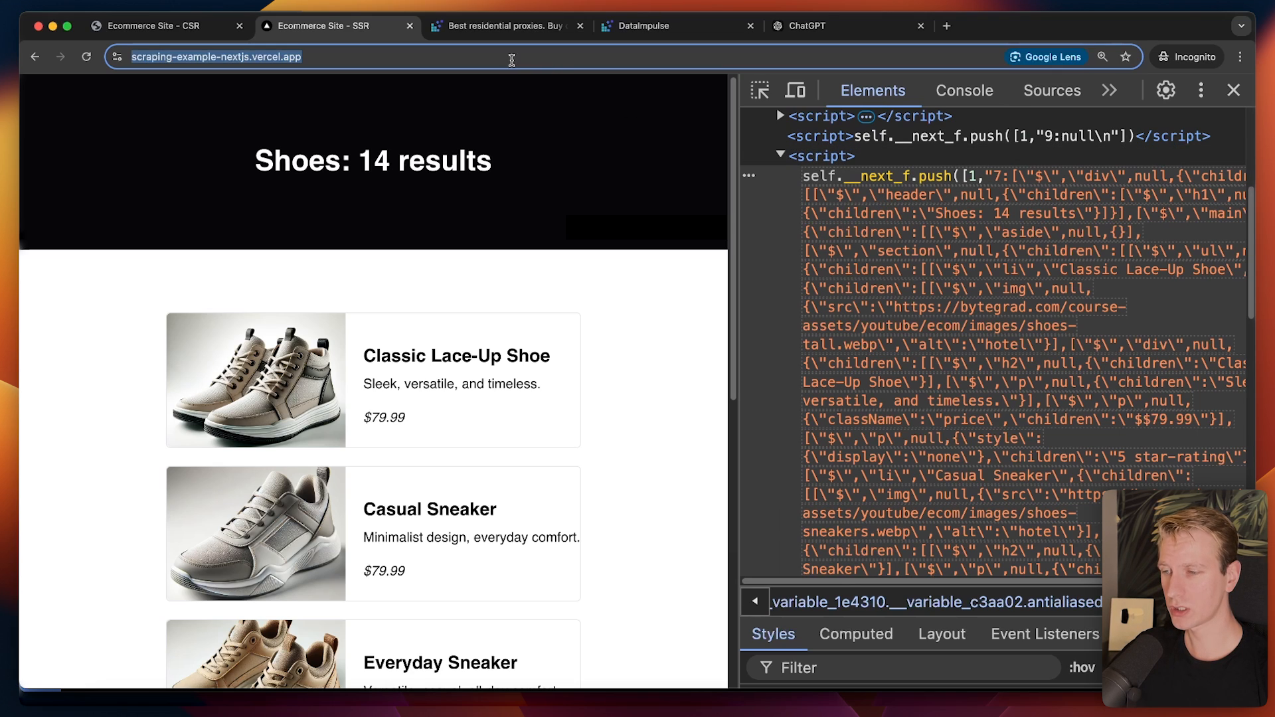
Step: Return to scraper.js to start the line pulling out the last script tag
left_click(821, 156)
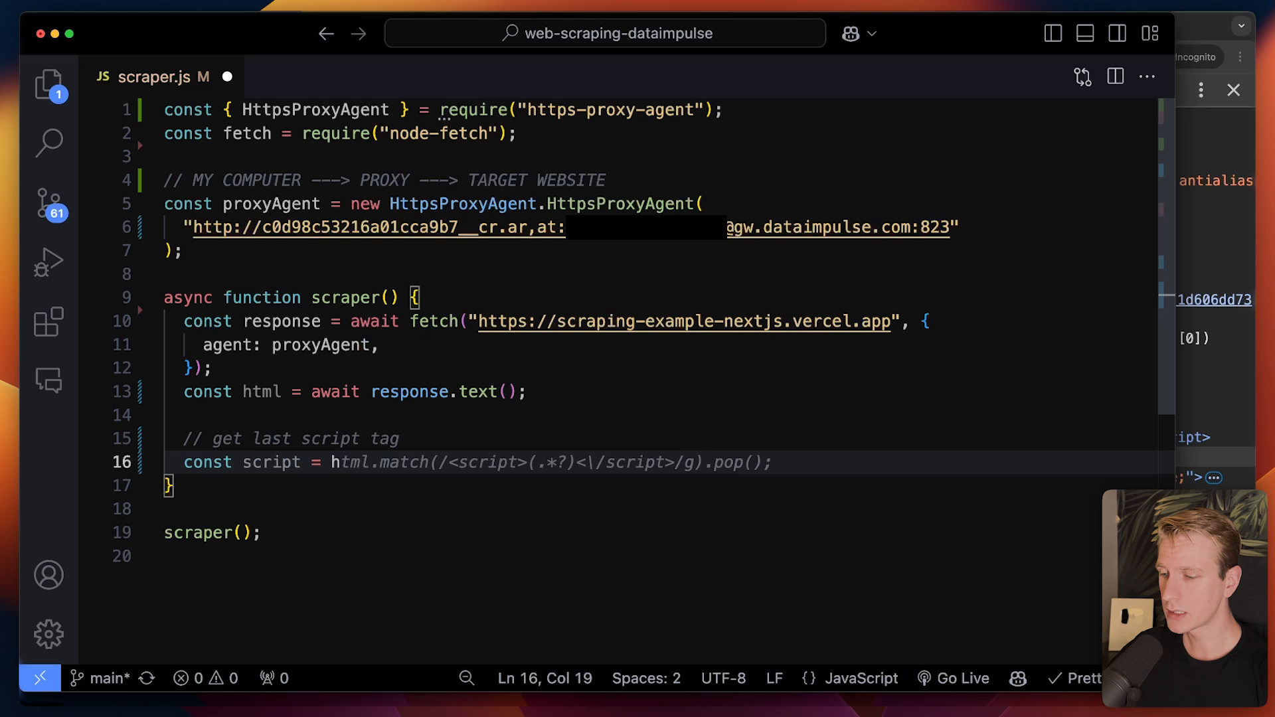
Step: Accept the html.match script-extraction line with .pop() and log the resulting script
key("Enter")
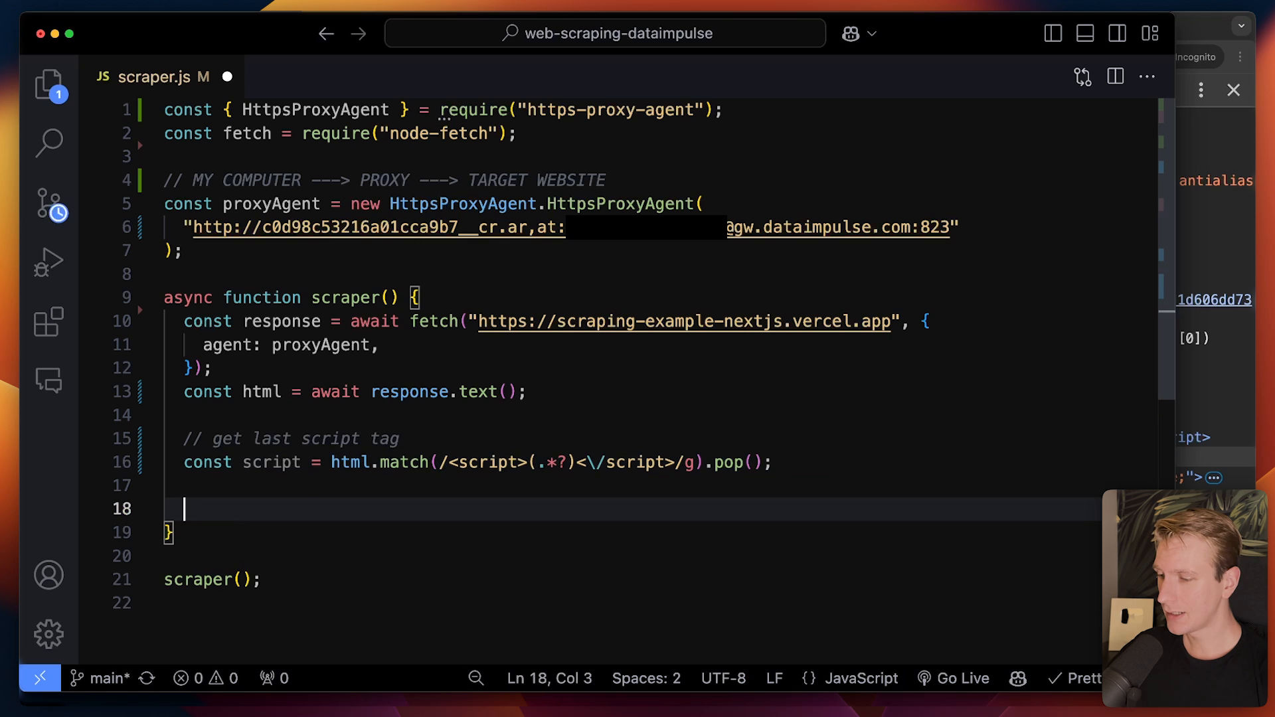
type("console.log(script);")
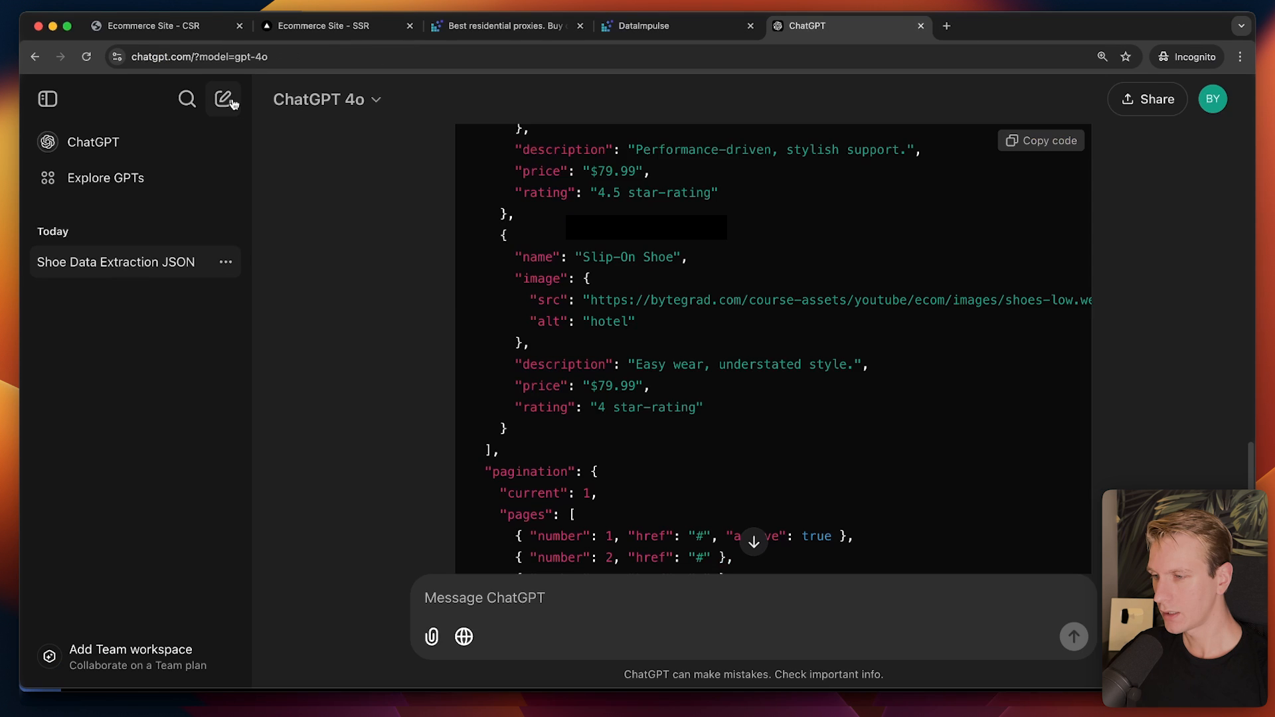
Step: Send a new ChatGPT chat asking to extract the scraped script element's data as JSON
left_click(223, 98)
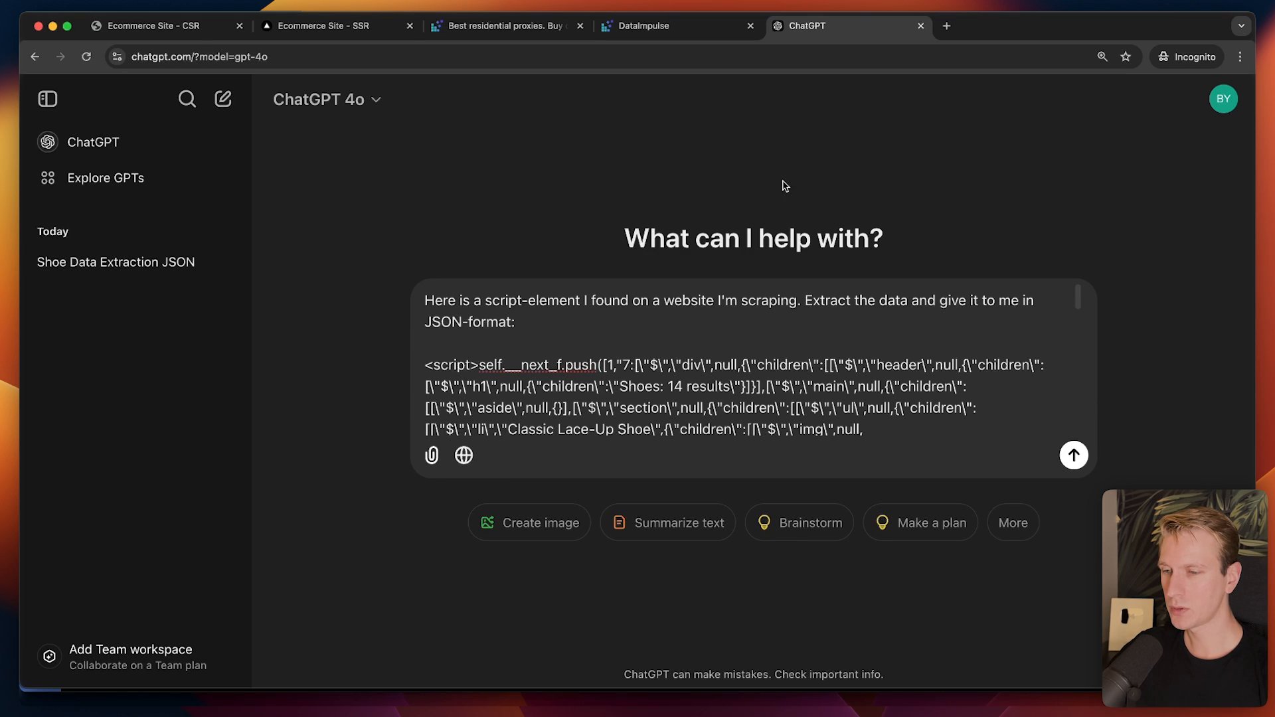
scroll("down", 3)
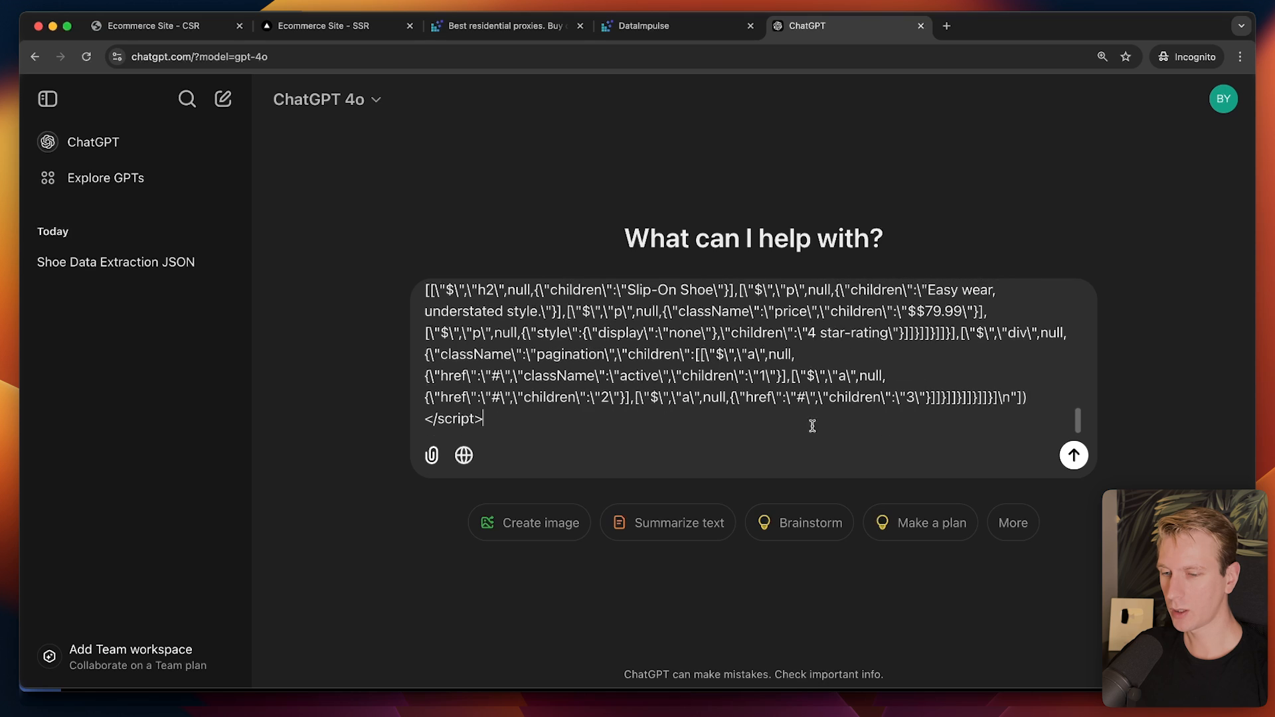
left_click(1073, 455)
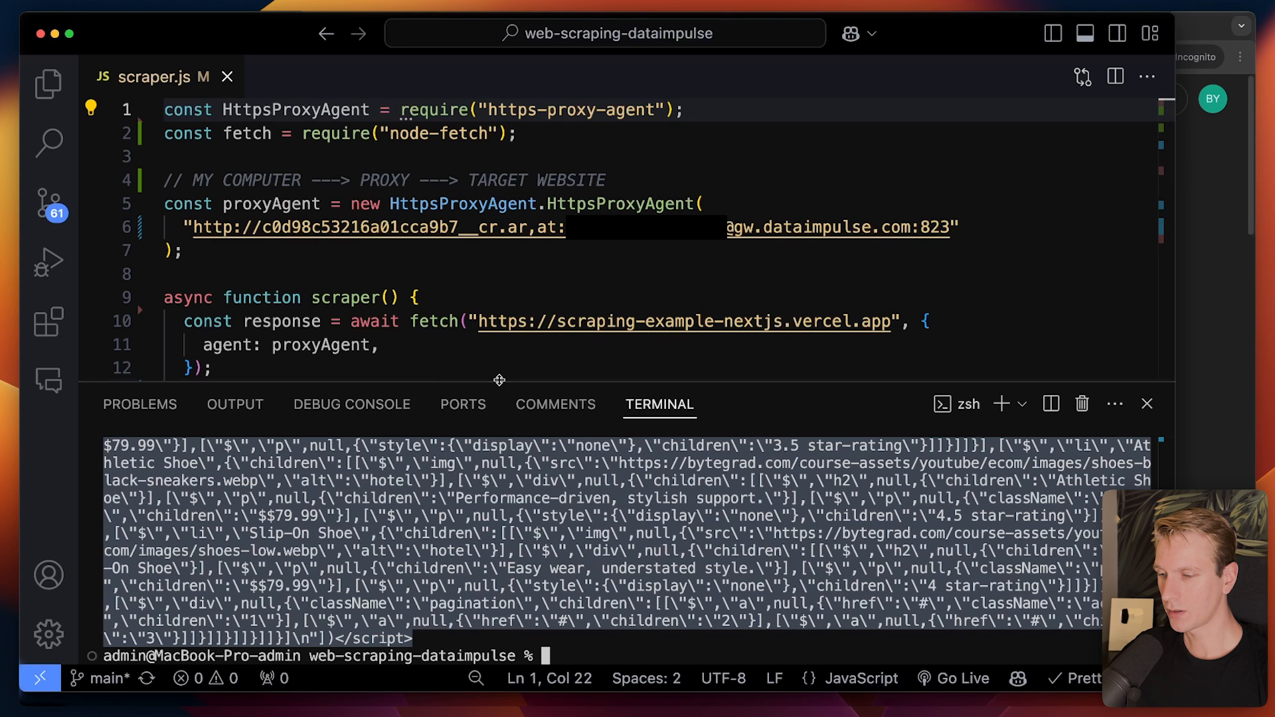
left_click(813, 25)
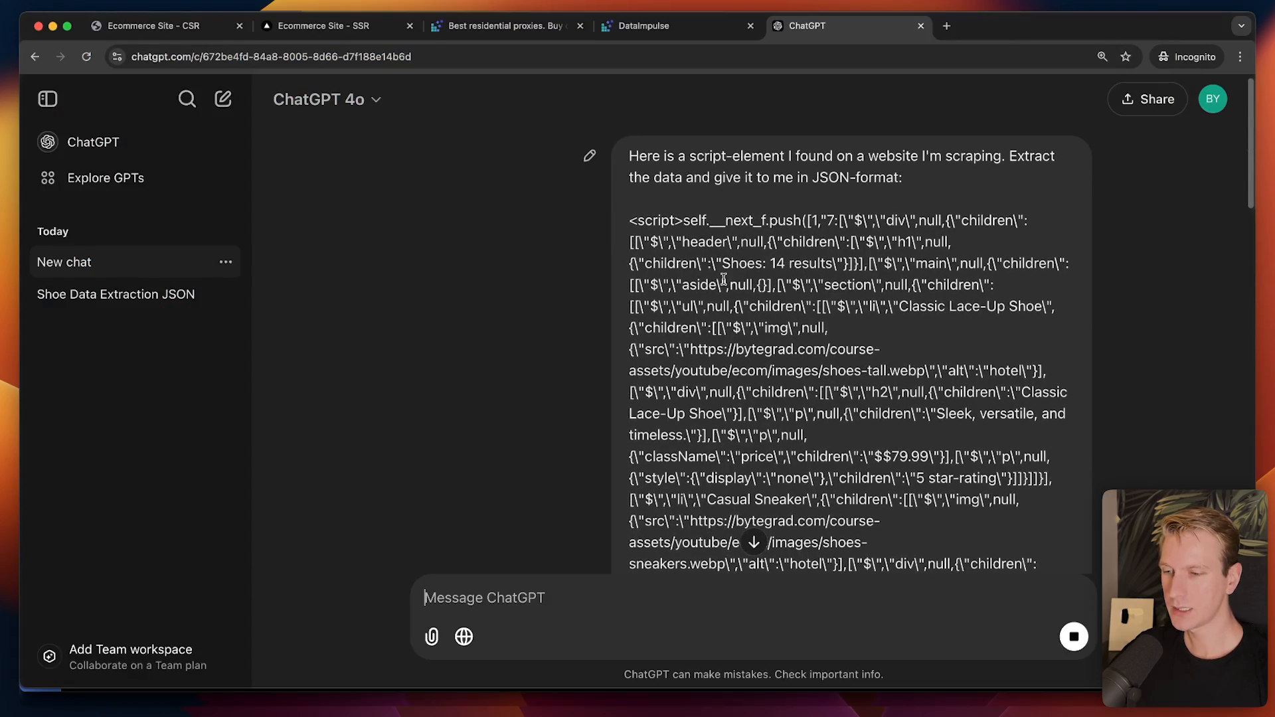
Step: Review ChatGPT's shoe JSON with names, images, prices and ratings against the SSR page
scroll("down", 3)
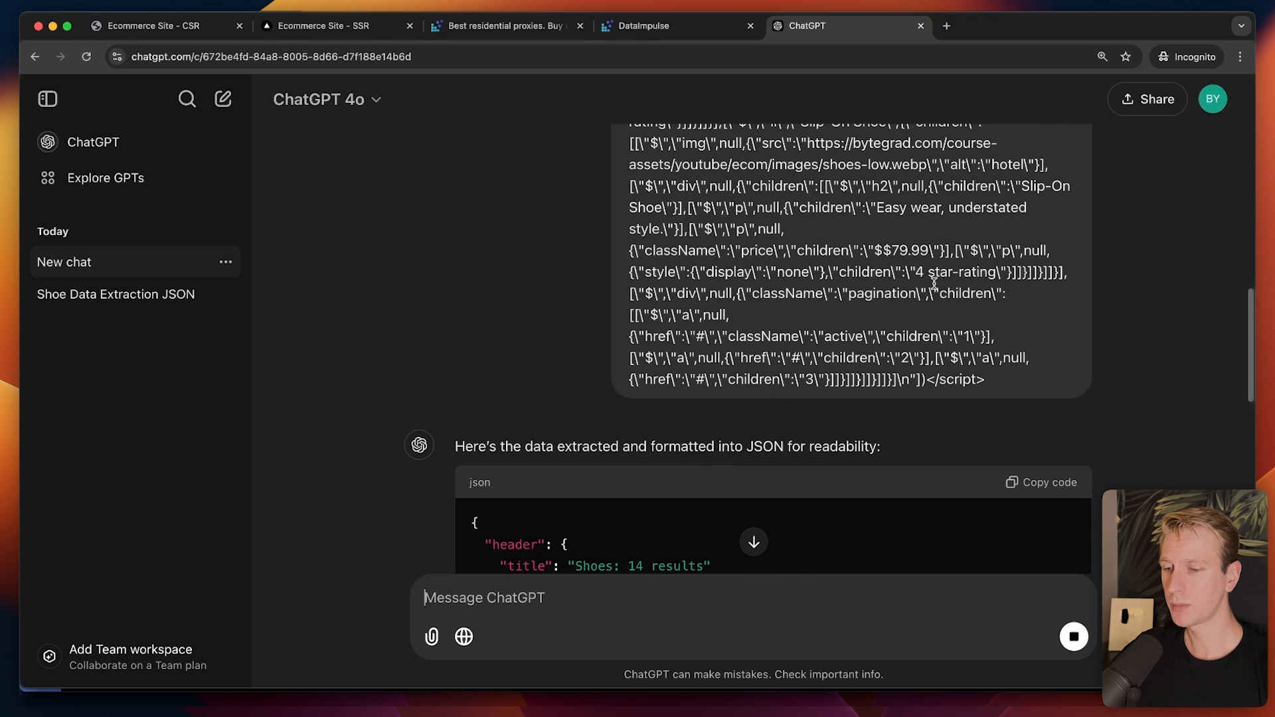
scroll("down", 3)
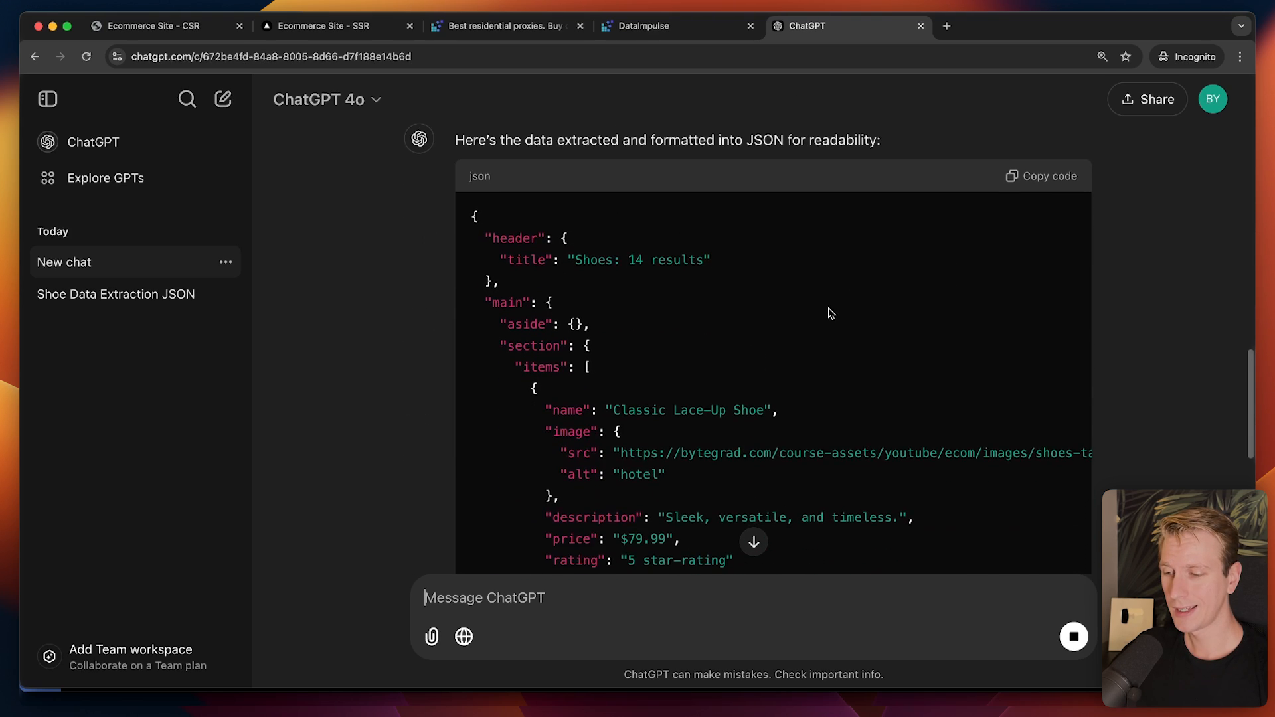
scroll("down", 3)
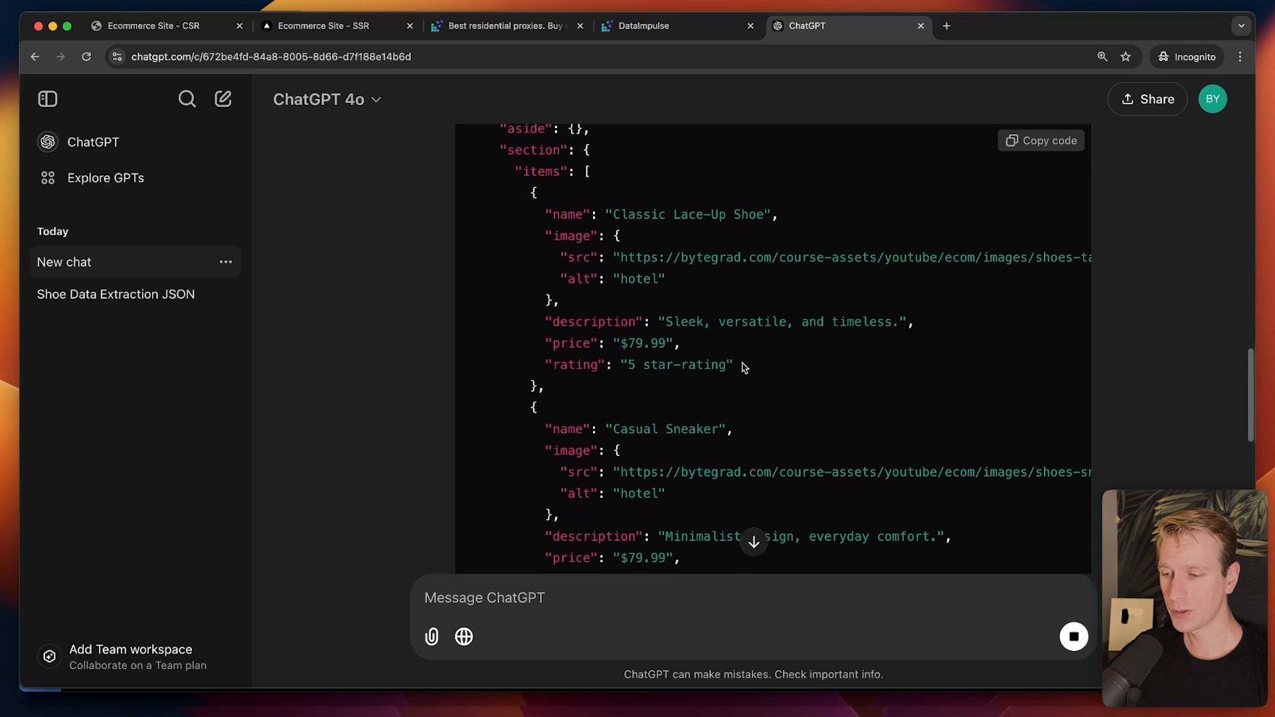
left_click(334, 26)
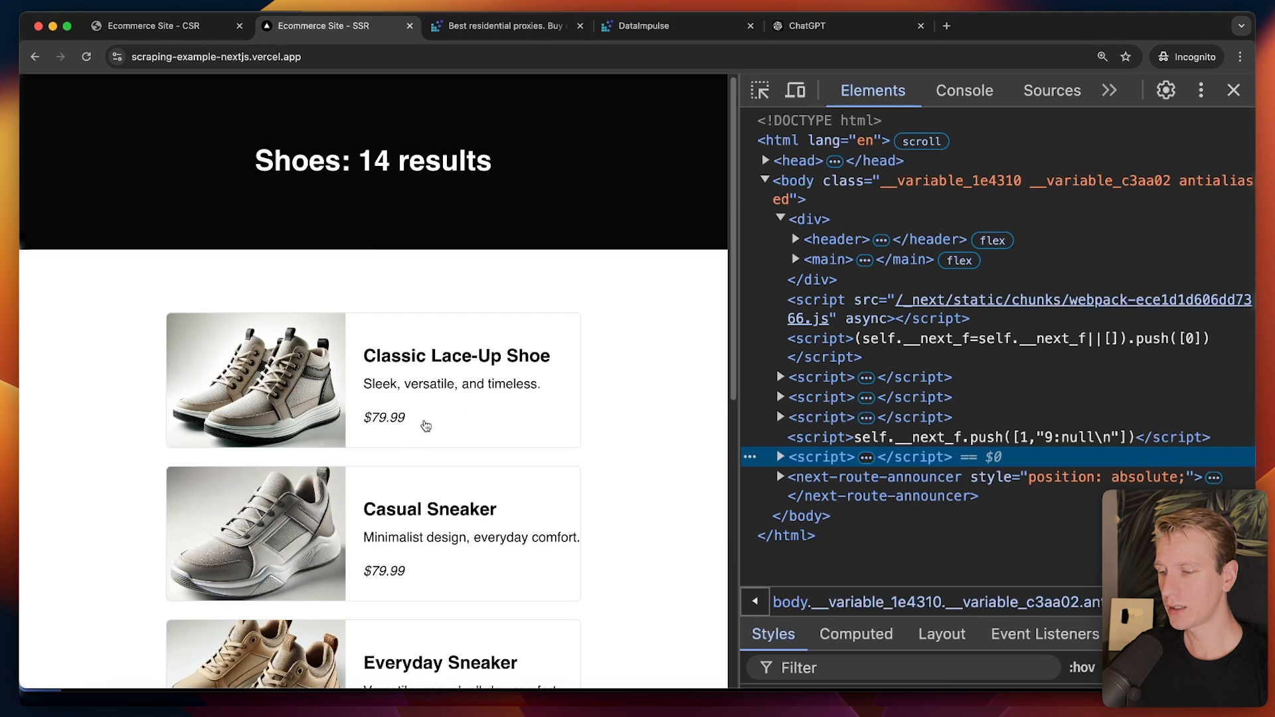
left_click(813, 26)
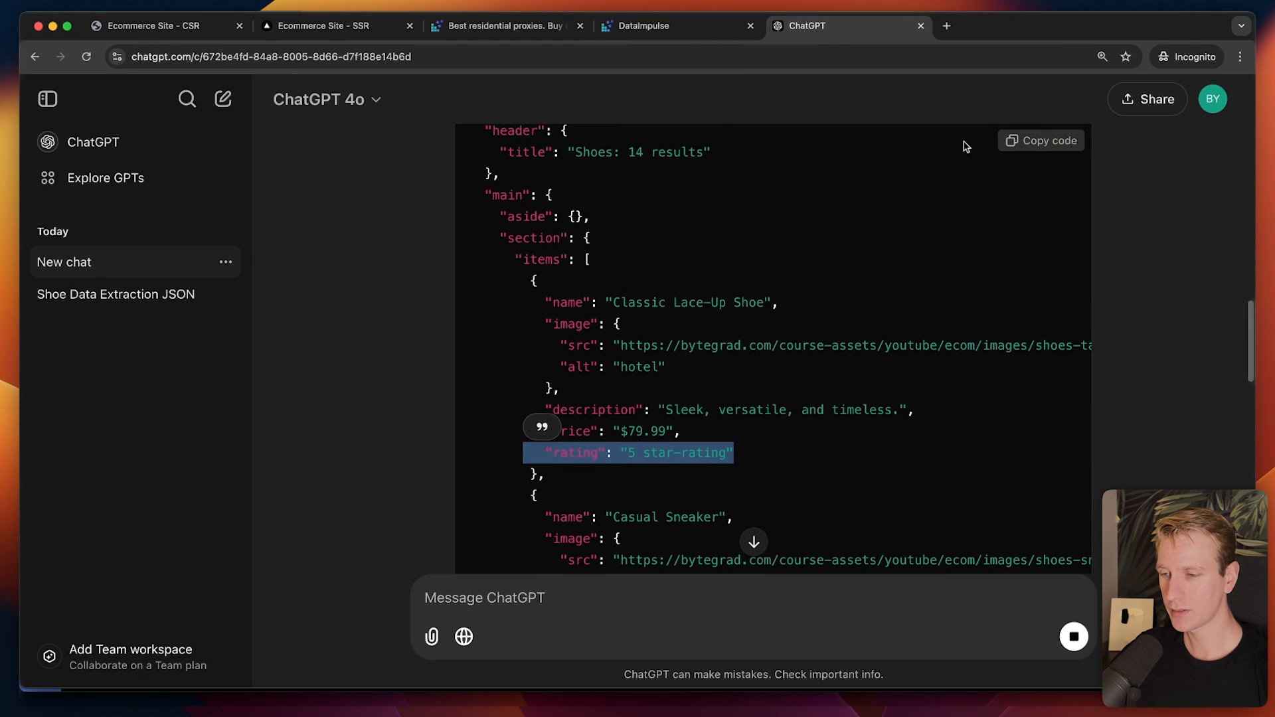
scroll("down", 3)
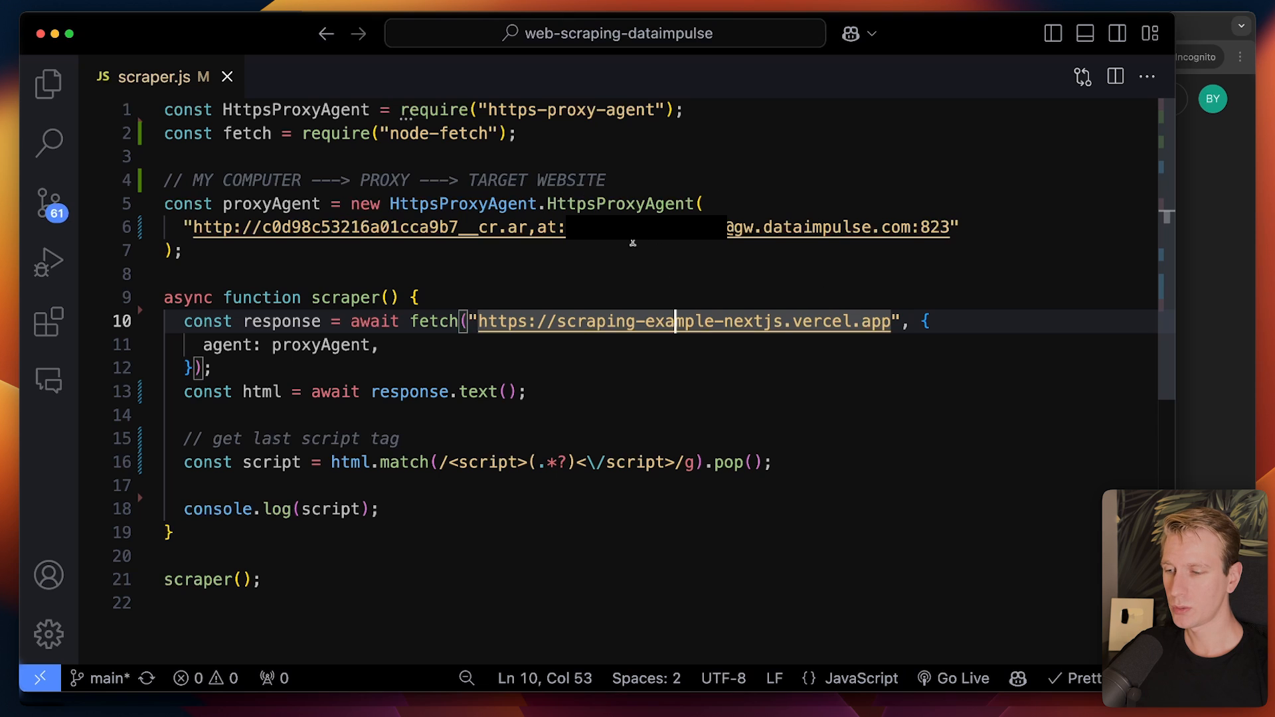
Step: Review the shoe page's script tags, then return to the DataImpulse dashboard
left_click(828, 26)
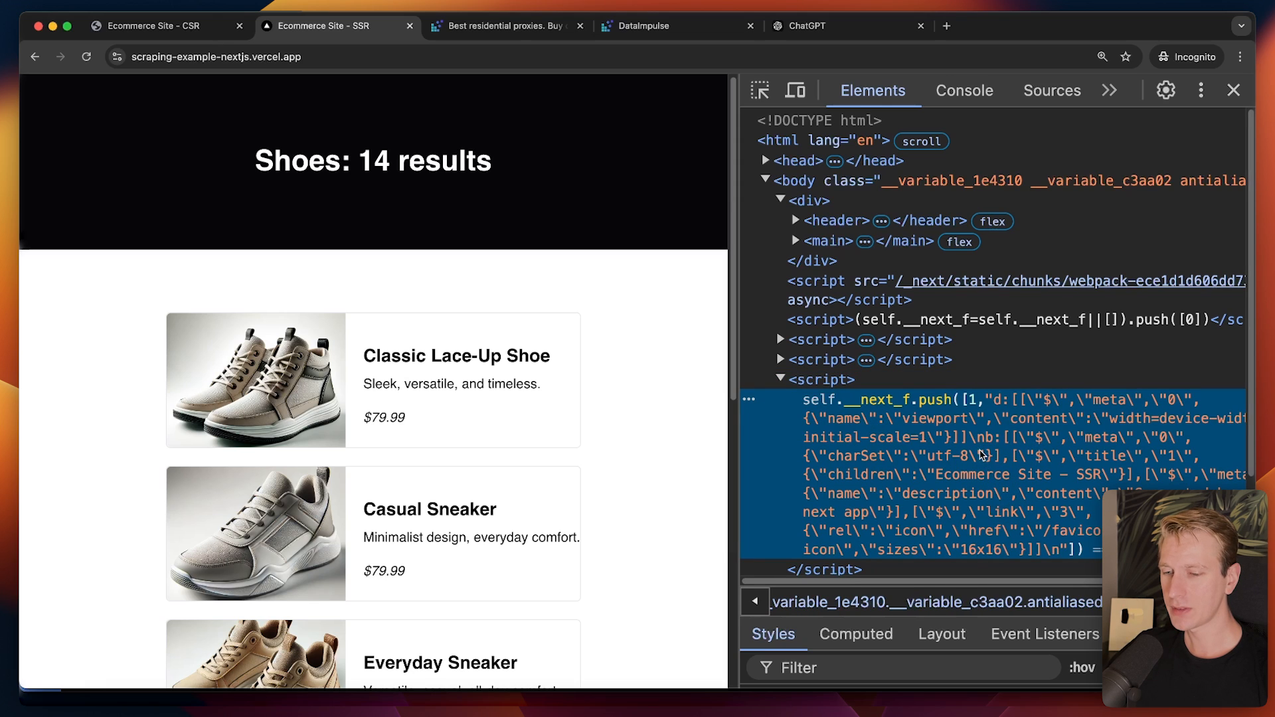
mouse_move(680, 385)
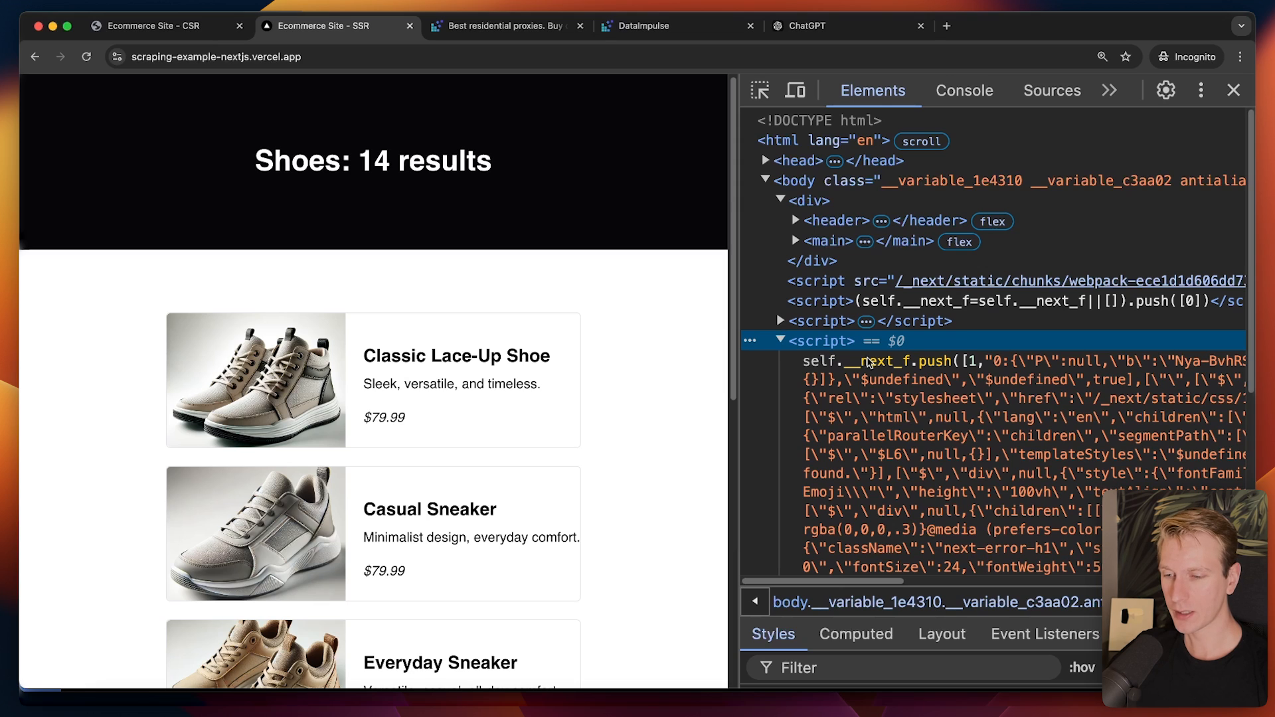
left_click(850, 25)
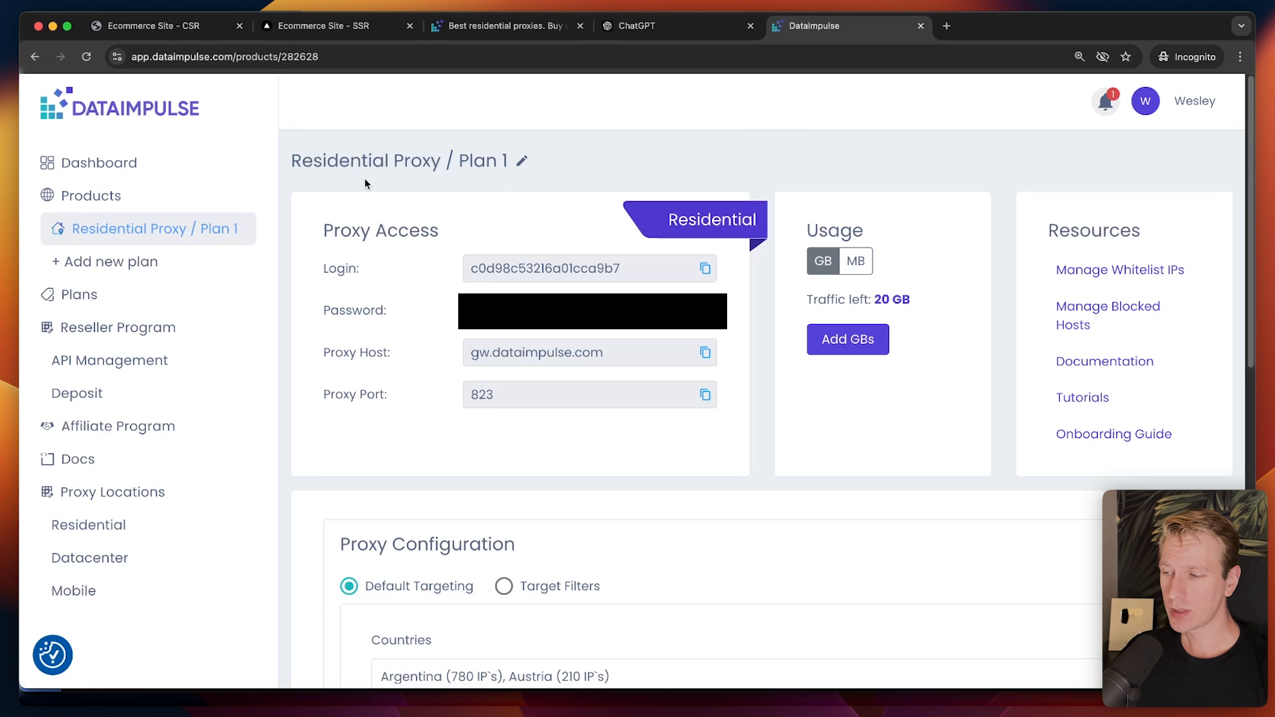
mouse_move(287, 285)
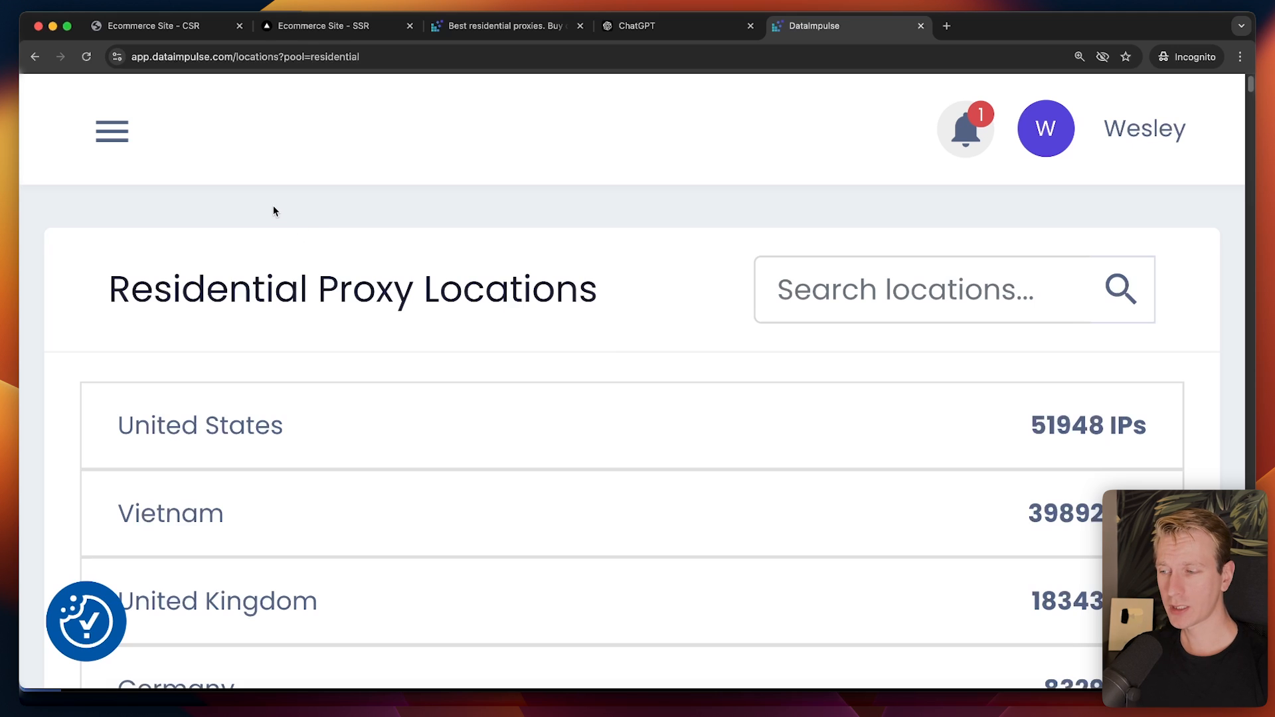
Step: View residential proxy locations with IP counts per country, then move to the pricing page
left_click(112, 131)
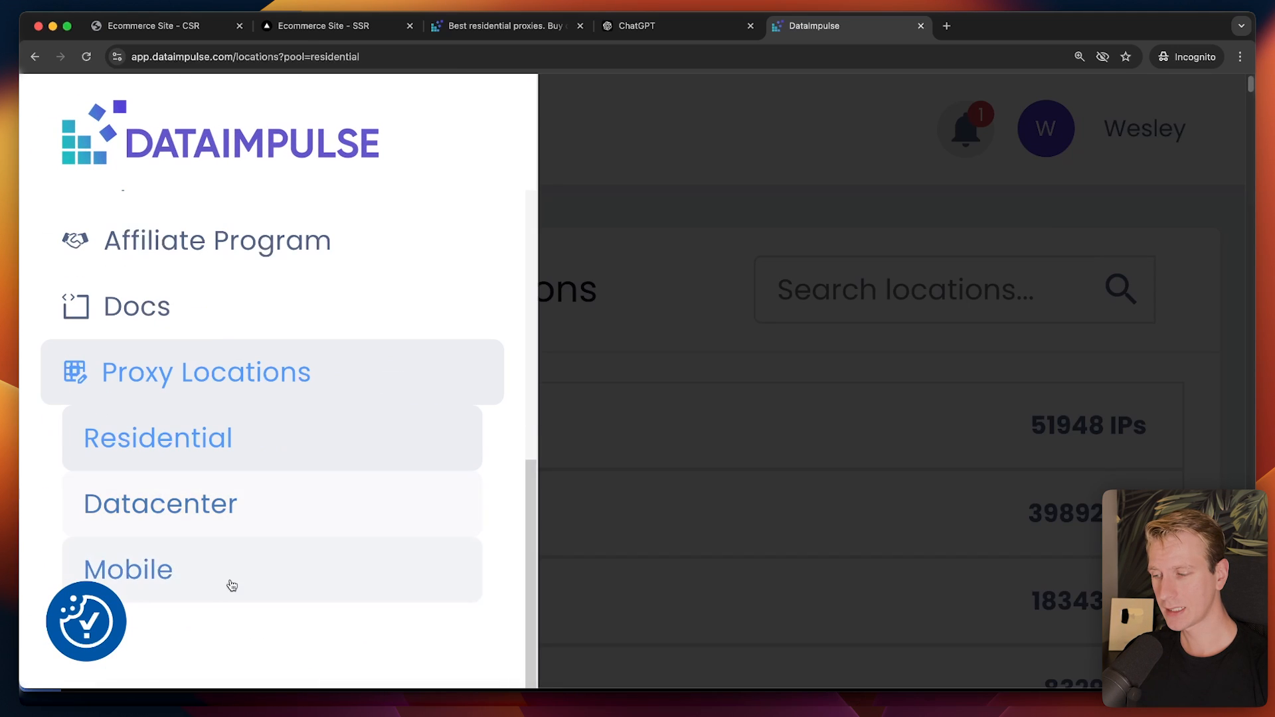
left_click(112, 132)
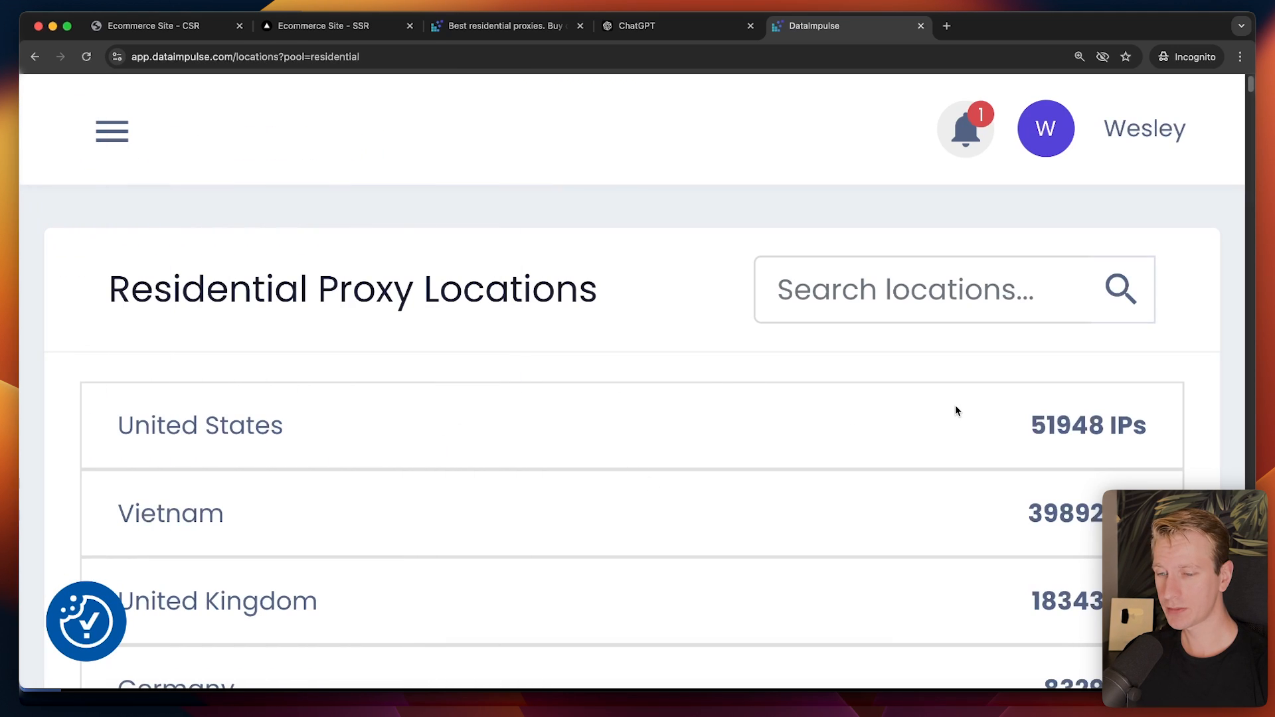
scroll("down", 3)
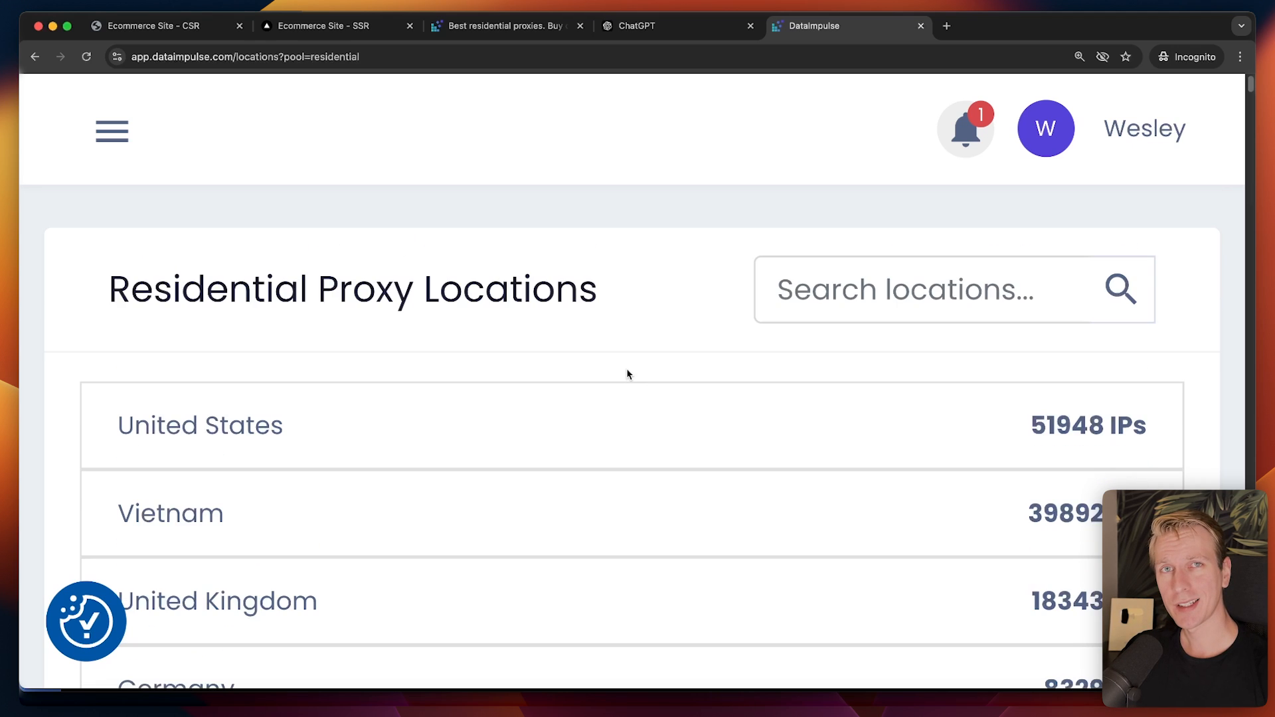
left_click(504, 26)
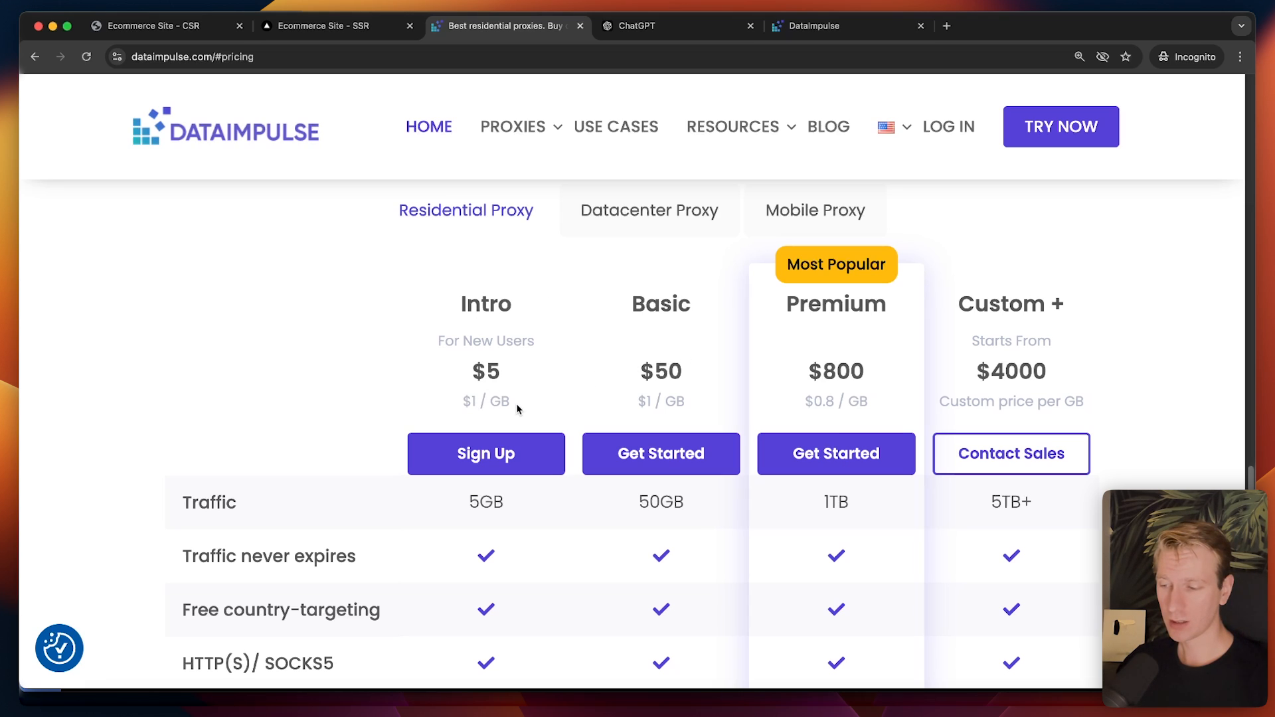
mouse_move(868, 405)
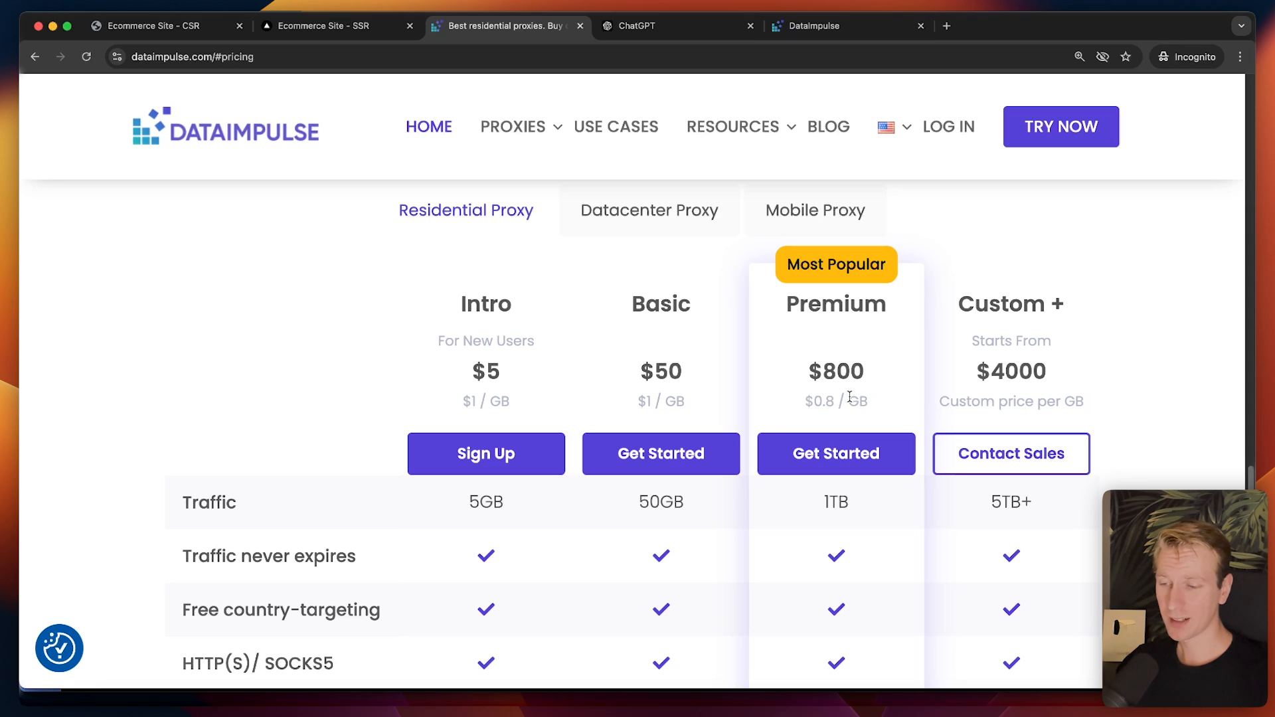
Step: Reveal the plan feature rows: traffic, non-expiring traffic, country targeting, HTTP(S)/SOCKS5, sessions, API access
scroll("down", 3)
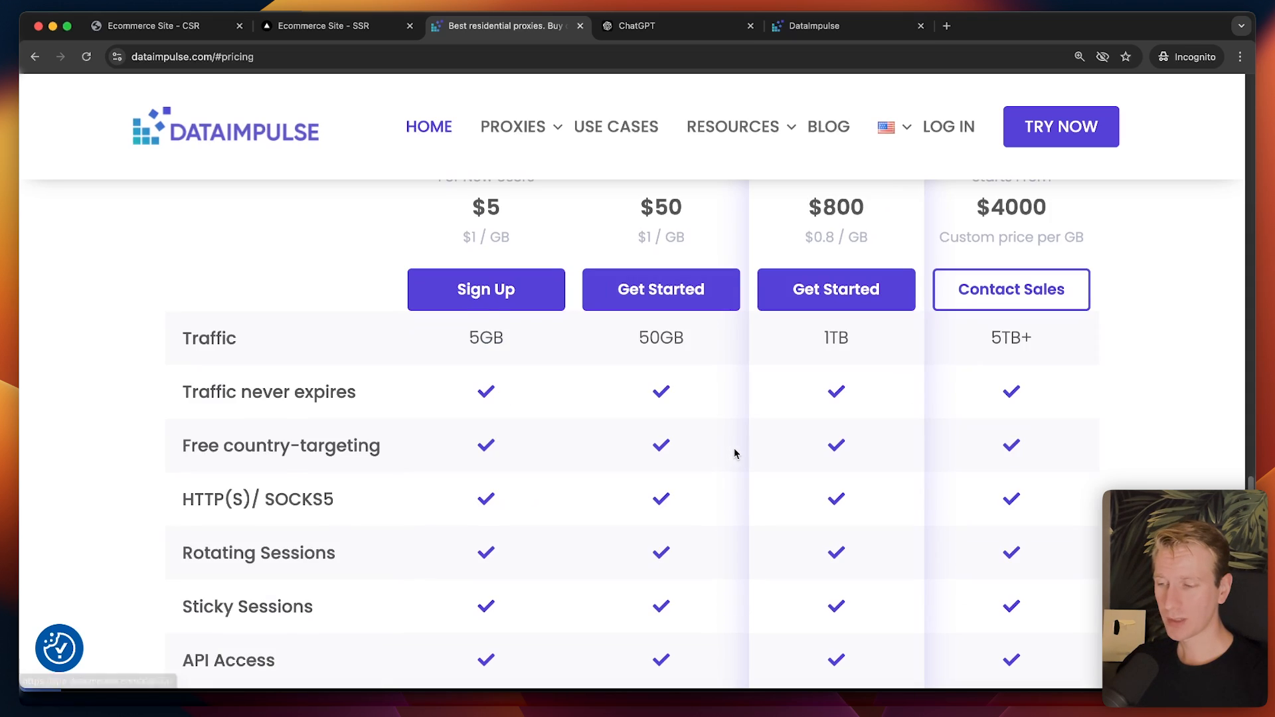